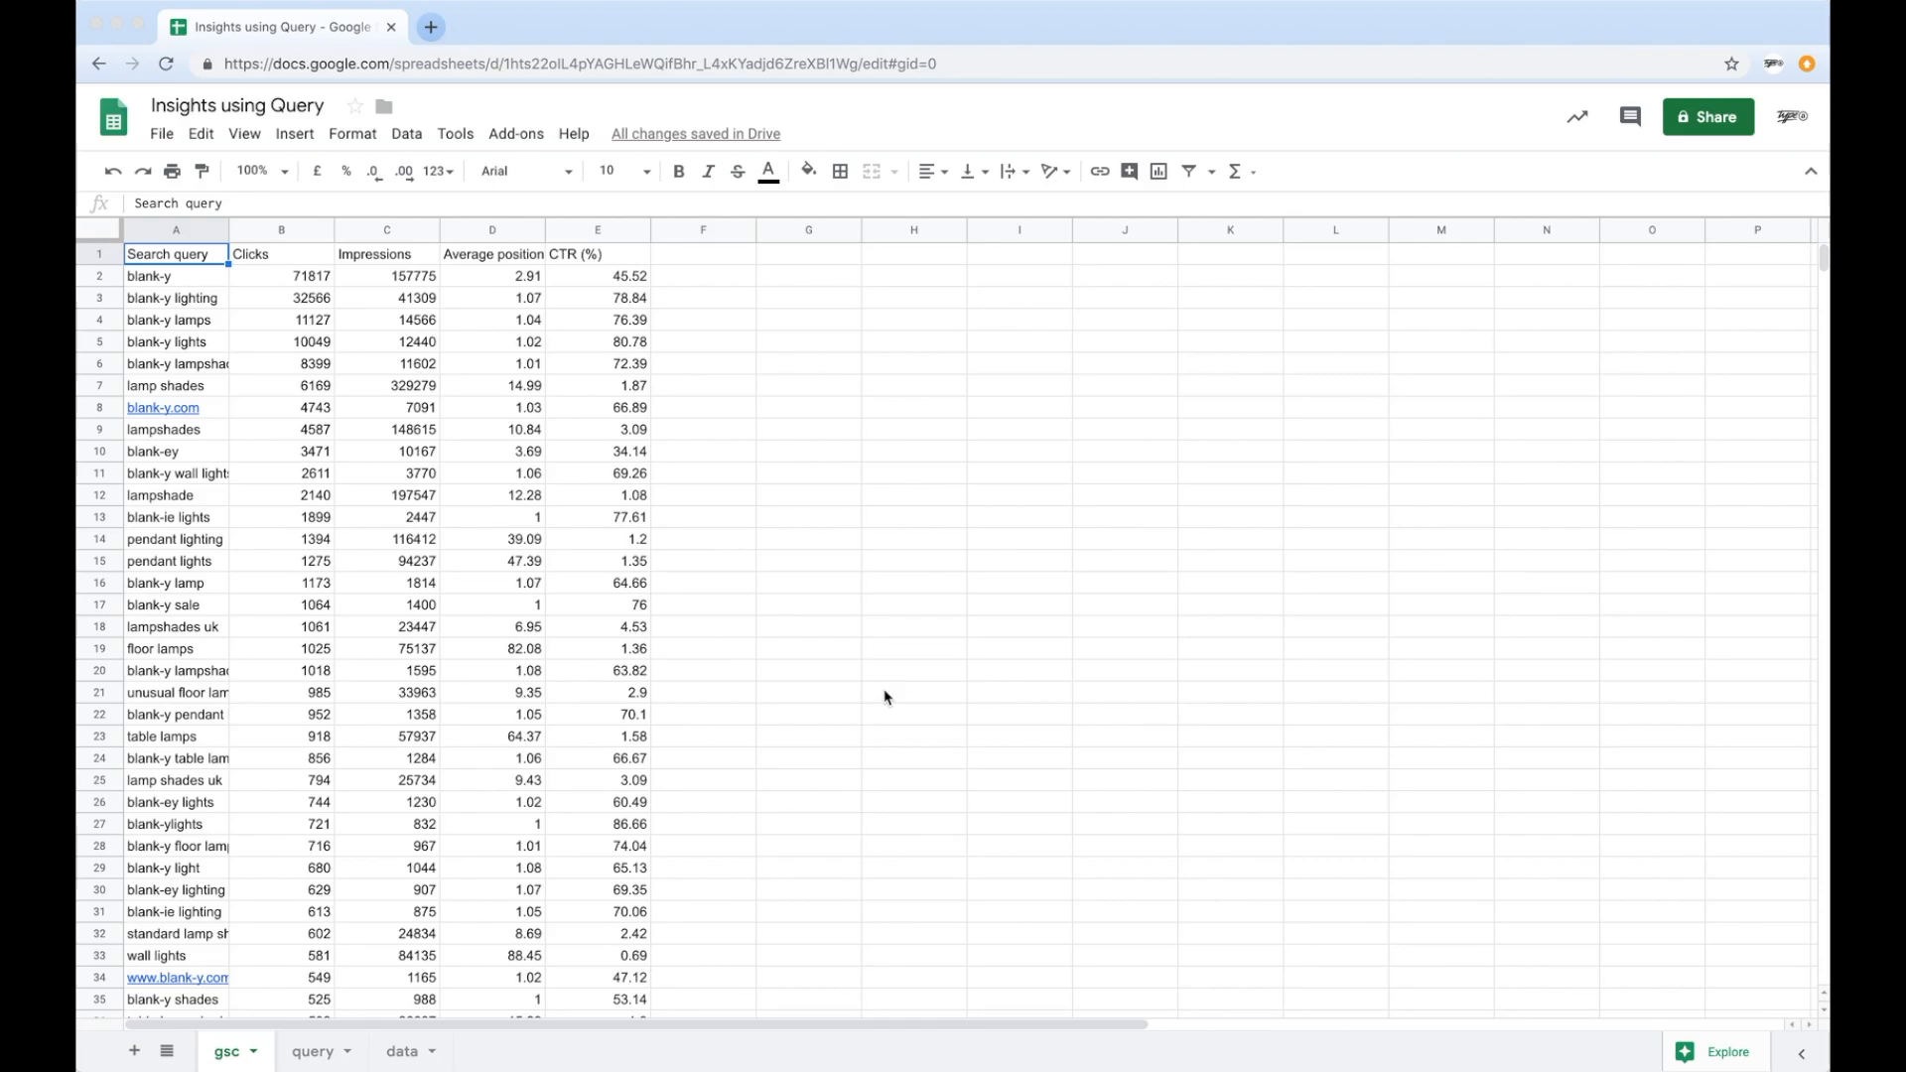
{"action": "mouse_move", "coordinate": [510, 494]}
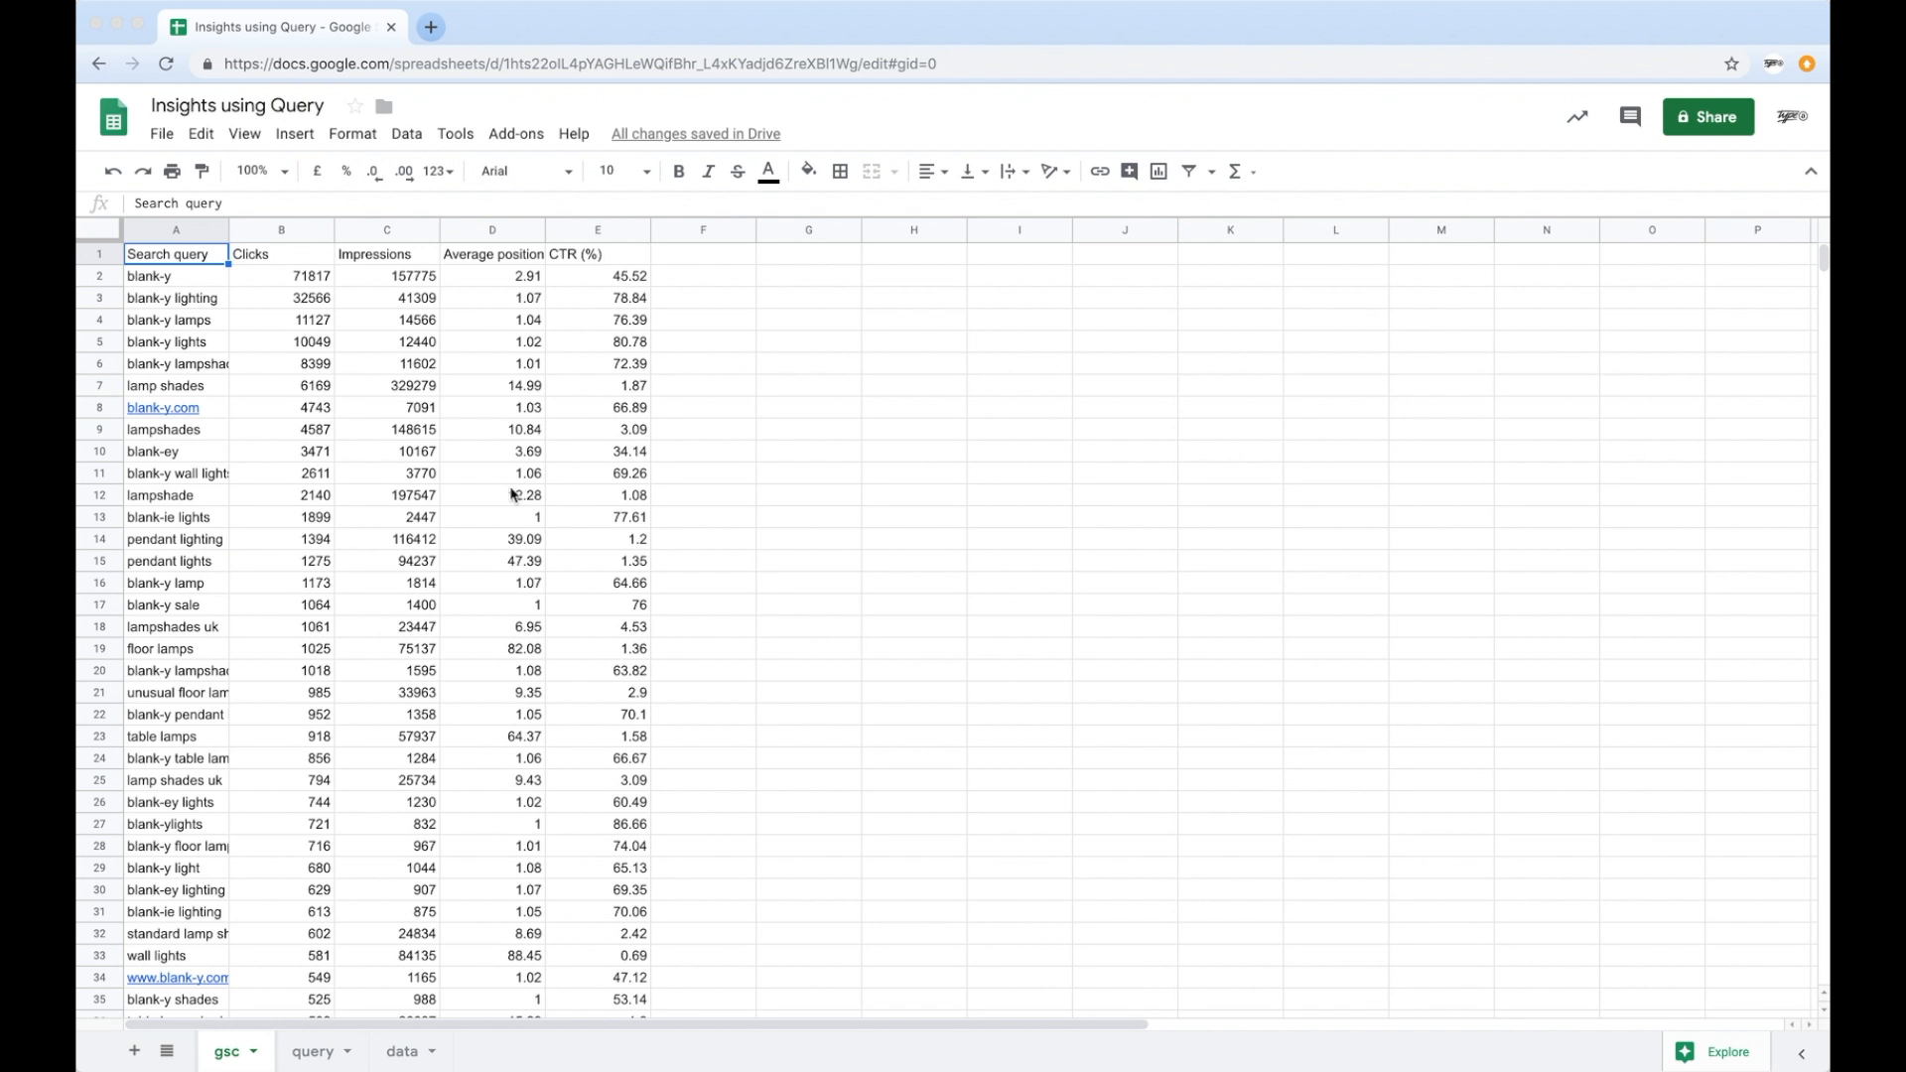
{"action": "mouse_move", "coordinate": [278, 359]}
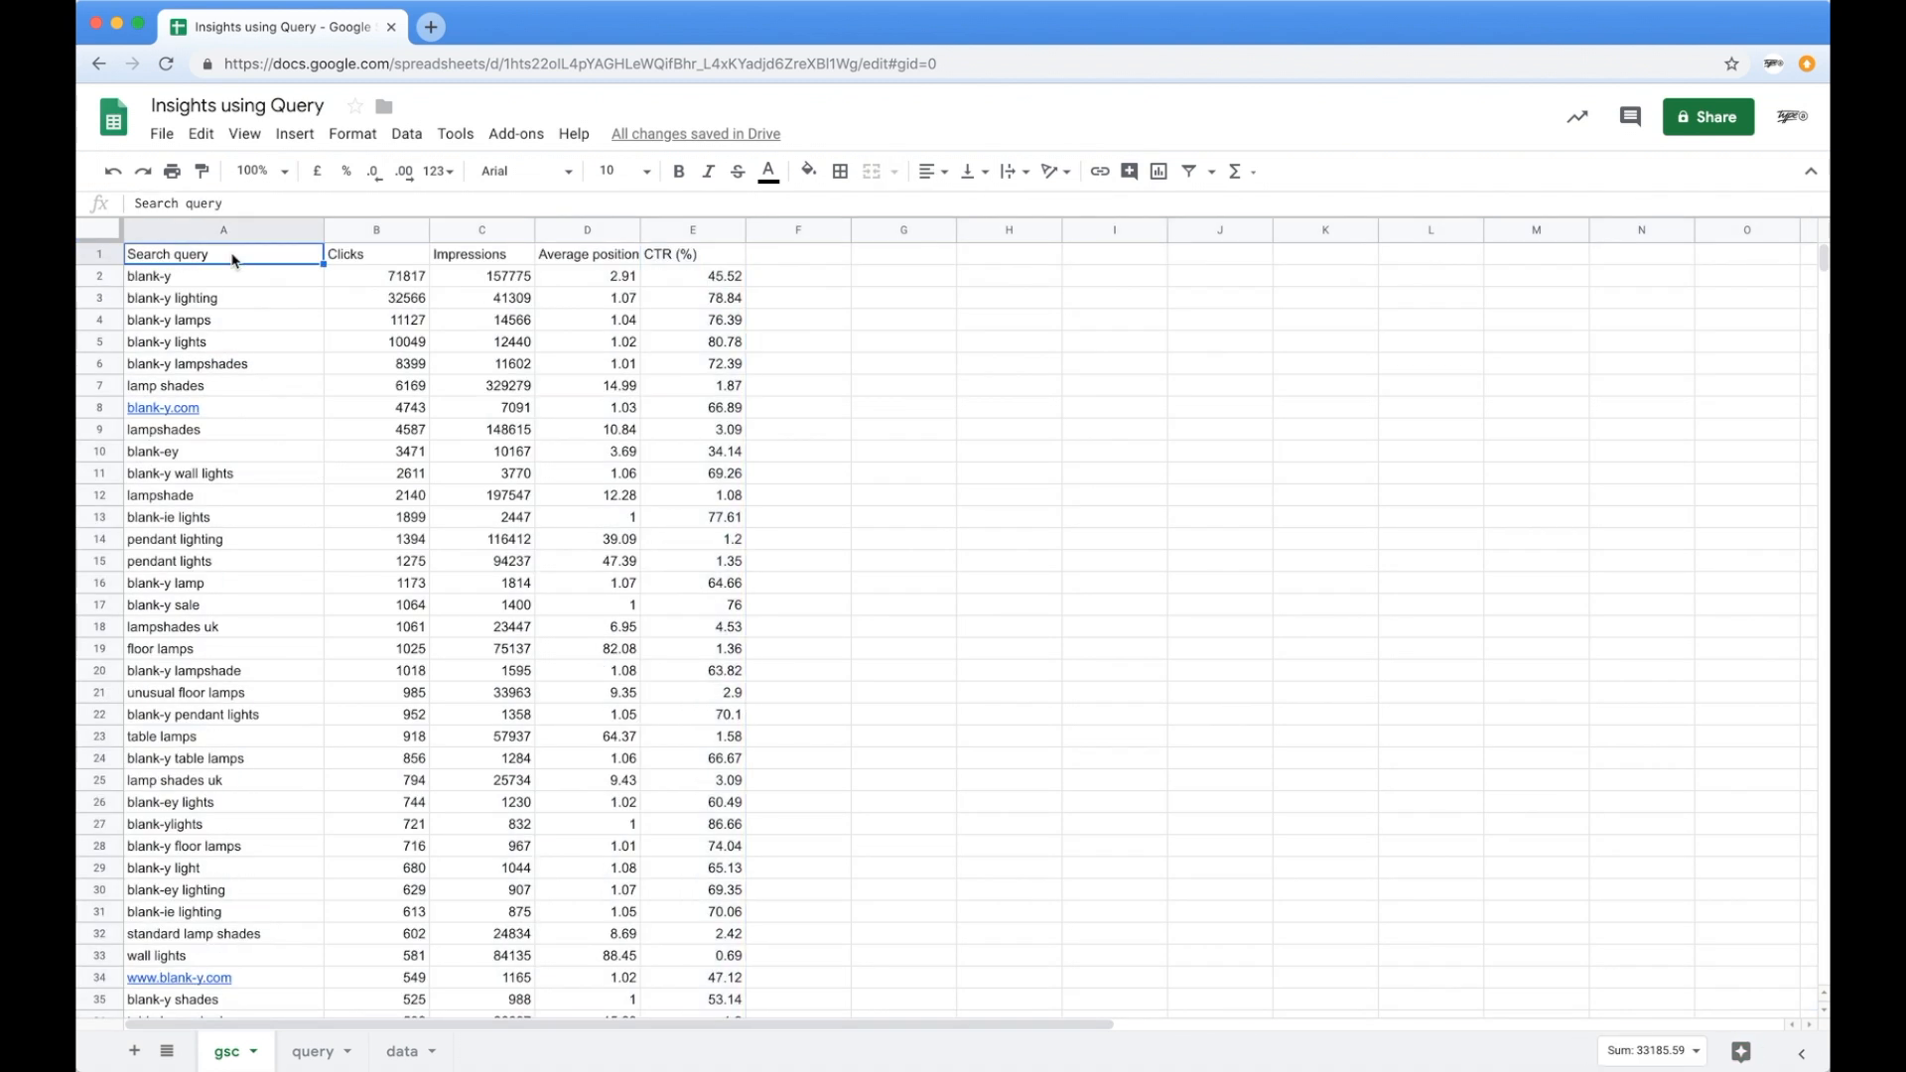
Enable a filter on the gsc data and keep only rows with Impressions greater than 10000.
{"action": "scroll", "scroll_direction": "down", "scroll_amount": 3}
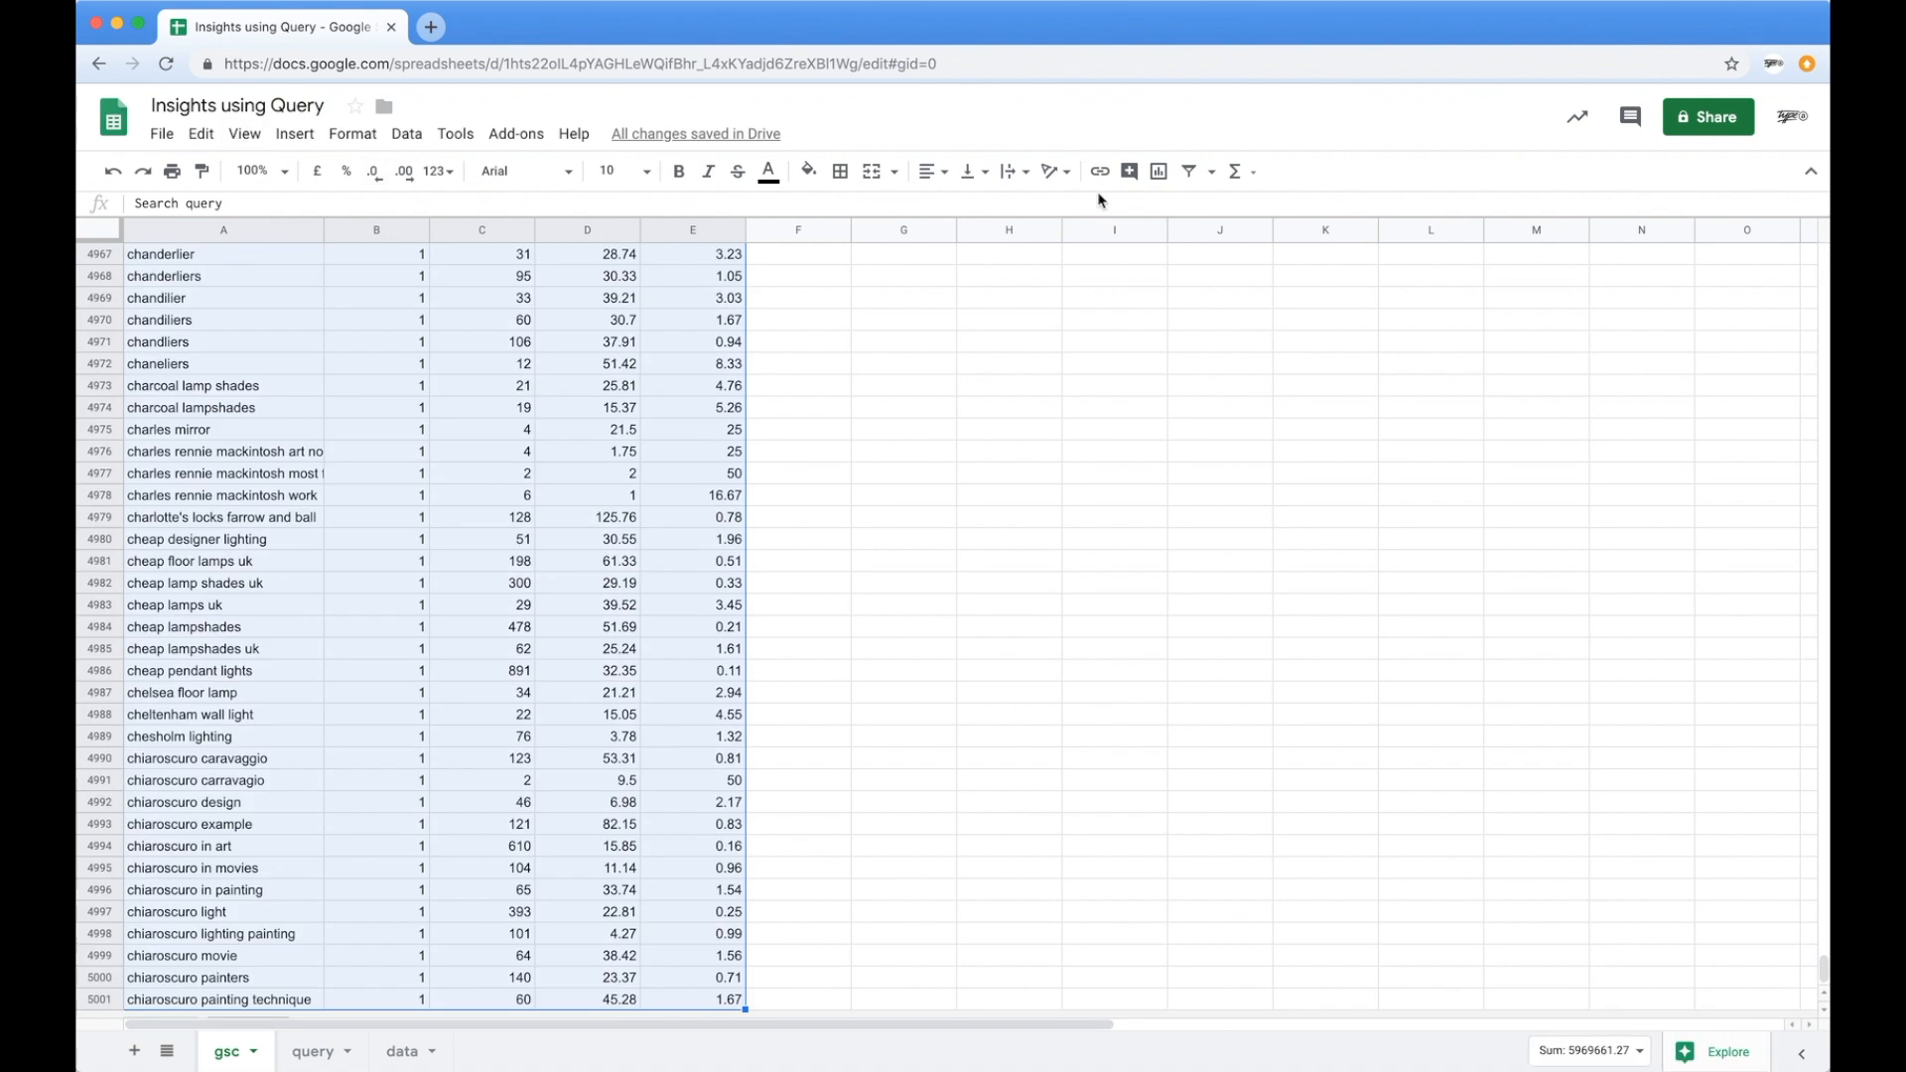
{"action": "left_click", "coordinate": [375, 451]}
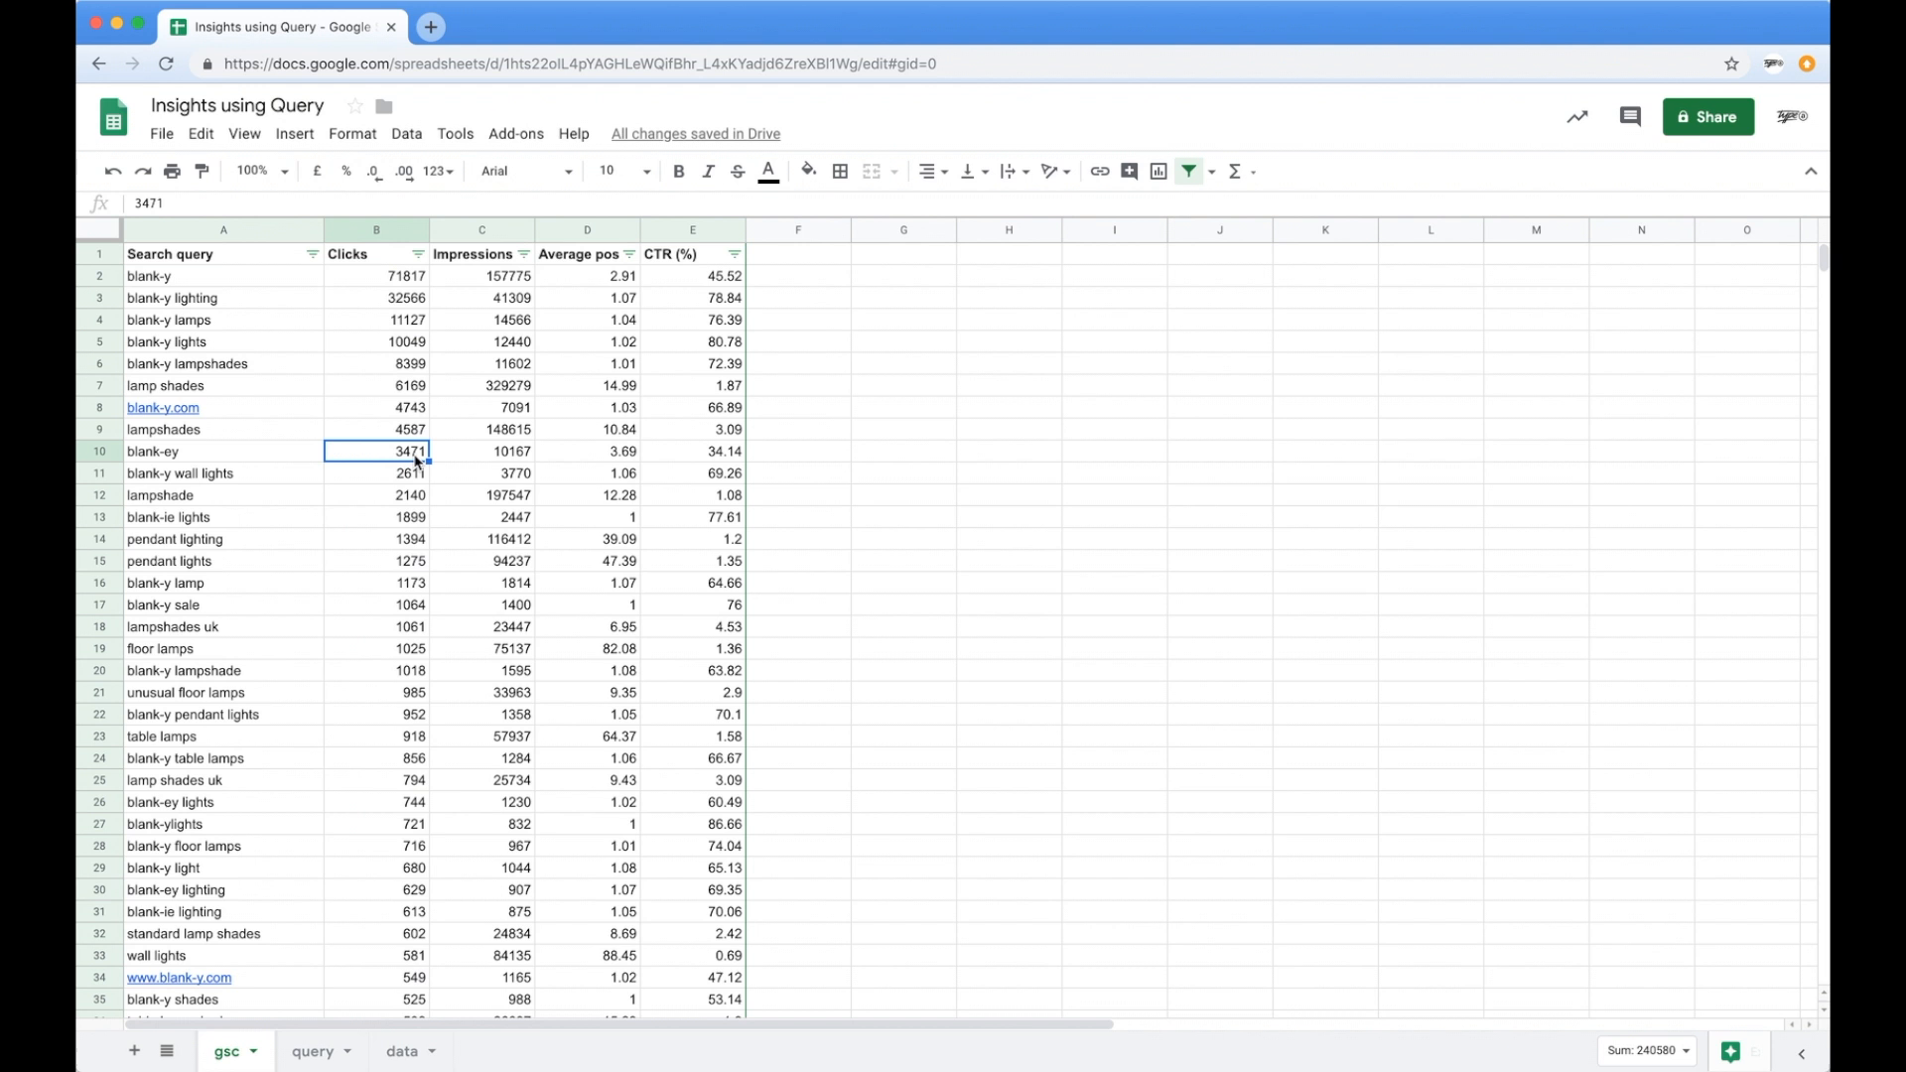
{"action": "left_click", "coordinate": [524, 254]}
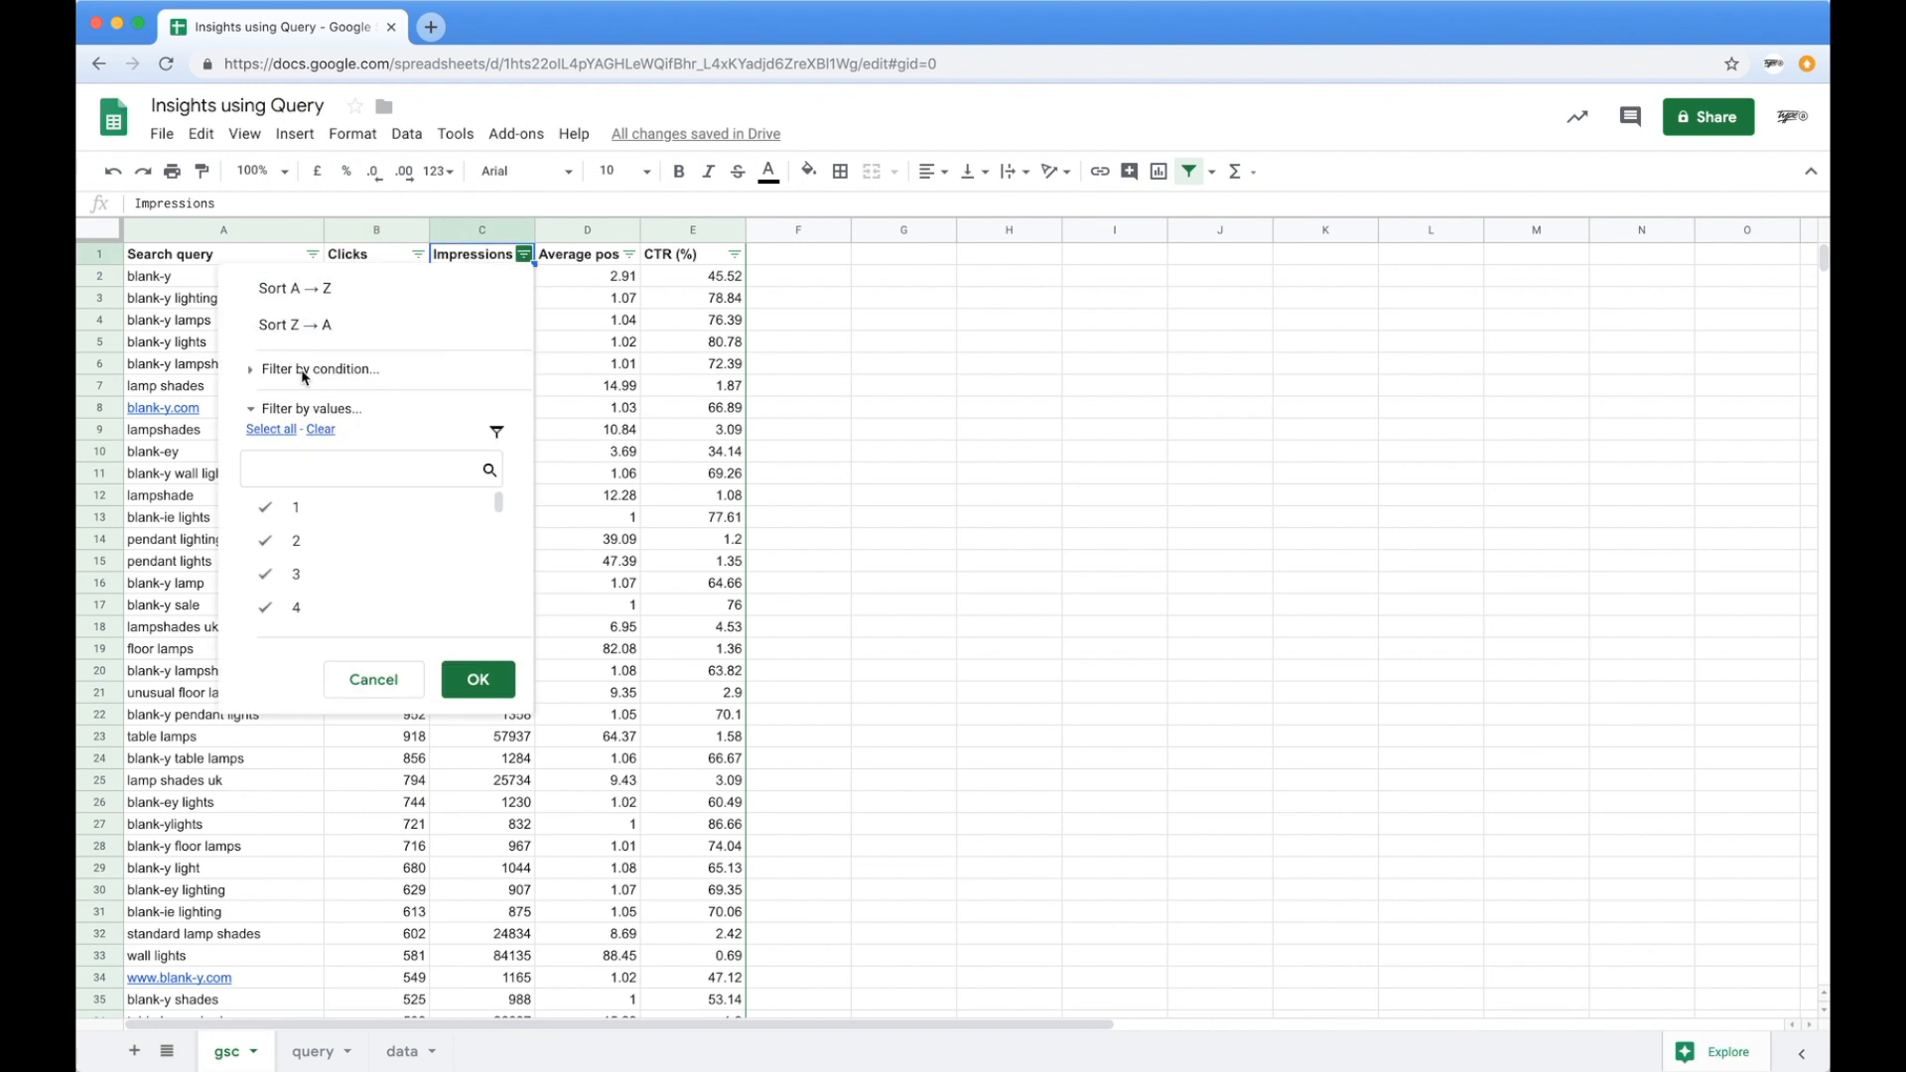
{"action": "left_click", "coordinate": [322, 369]}
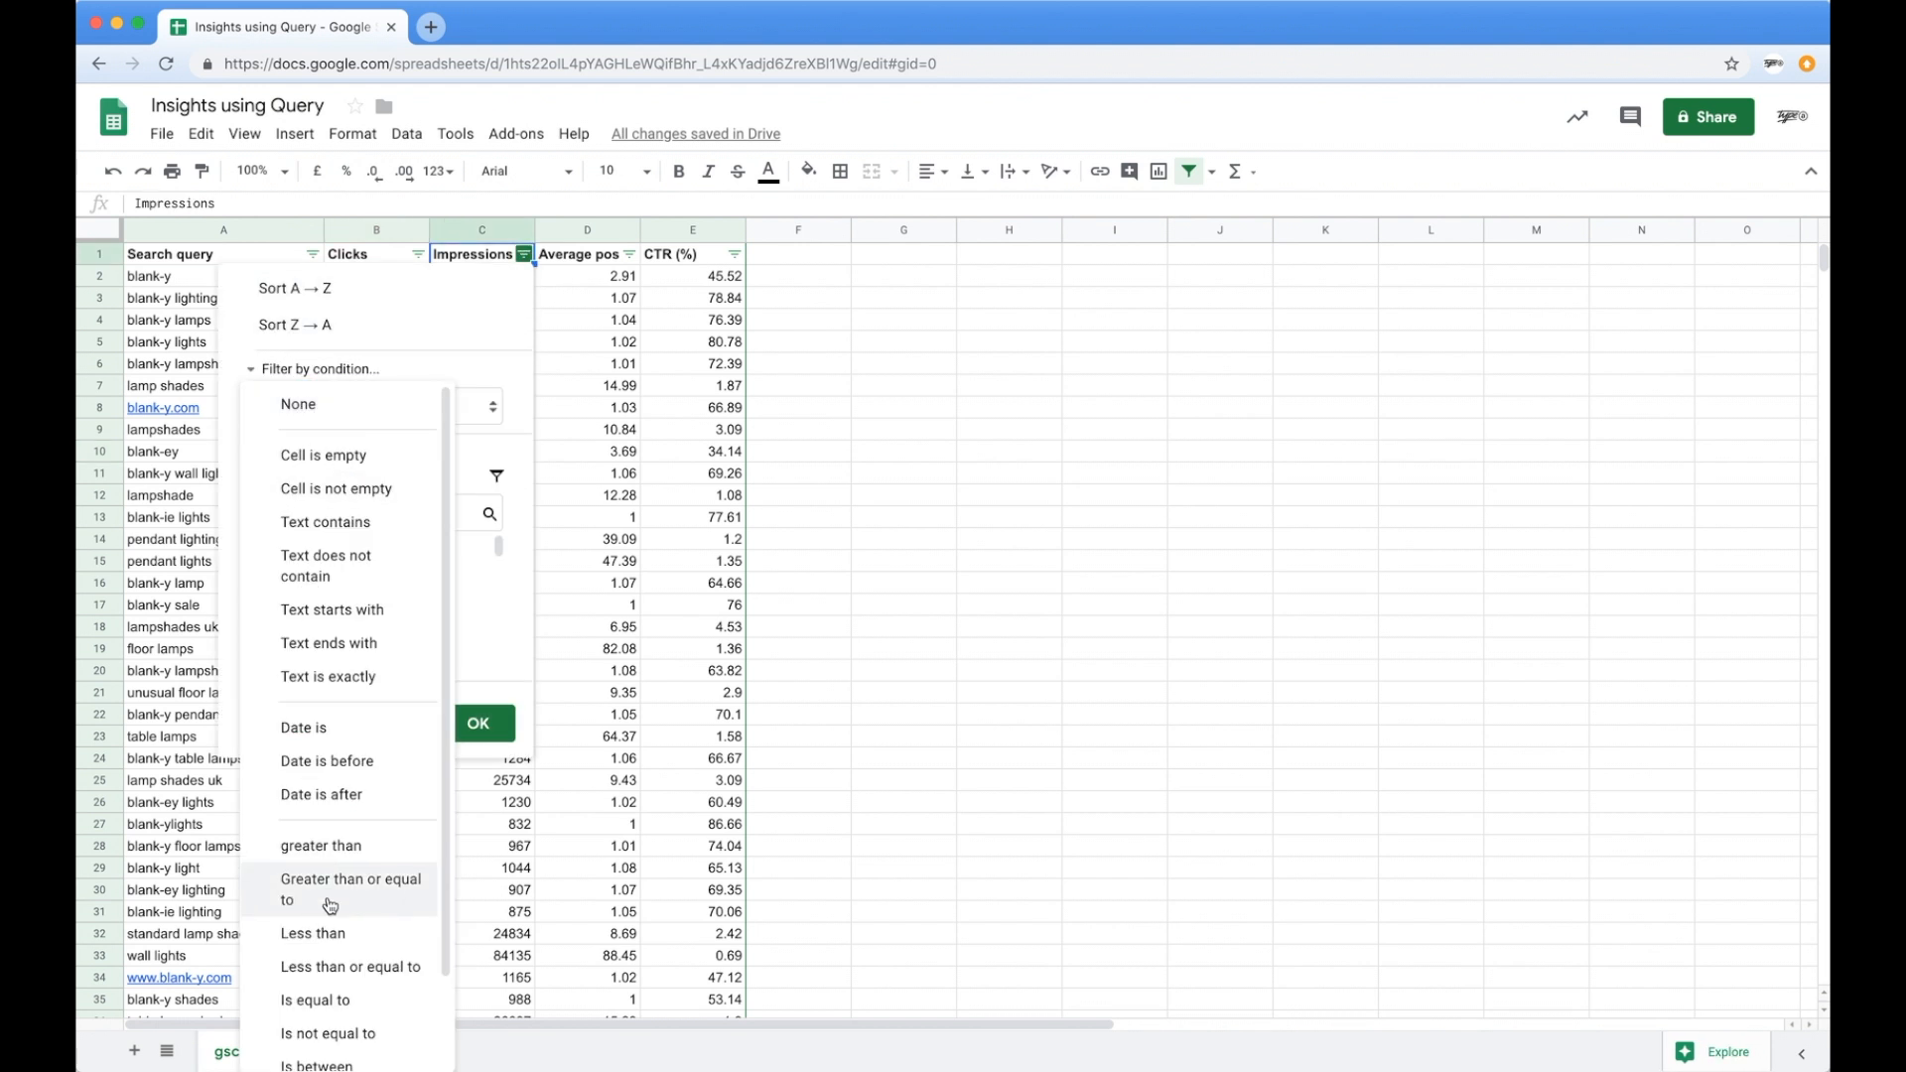
{"action": "left_click", "coordinate": [322, 846]}
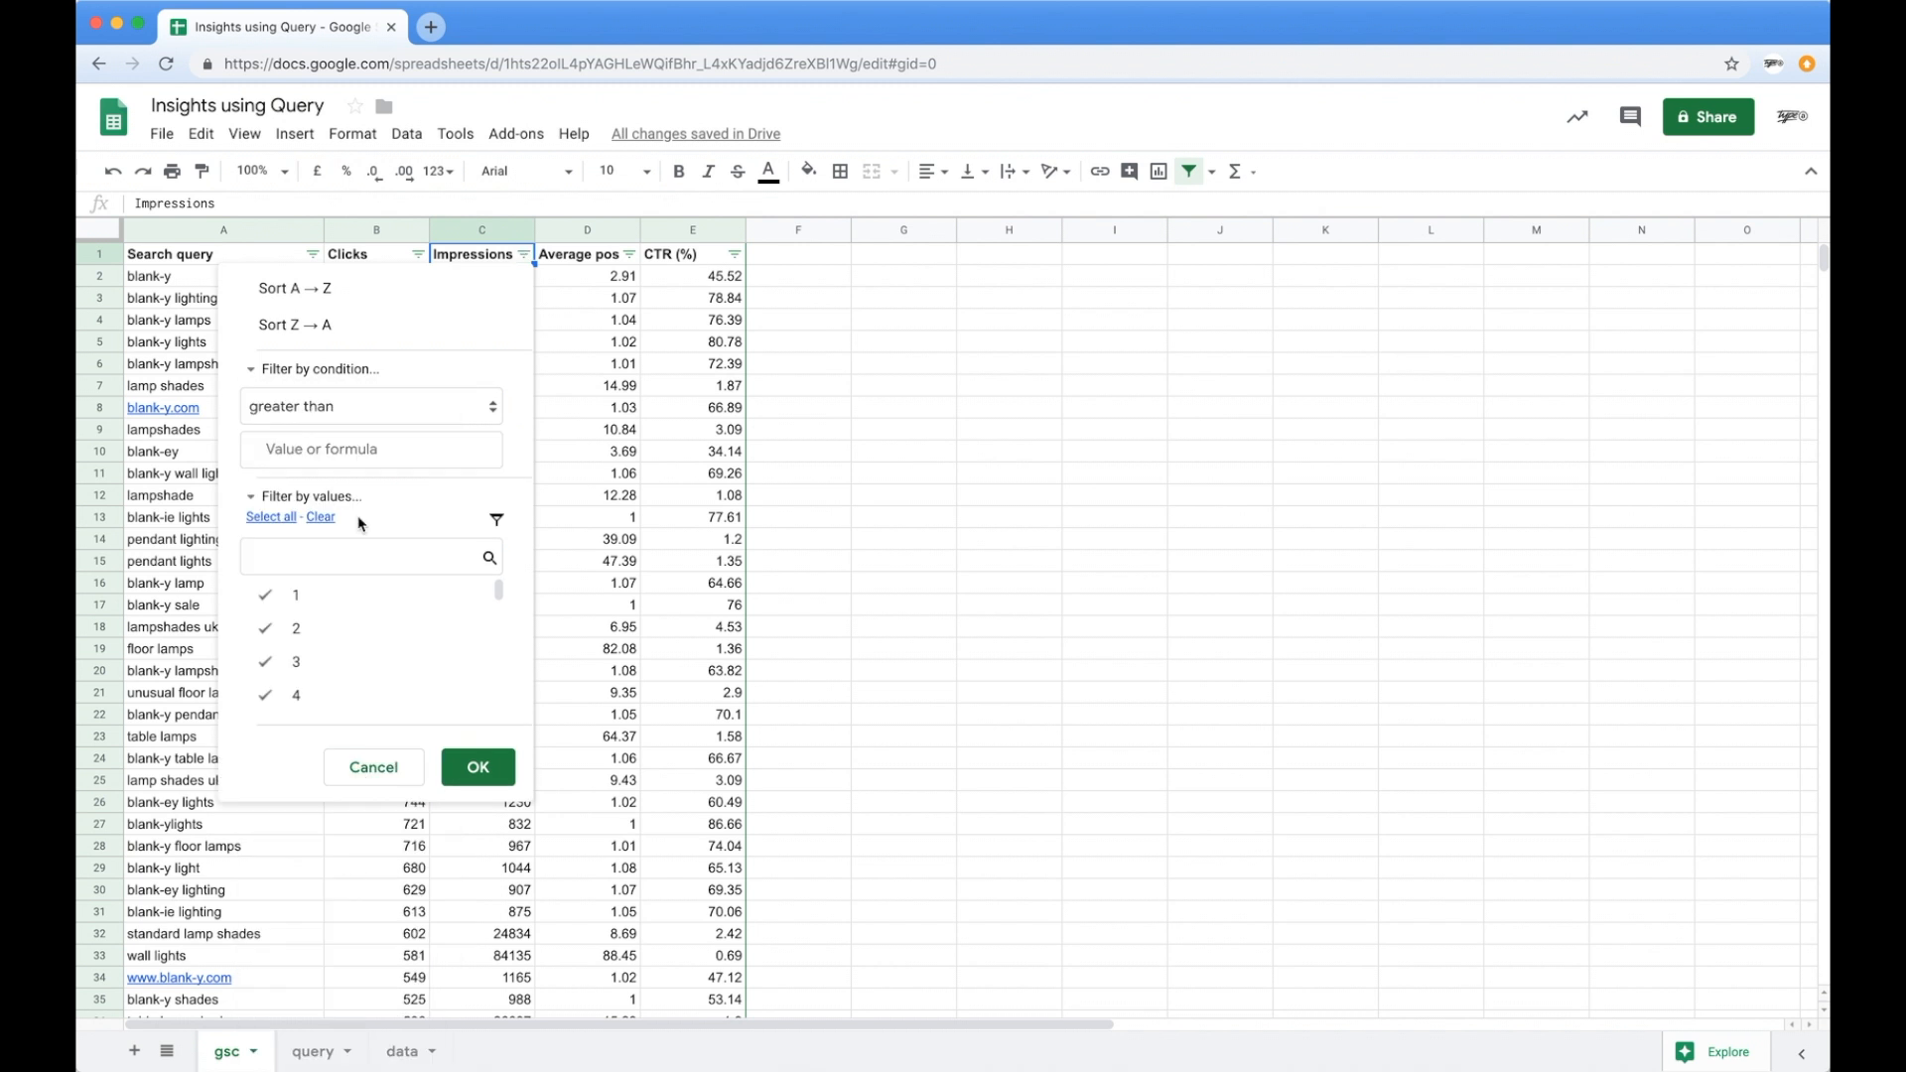
{"action": "type", "text": "1000"}
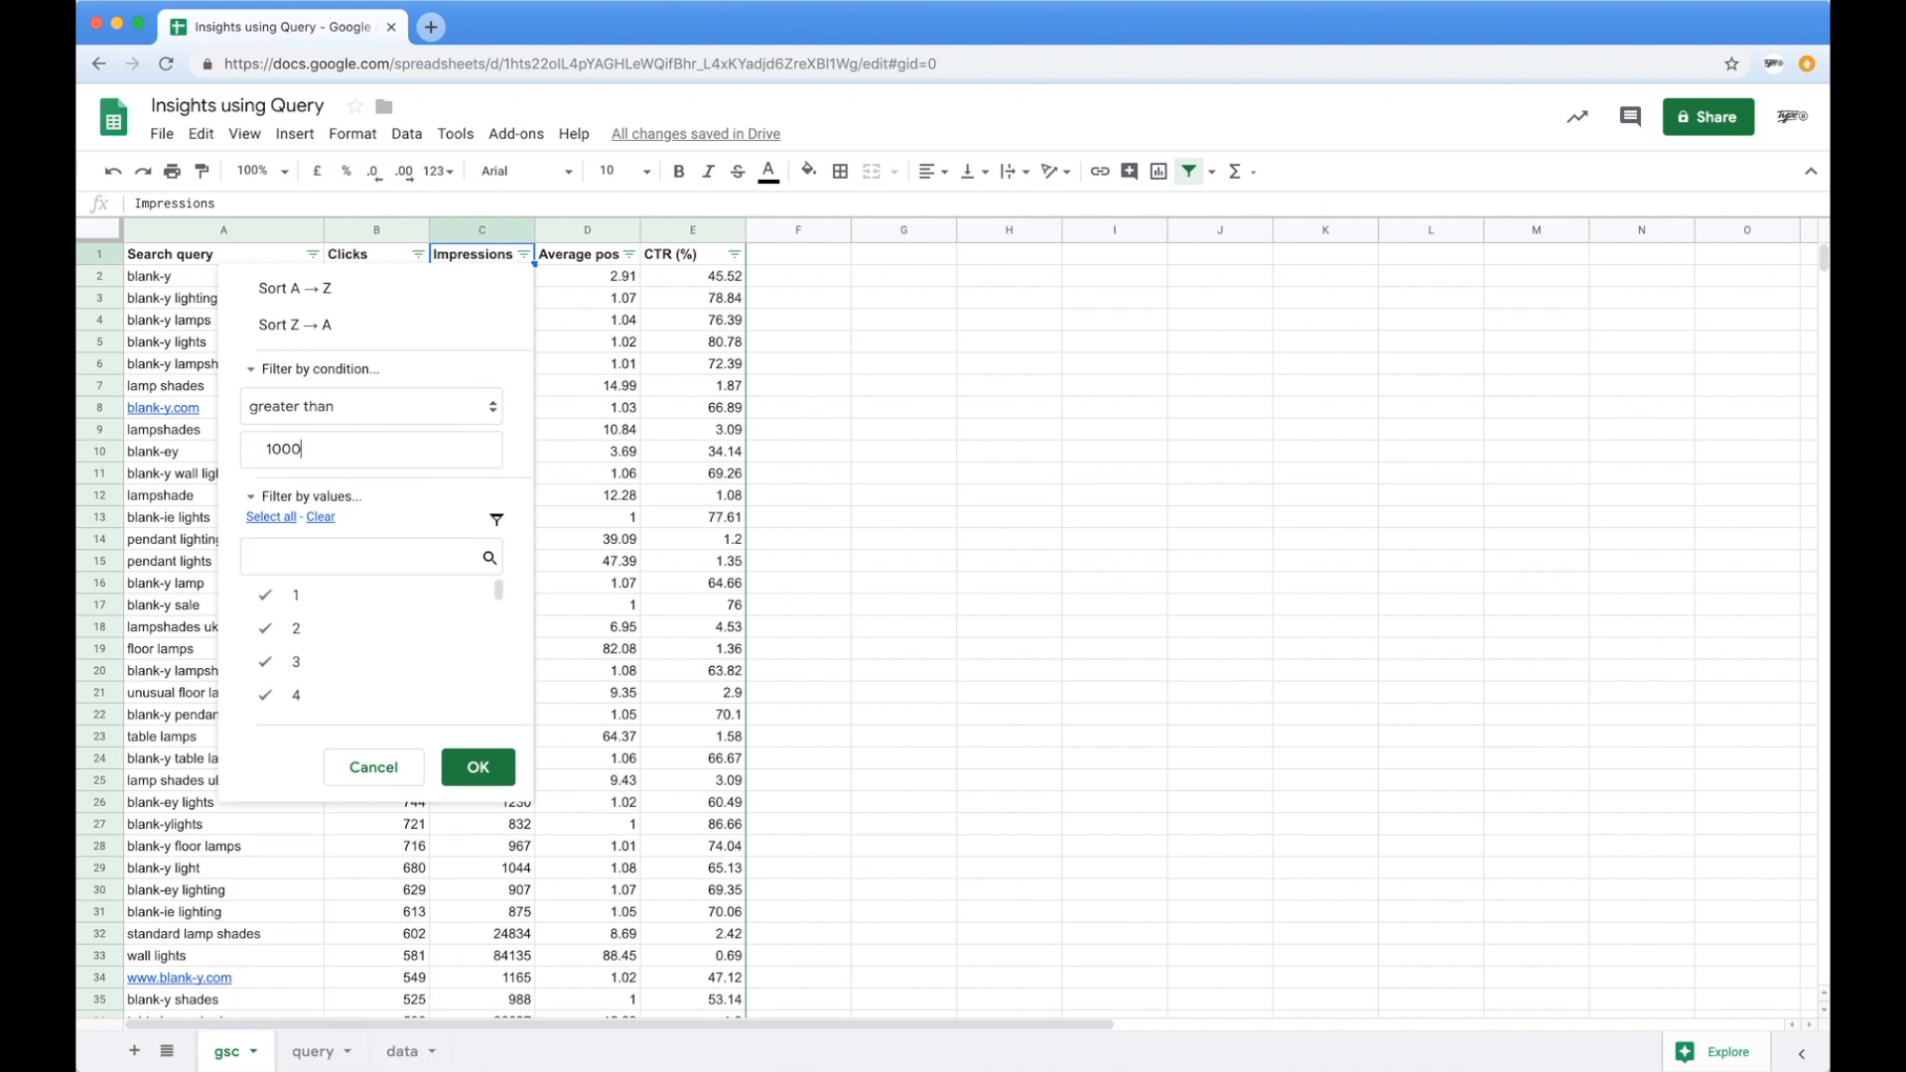
{"action": "type", "text": "0"}
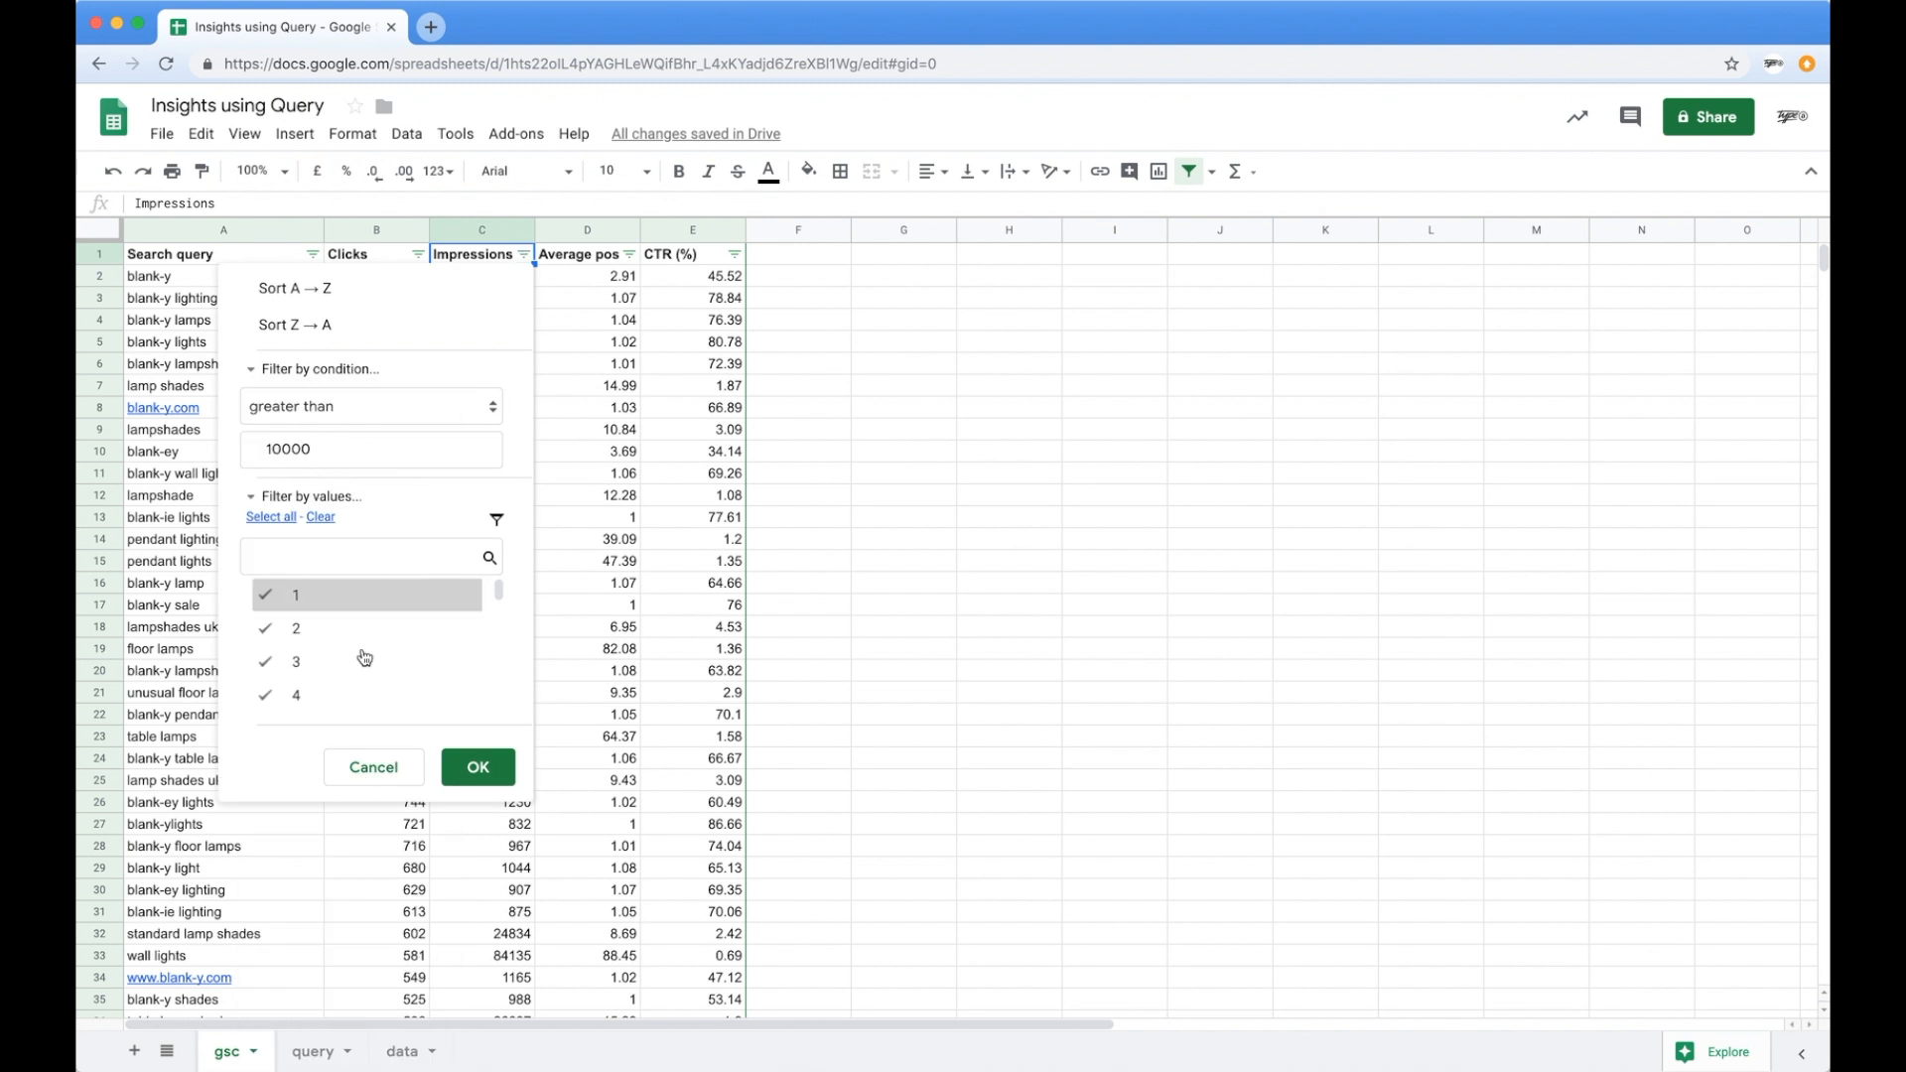
{"action": "left_click", "coordinate": [476, 766]}
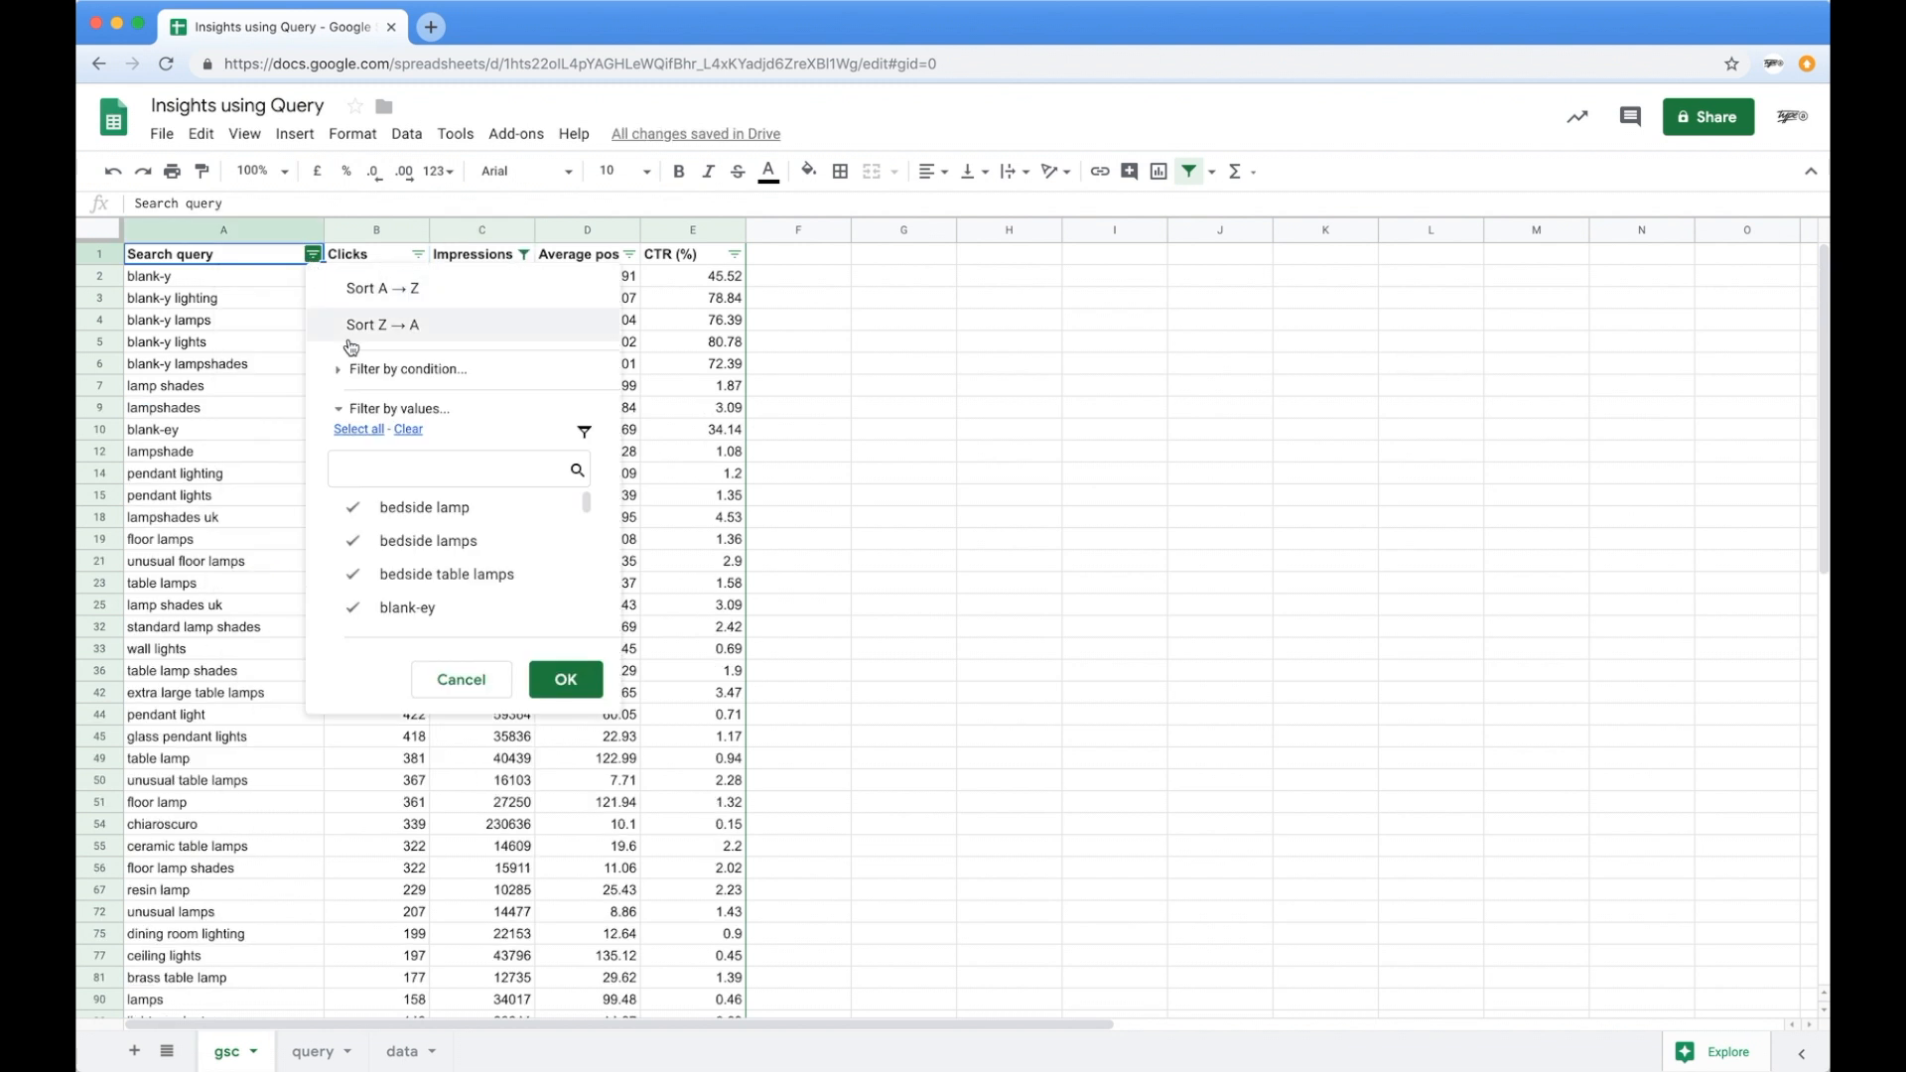
{"action": "mouse_move", "coordinate": [359, 382]}
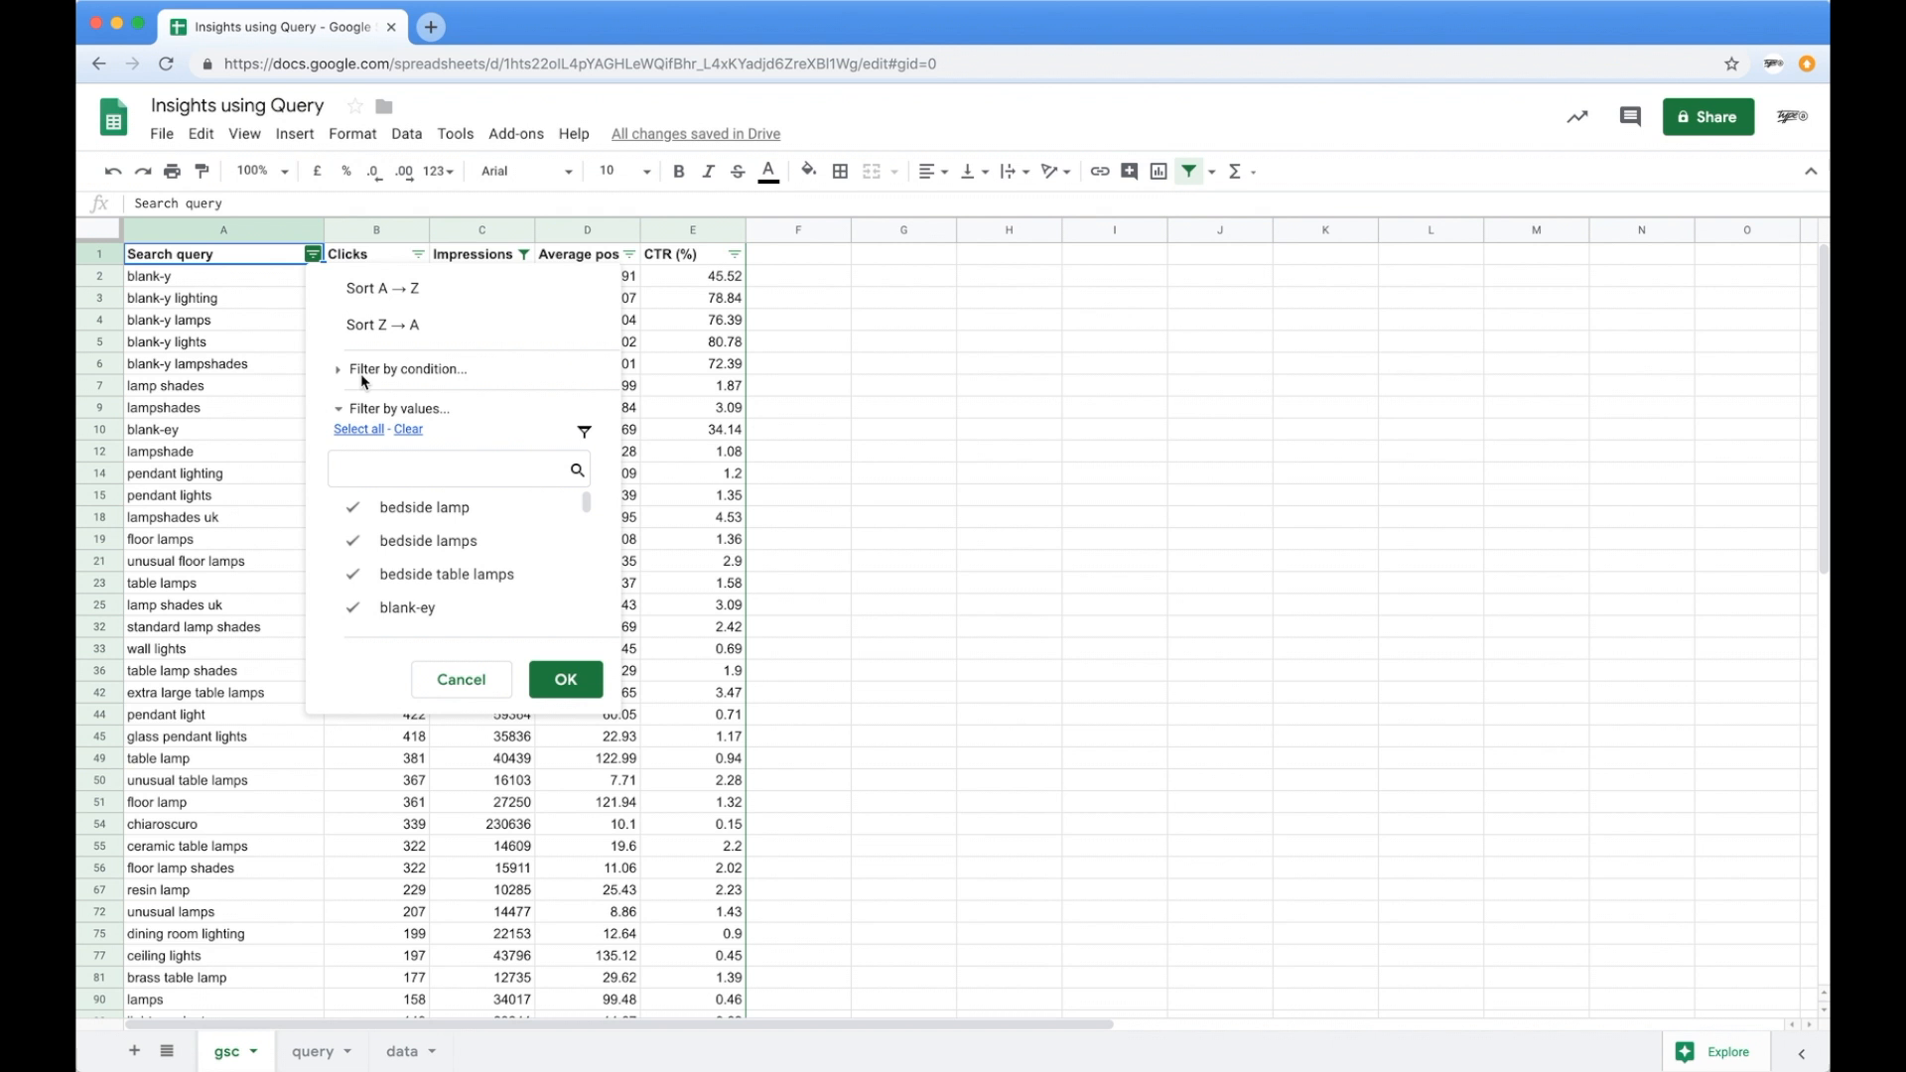
Filter the Search query column to text containing 'black'.
{"action": "left_click", "coordinate": [407, 369]}
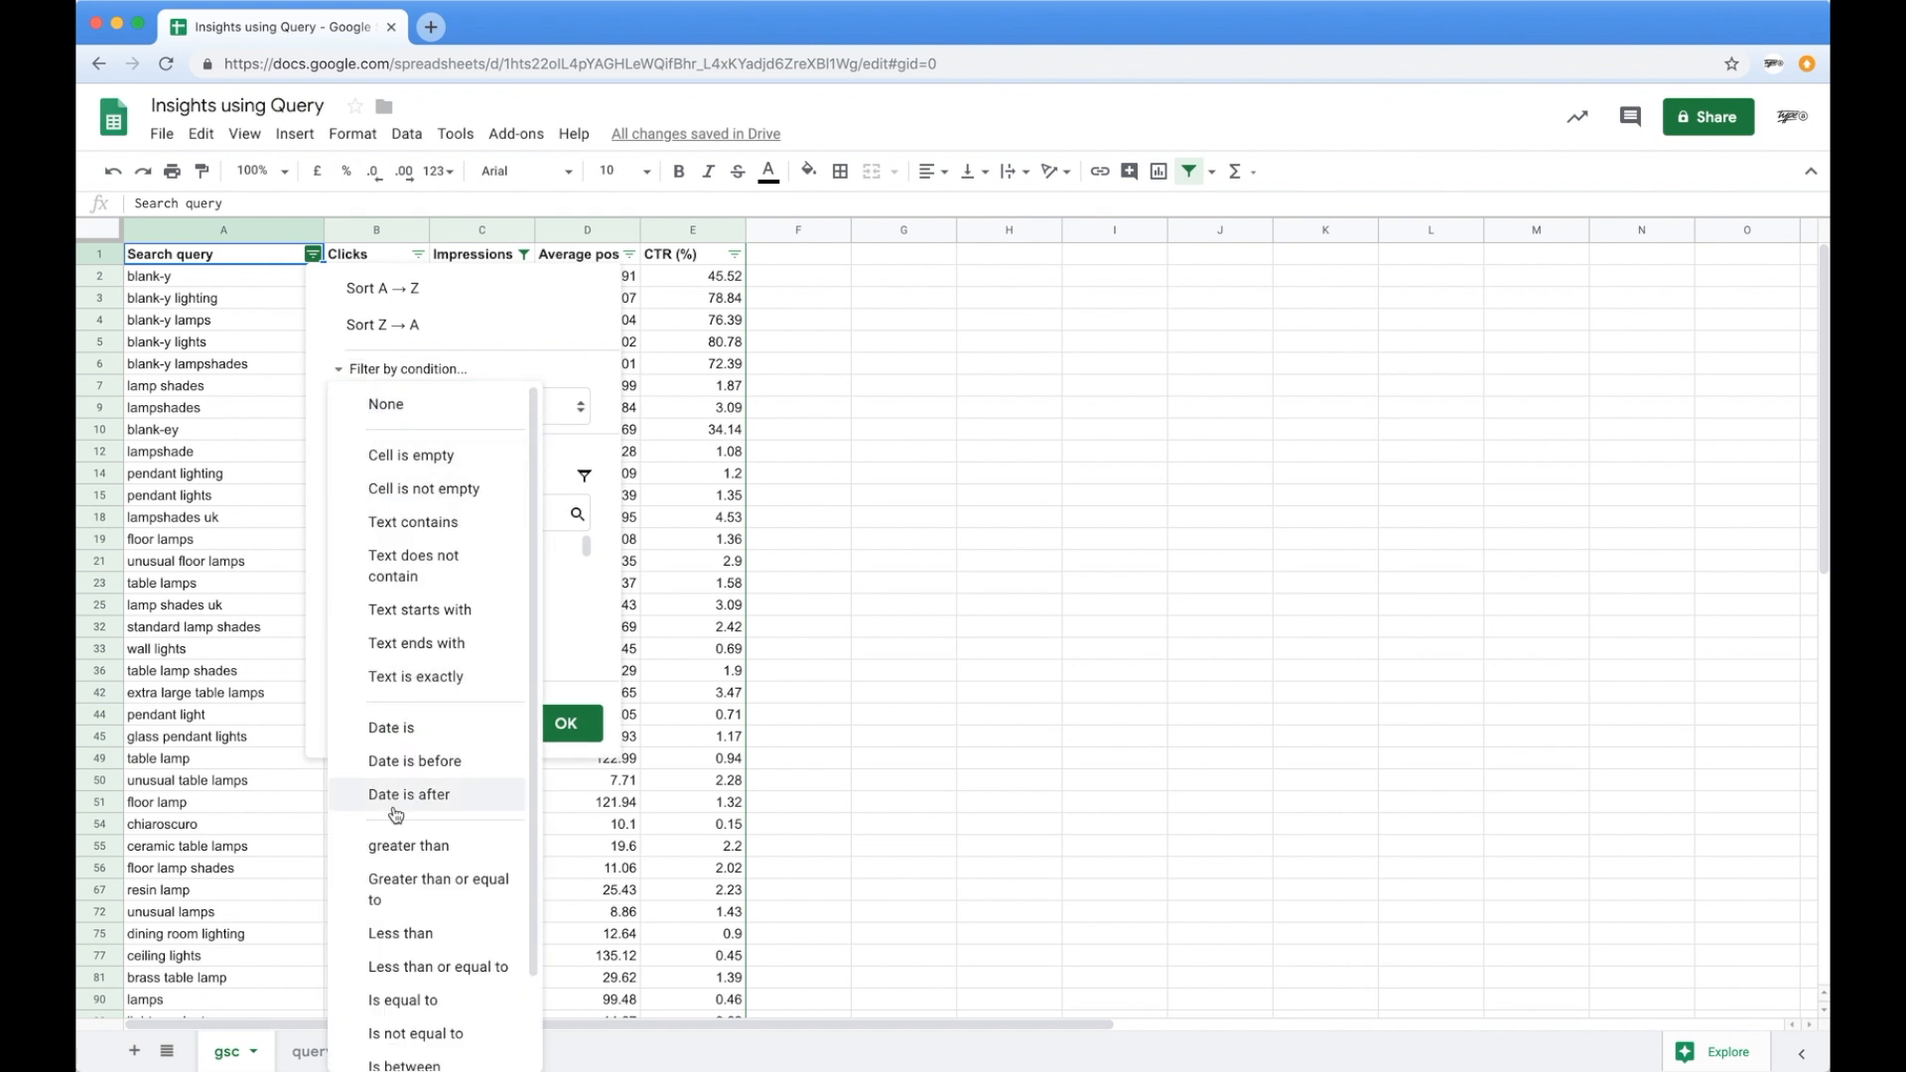
{"action": "mouse_move", "coordinate": [413, 522]}
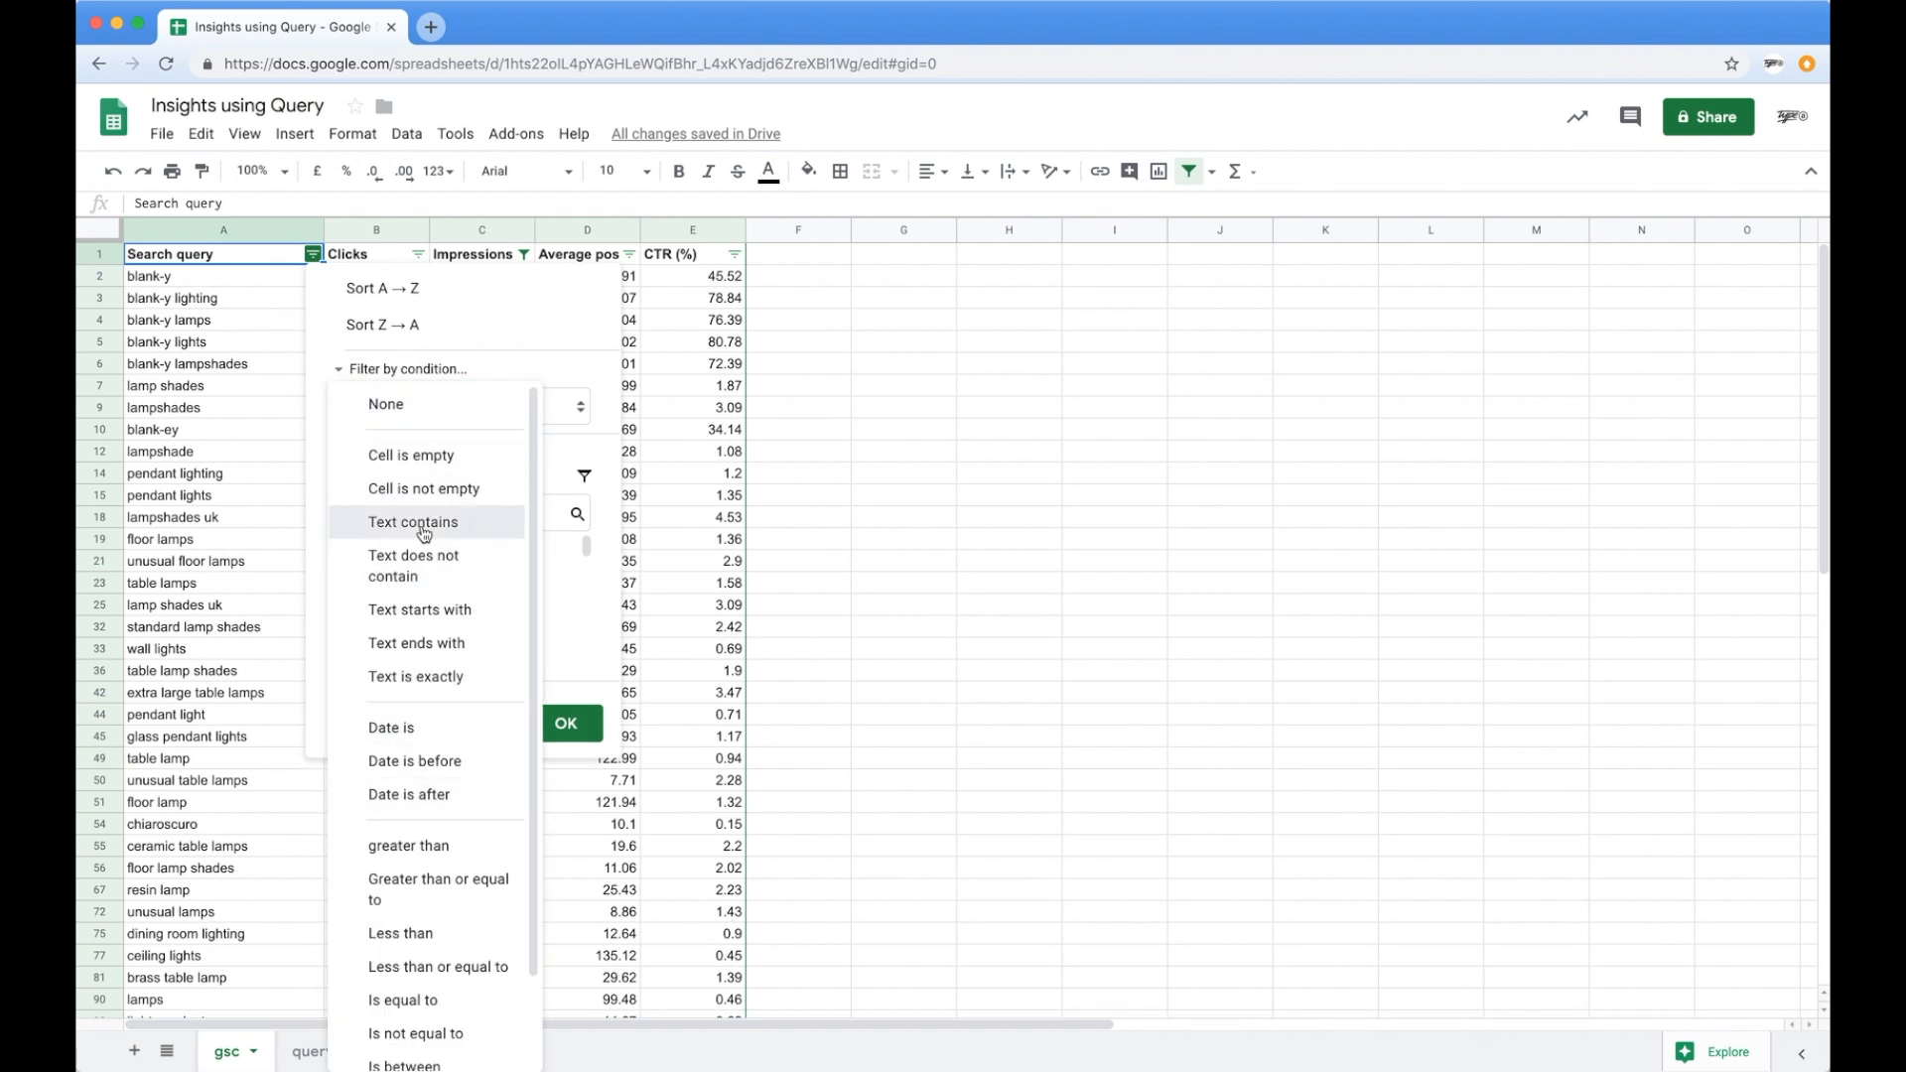
{"action": "left_click", "coordinate": [413, 522]}
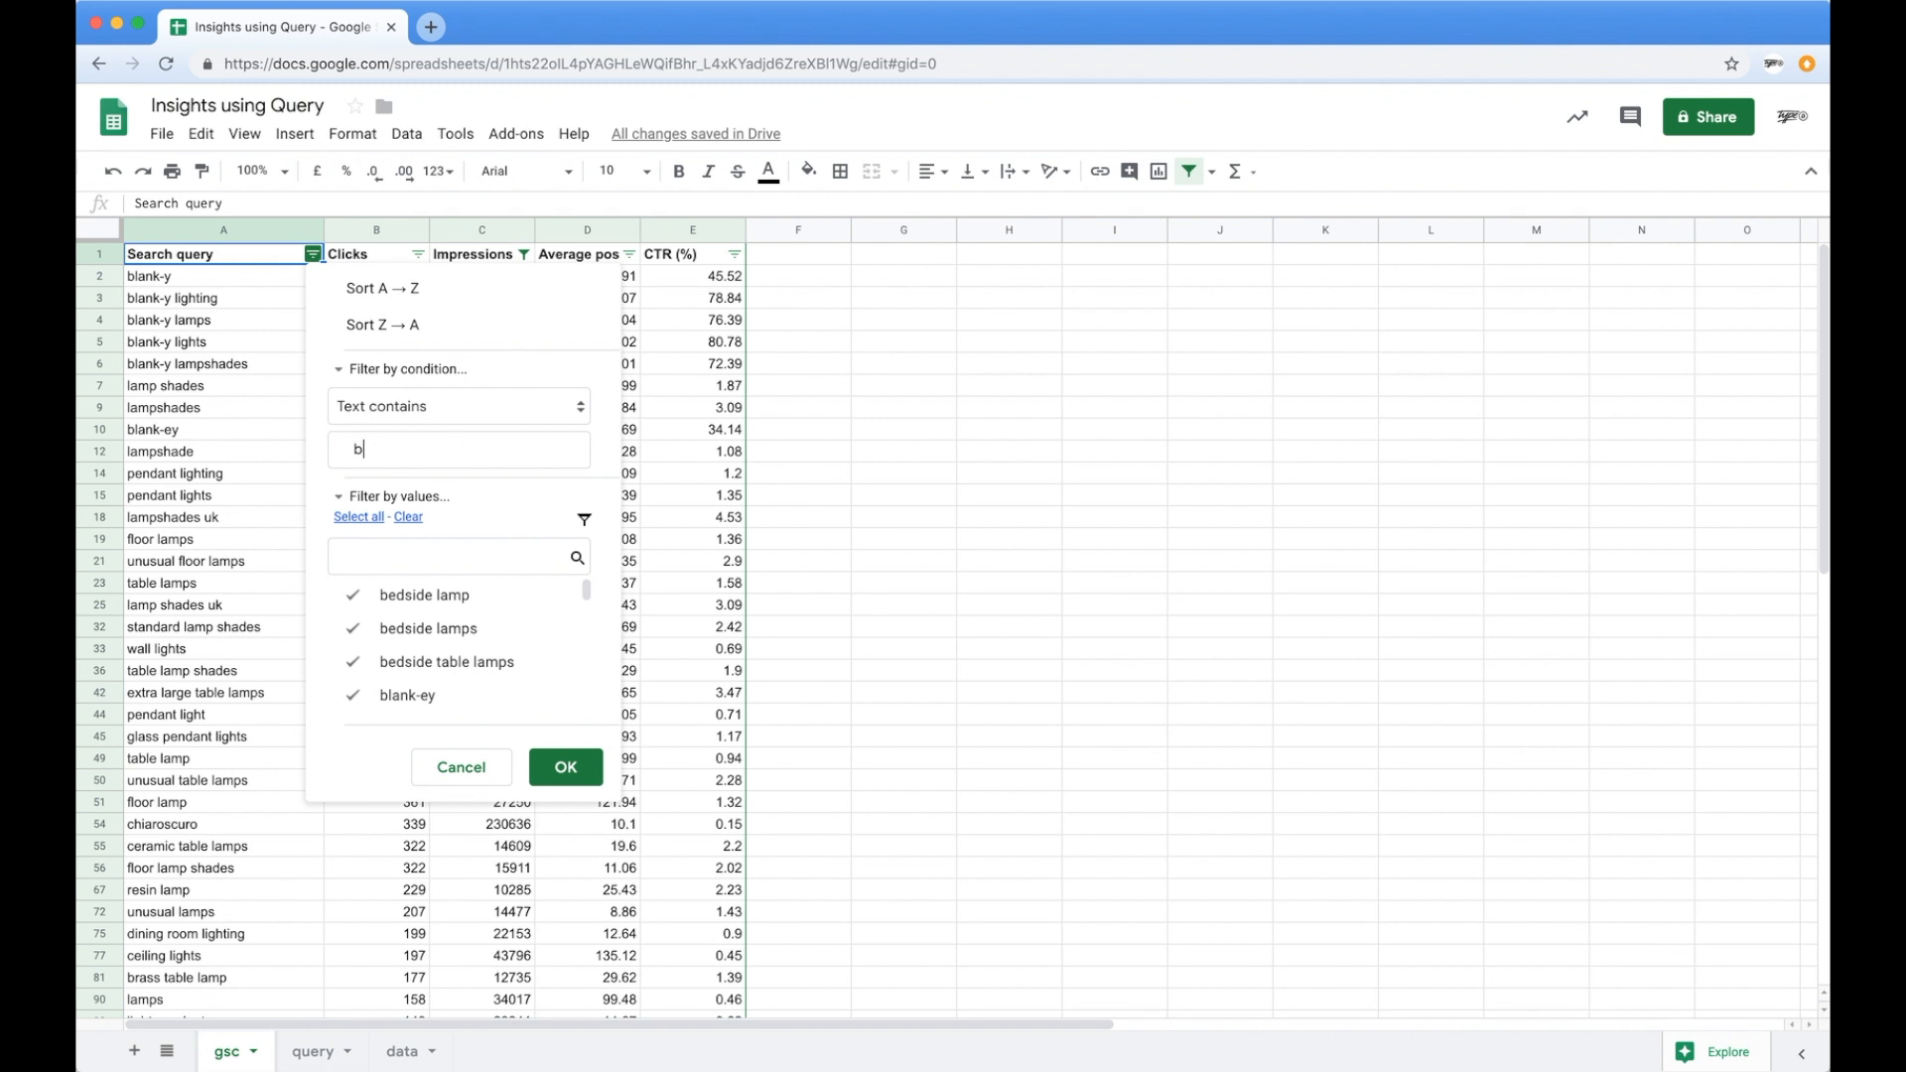
{"action": "type", "text": "lack"}
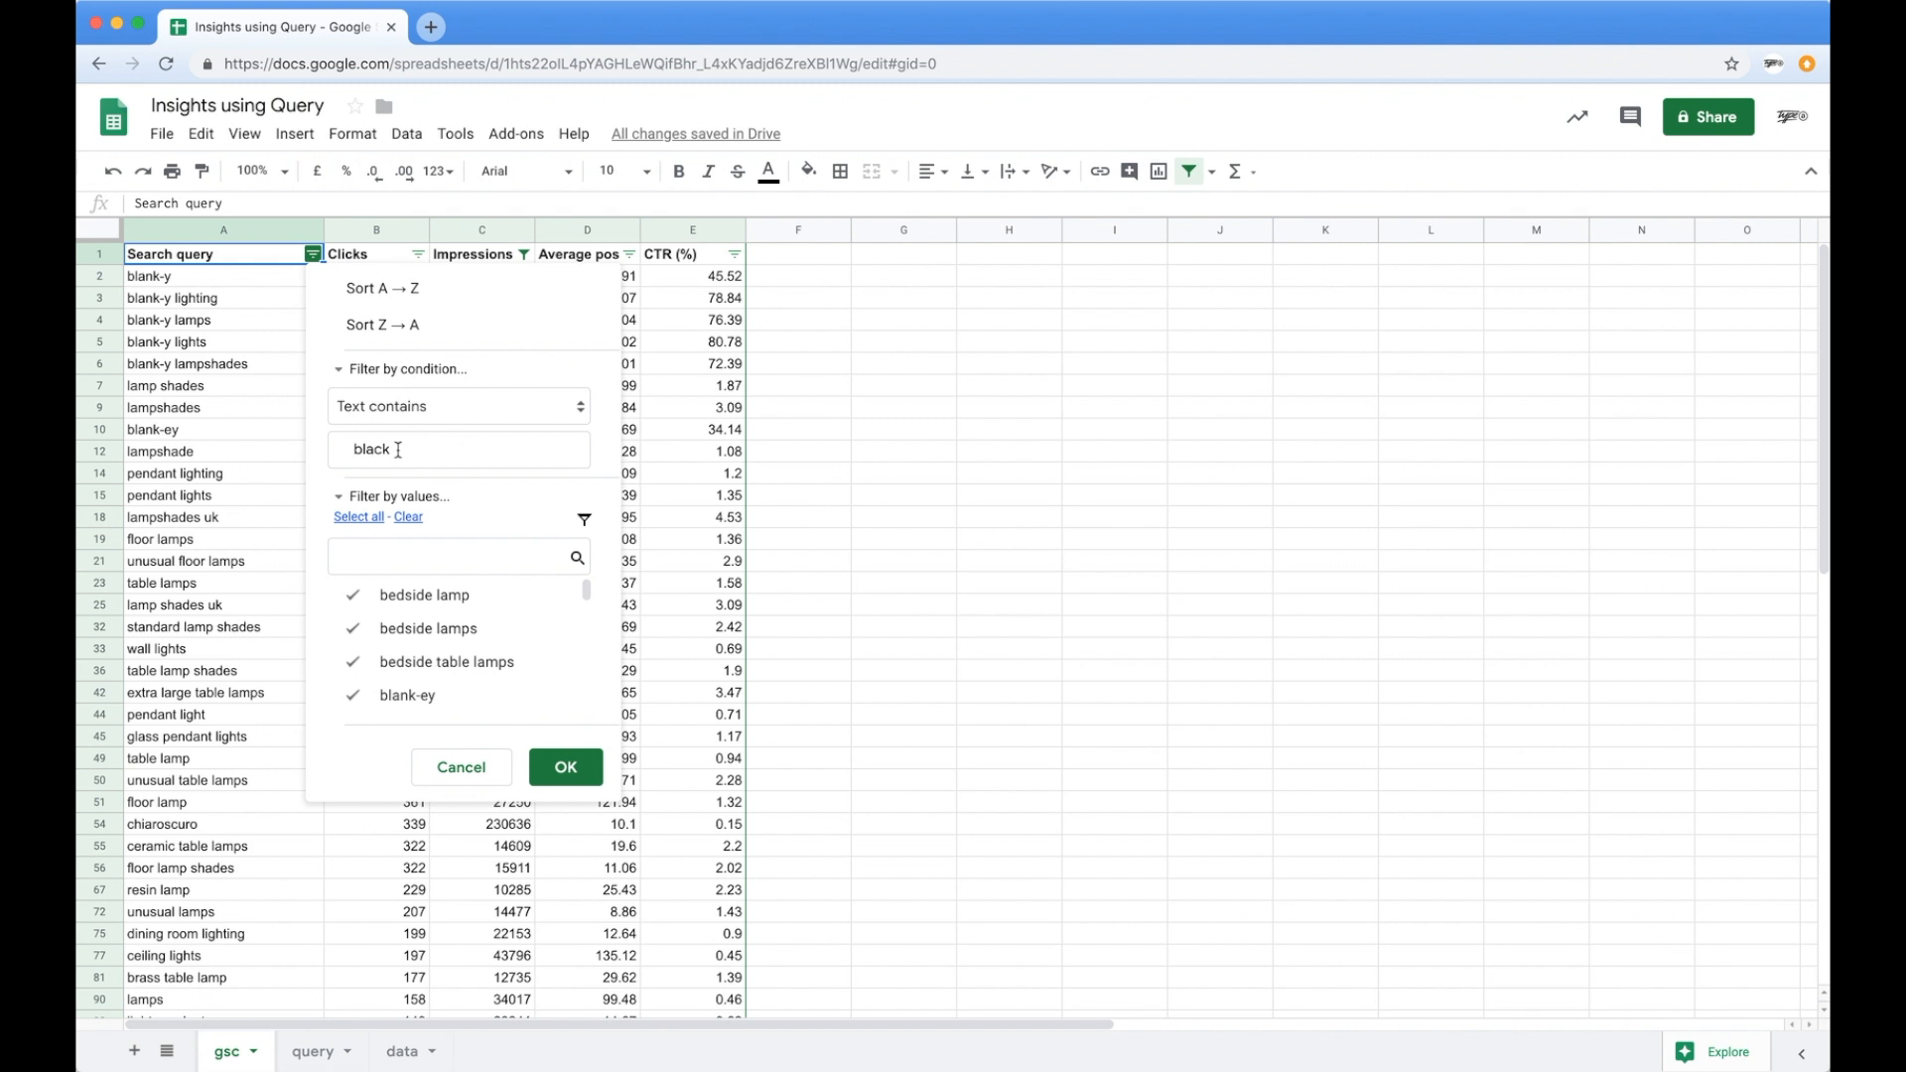
{"action": "left_click", "coordinate": [564, 767]}
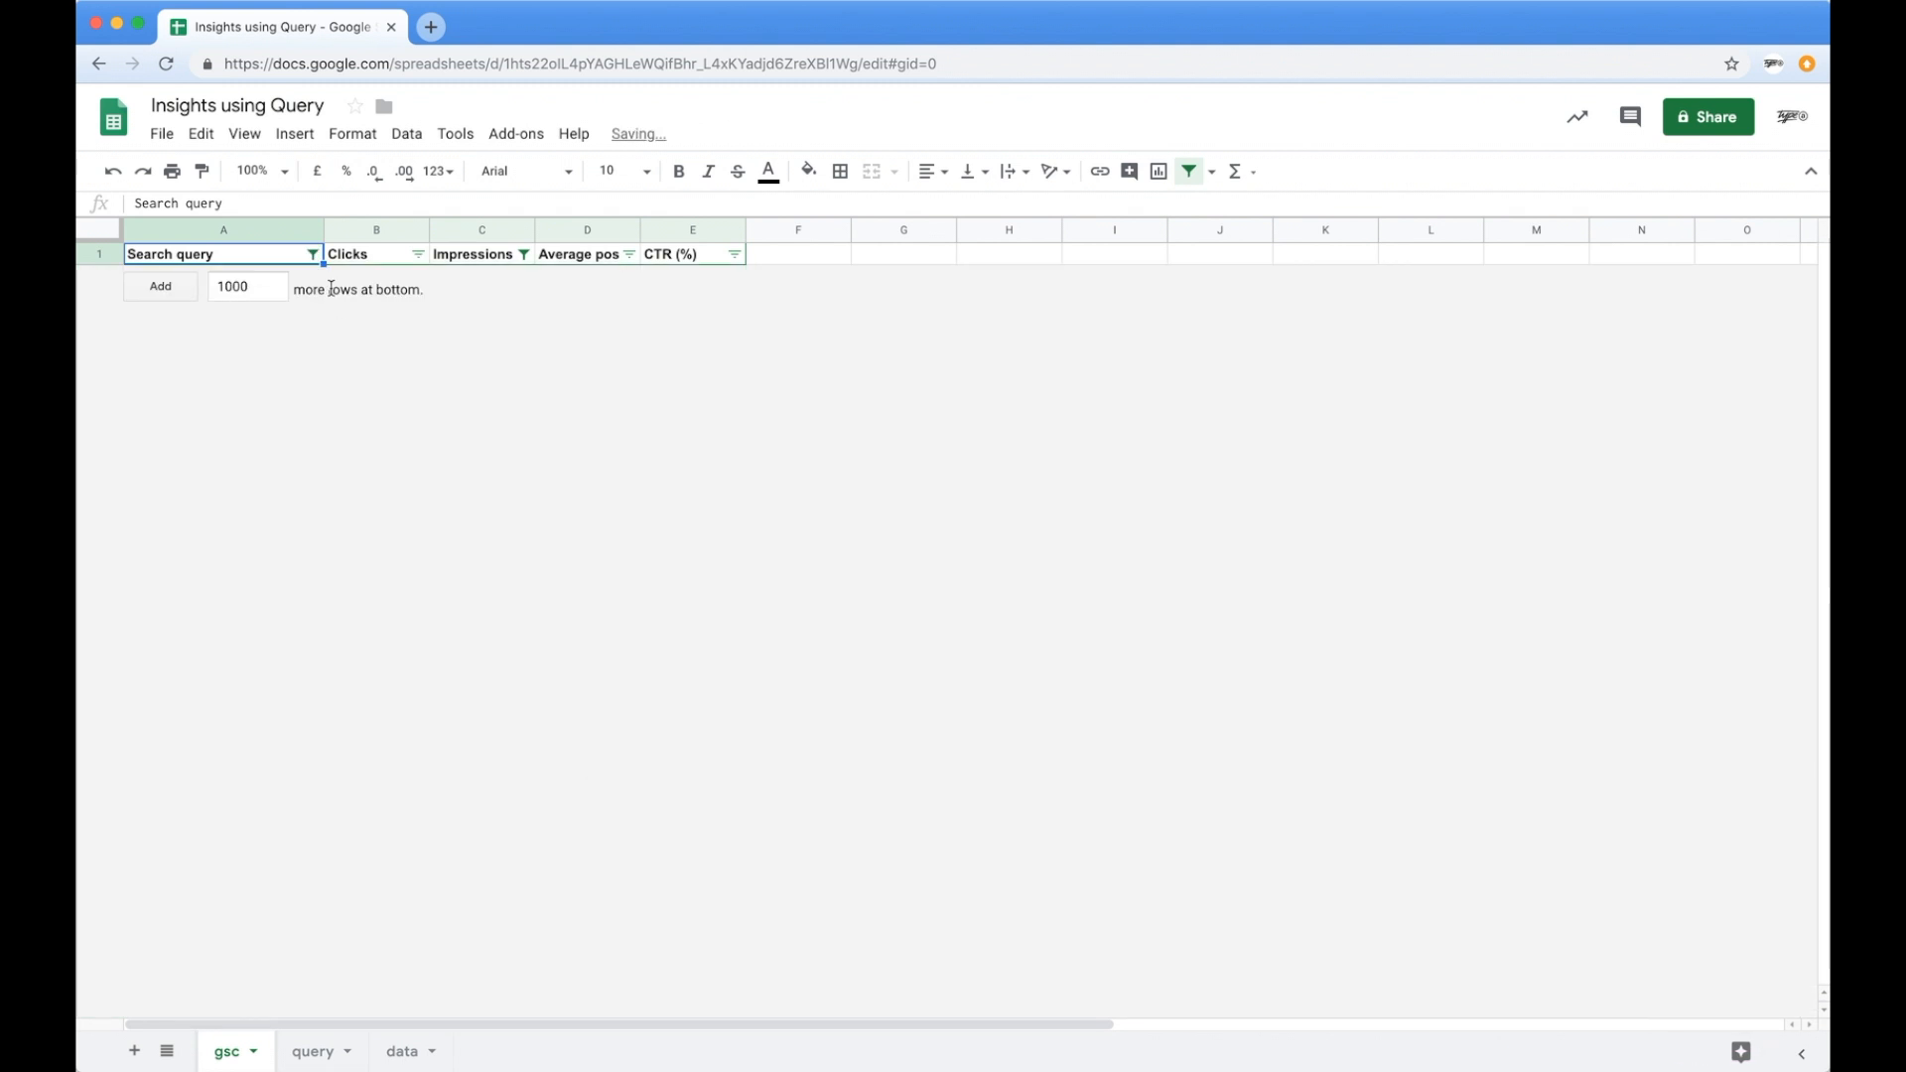
Lower the Impressions filter threshold to greater than 100.
{"action": "left_click", "coordinate": [481, 255]}
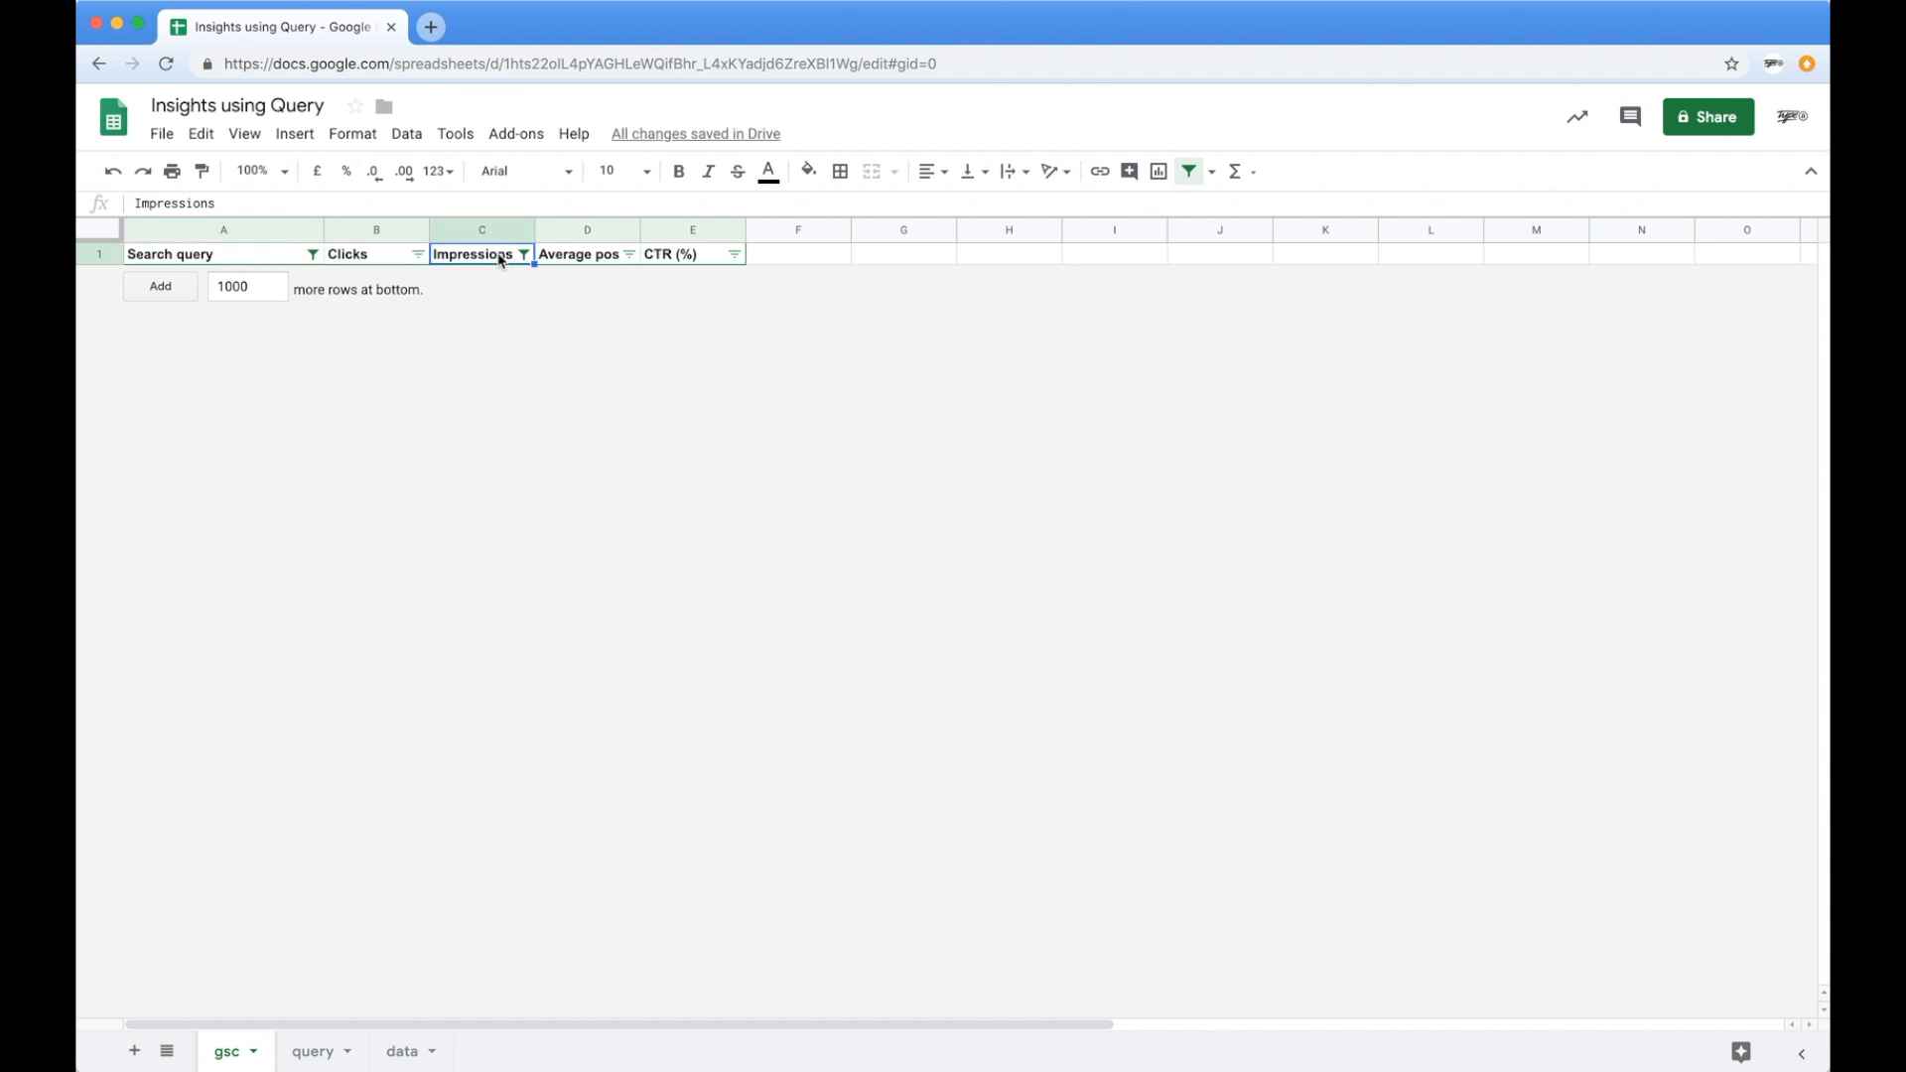
{"action": "left_click", "coordinate": [524, 255]}
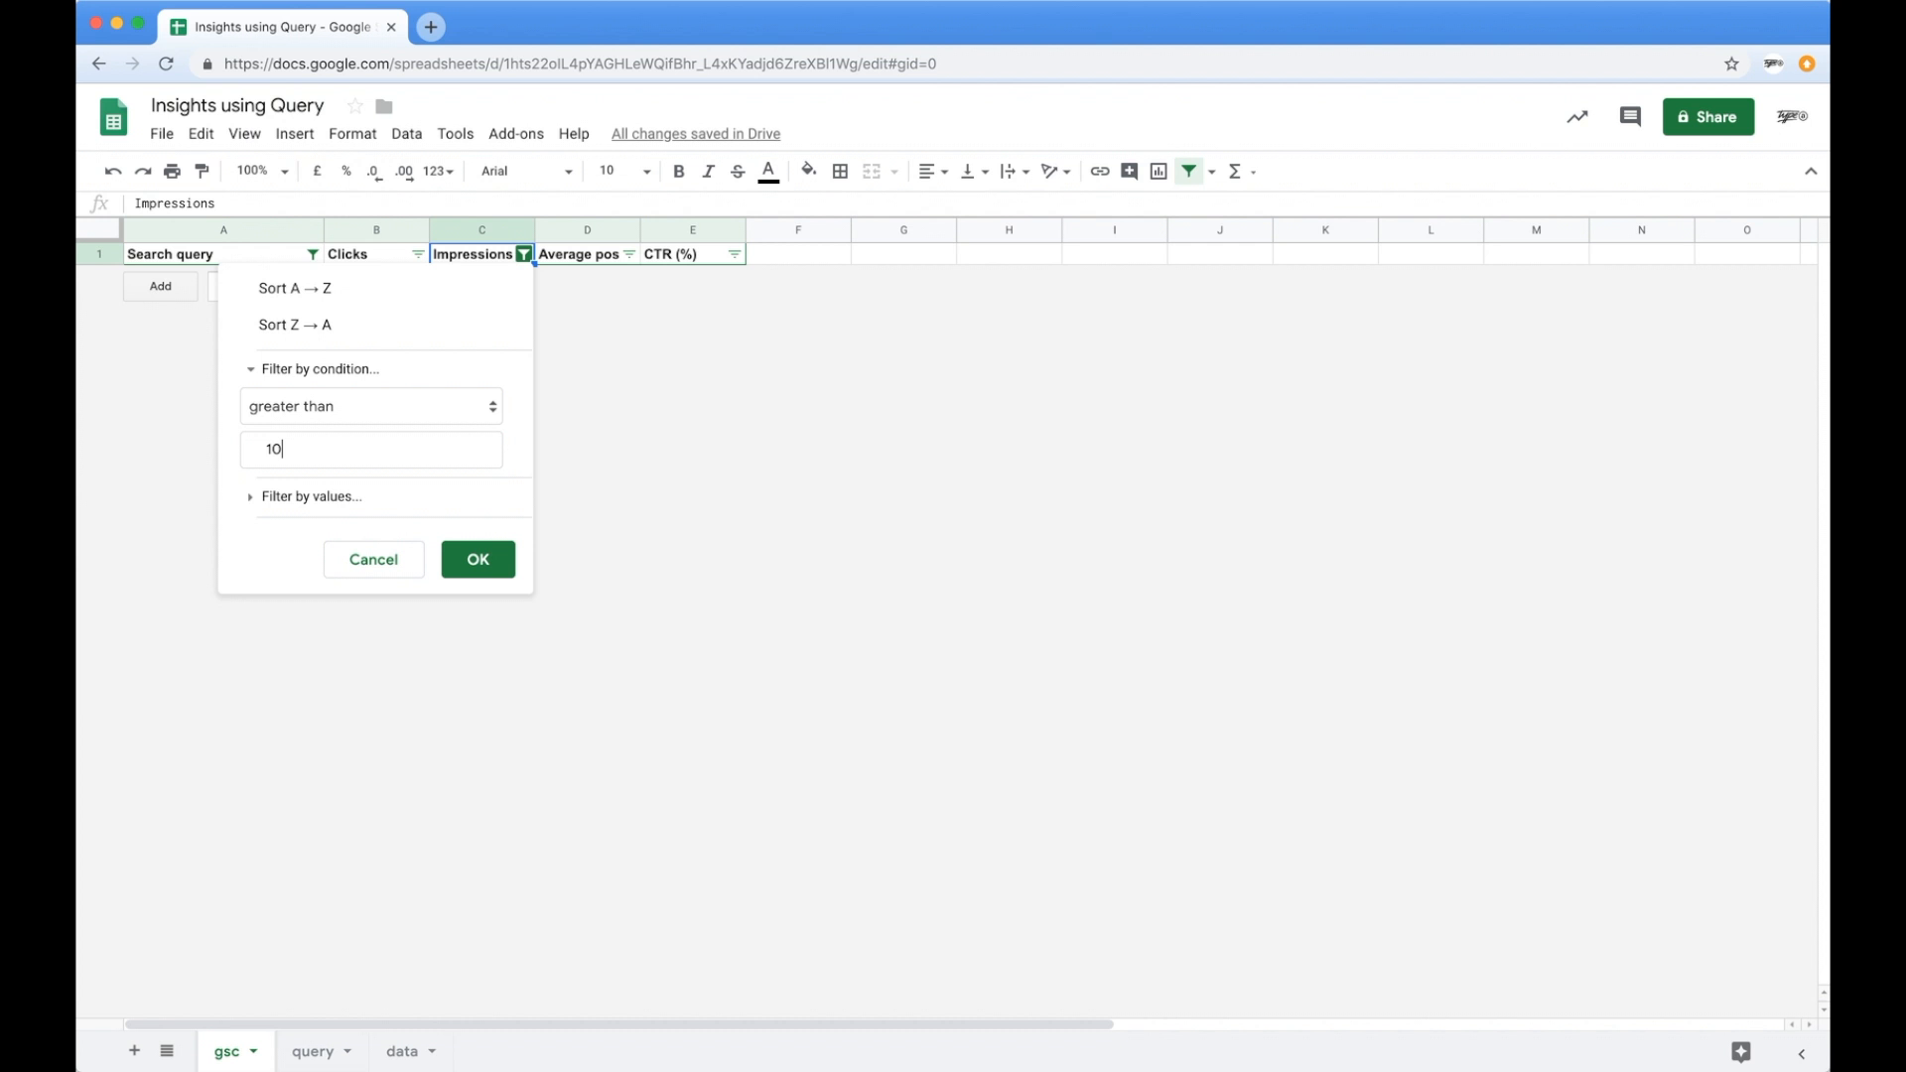
{"action": "type", "text": "0"}
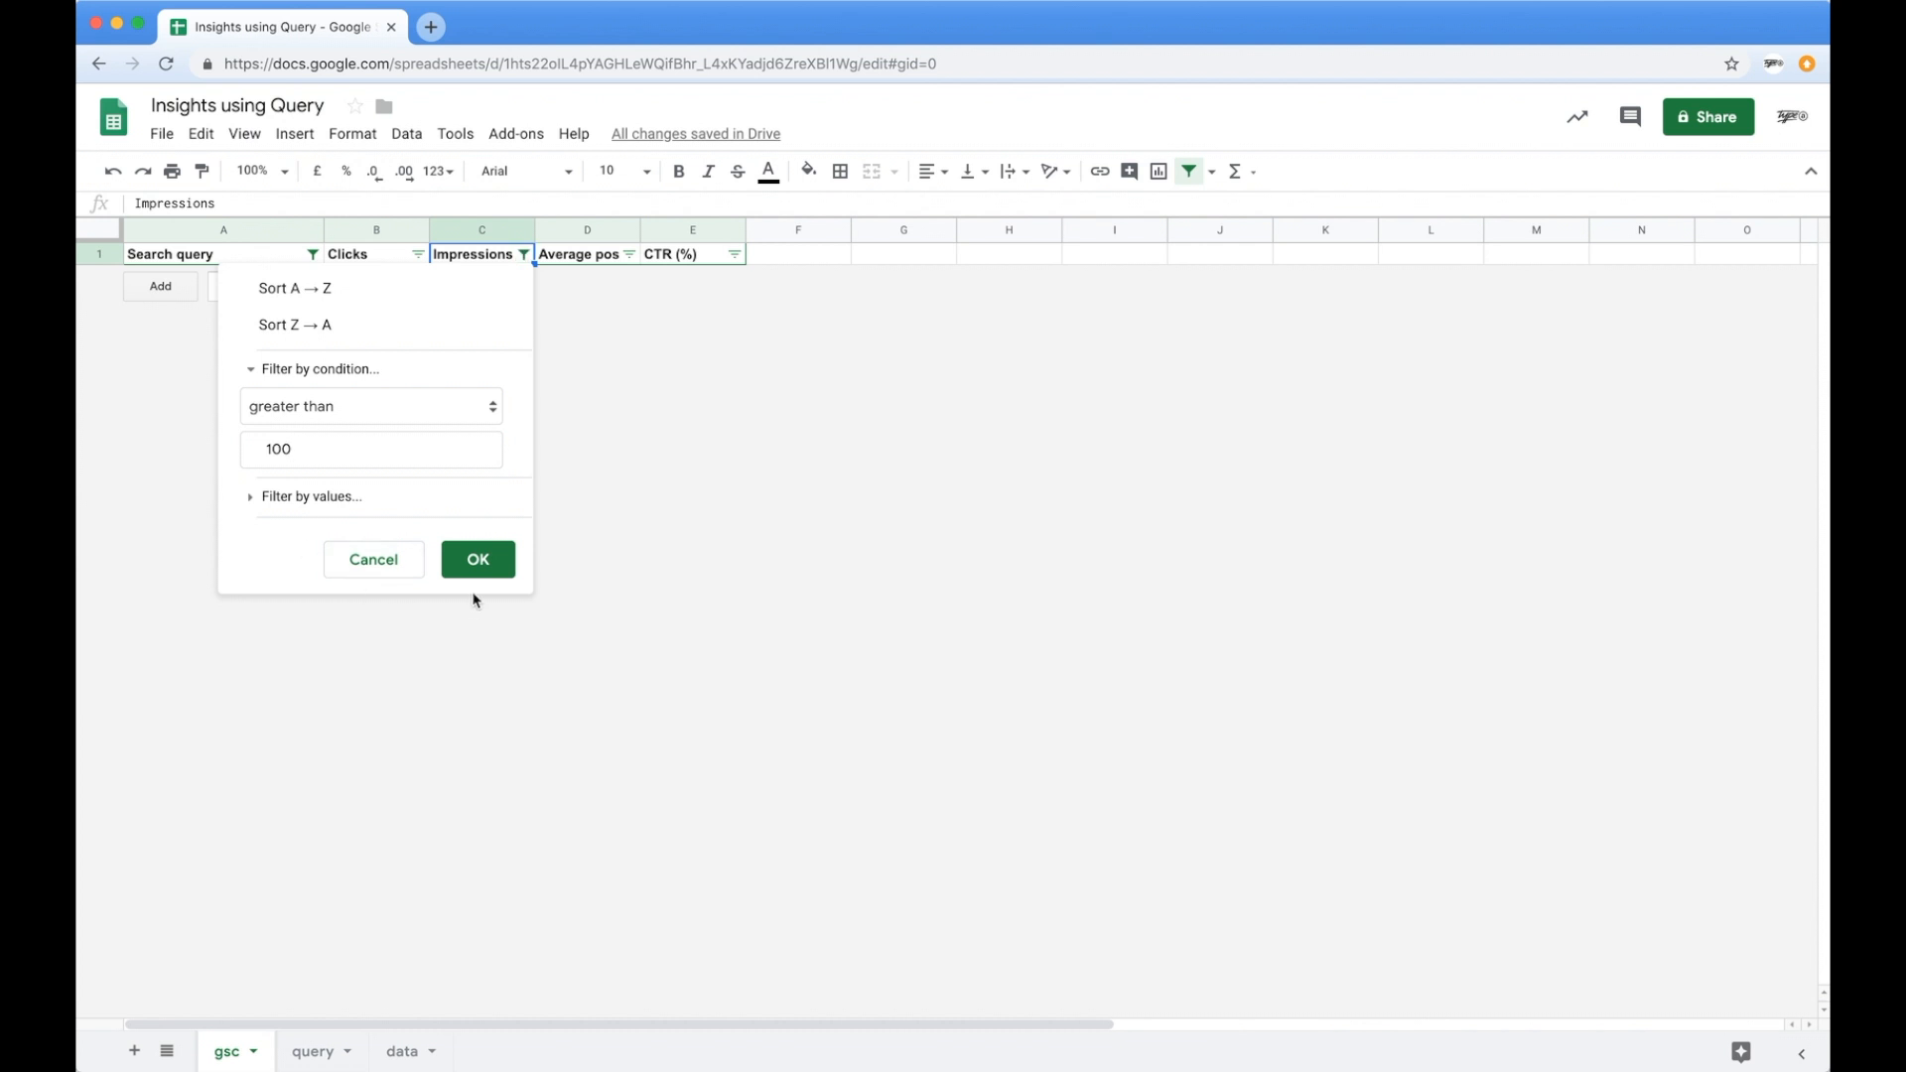
{"action": "left_click", "coordinate": [476, 560]}
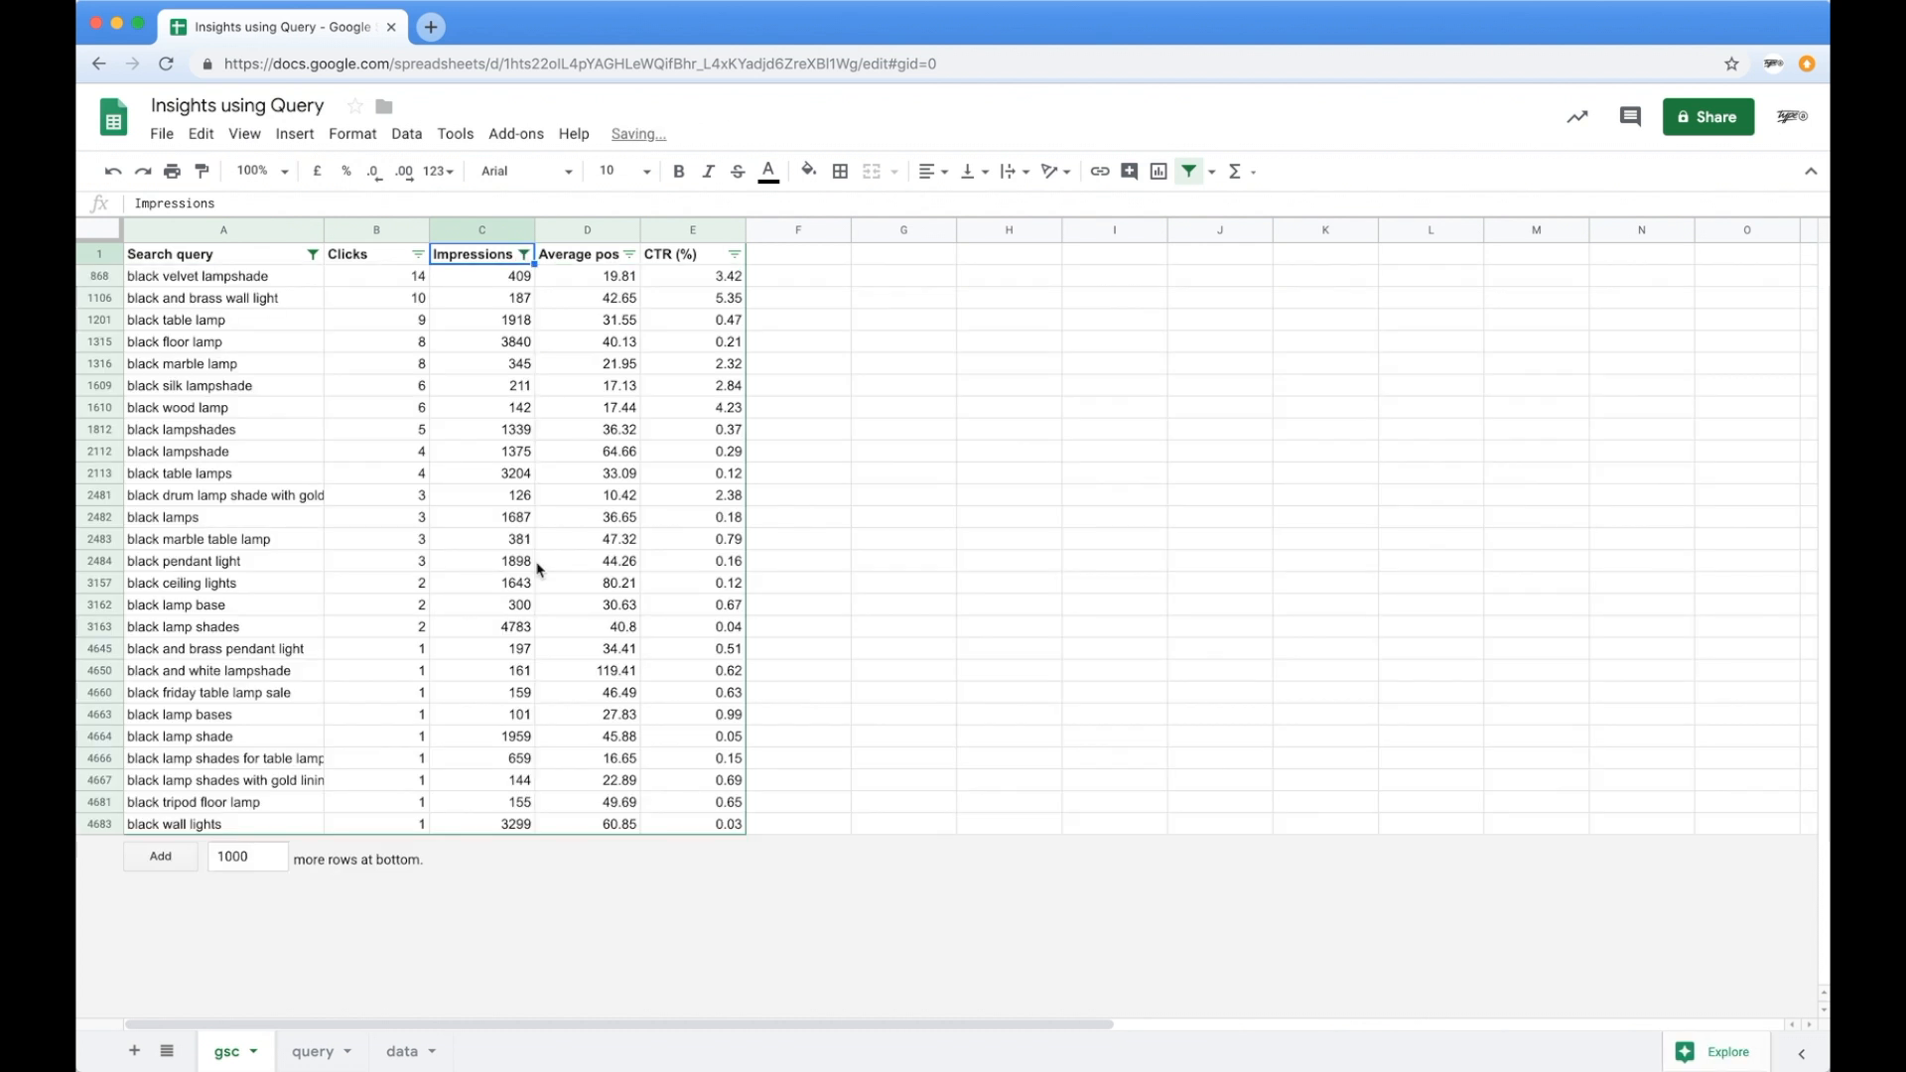
{"action": "mouse_move", "coordinate": [860, 578]}
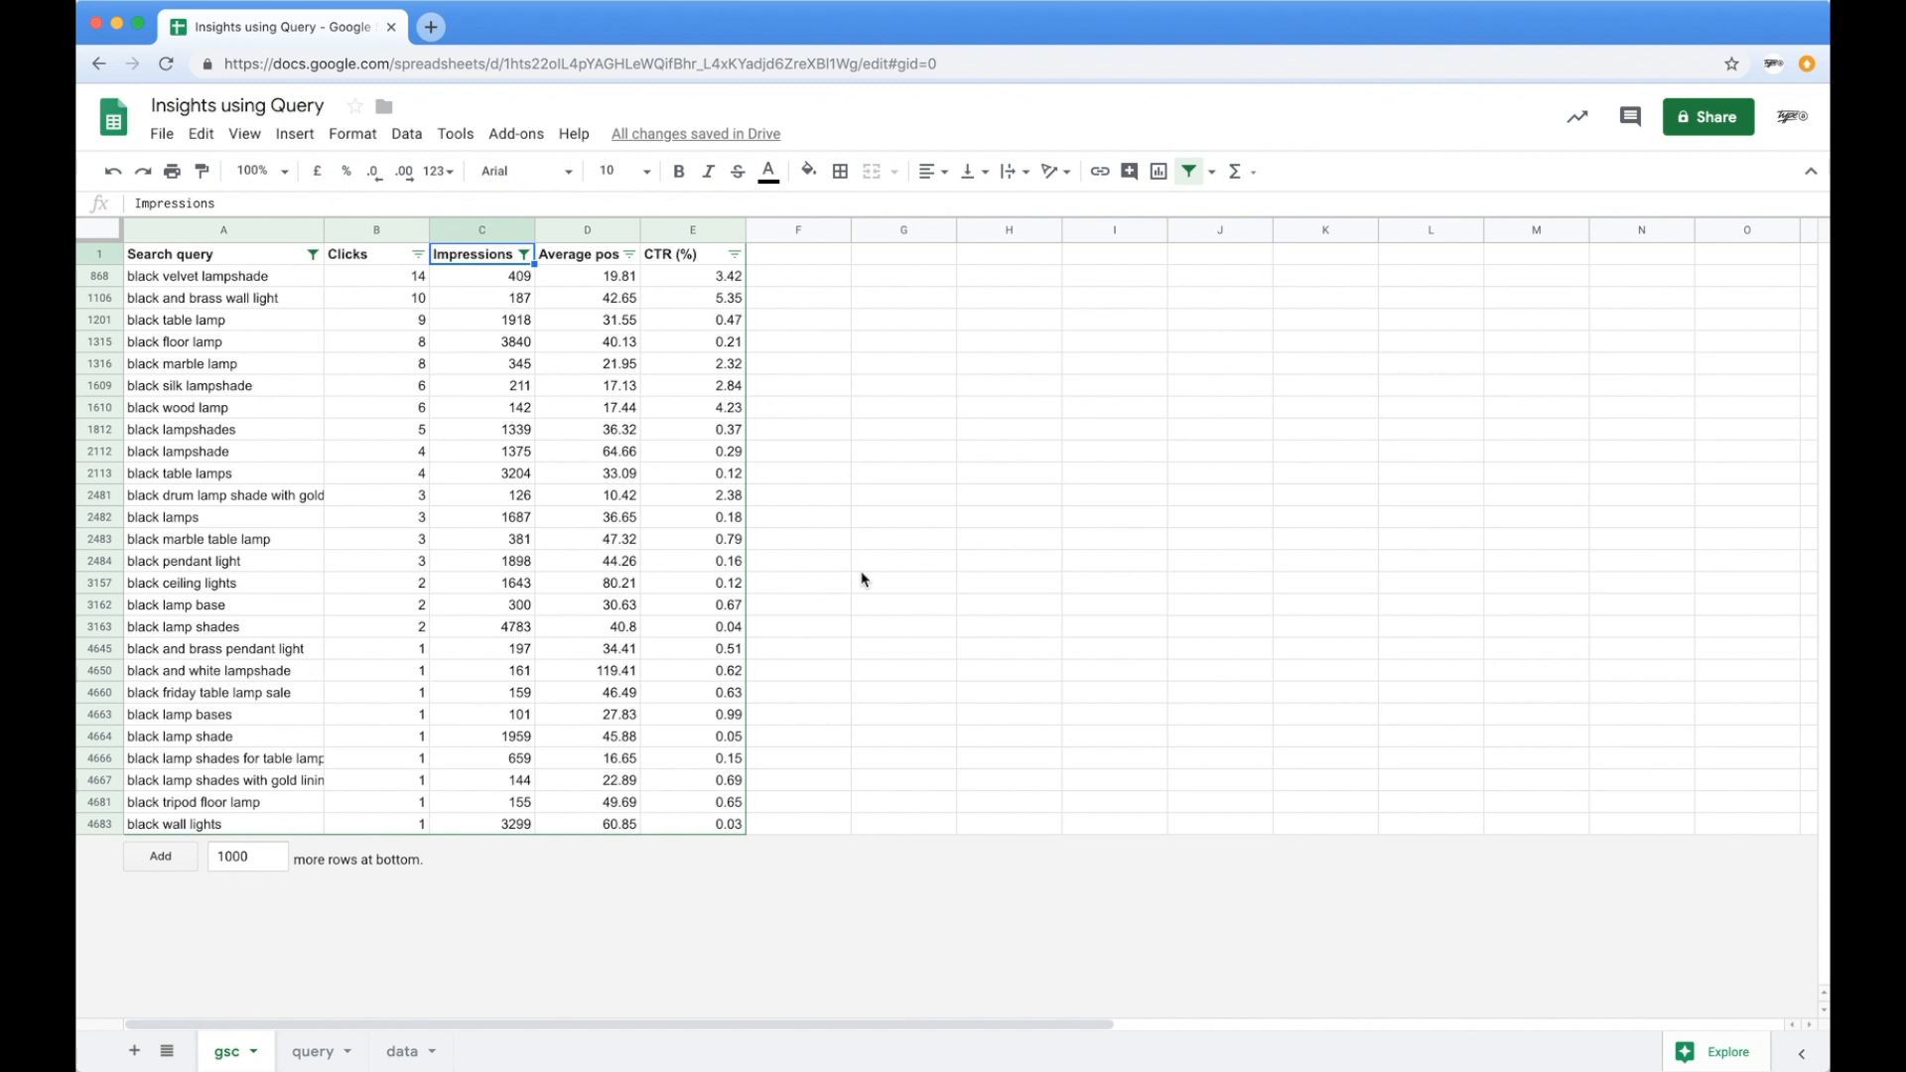
{"action": "mouse_move", "coordinate": [669, 552]}
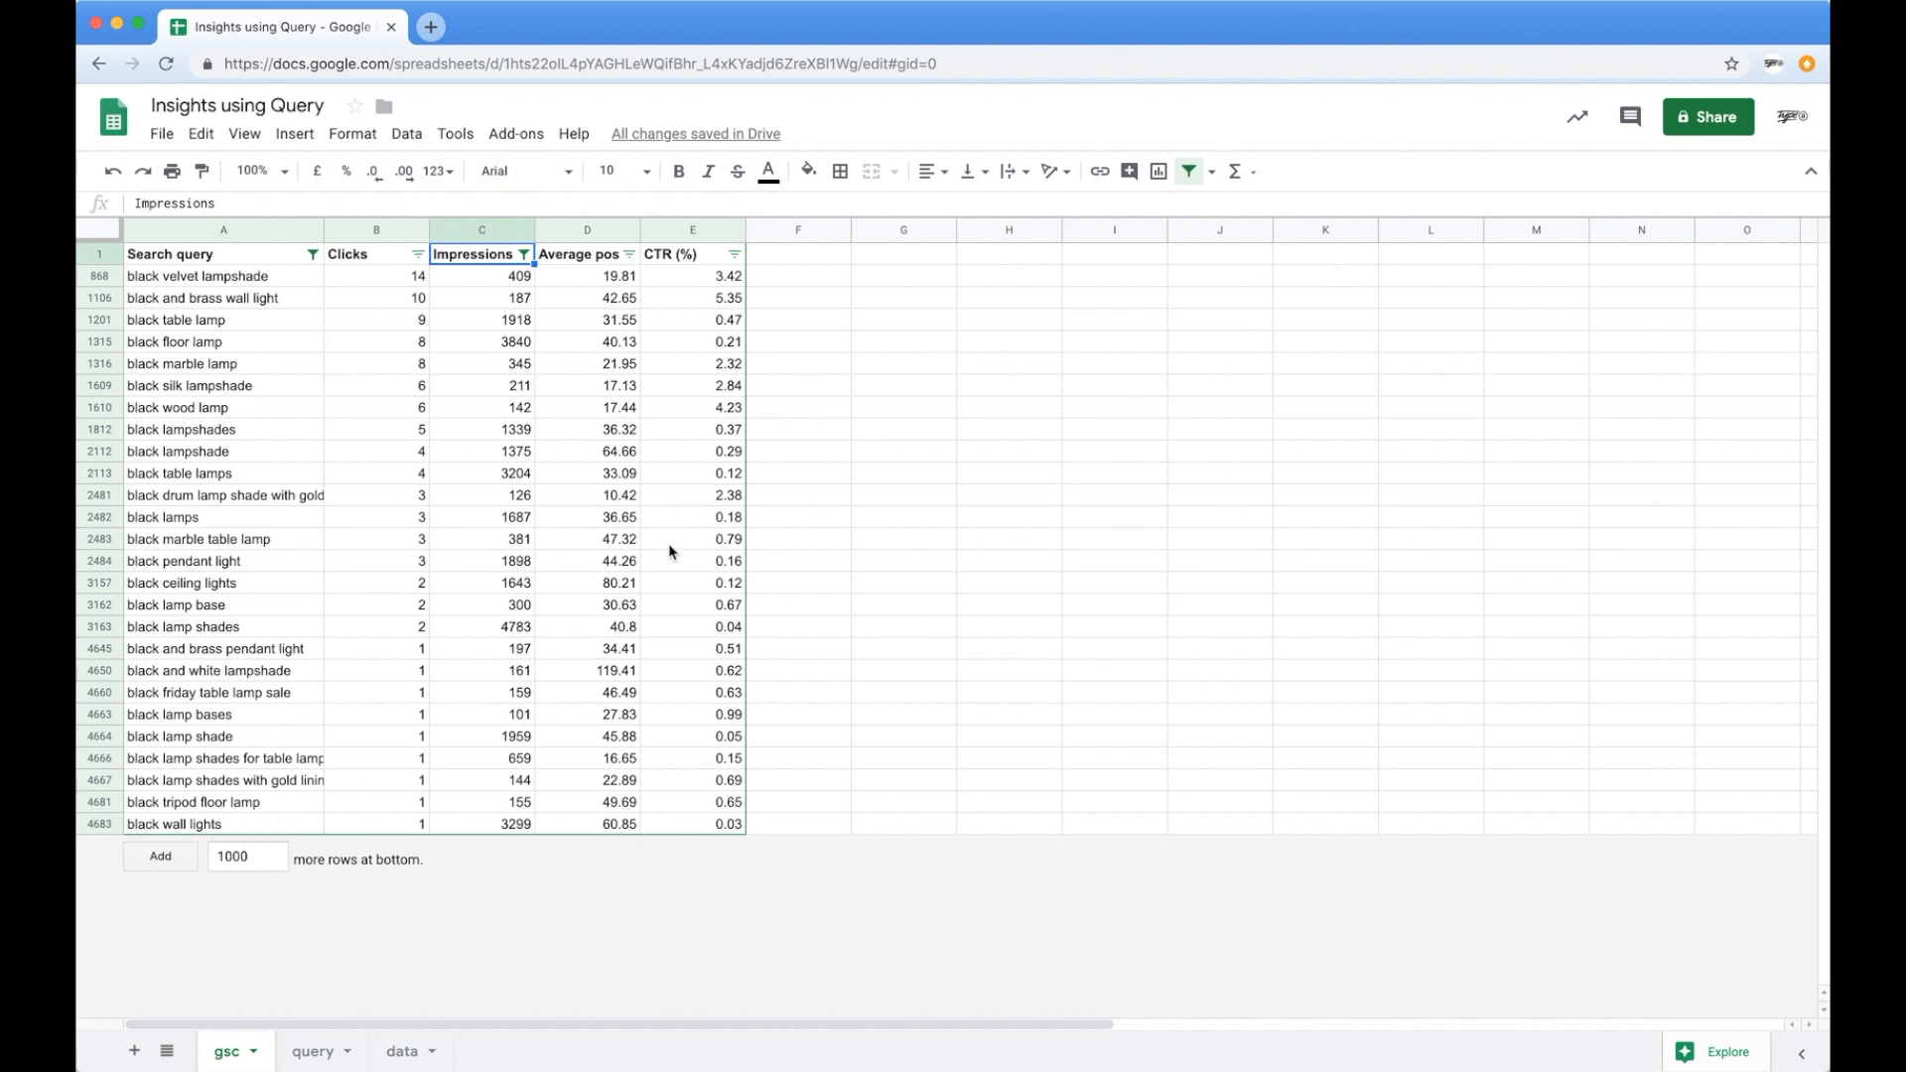
{"action": "mouse_move", "coordinate": [635, 554]}
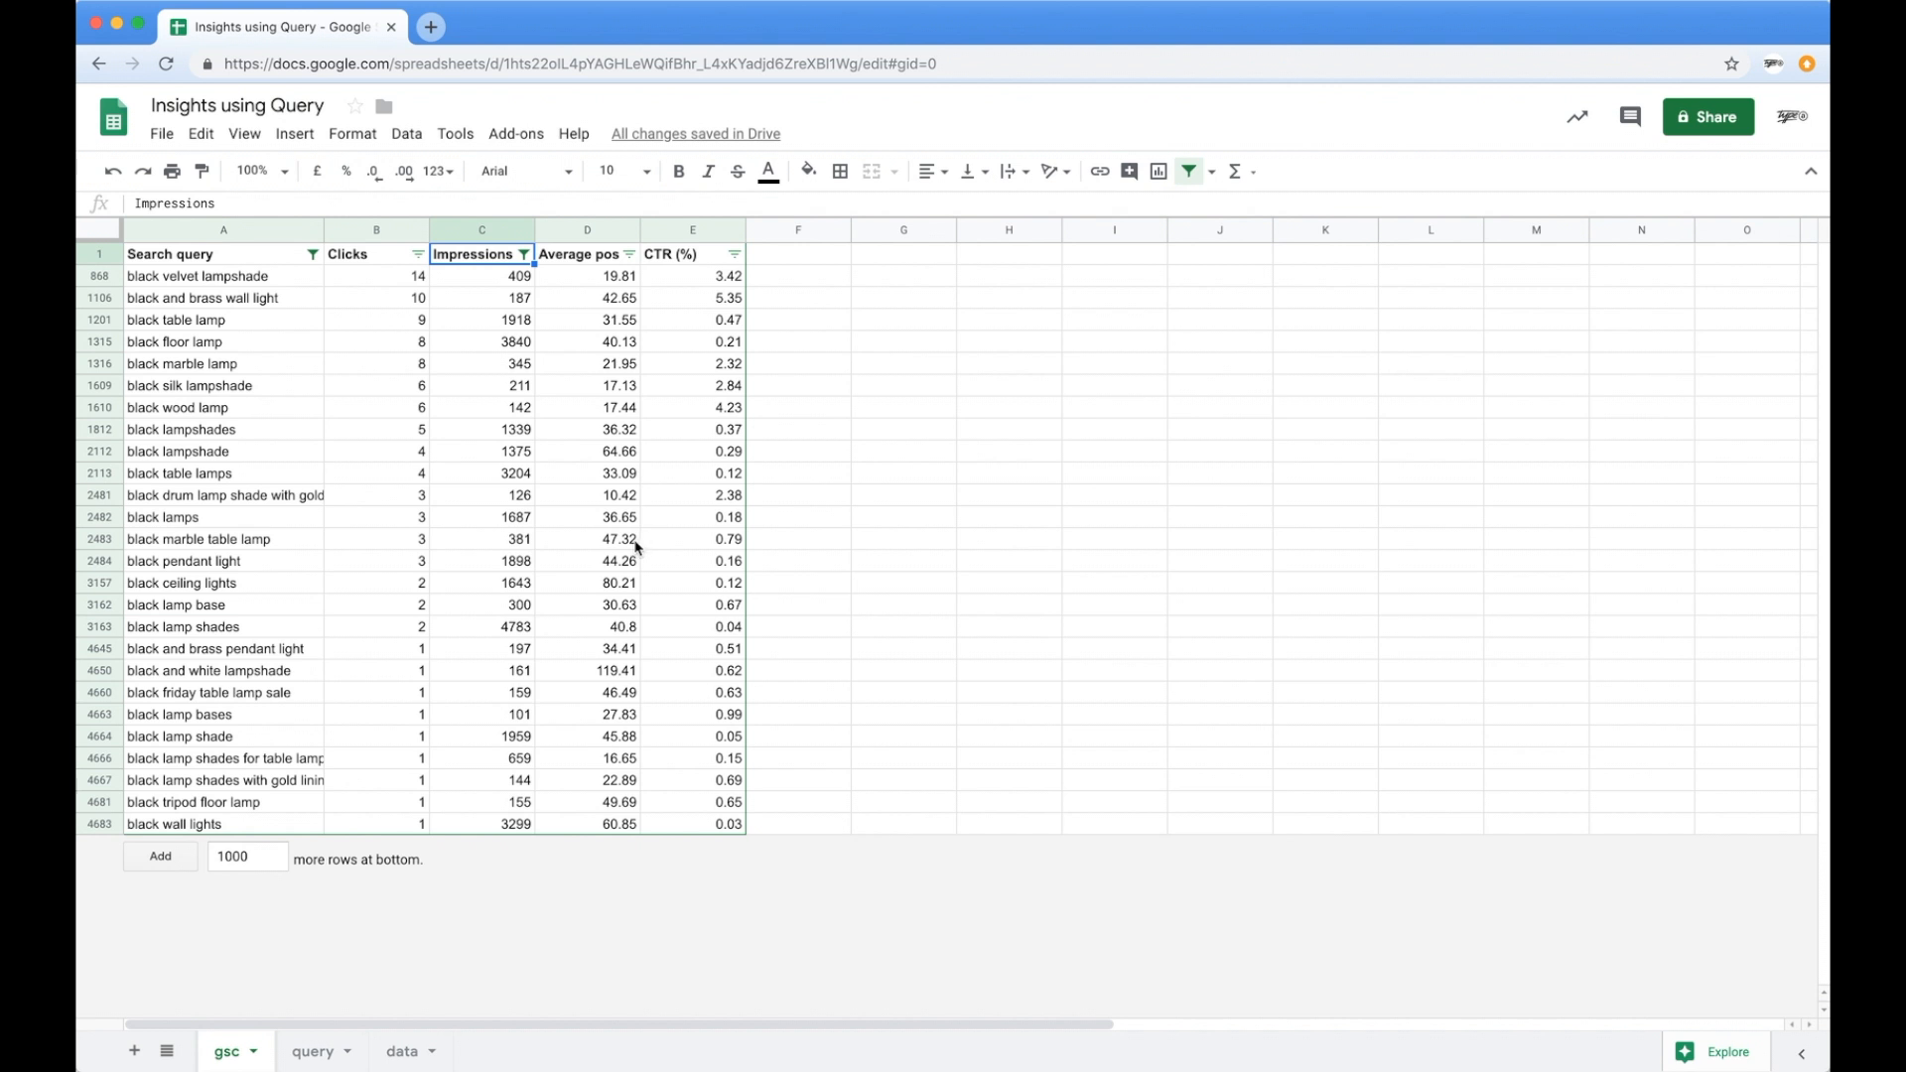
Clear the Search query and Impressions filter criteria so every gsc row shows again.
{"action": "left_click", "coordinate": [588, 691]}
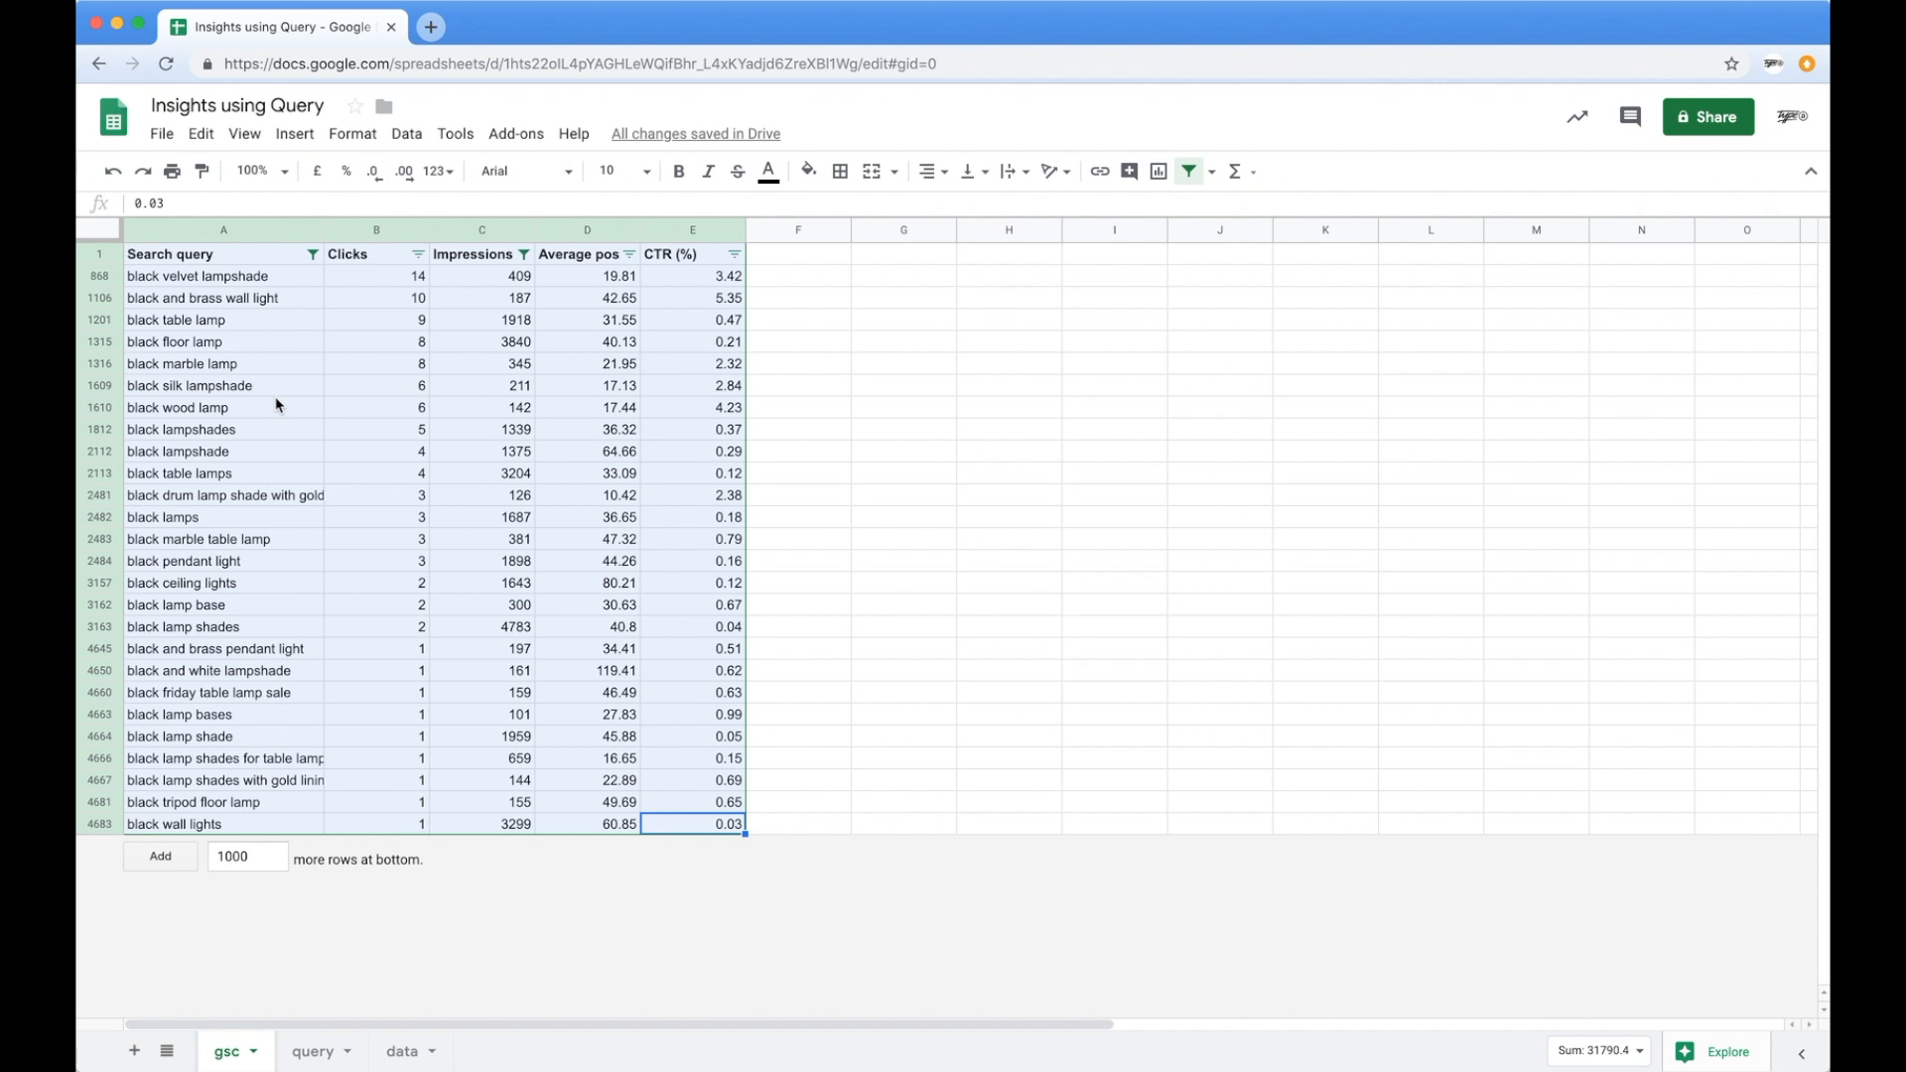
{"action": "mouse_move", "coordinate": [290, 409]}
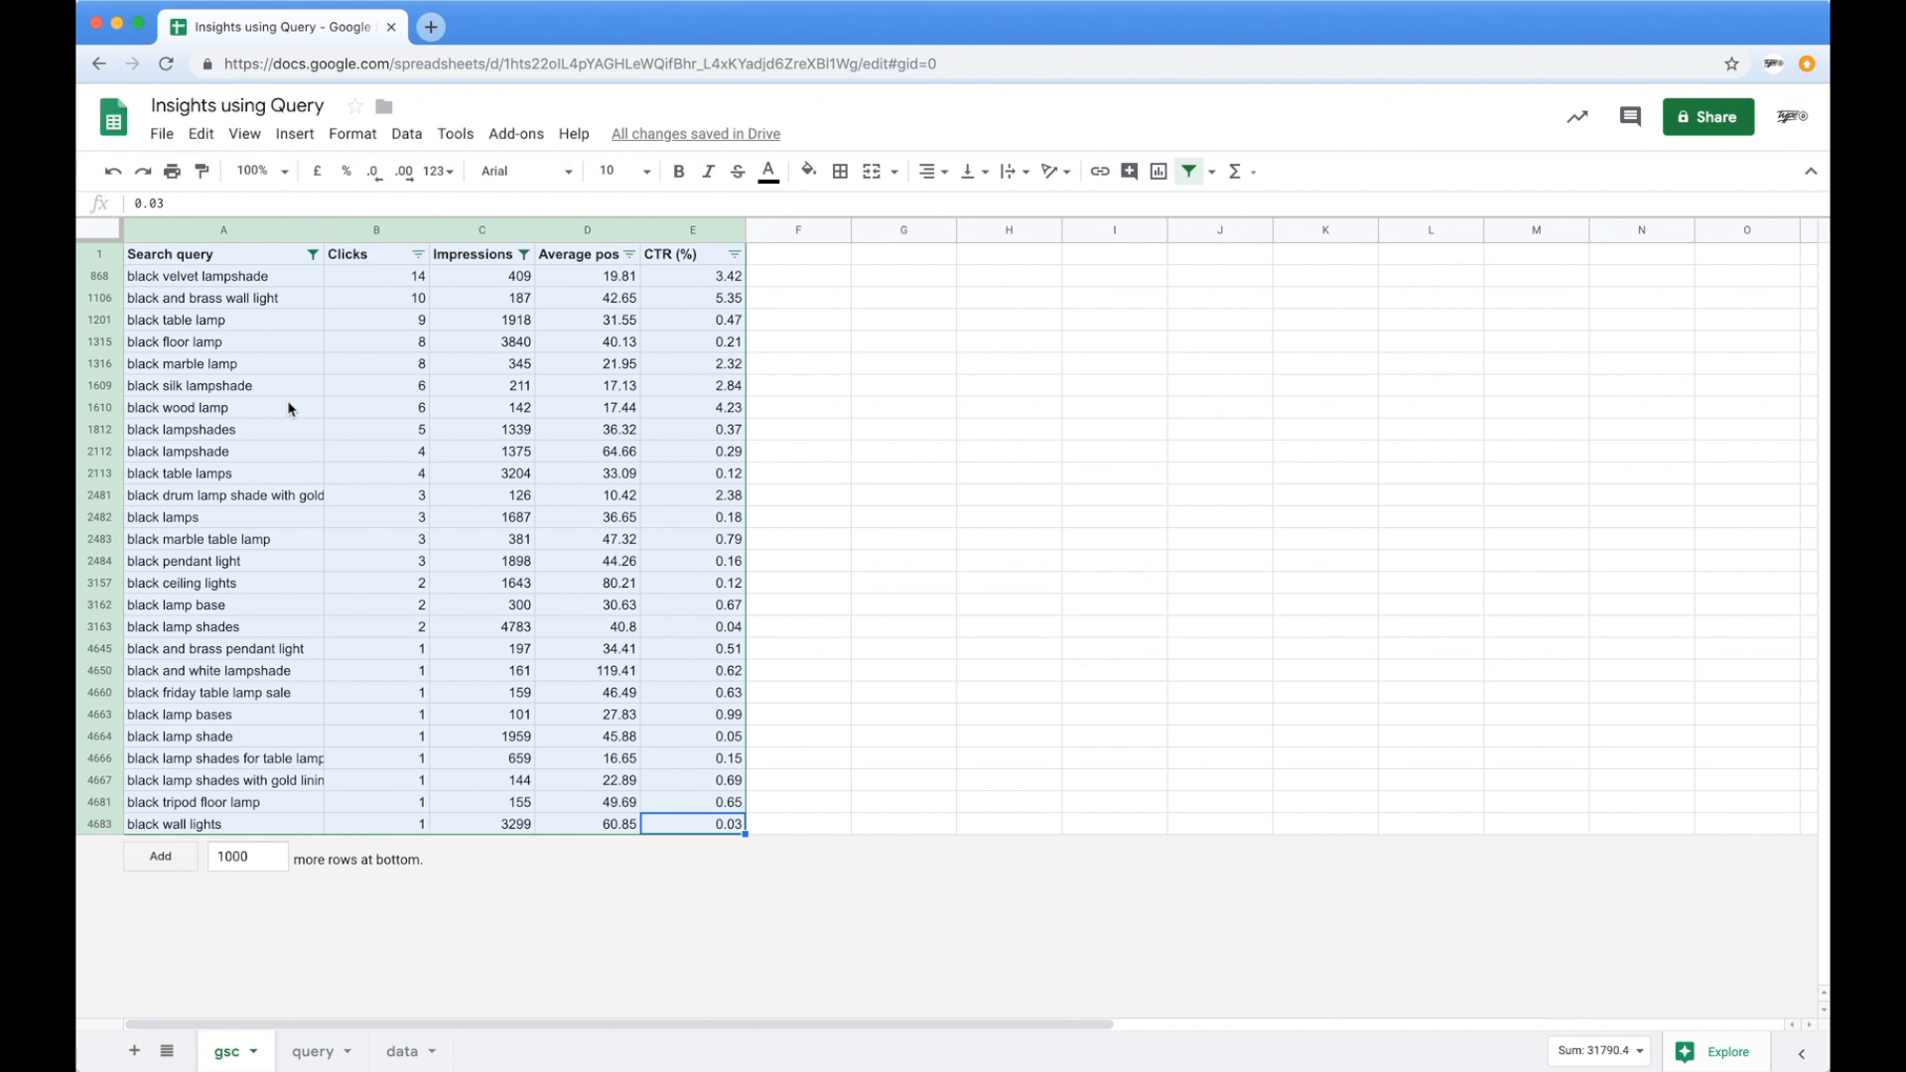
{"action": "left_click", "coordinate": [691, 385]}
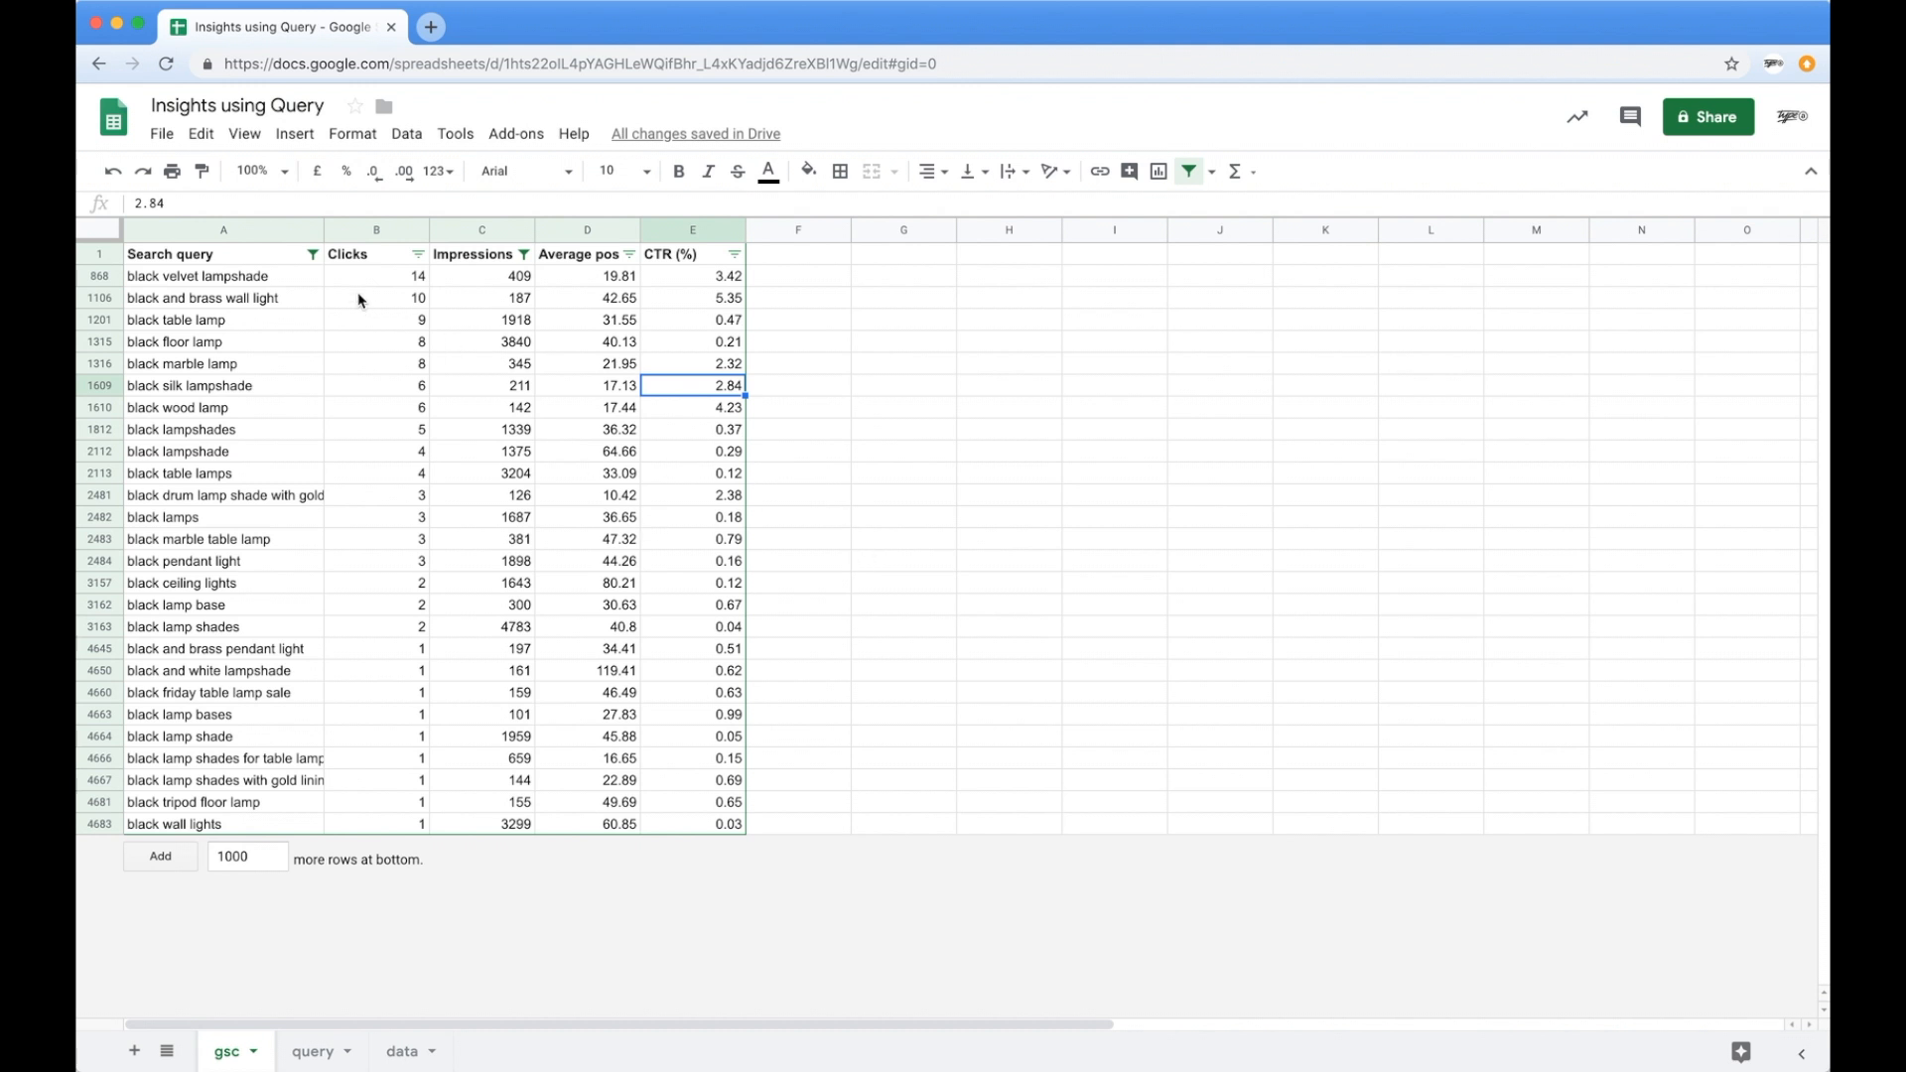
{"action": "mouse_move", "coordinate": [440, 407]}
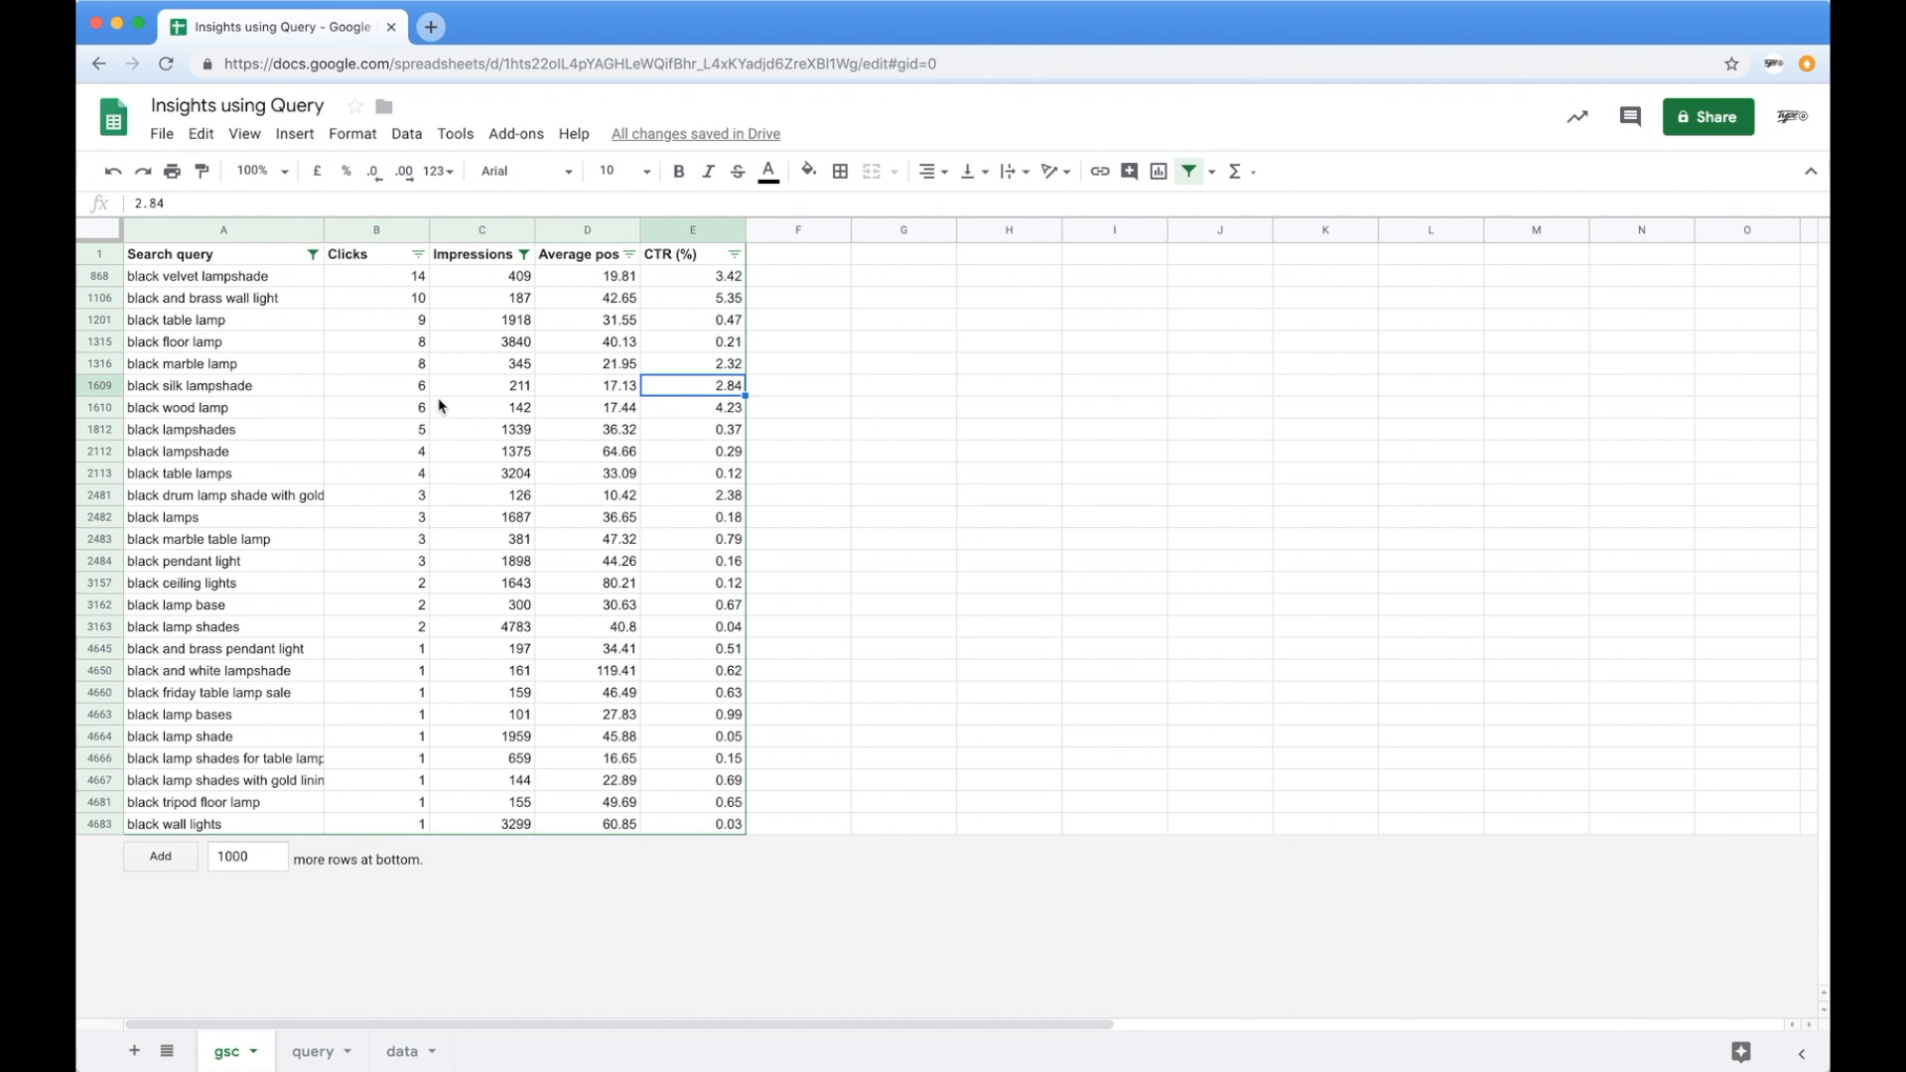
{"action": "mouse_move", "coordinate": [415, 473]}
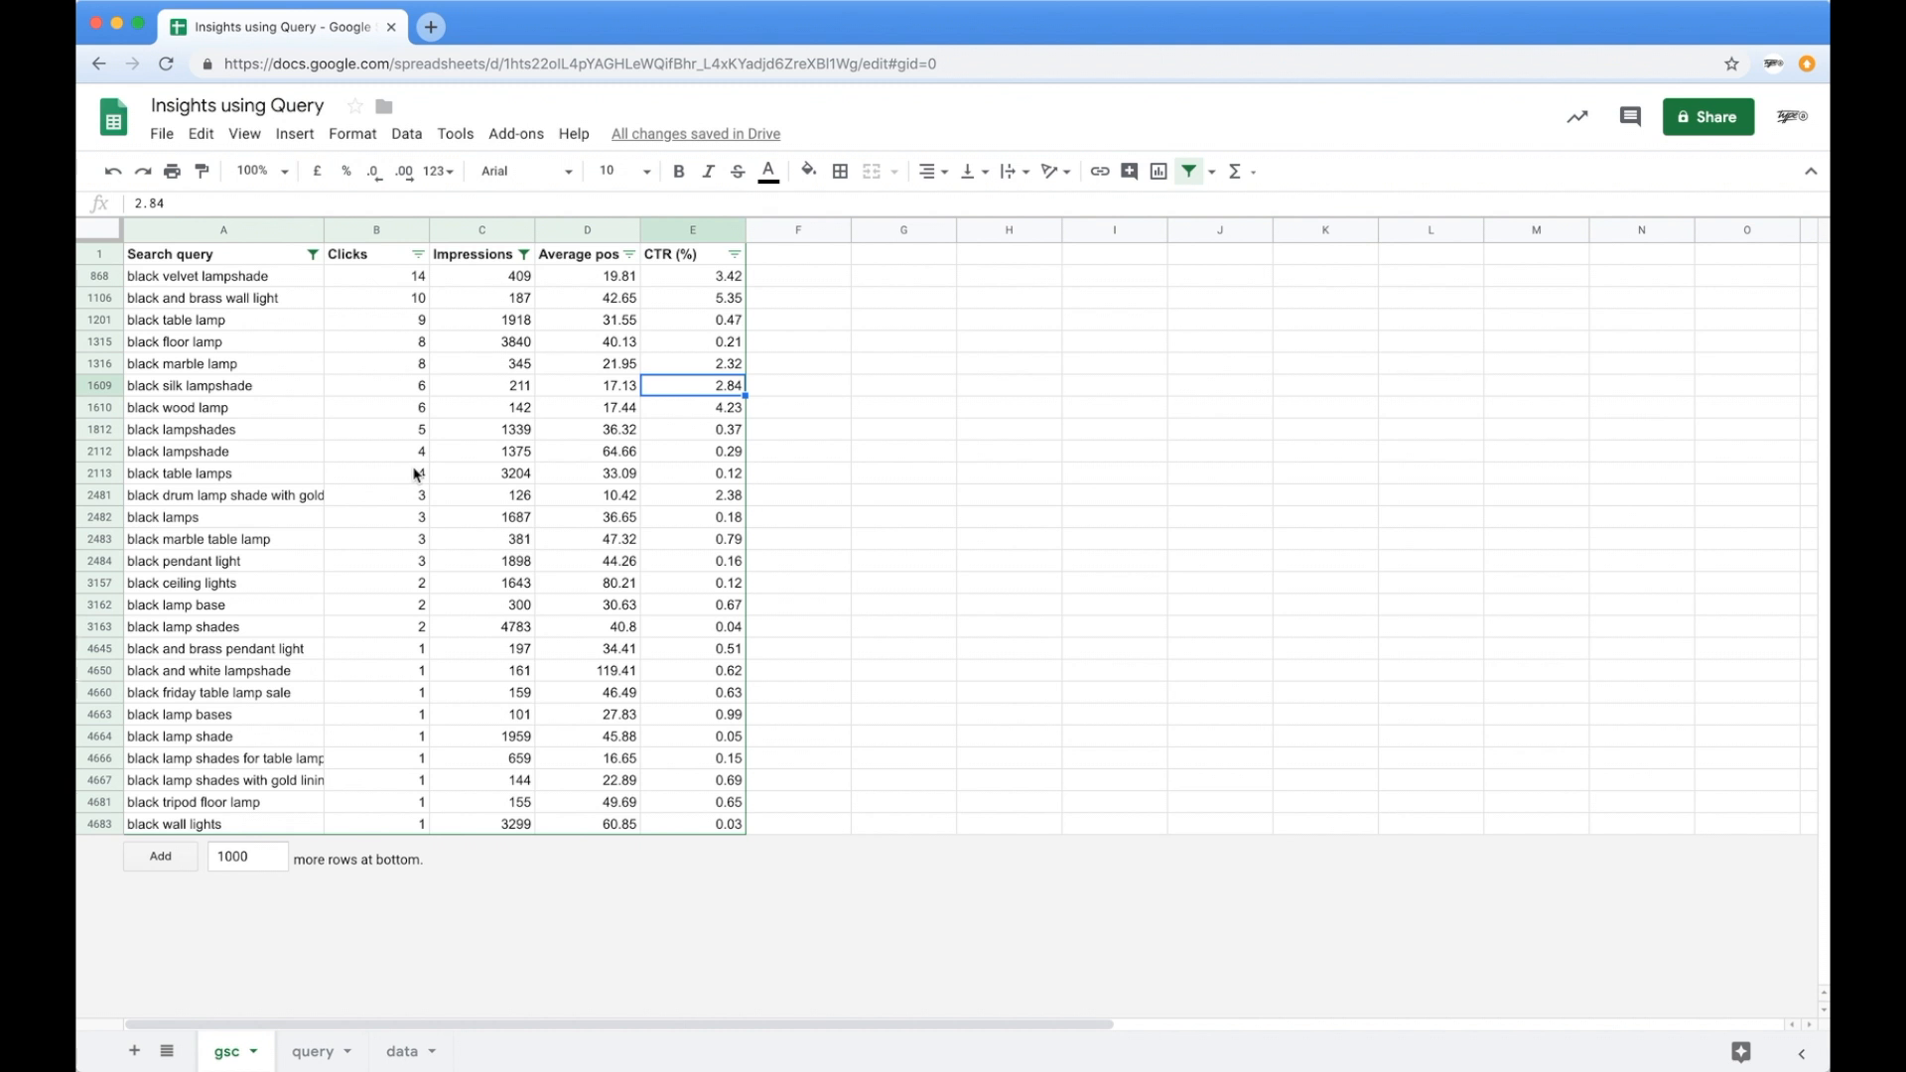
{"action": "mouse_move", "coordinate": [983, 897]}
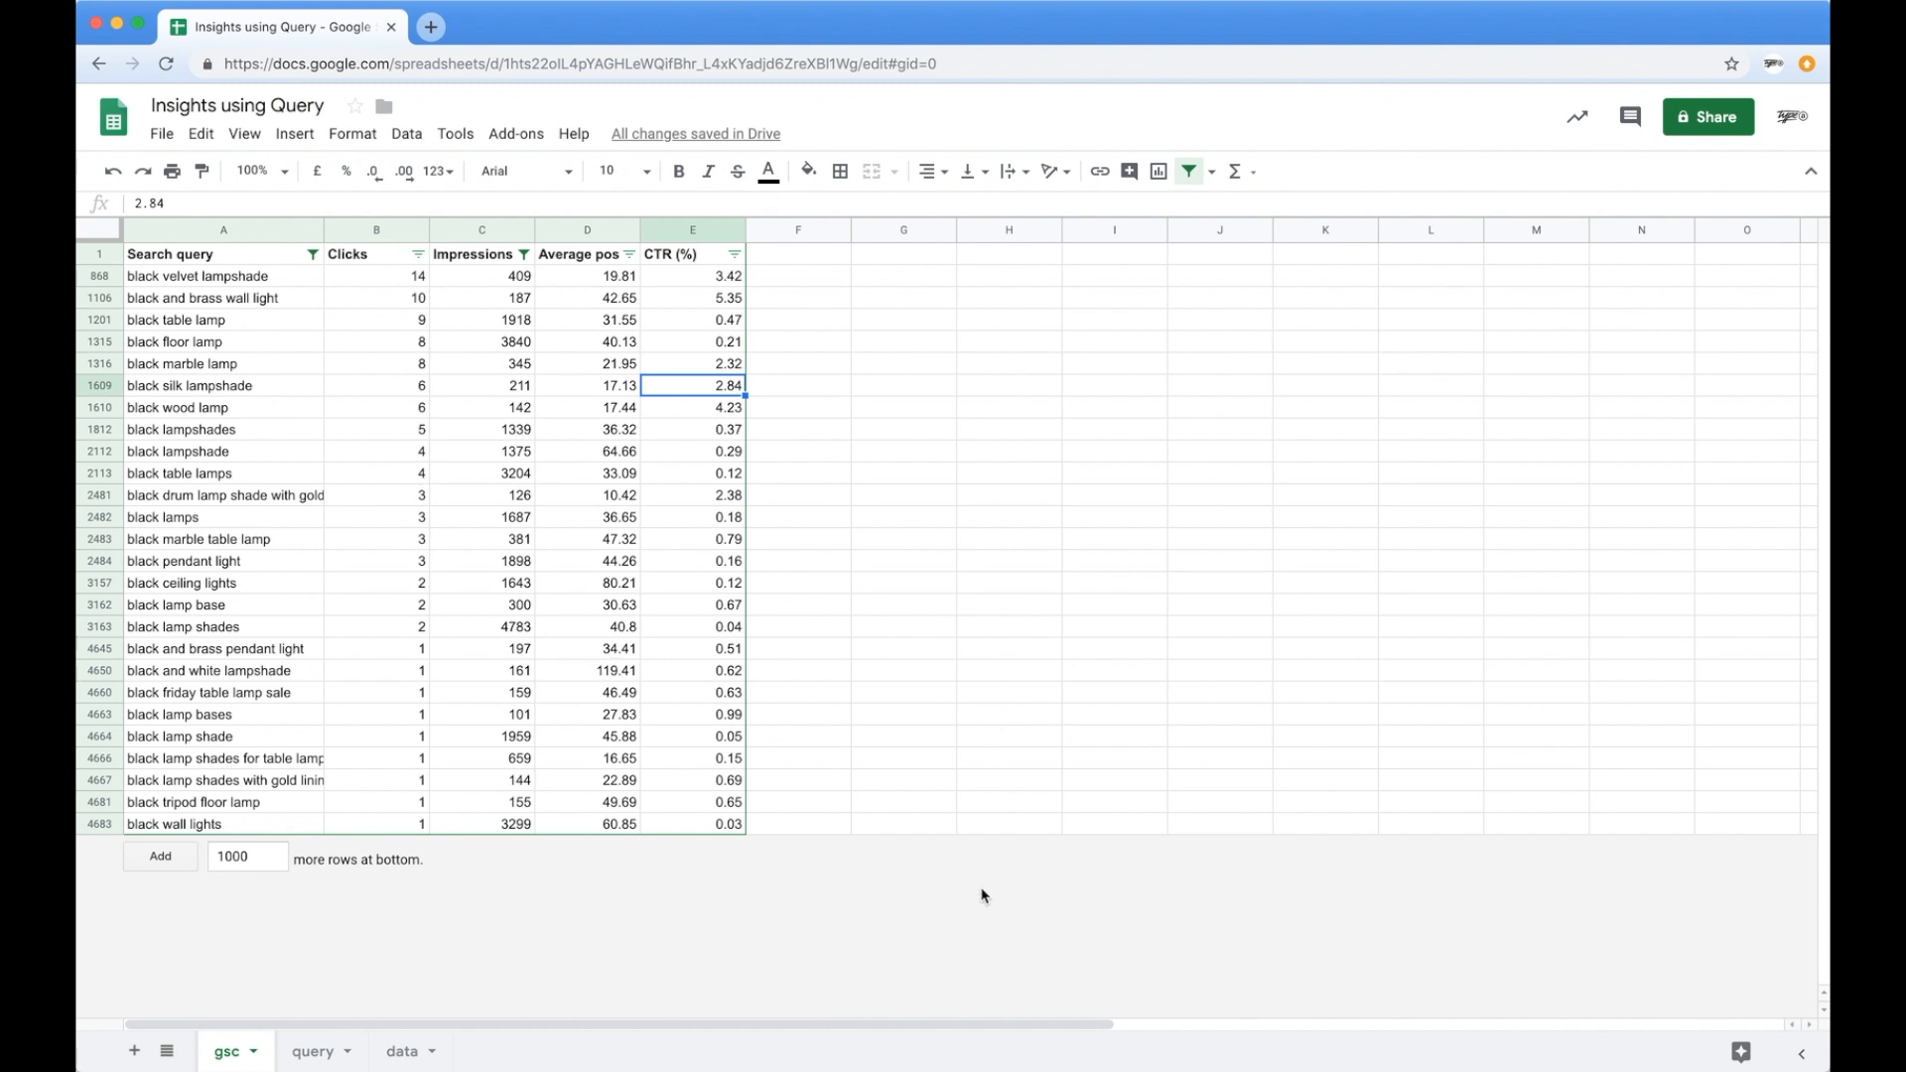
{"action": "mouse_move", "coordinate": [373, 550]}
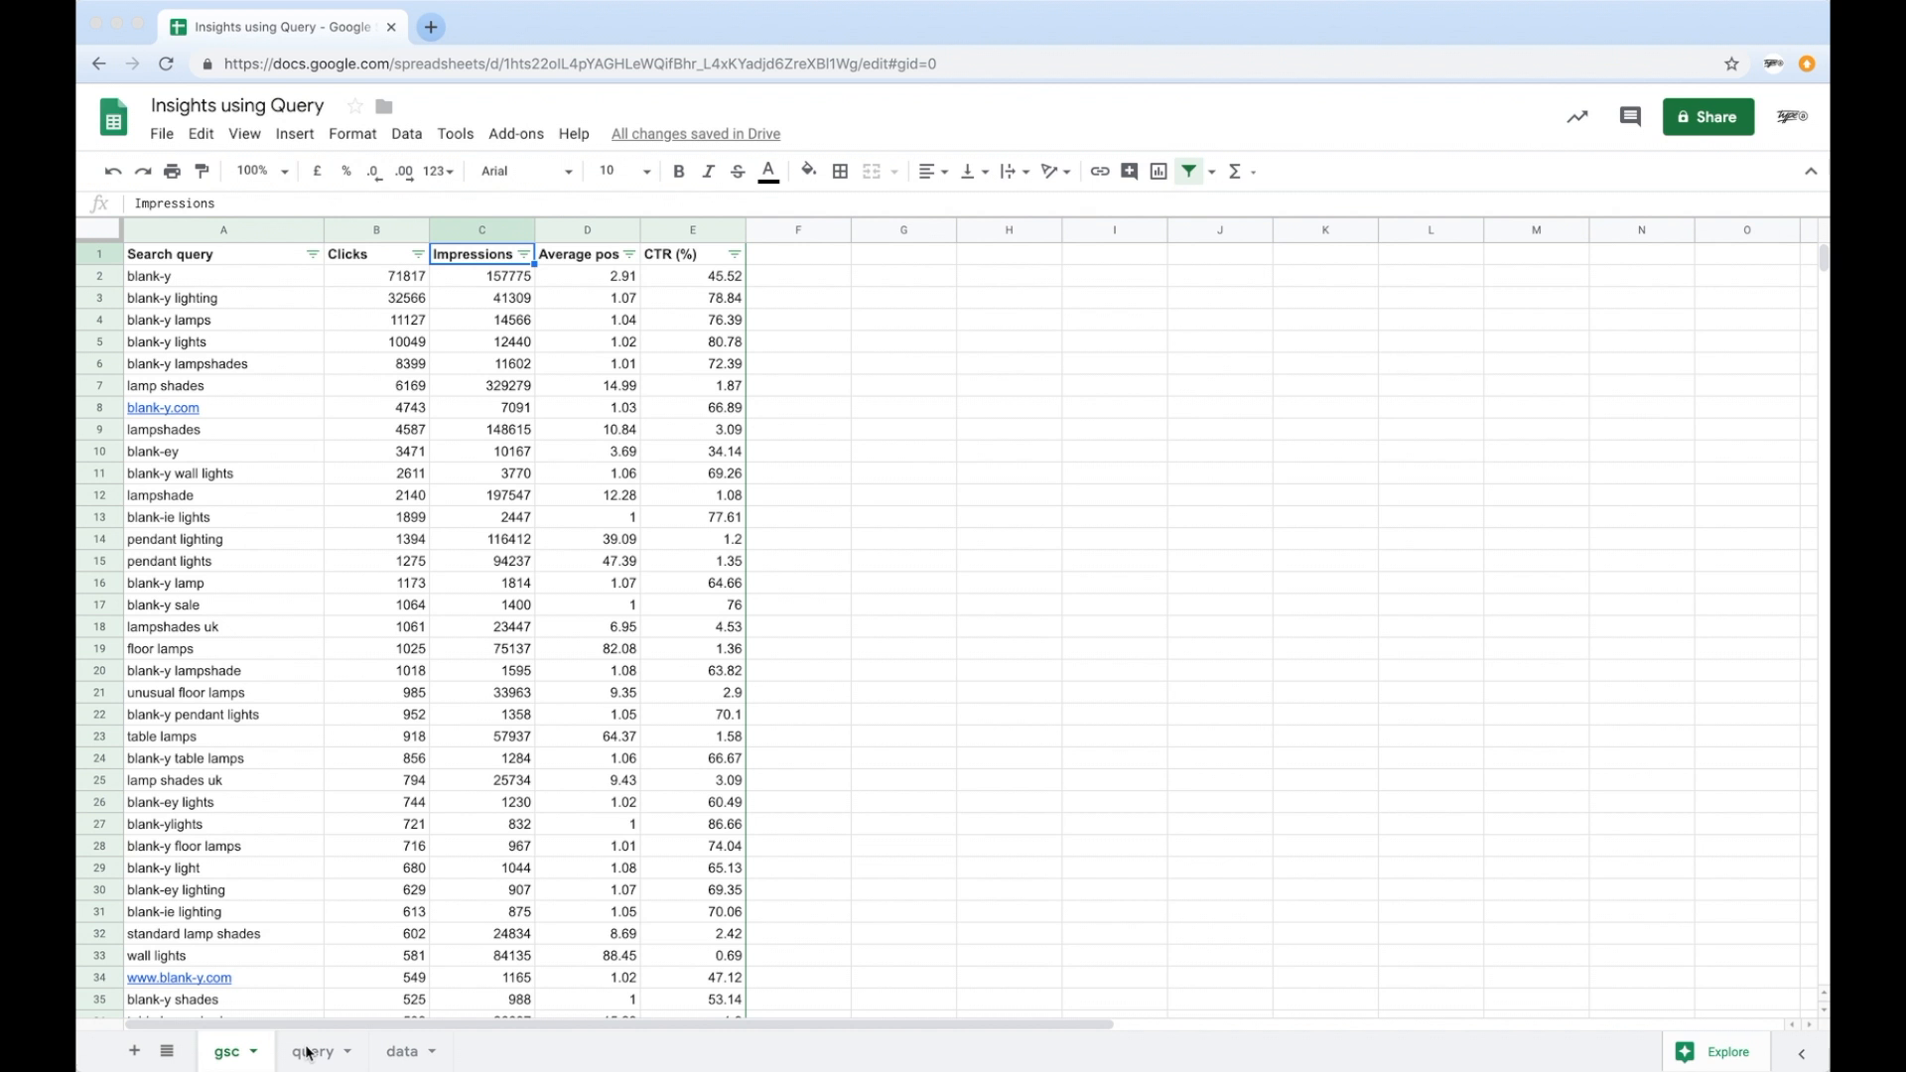
Start a =query( formula in cell A1 of the query sheet using gsc columns A to E.
{"action": "left_click", "coordinate": [312, 1050]}
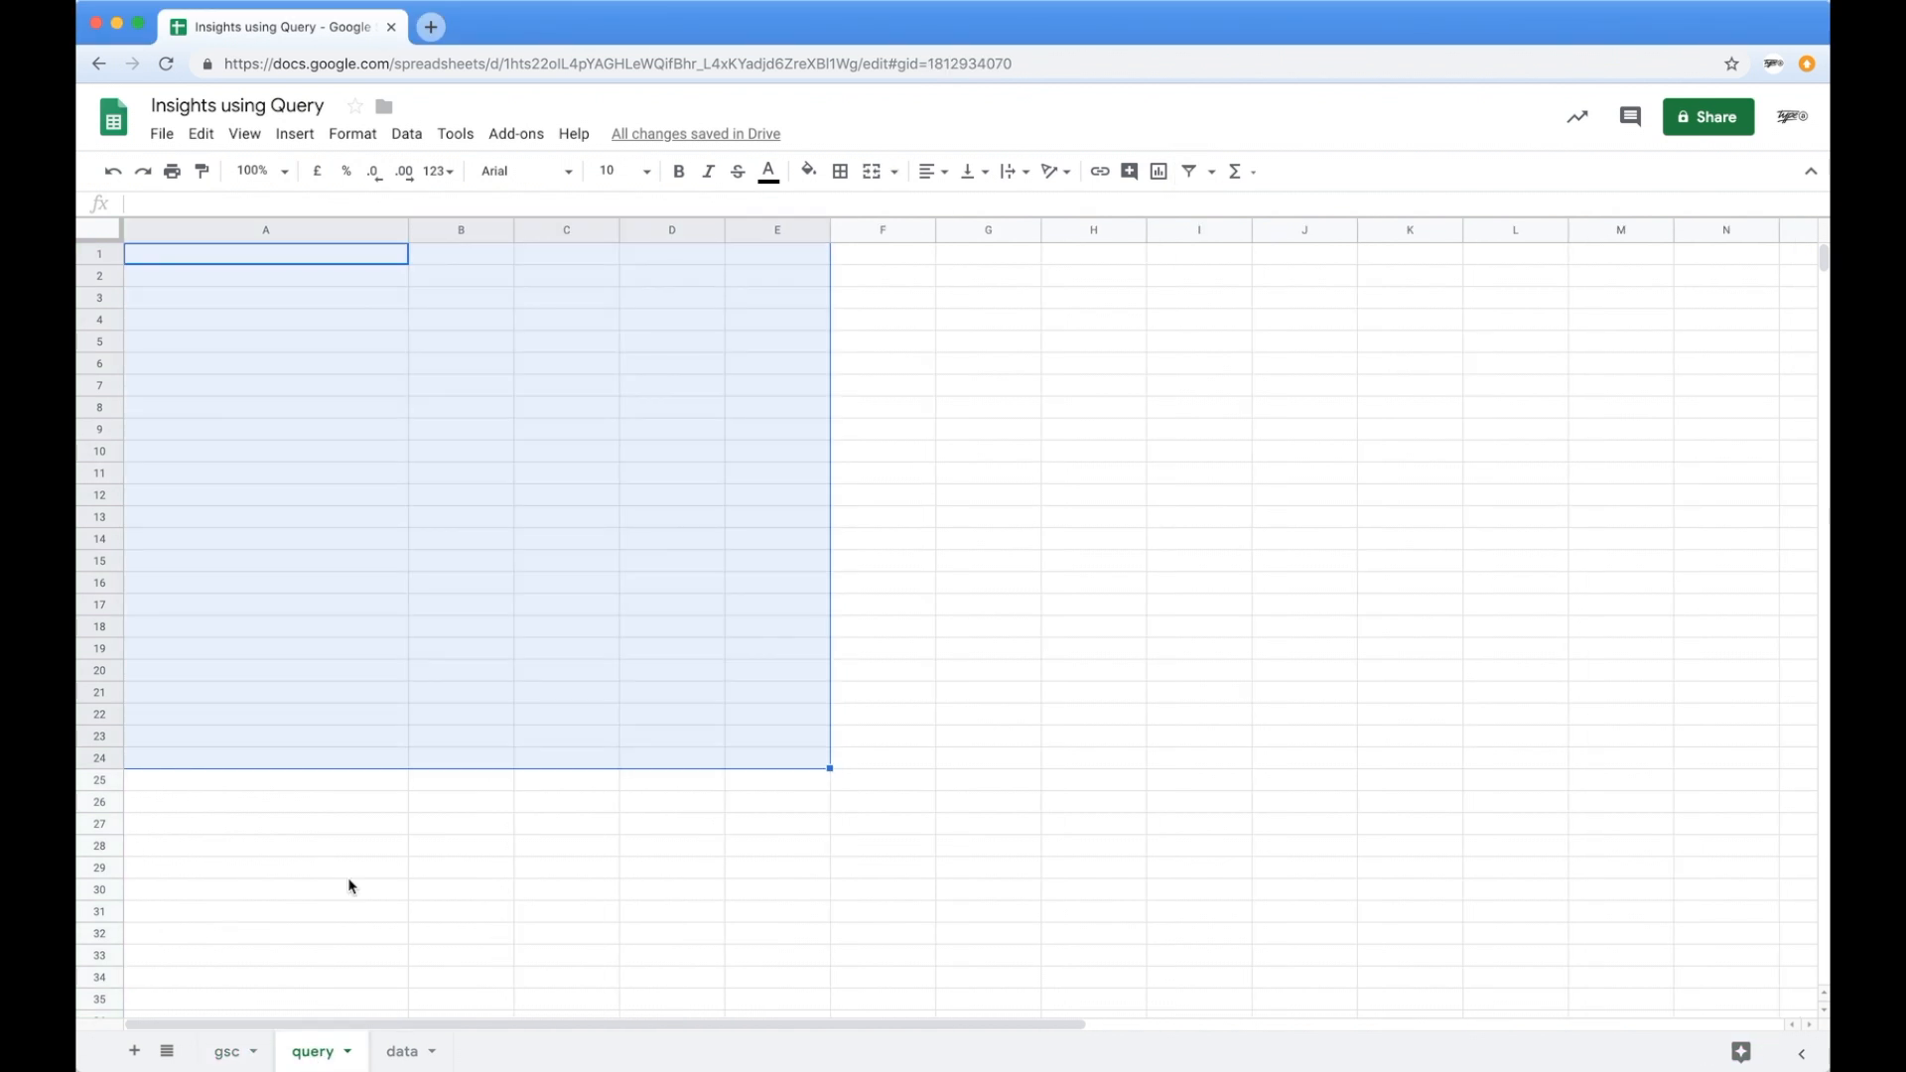
{"action": "left_click", "coordinate": [264, 252]}
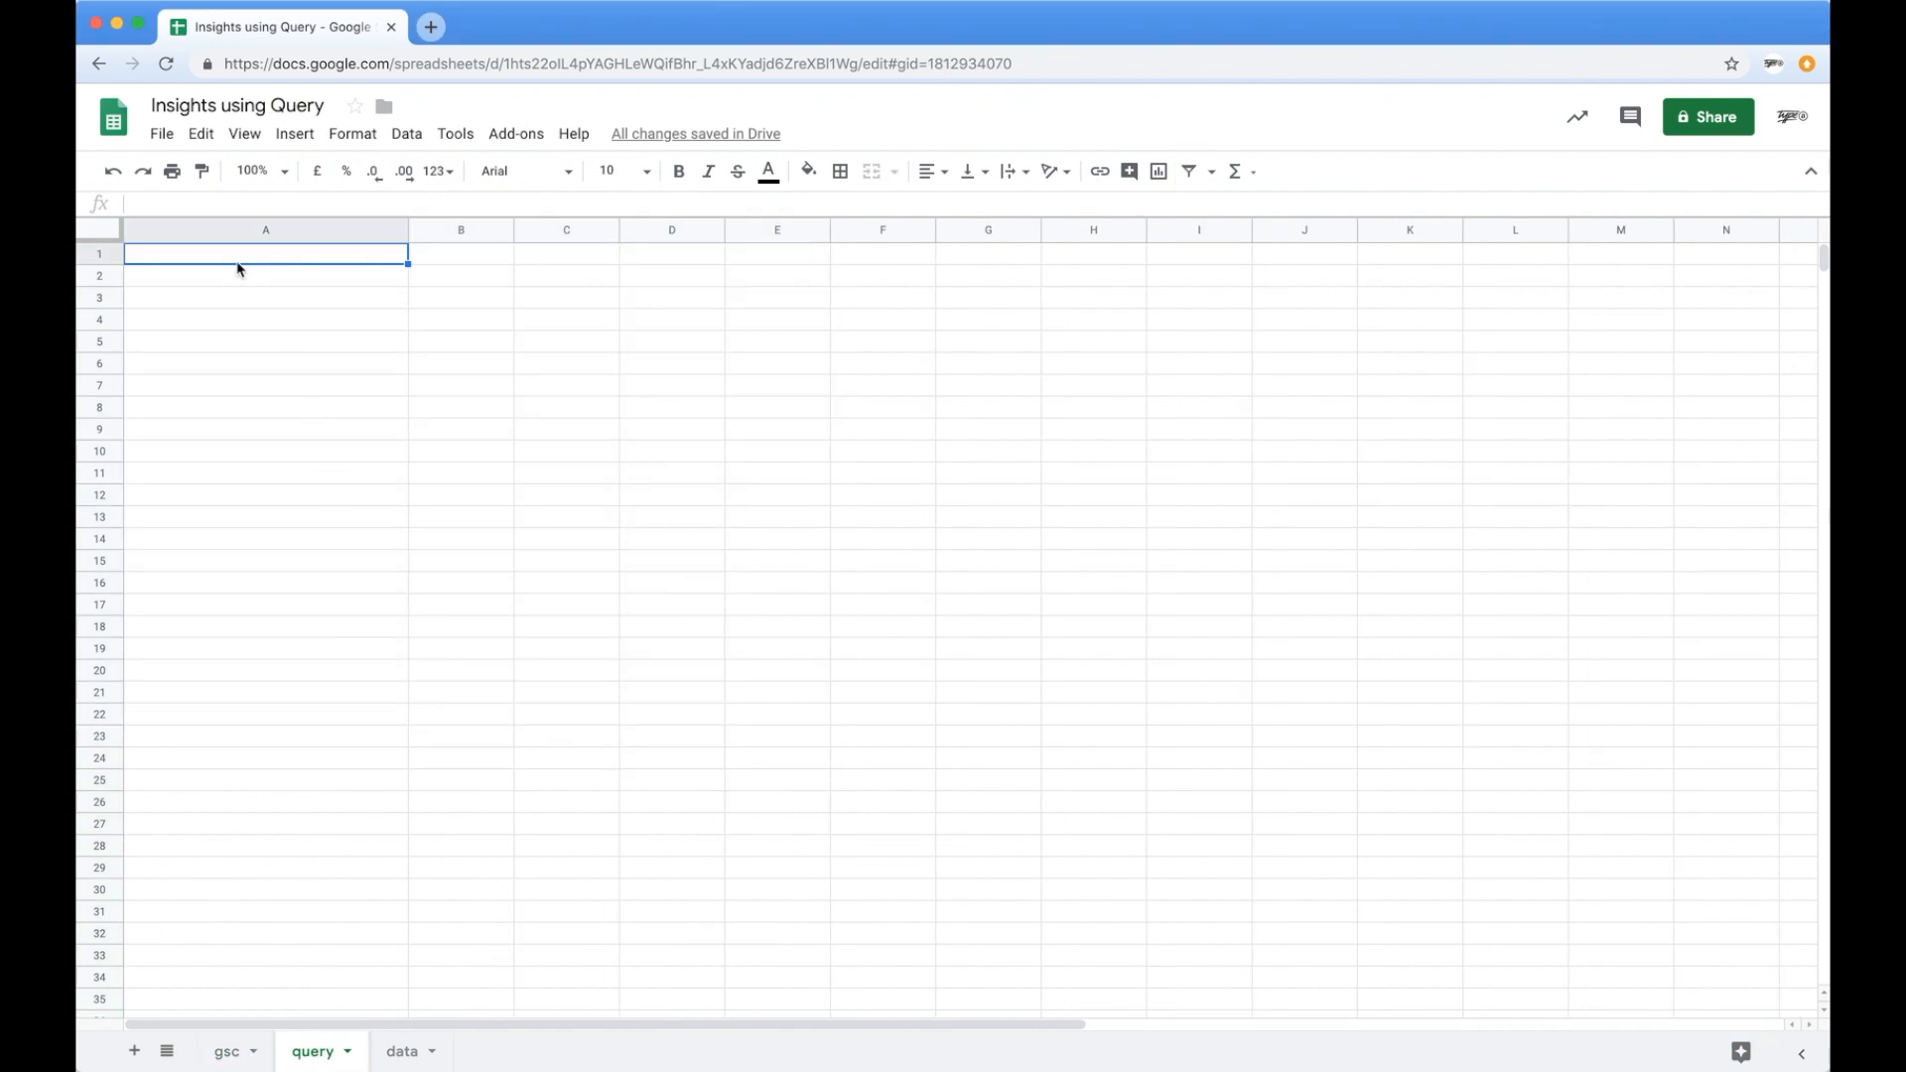
{"action": "type", "text": "=quer"}
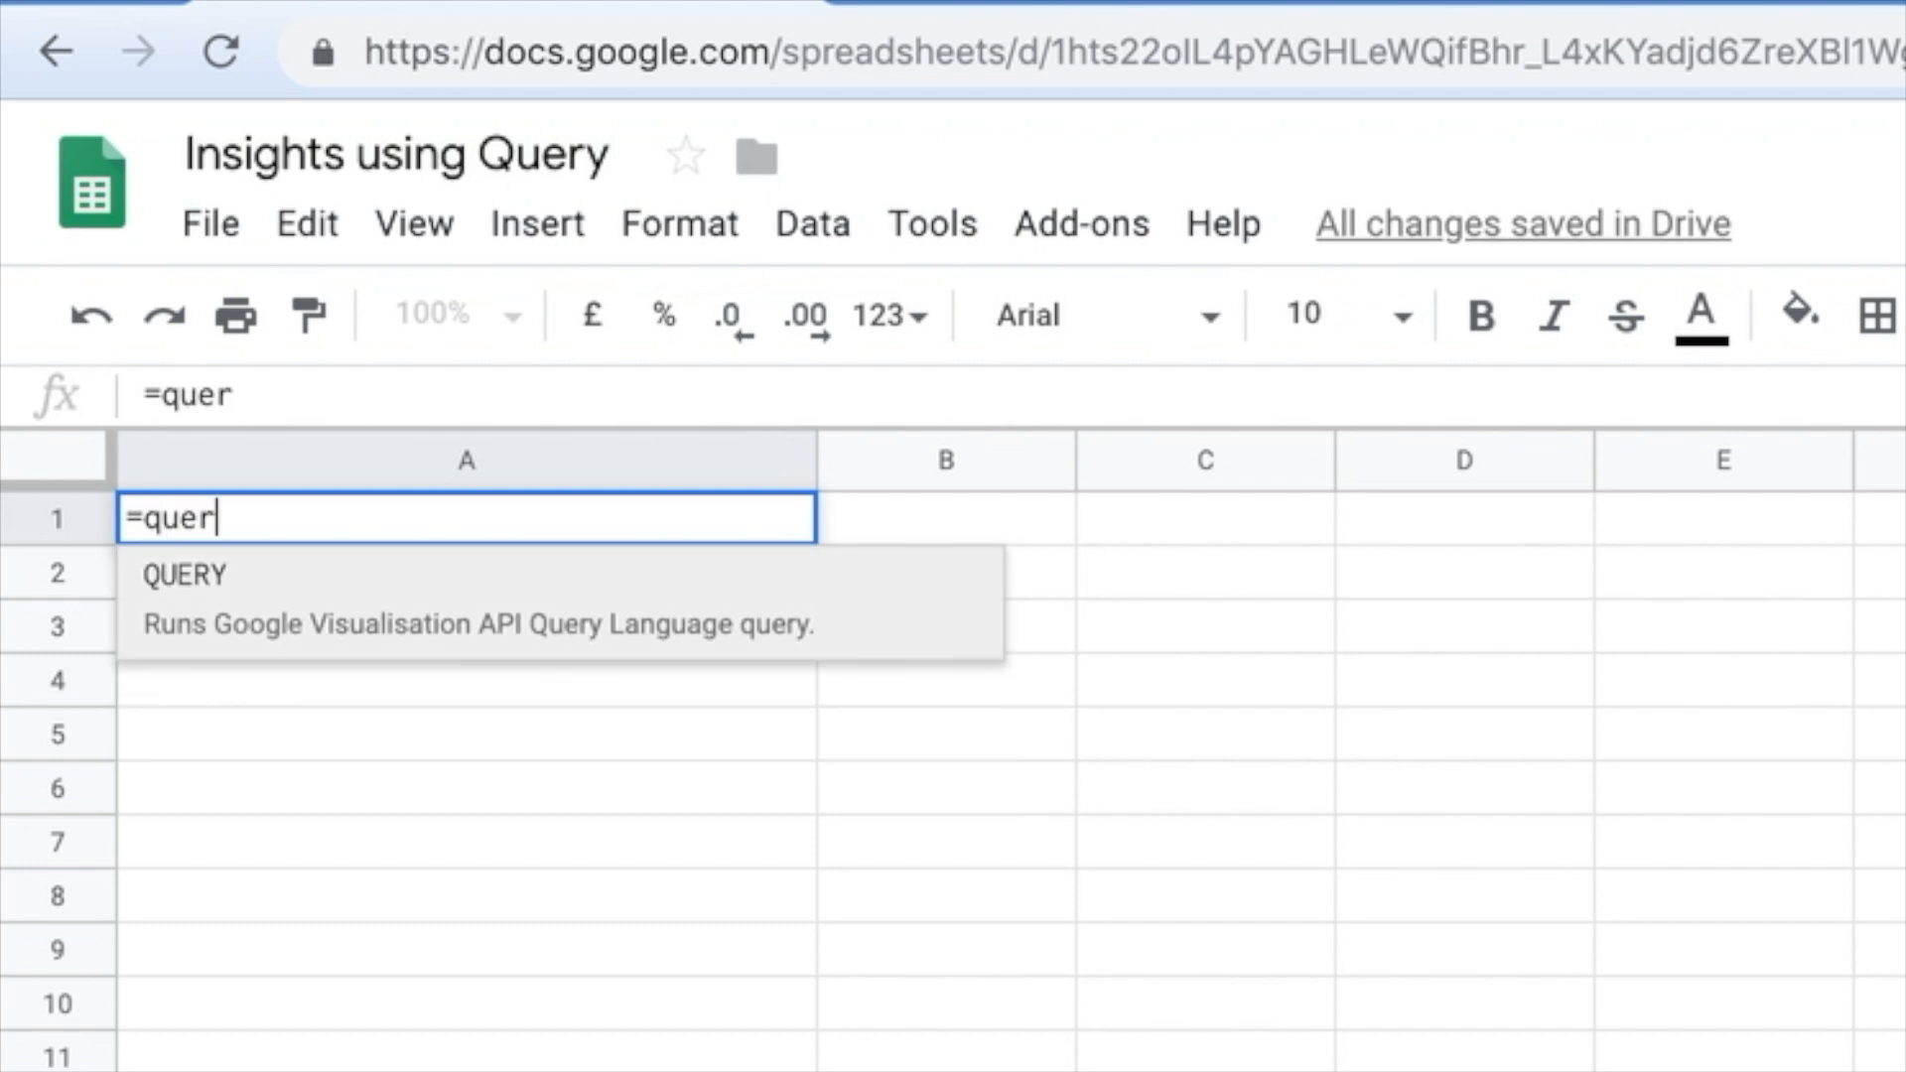
{"action": "type", "text": "y(gsc!A:E"}
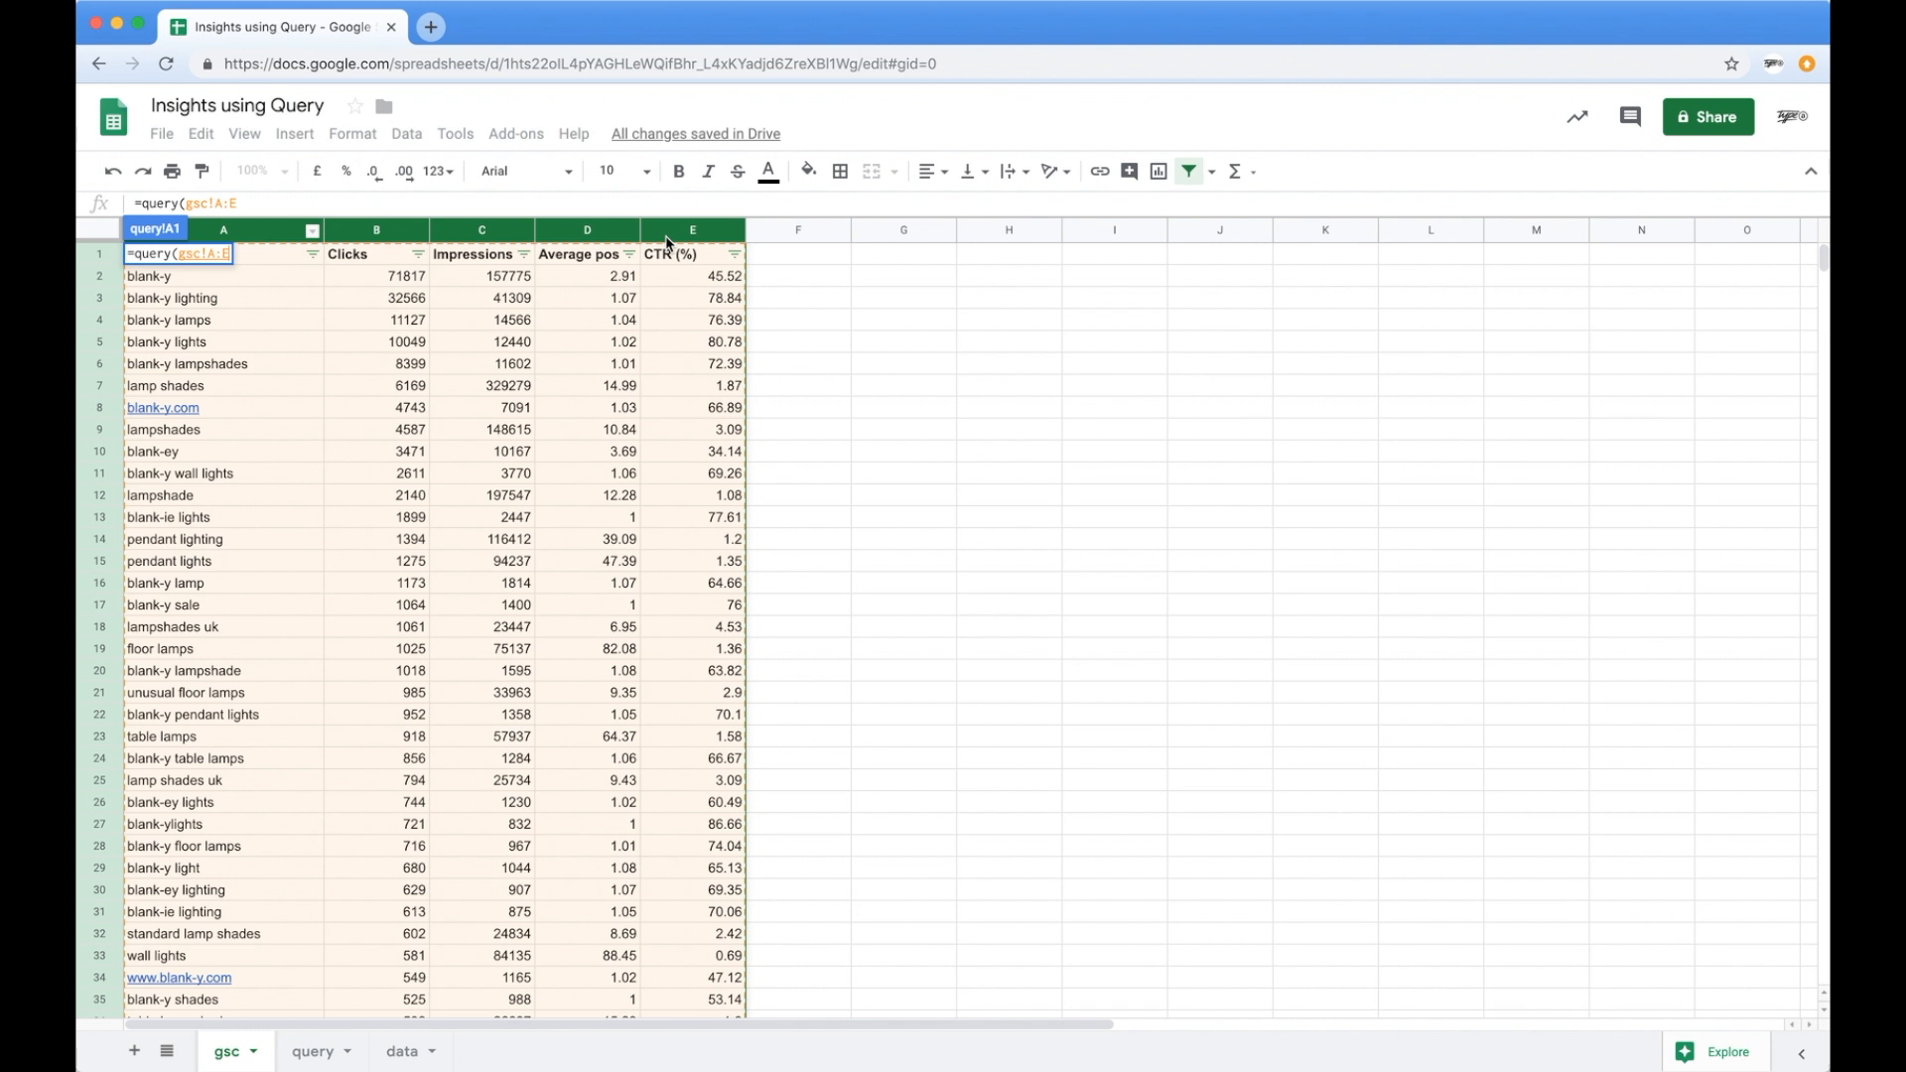
Complete the formula with "select * where A contains 'black' " to list all black queries.
{"action": "type", "text": ", \""}
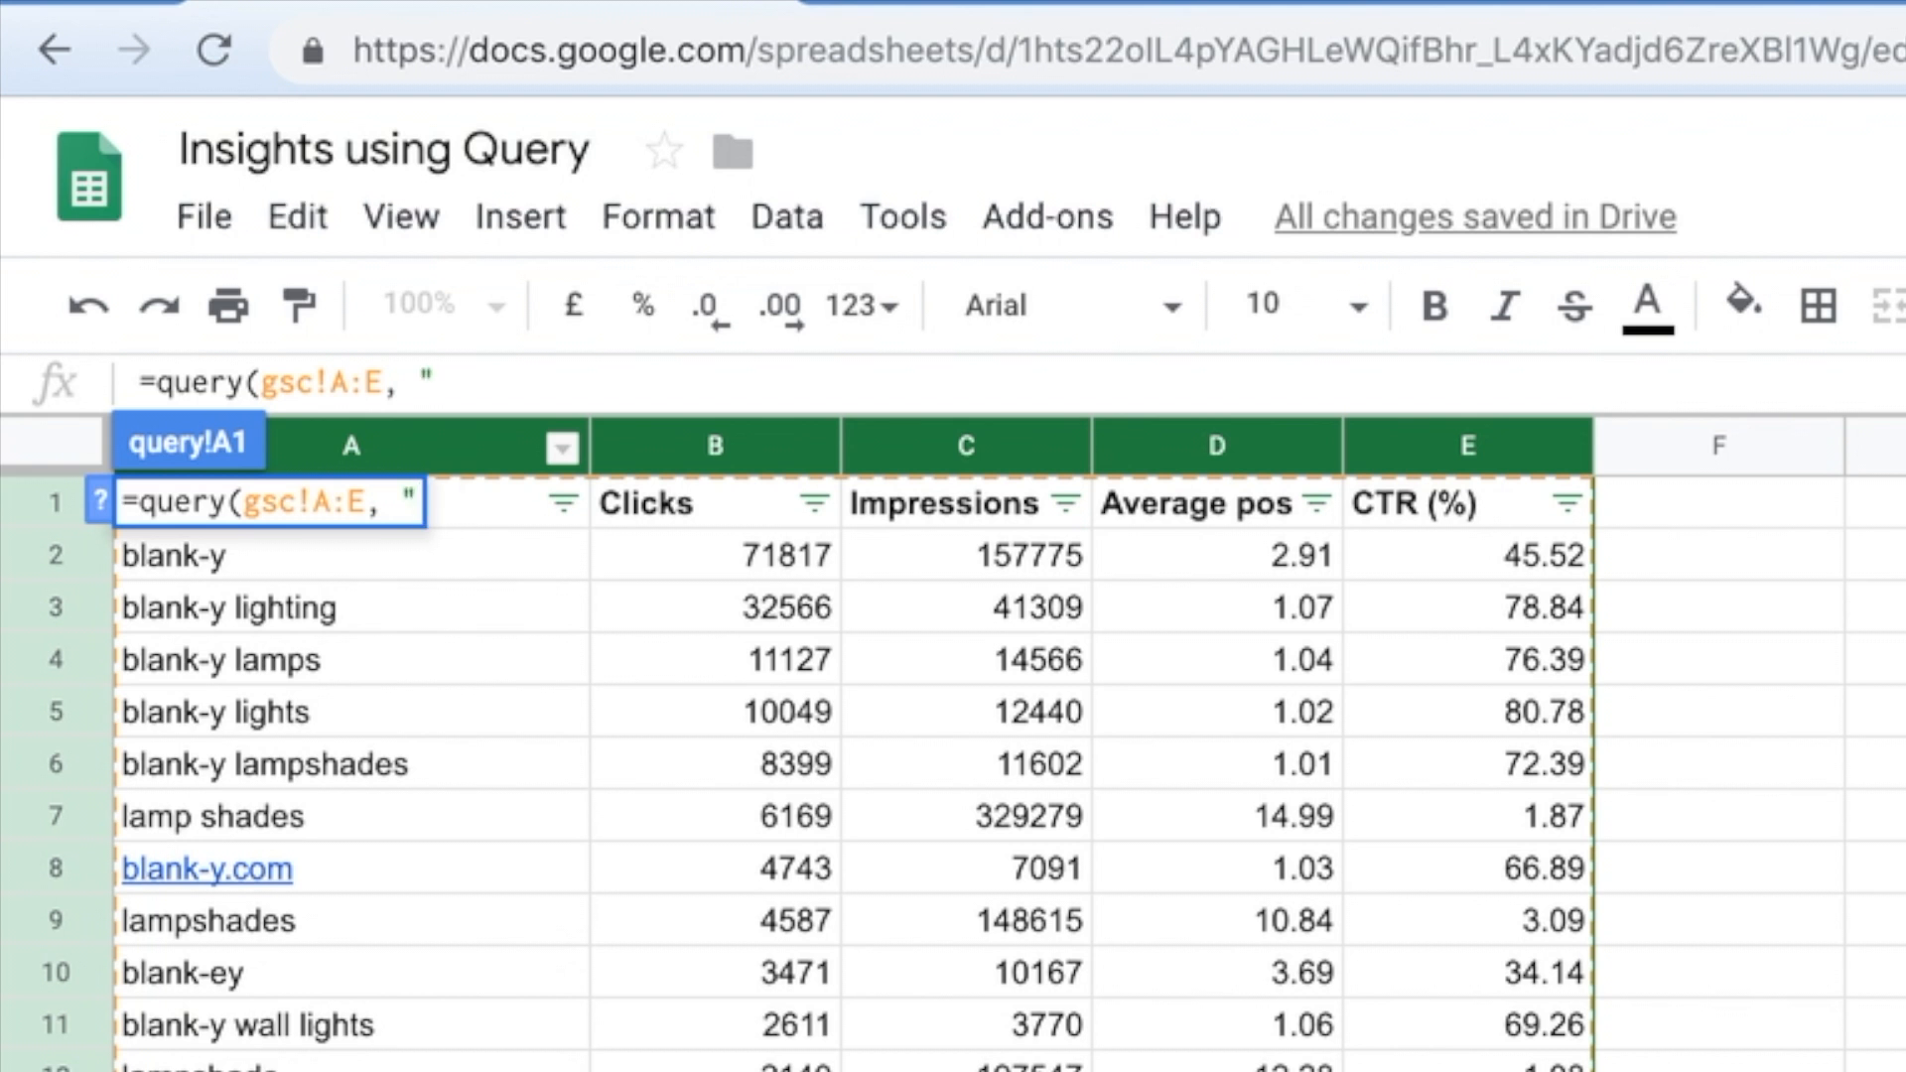
{"action": "type", "text": "select"}
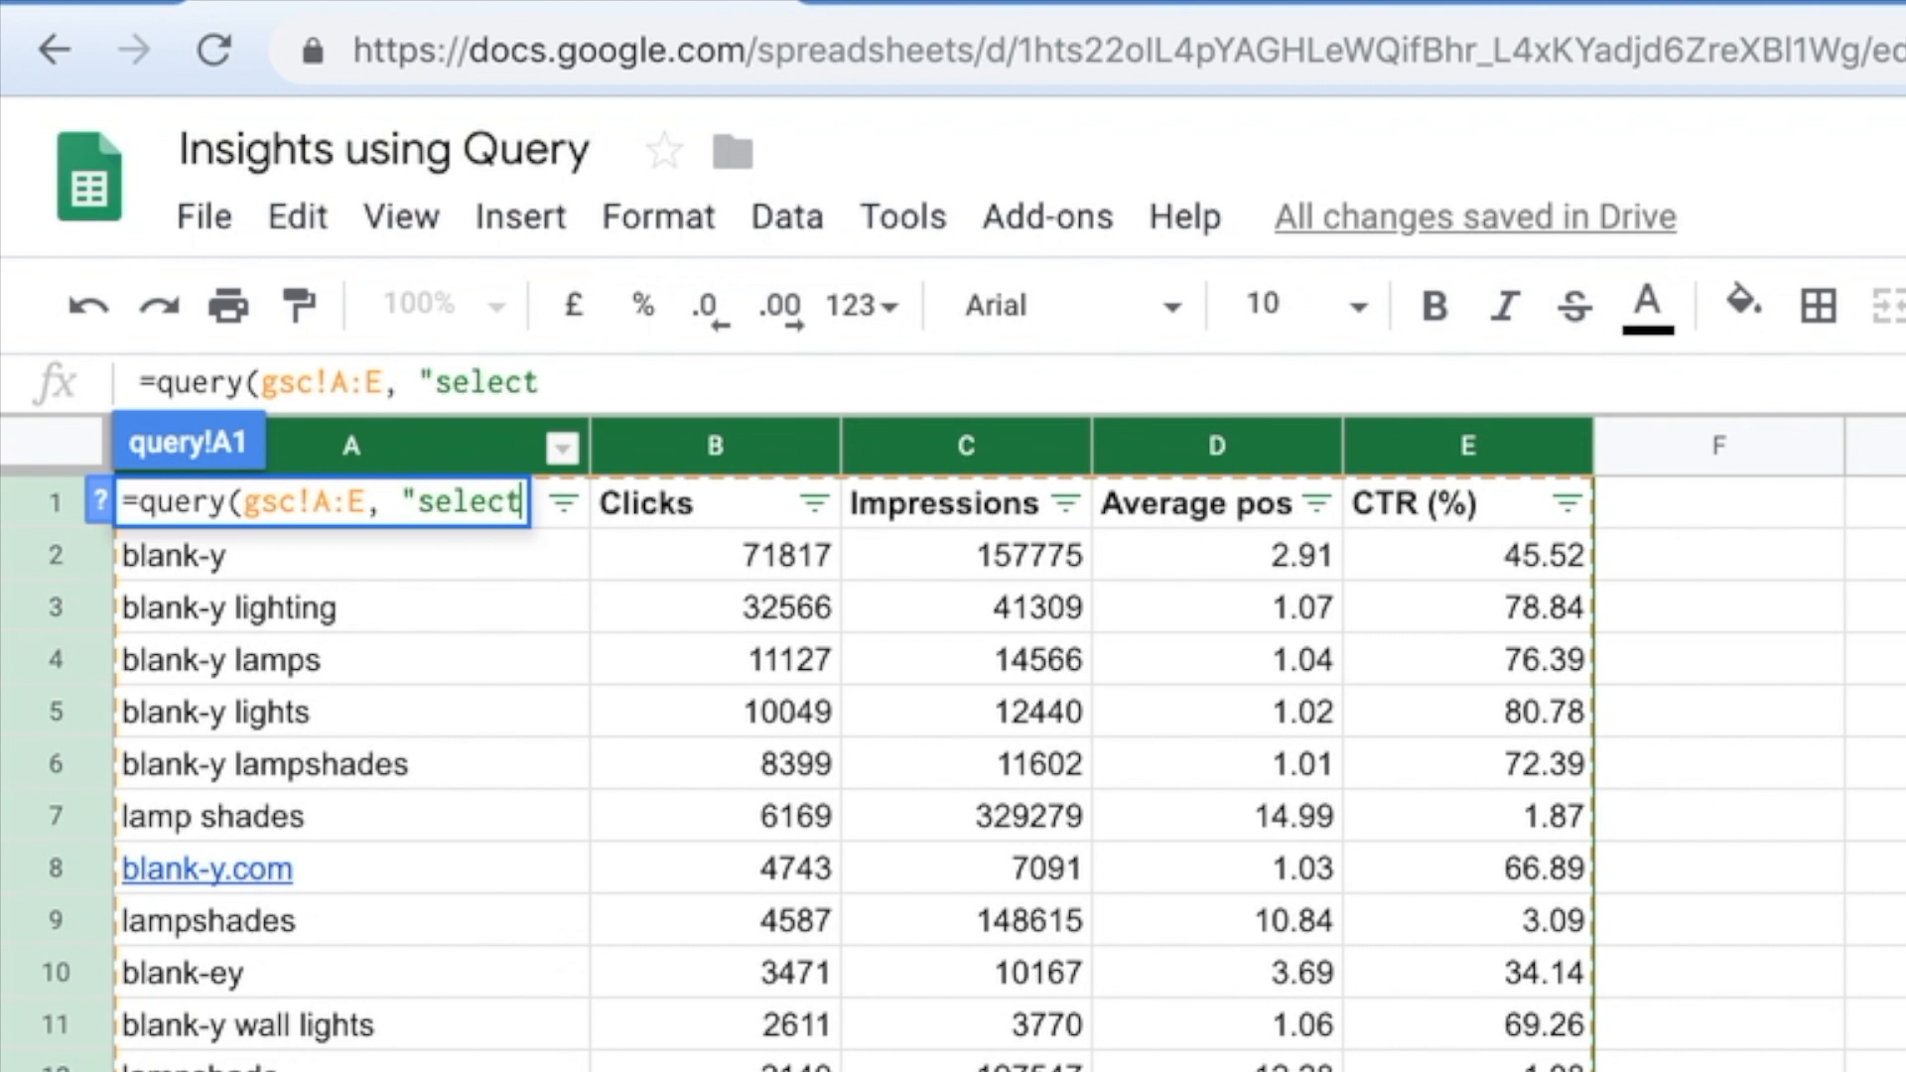
{"action": "type", "text": "*"}
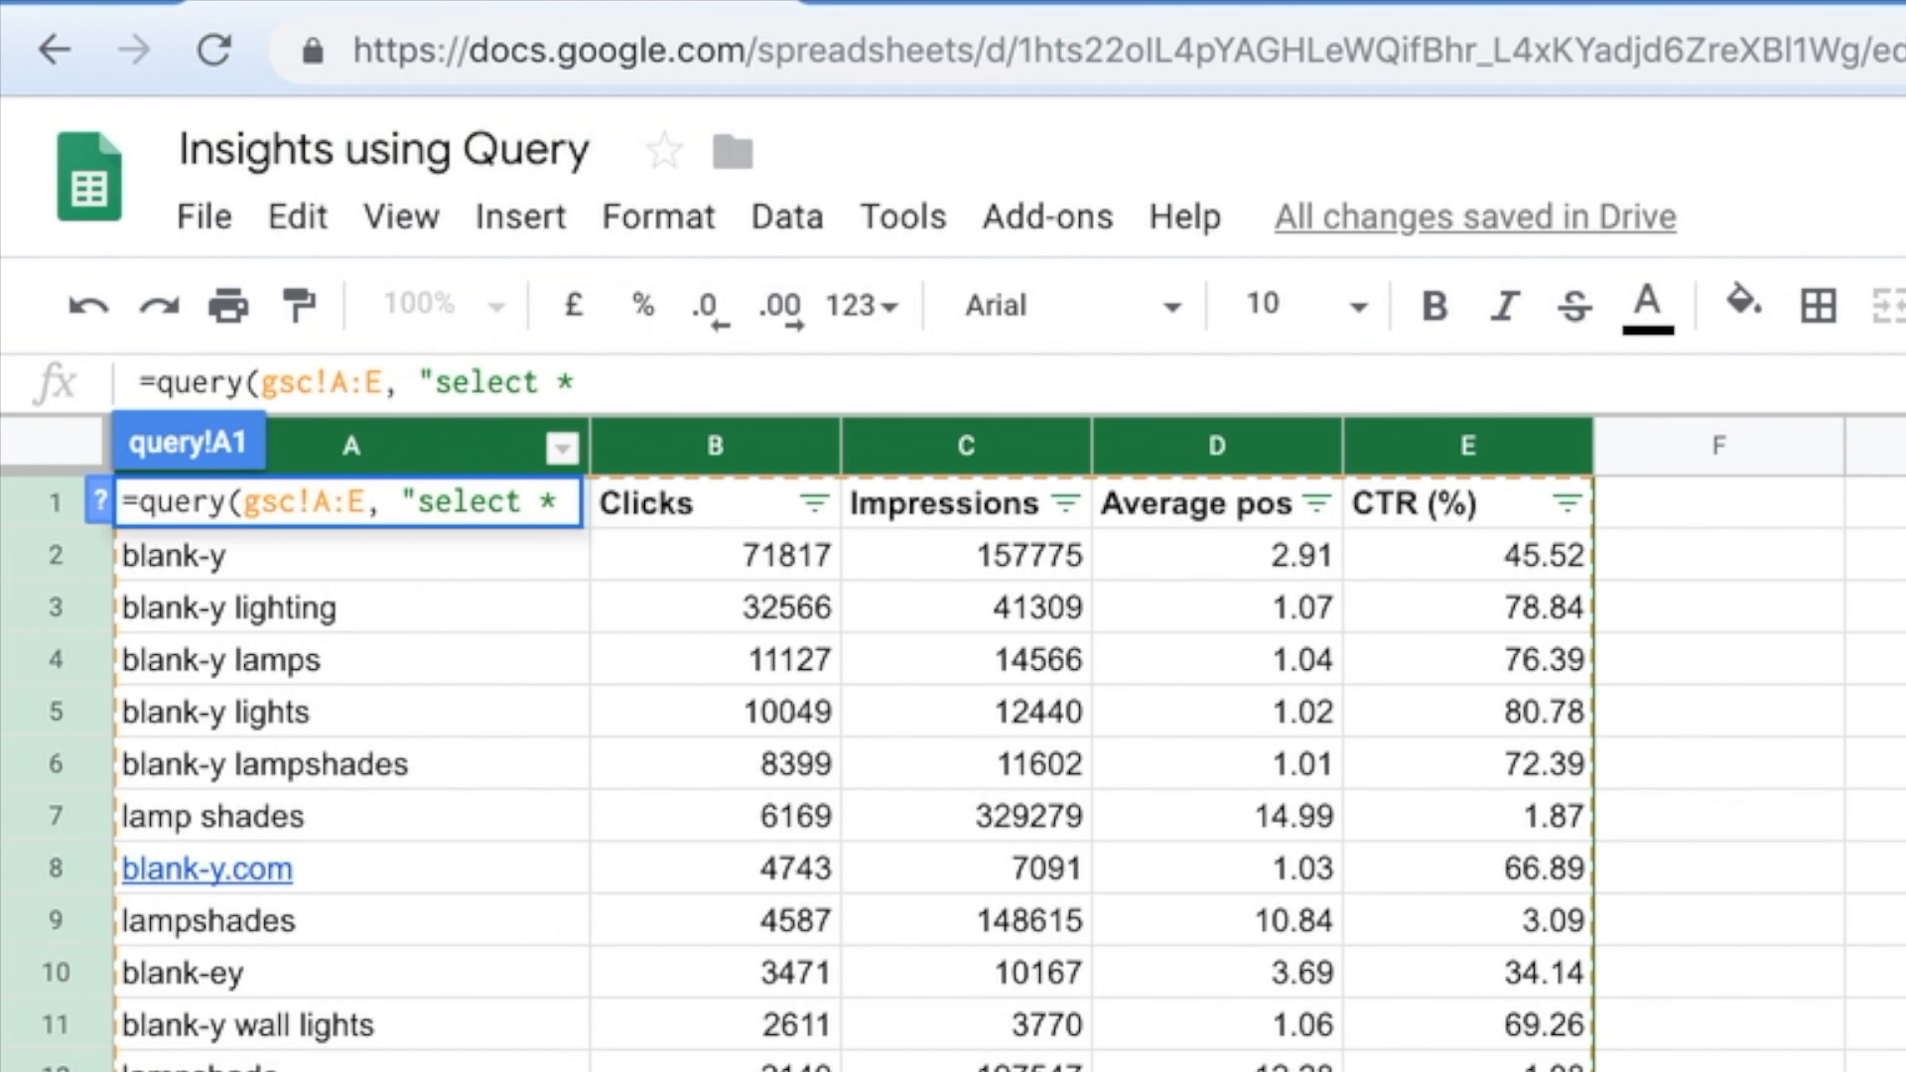
{"action": "type", "text": "where A"}
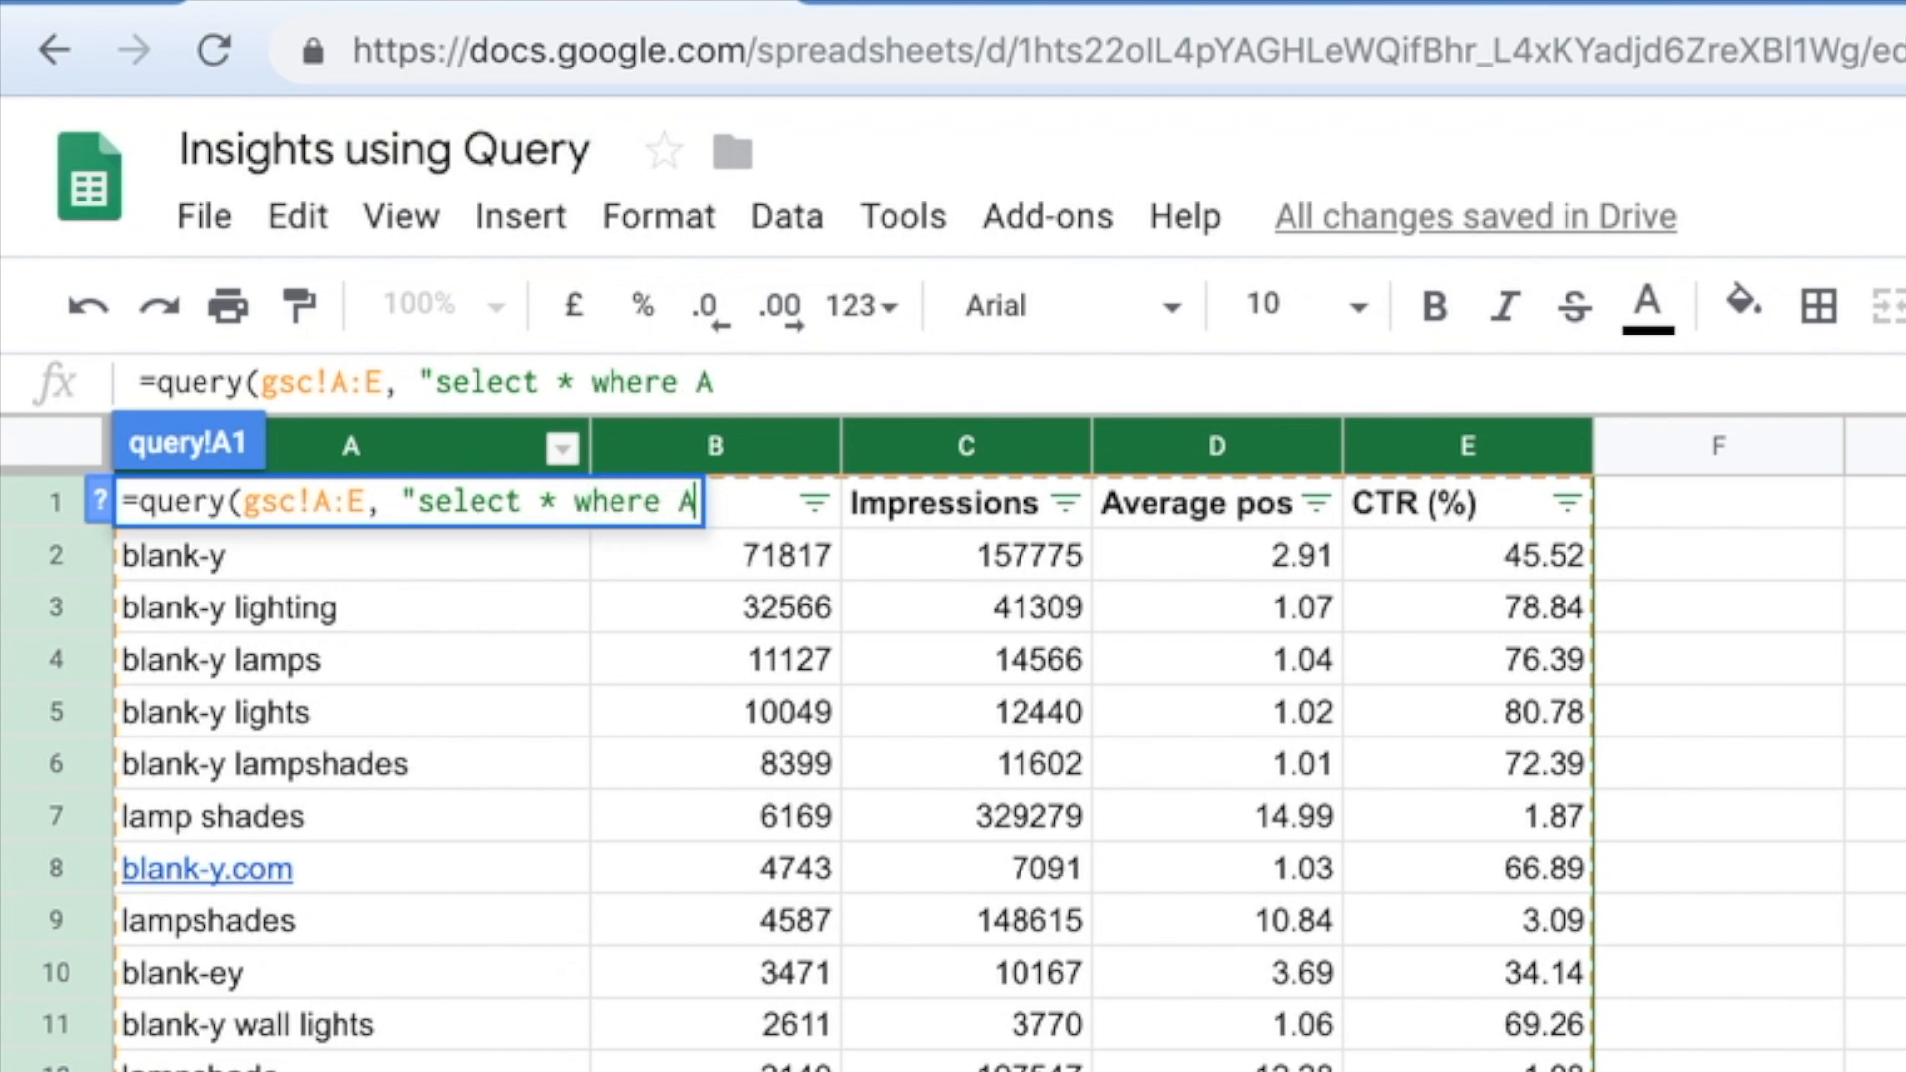
{"action": "type", "text": "contains"}
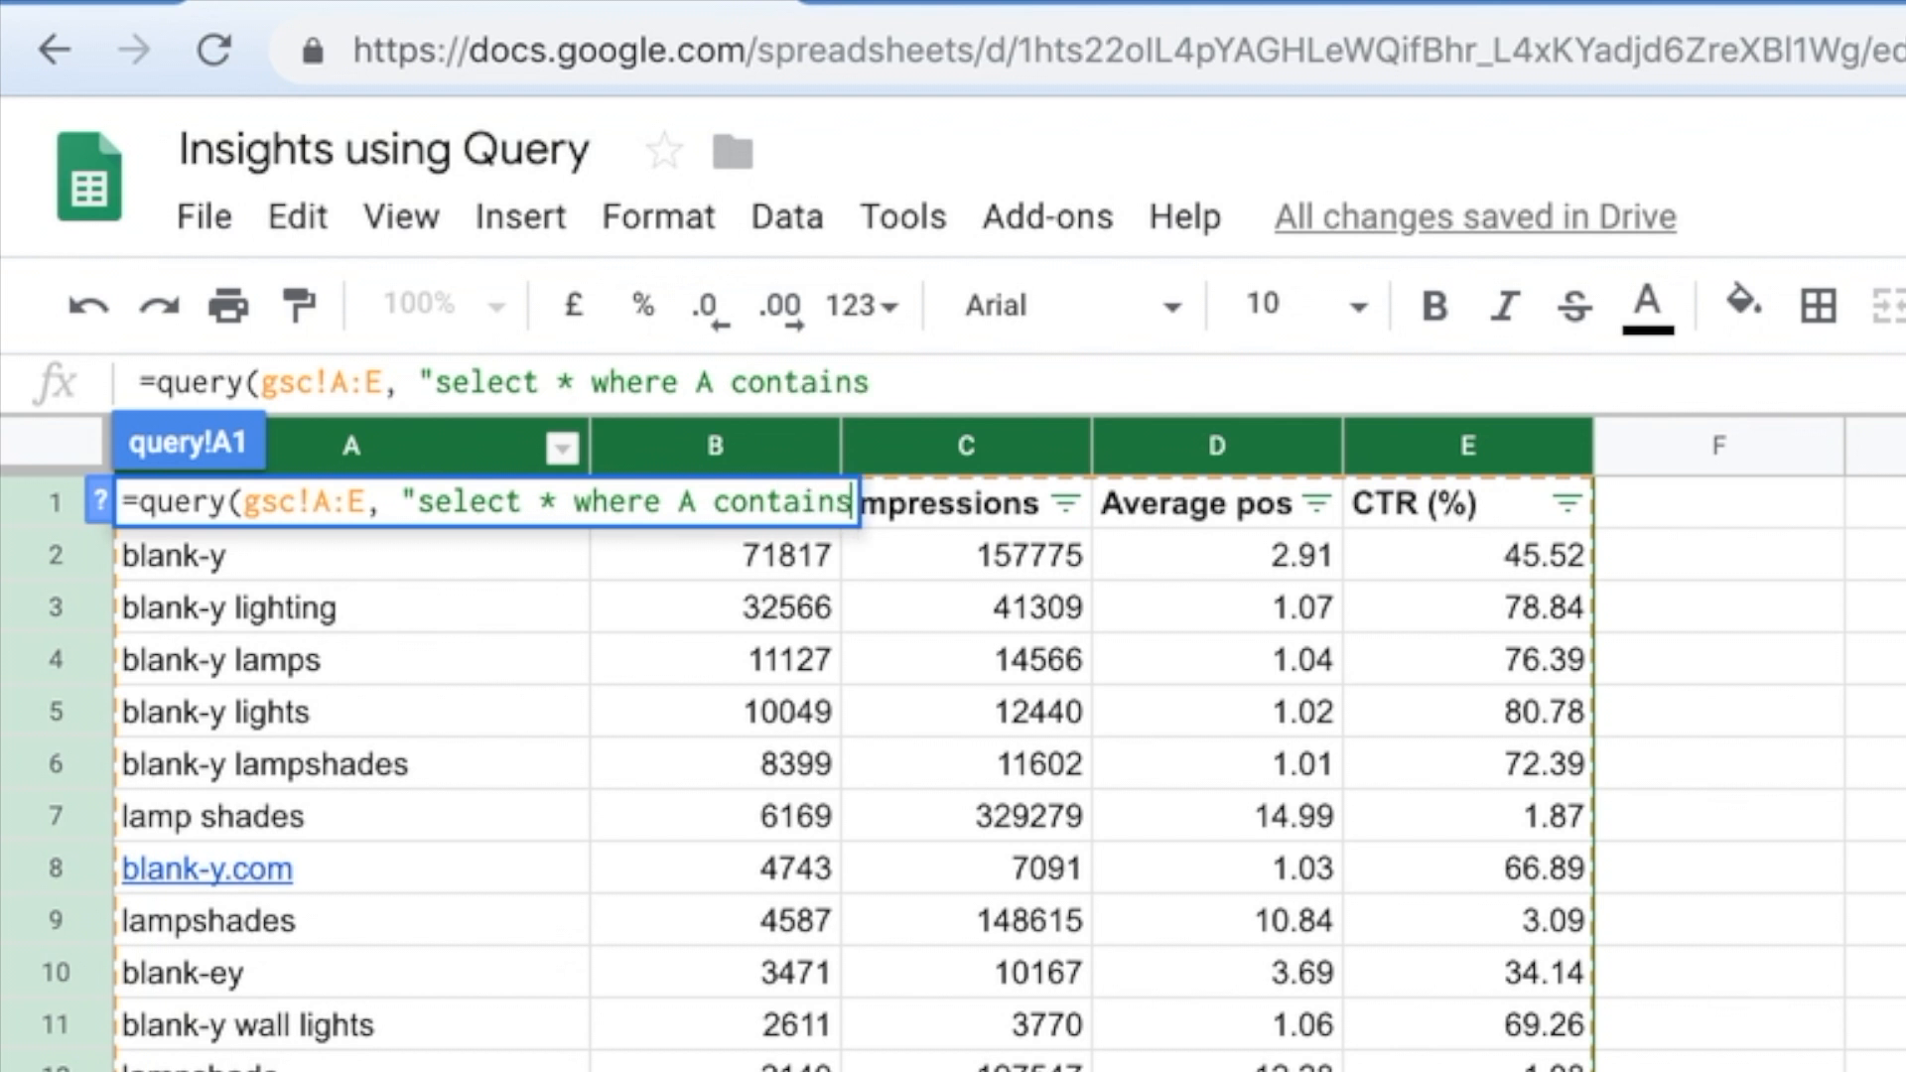
{"action": "type", "text": "'"}
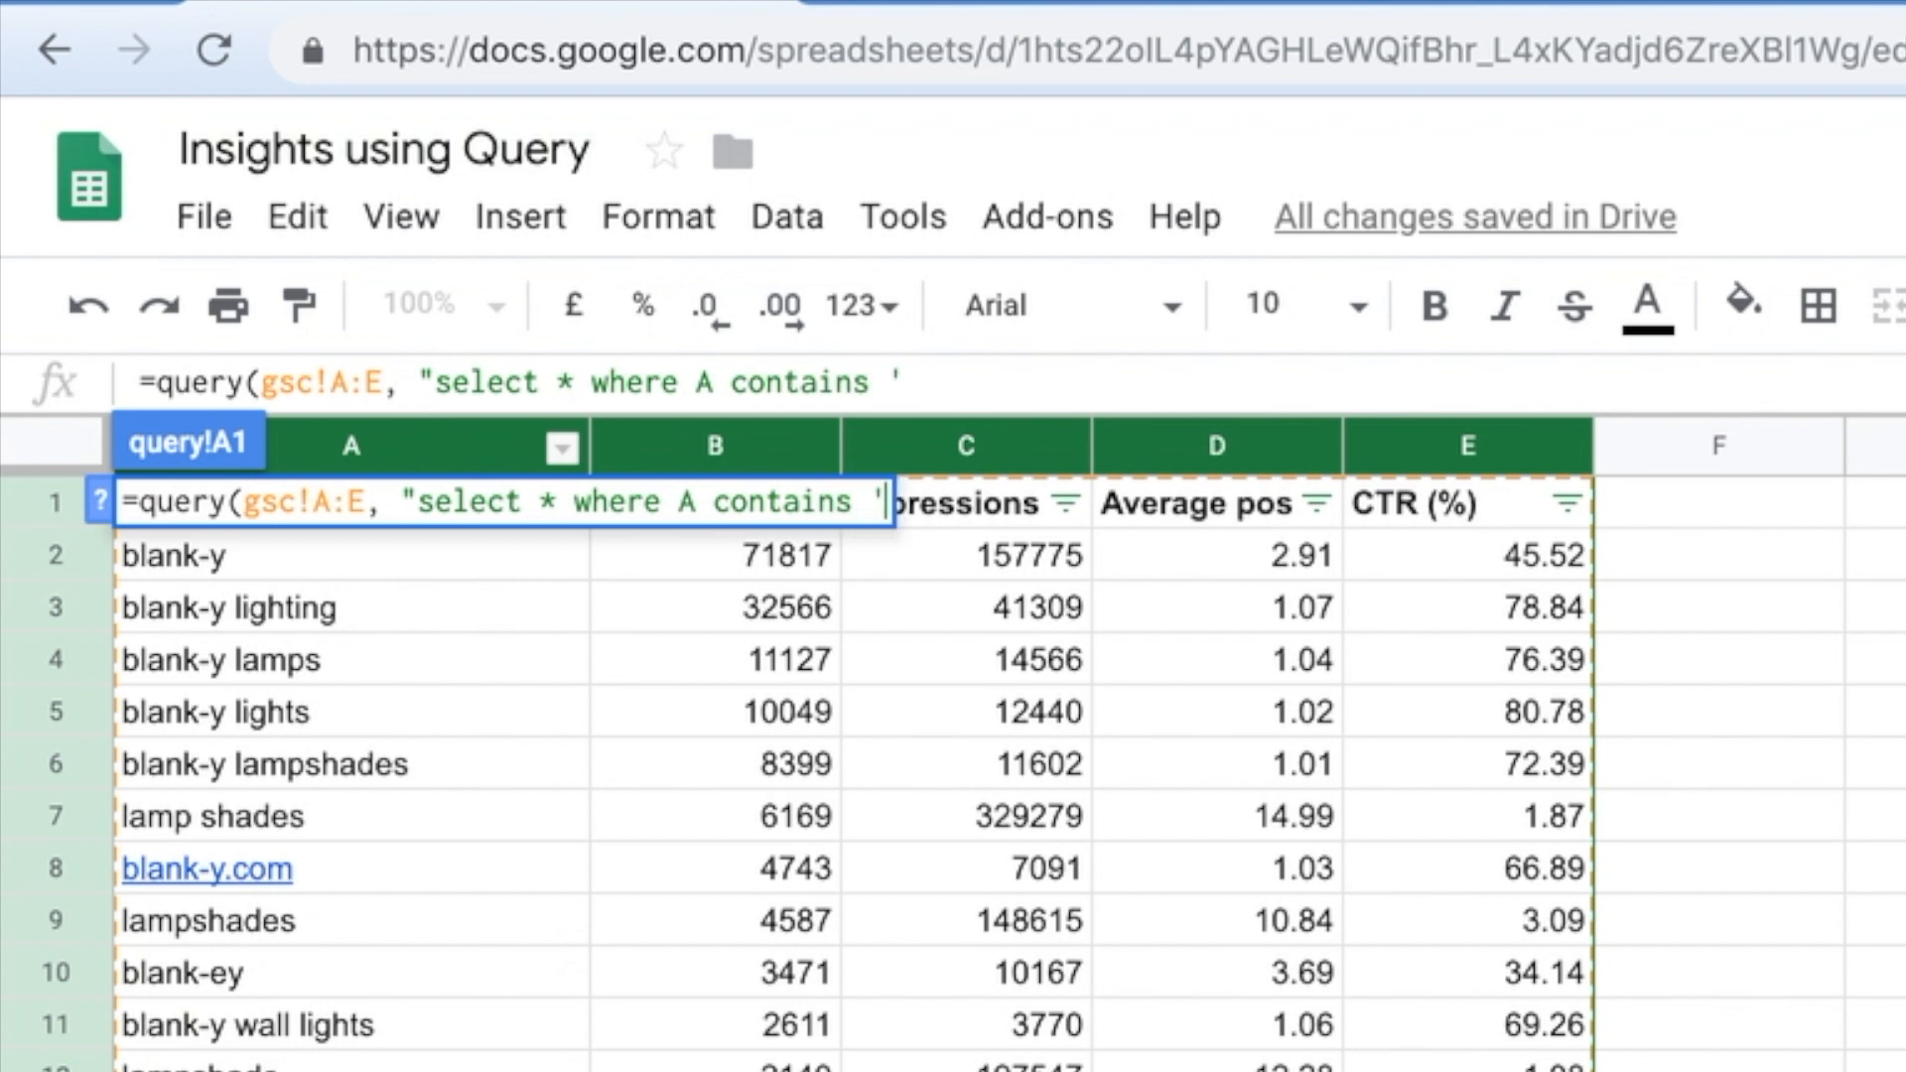
{"action": "type", "text": "black"}
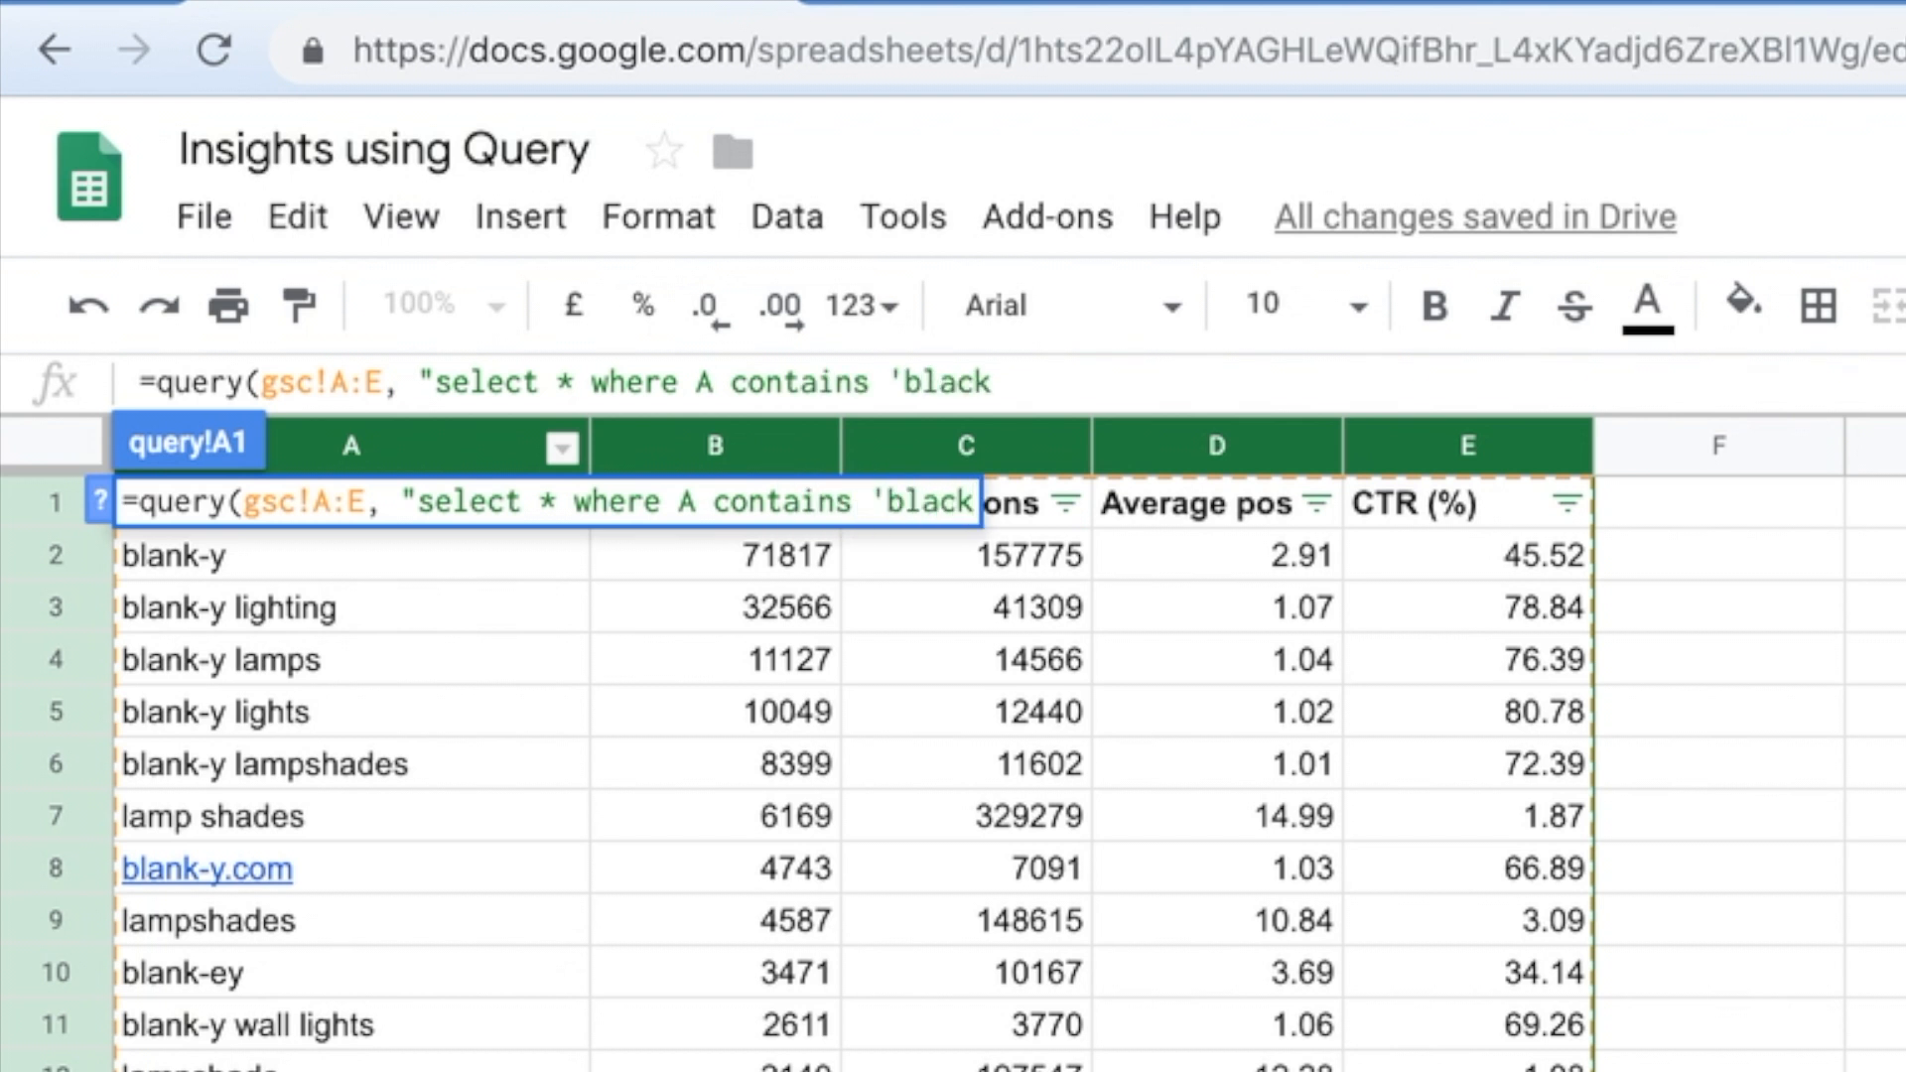
{"action": "type", "text": "' \""}
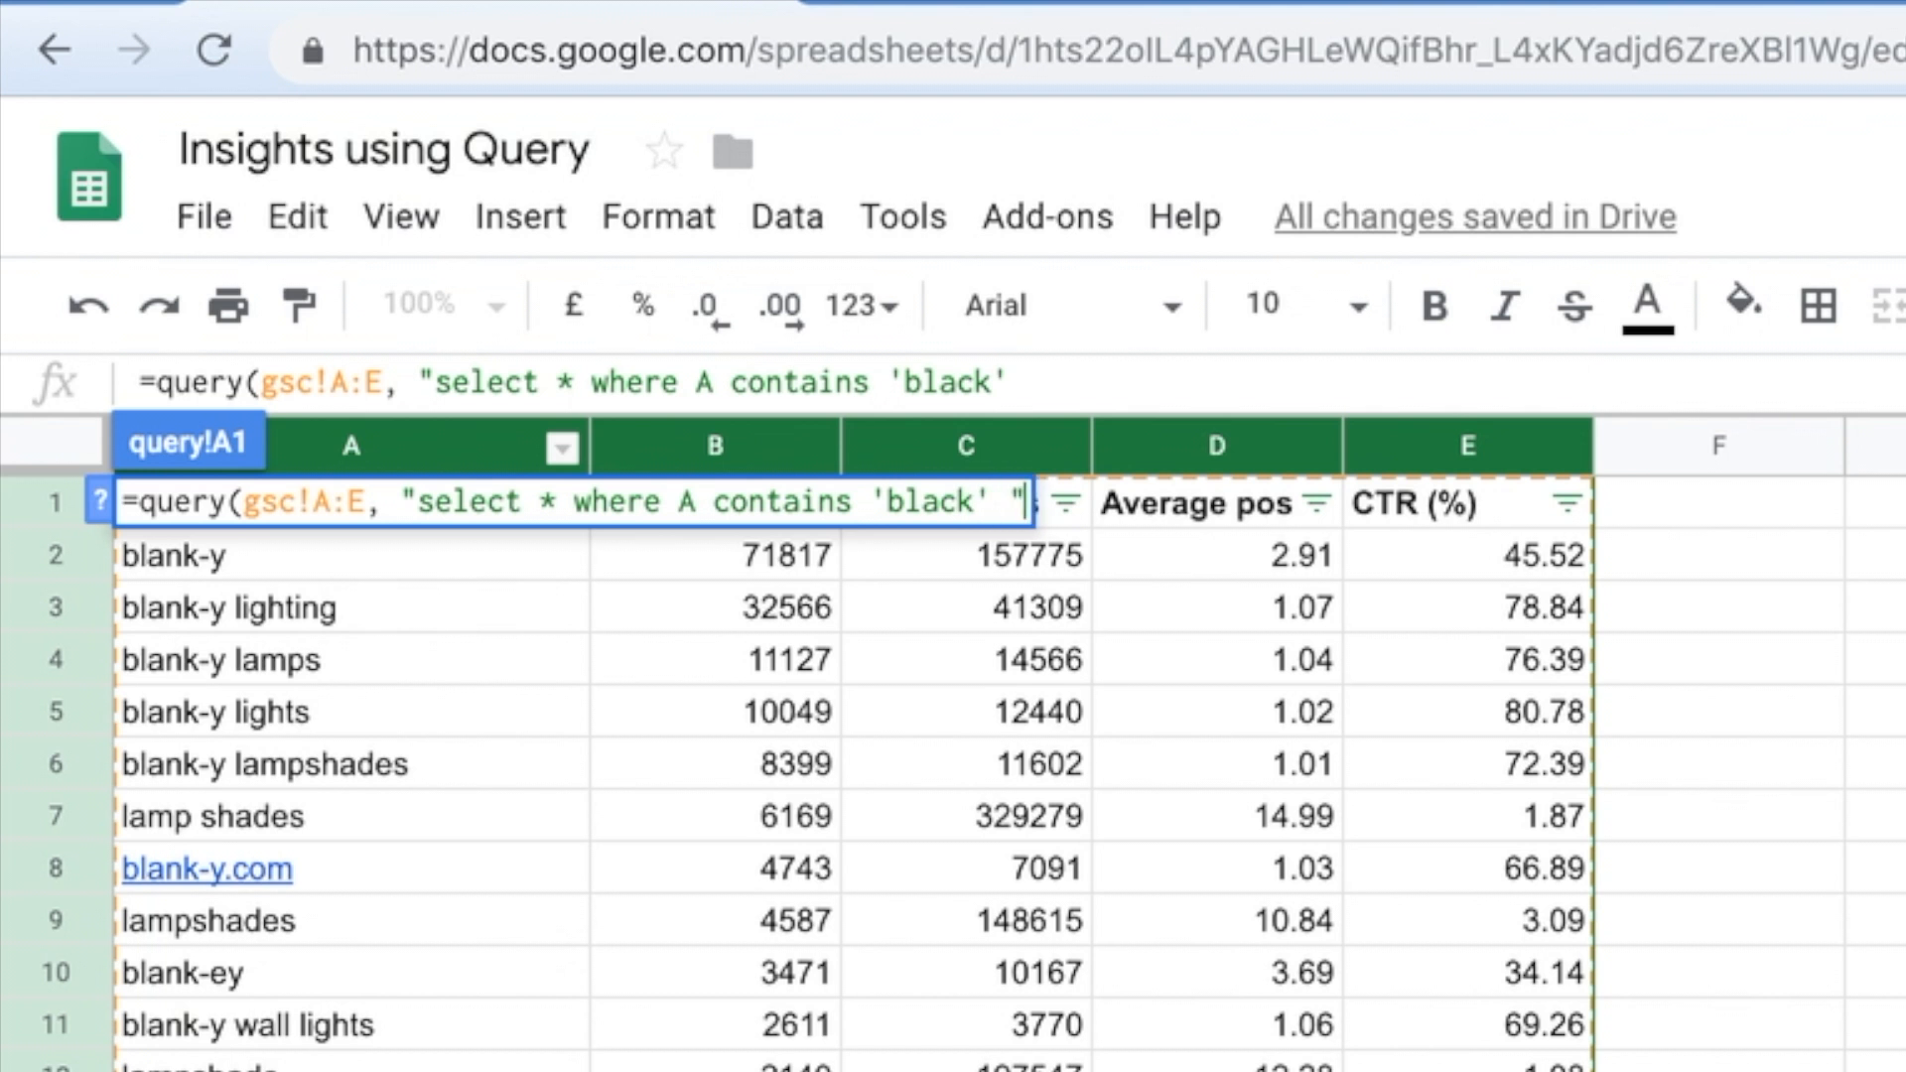
{"action": "type", "text": ")"}
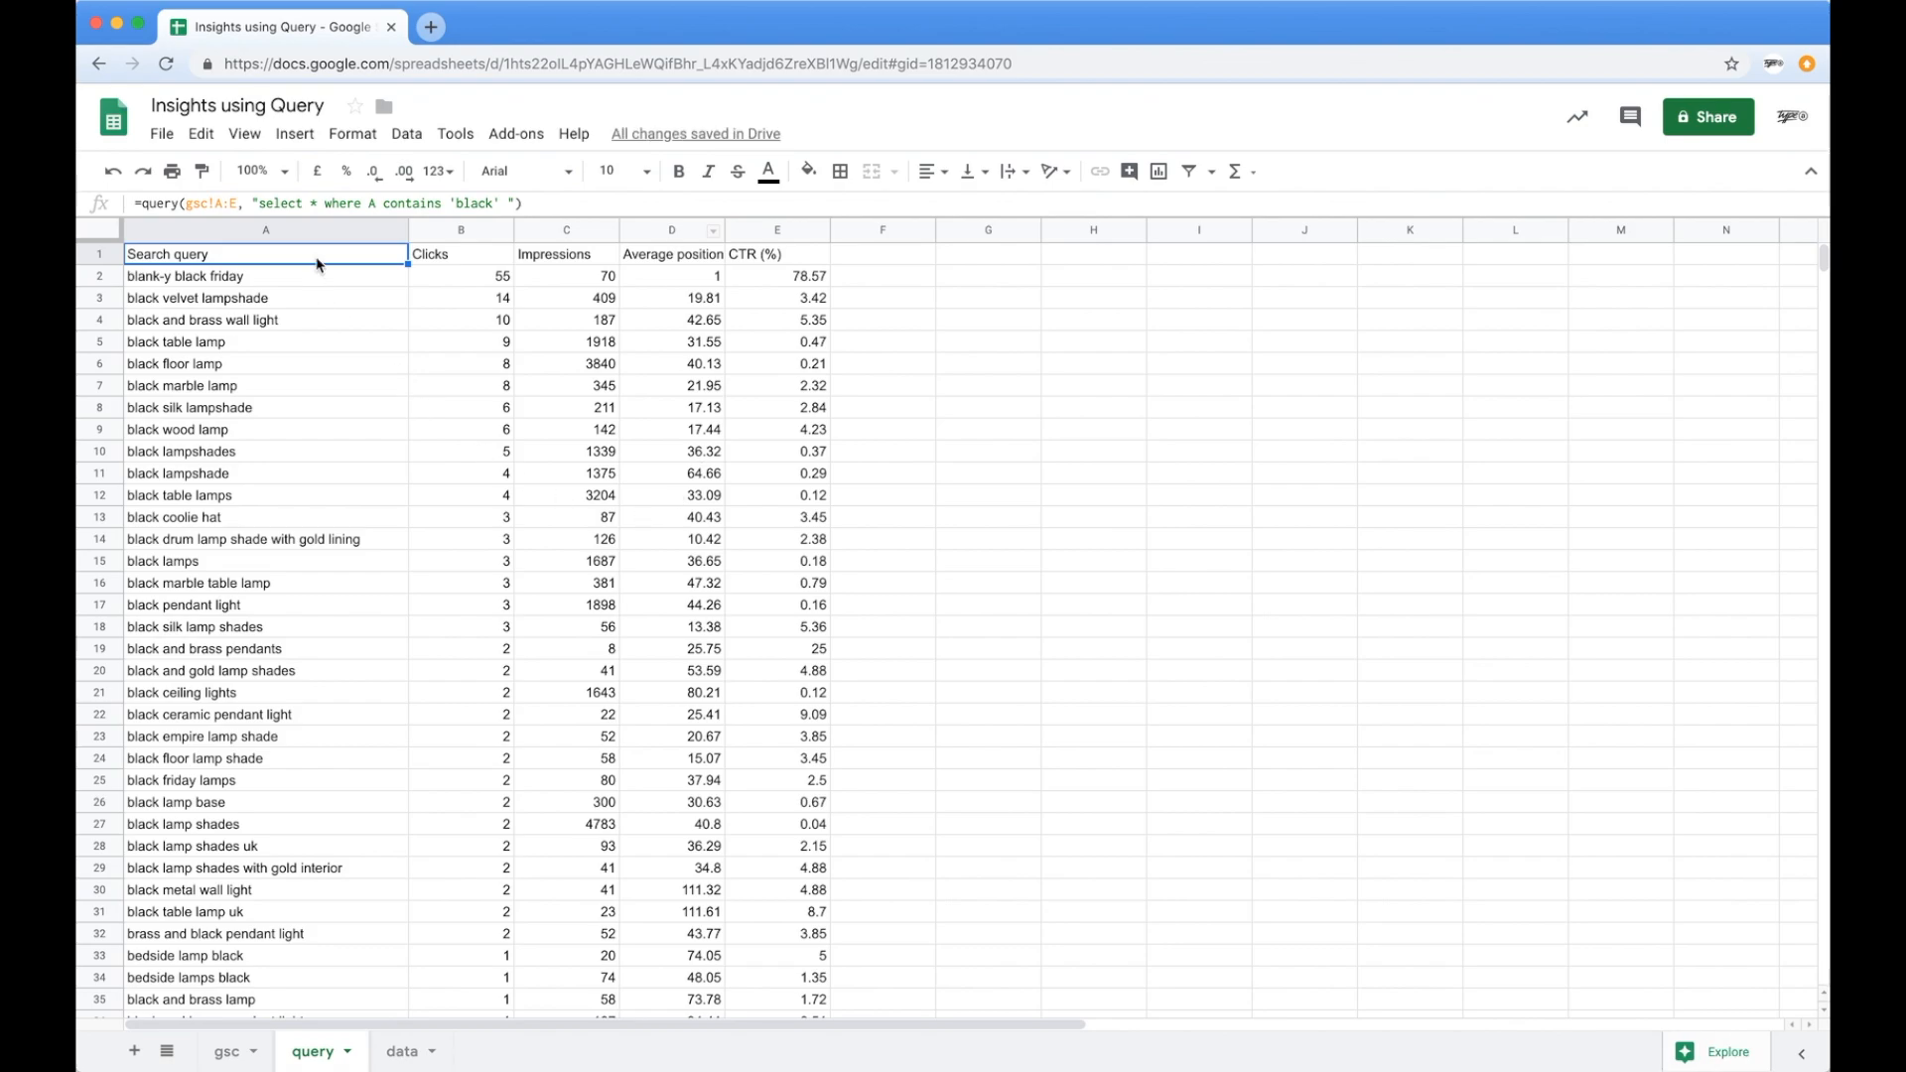
{"action": "scroll", "scroll_direction": "down", "scroll_amount": 3}
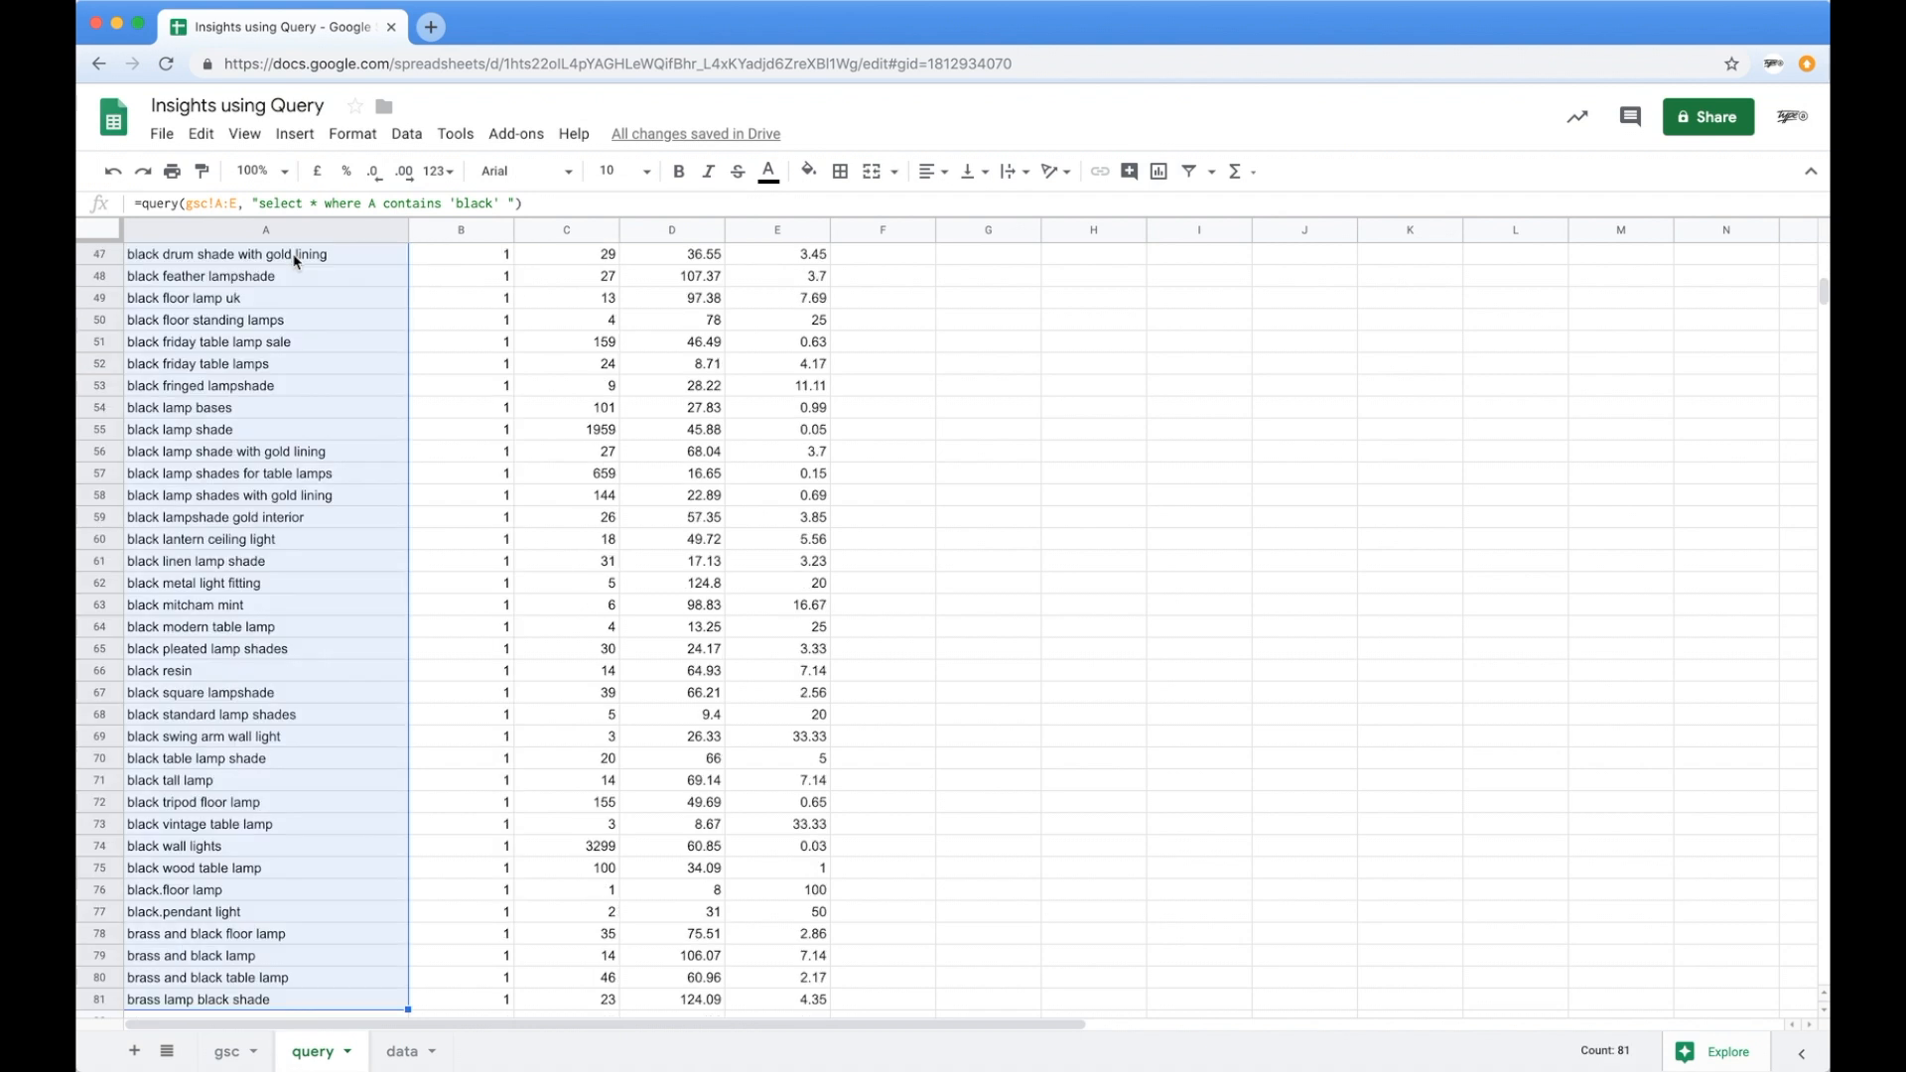
{"action": "scroll", "scroll_direction": "up", "scroll_amount": 3}
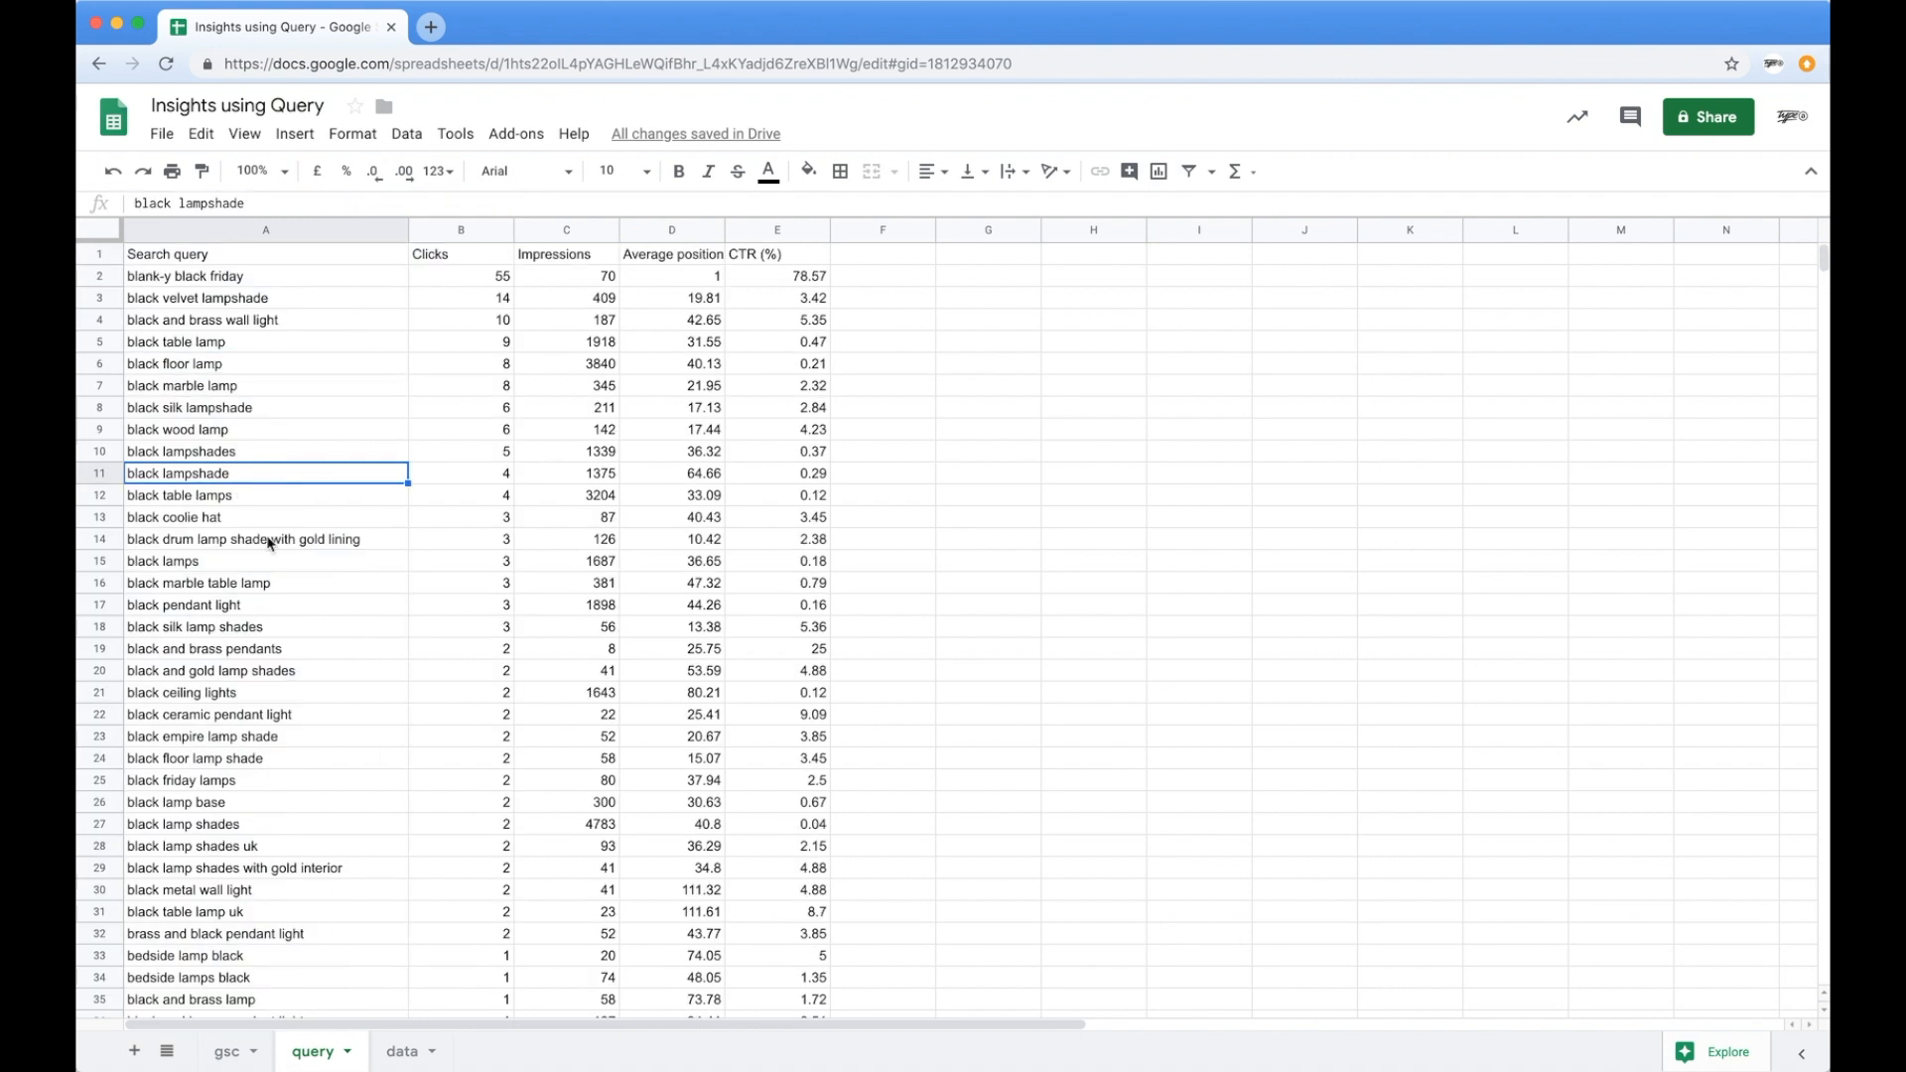
{"action": "left_click", "coordinate": [264, 756]}
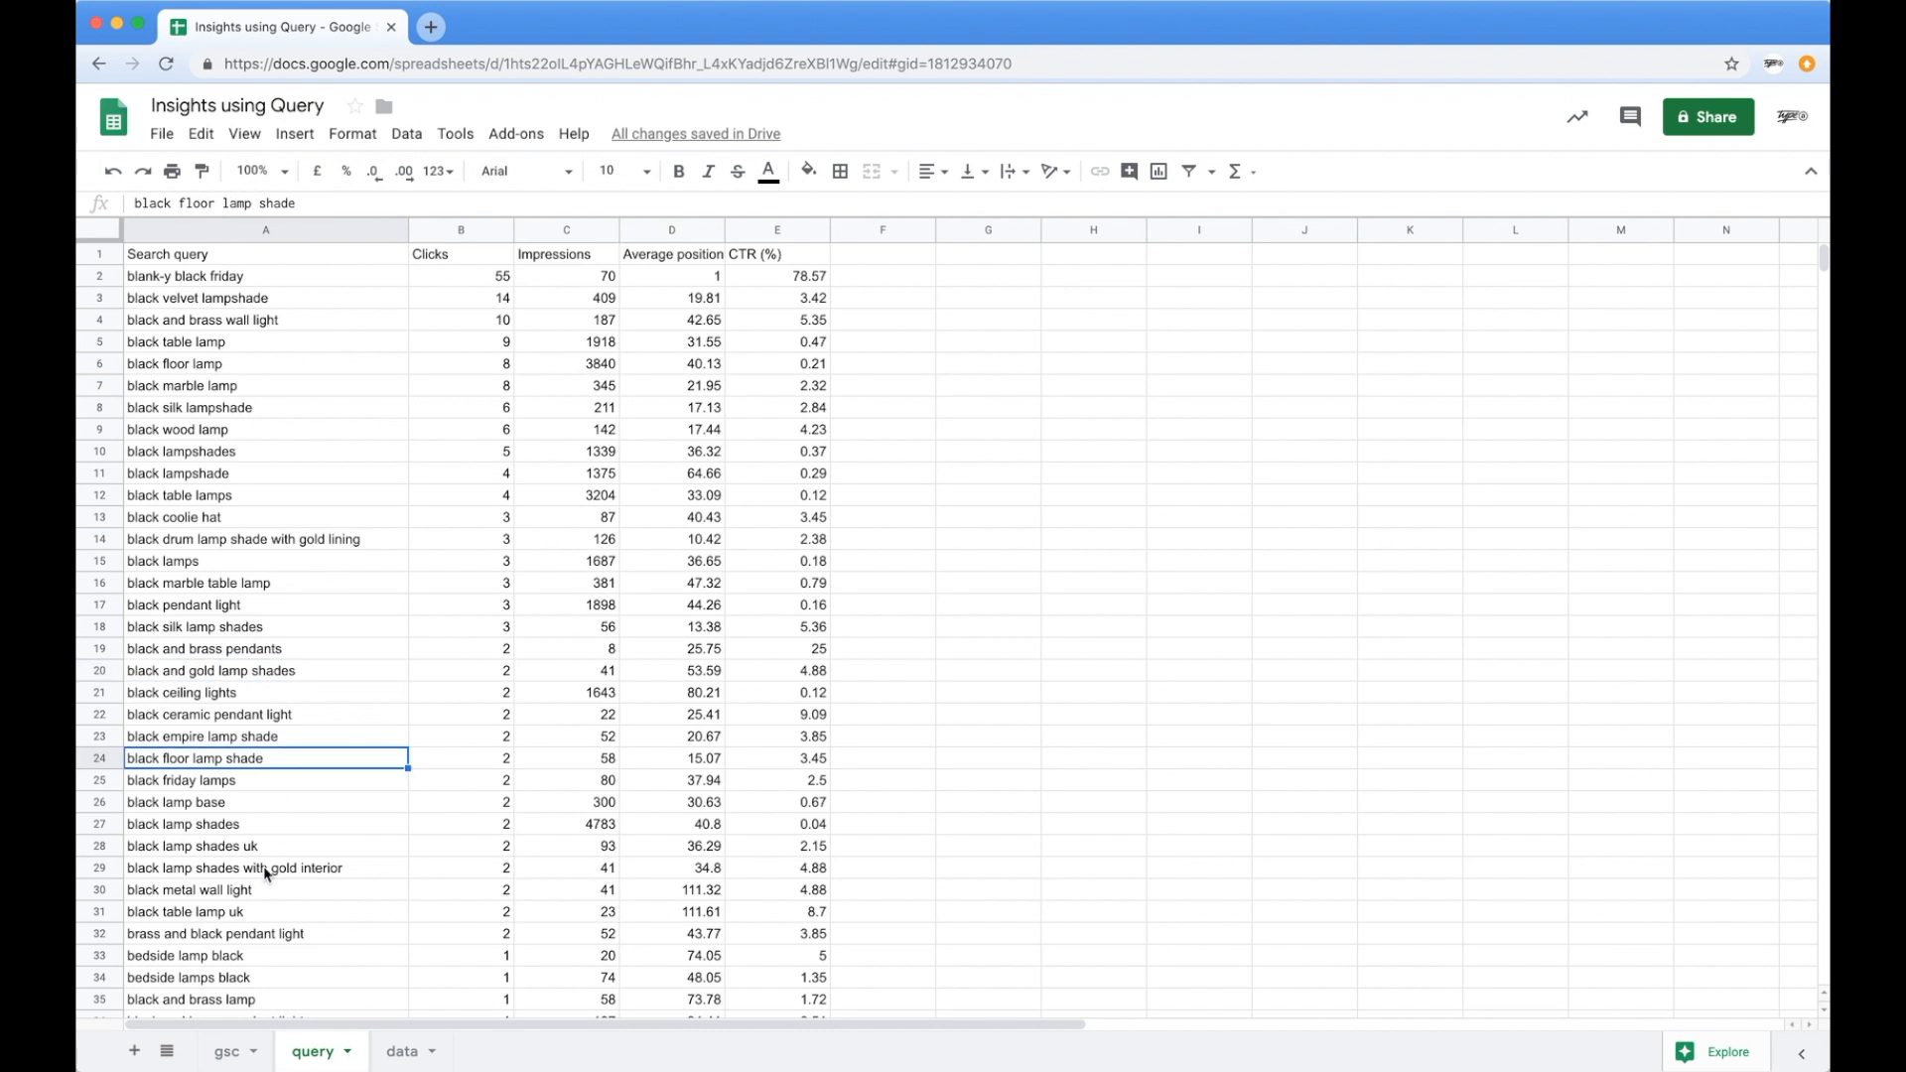
{"action": "mouse_move", "coordinate": [405, 652]}
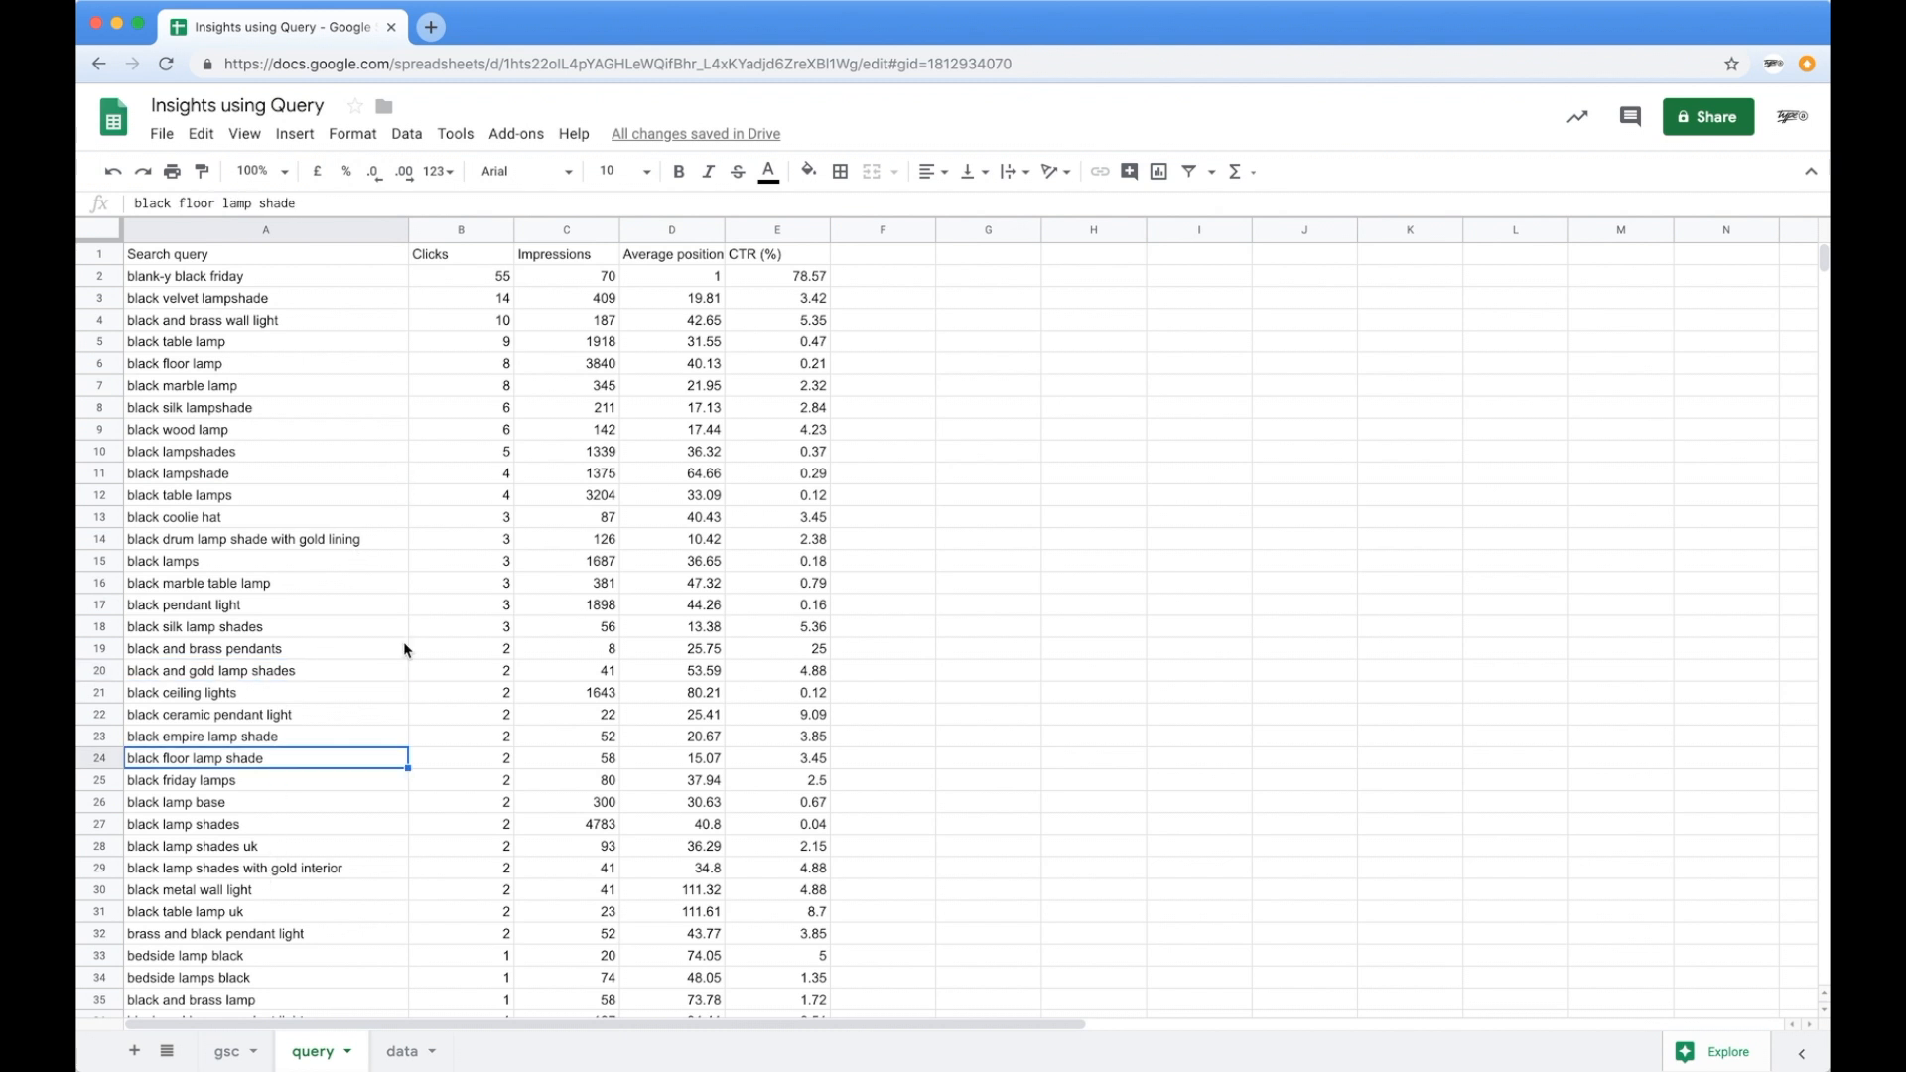
{"action": "left_click", "coordinate": [225, 1050]}
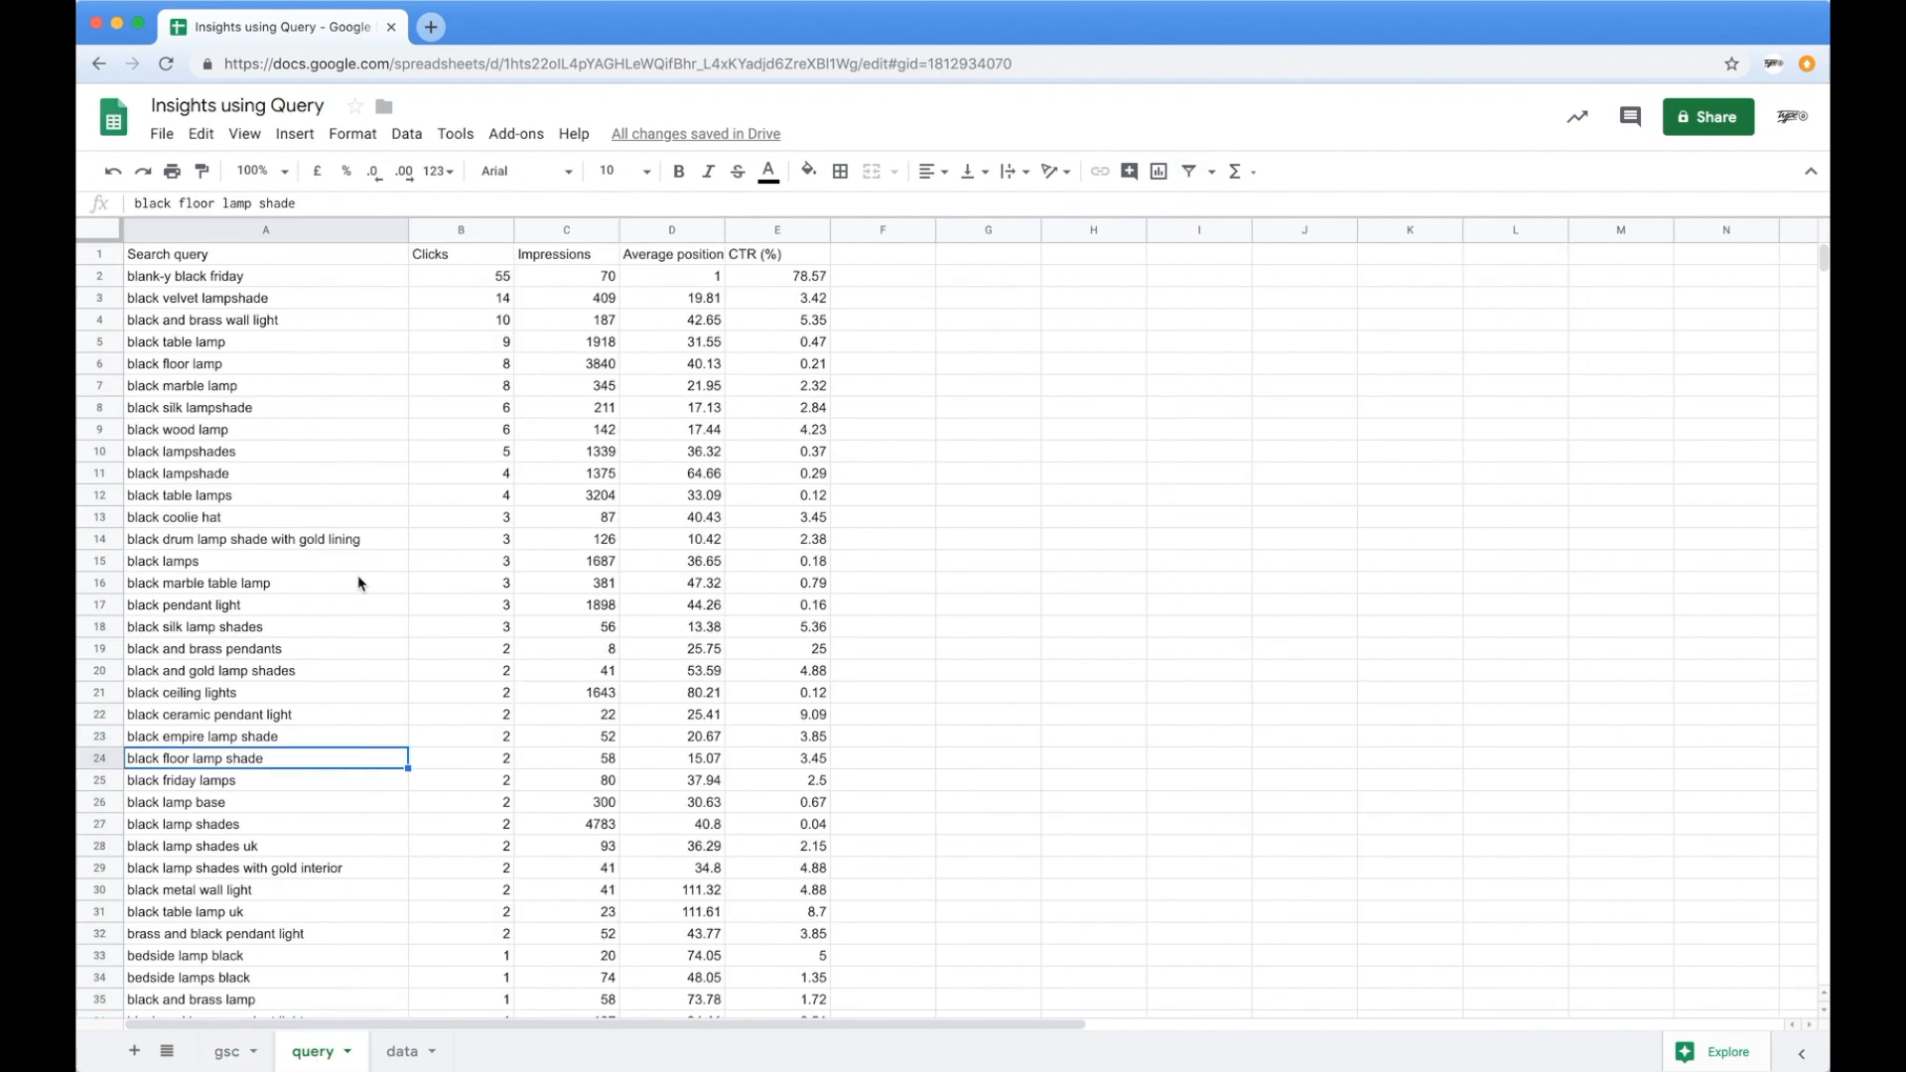
{"action": "left_click", "coordinate": [264, 274]}
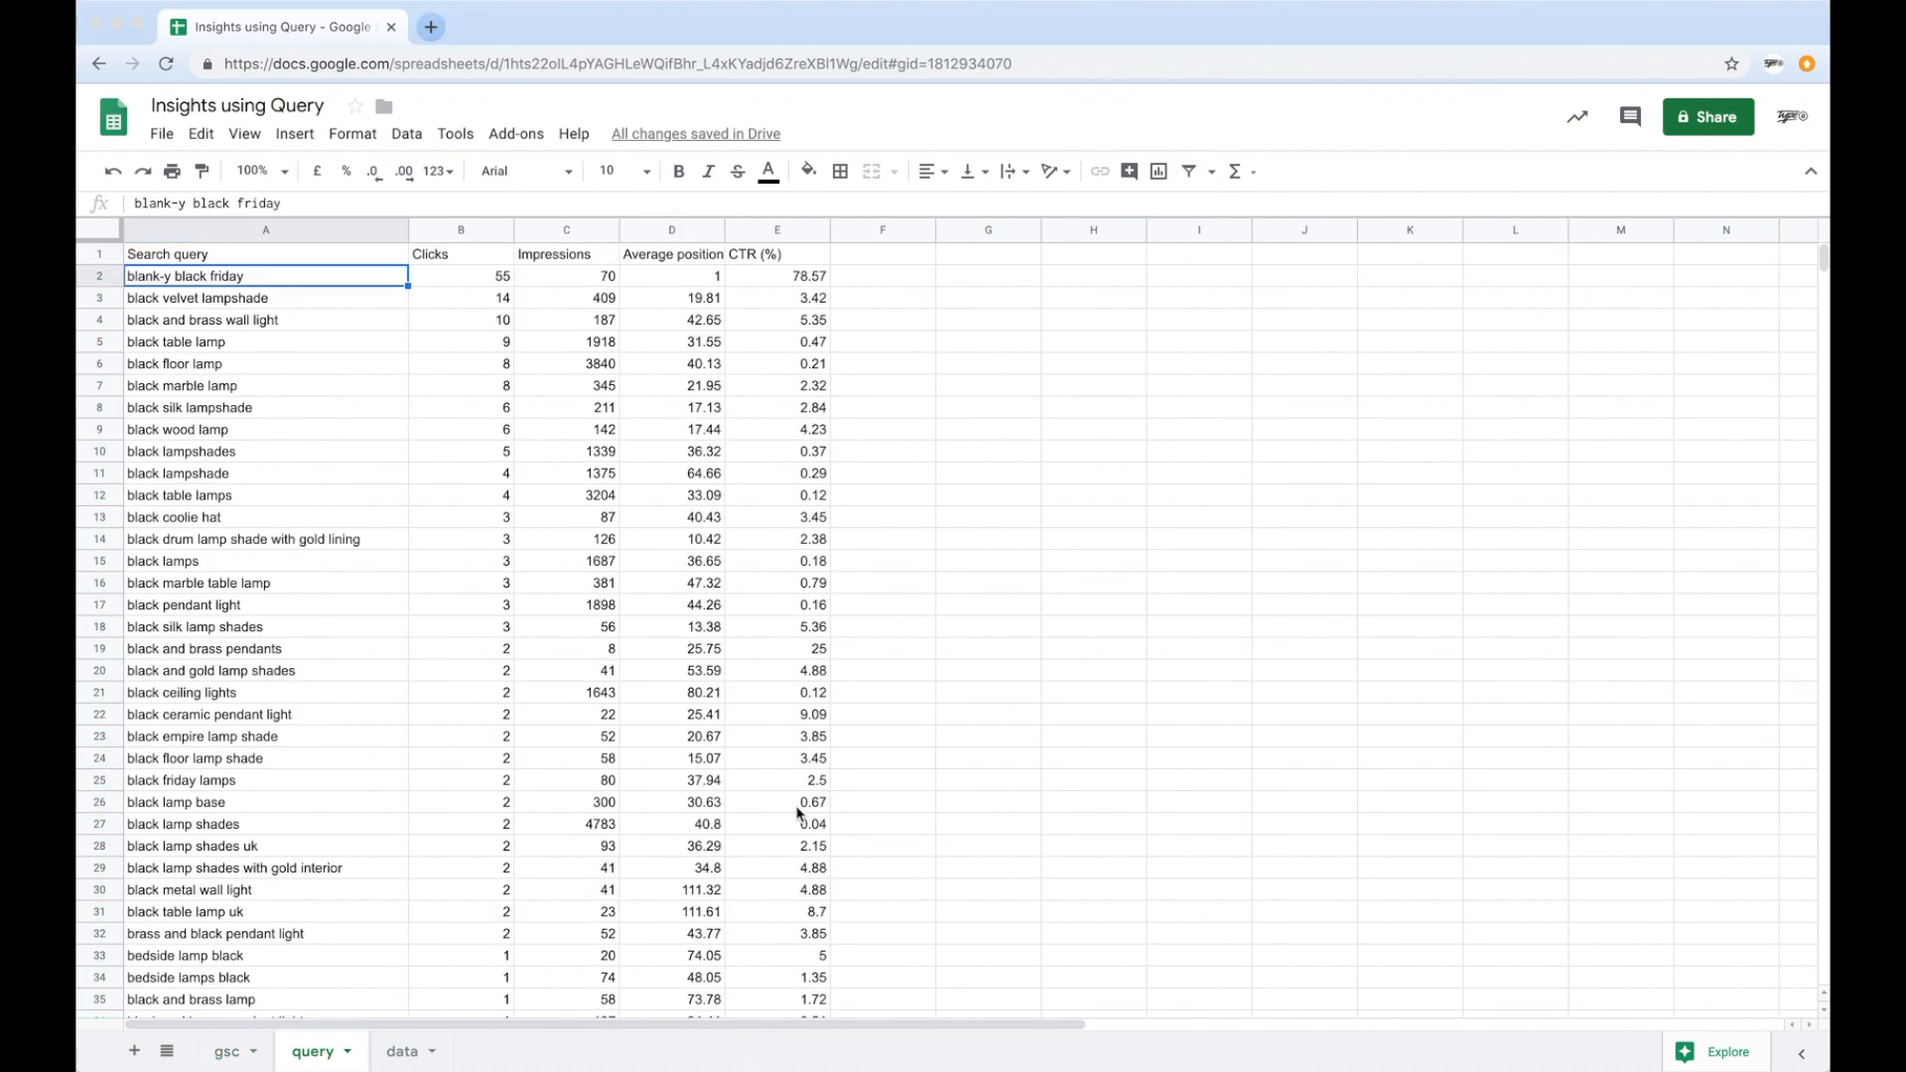
{"action": "mouse_move", "coordinate": [689, 630]}
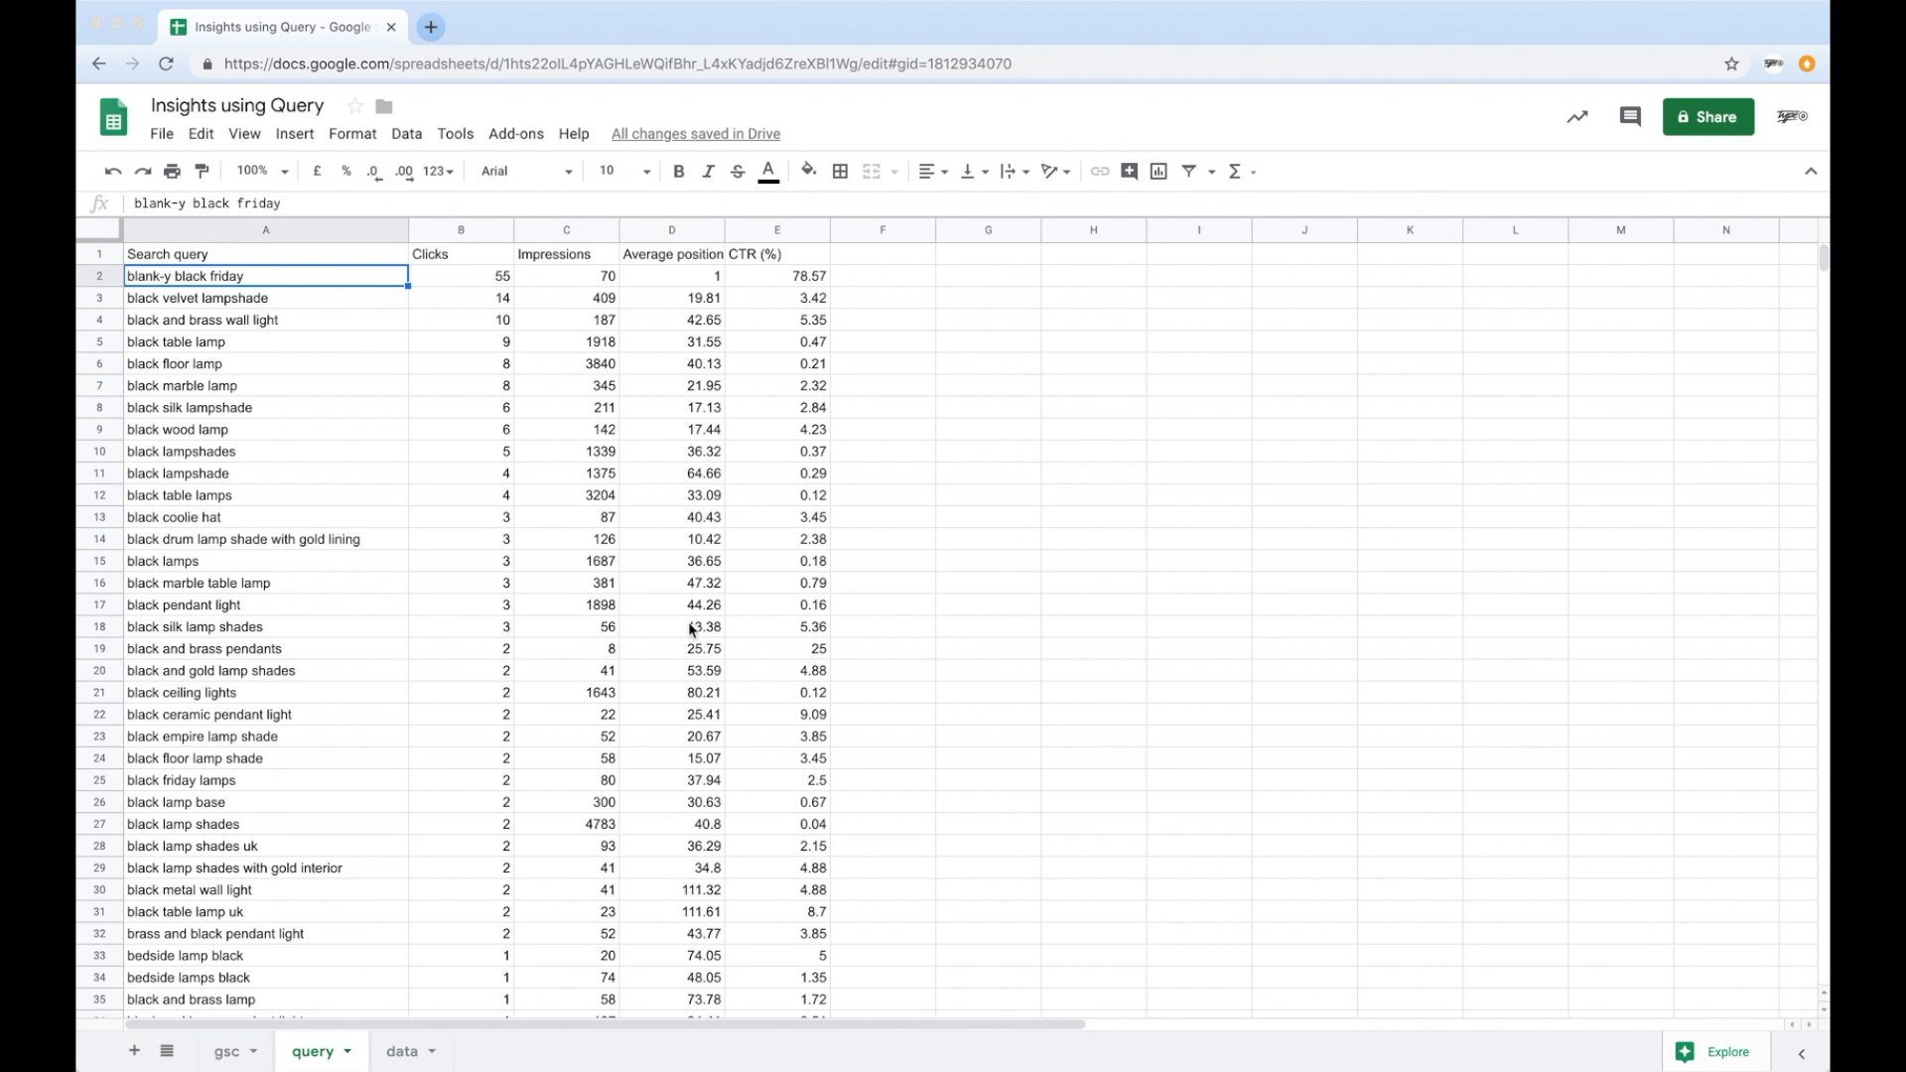
{"action": "mouse_move", "coordinate": [312, 268]}
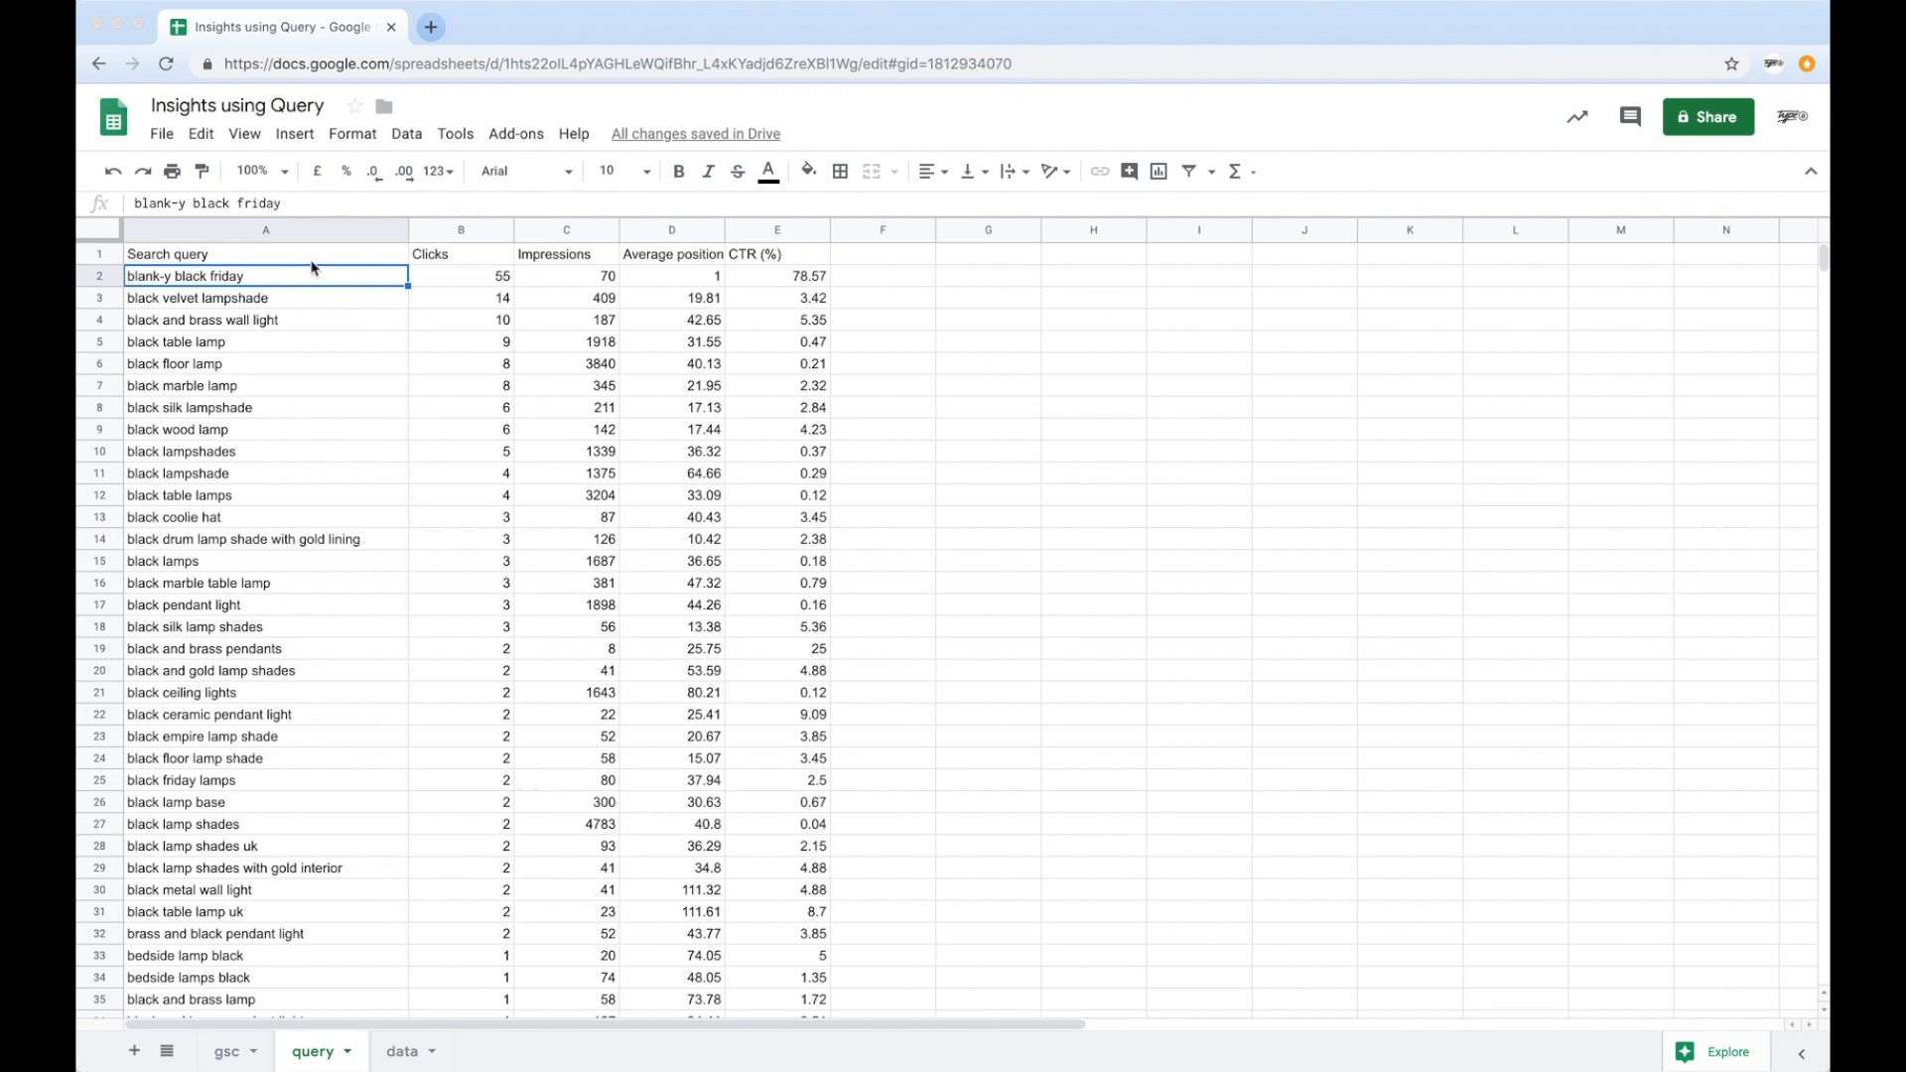
{"action": "mouse_move", "coordinate": [586, 417]}
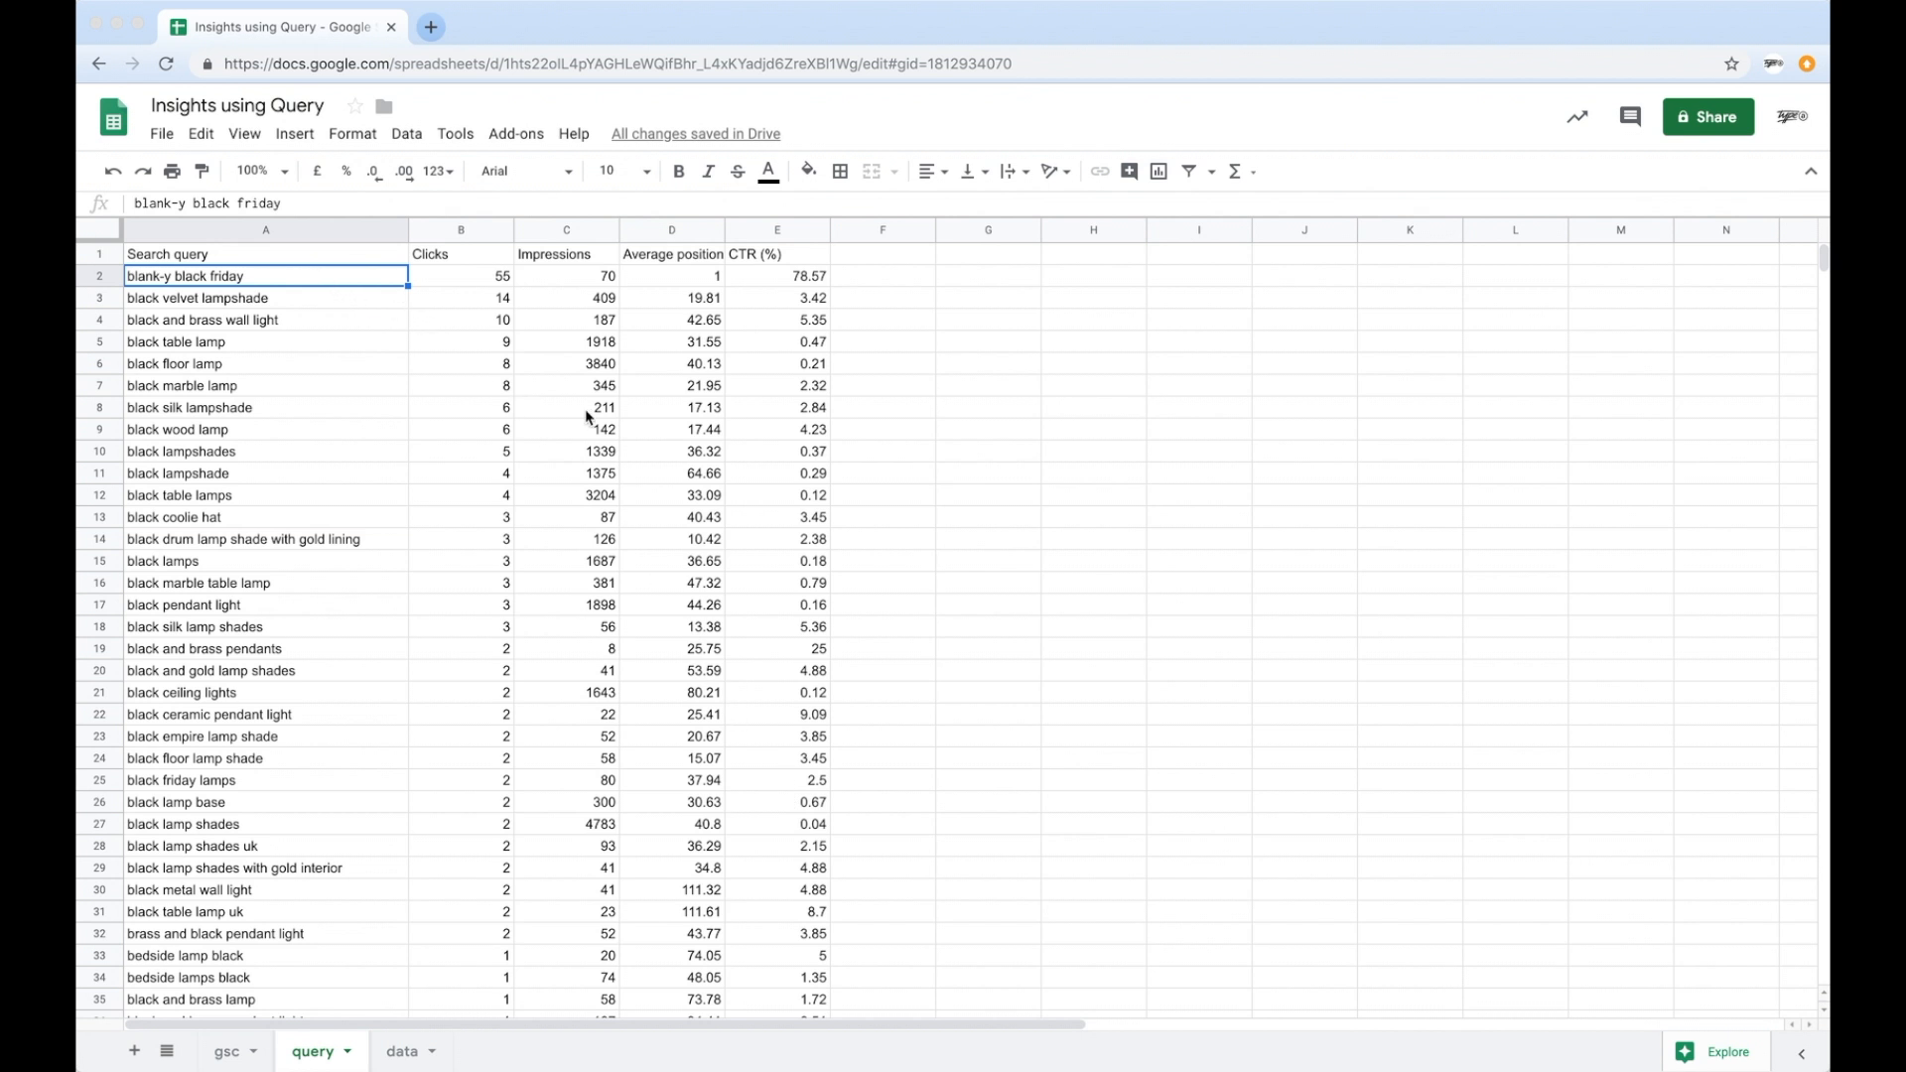
{"action": "mouse_move", "coordinate": [677, 548]}
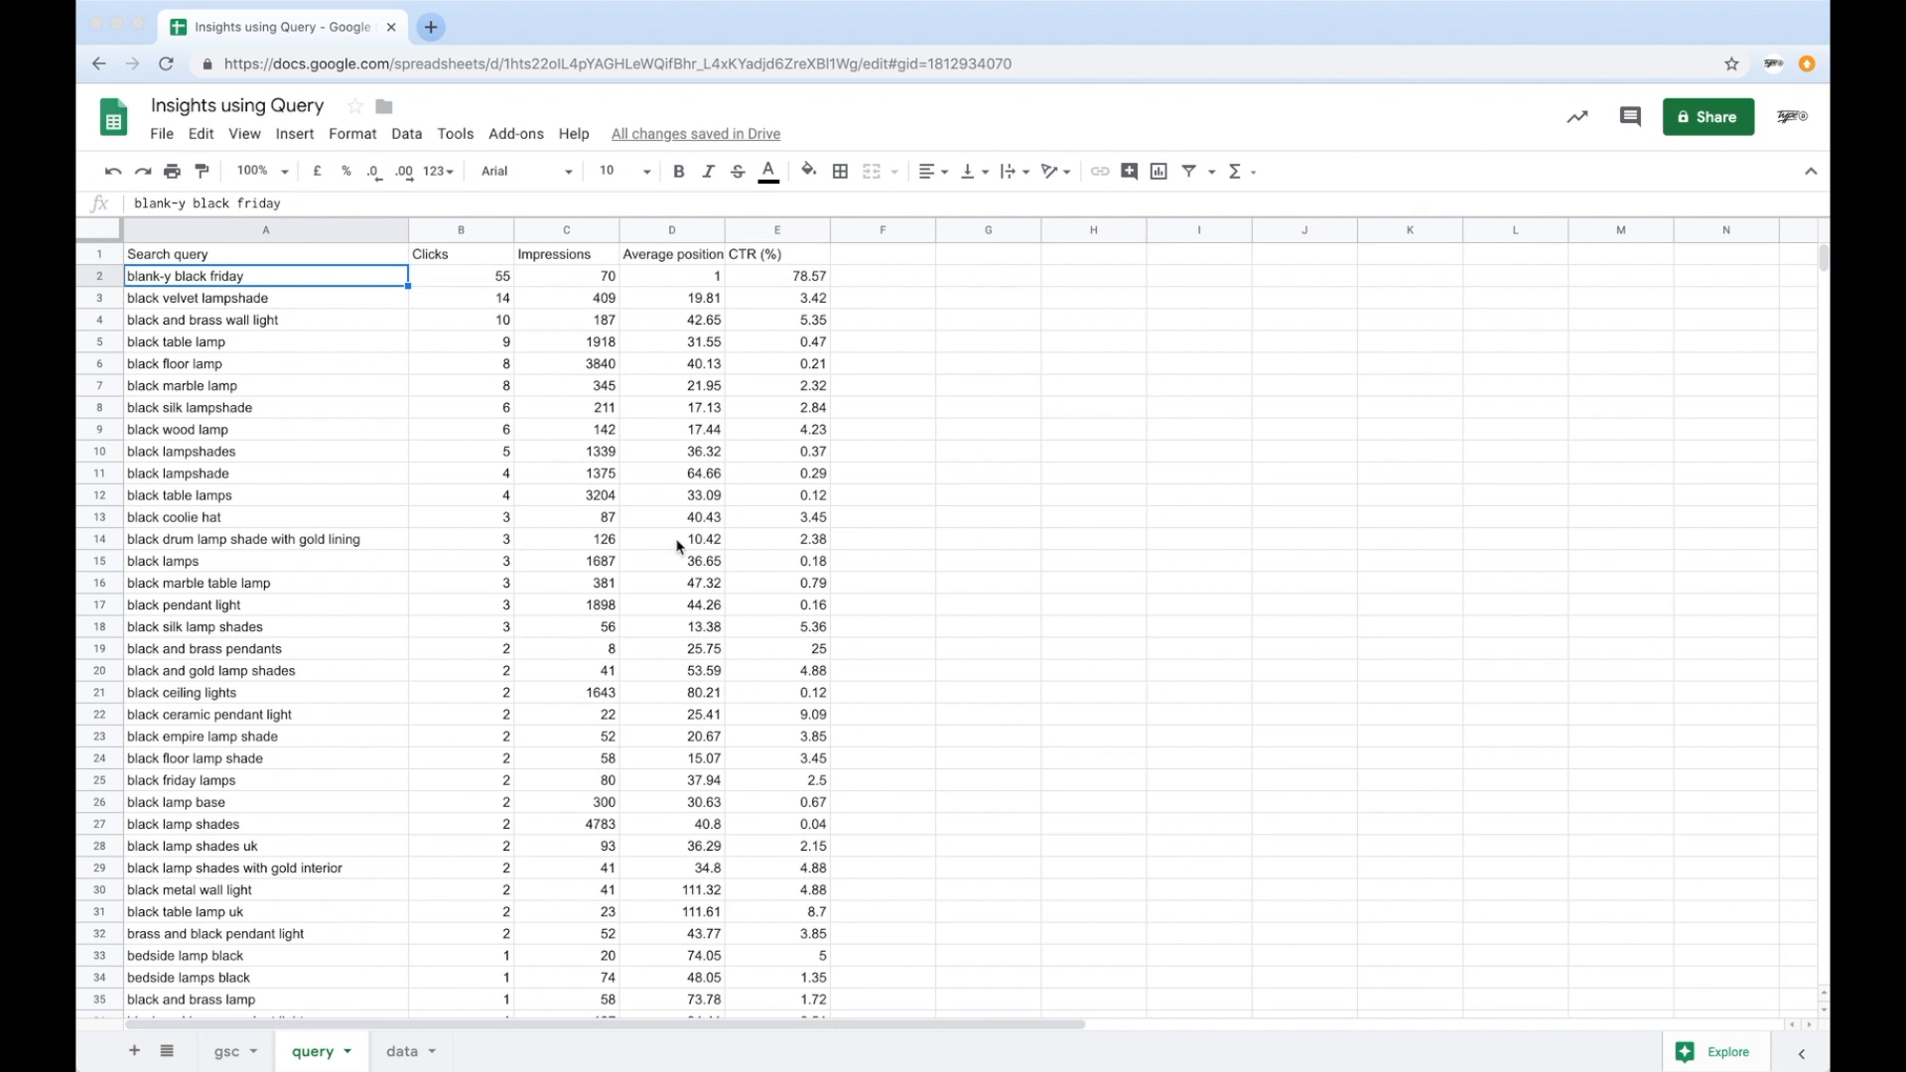
{"action": "mouse_move", "coordinate": [620, 544]}
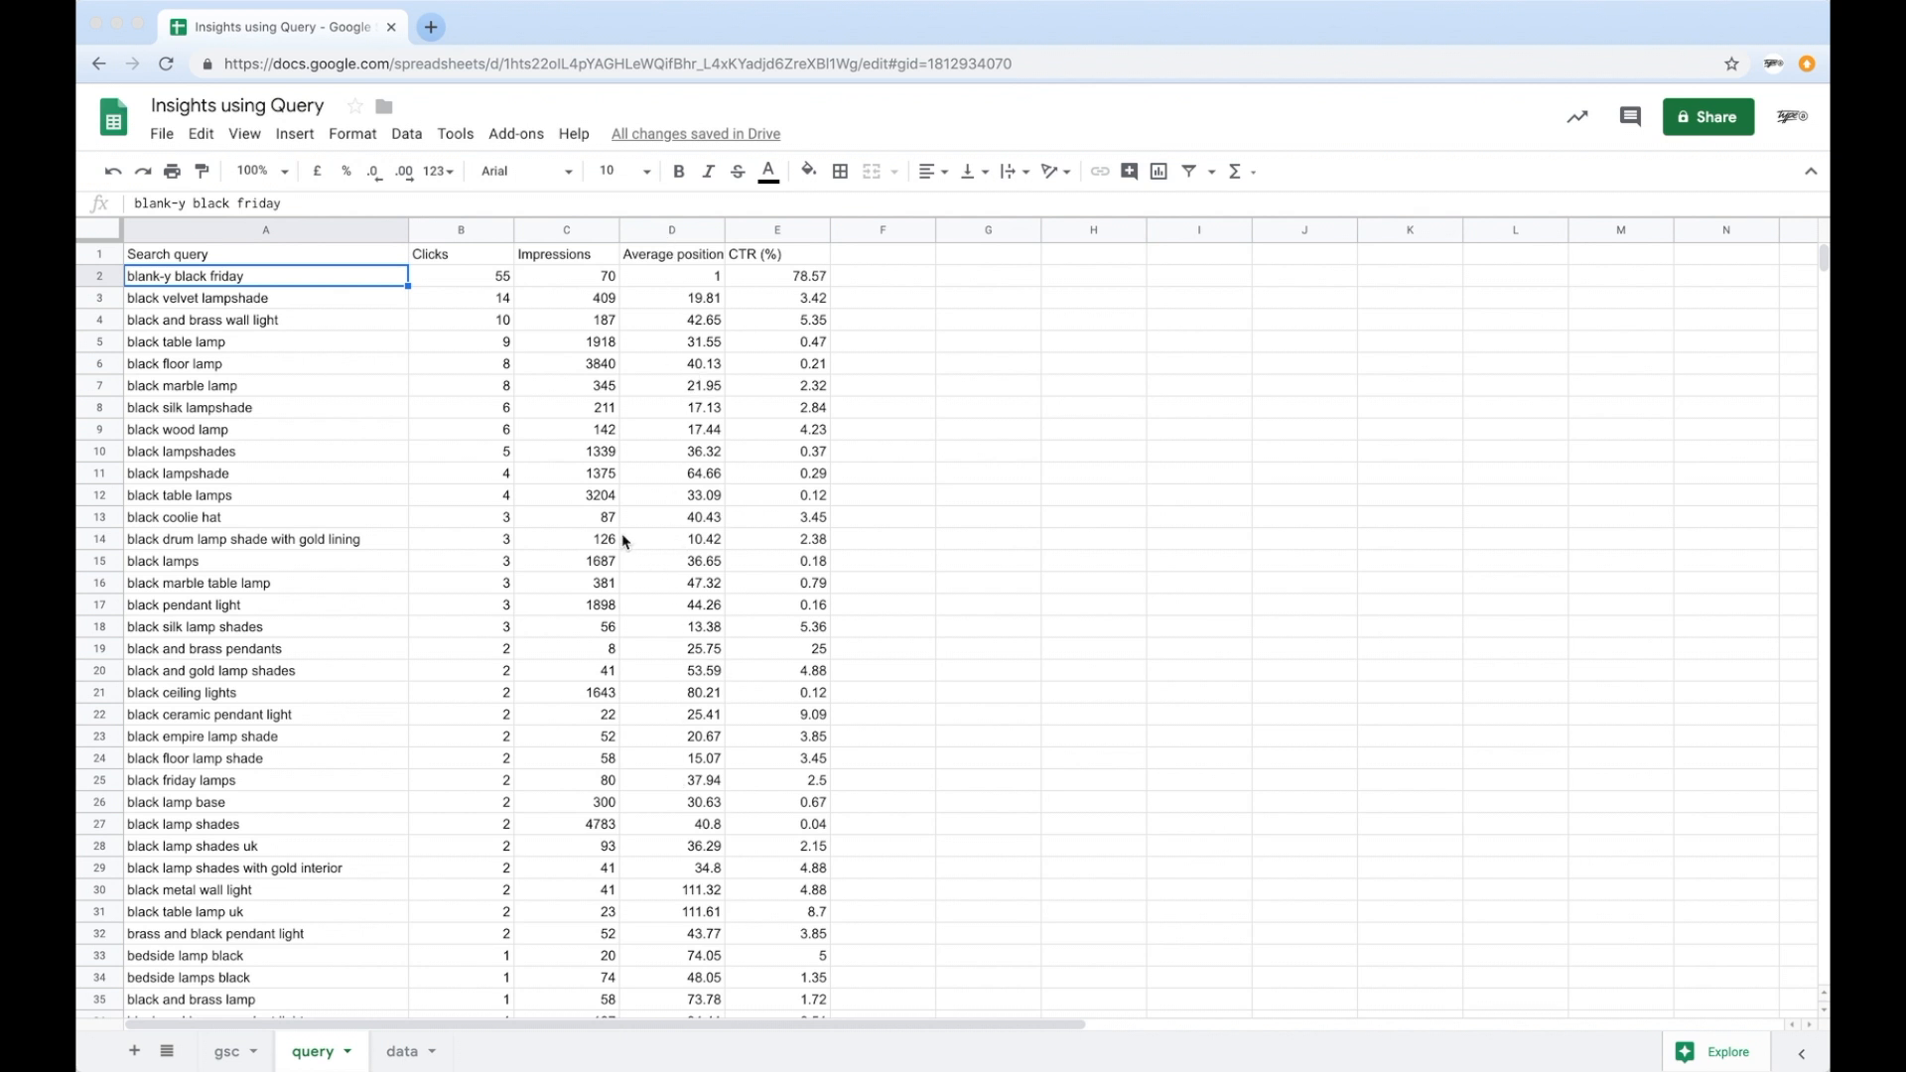
Add 'and D<10' to the QUERY so only black queries with position under 10 remain, then view the data sheet.
{"action": "left_click", "coordinate": [264, 254]}
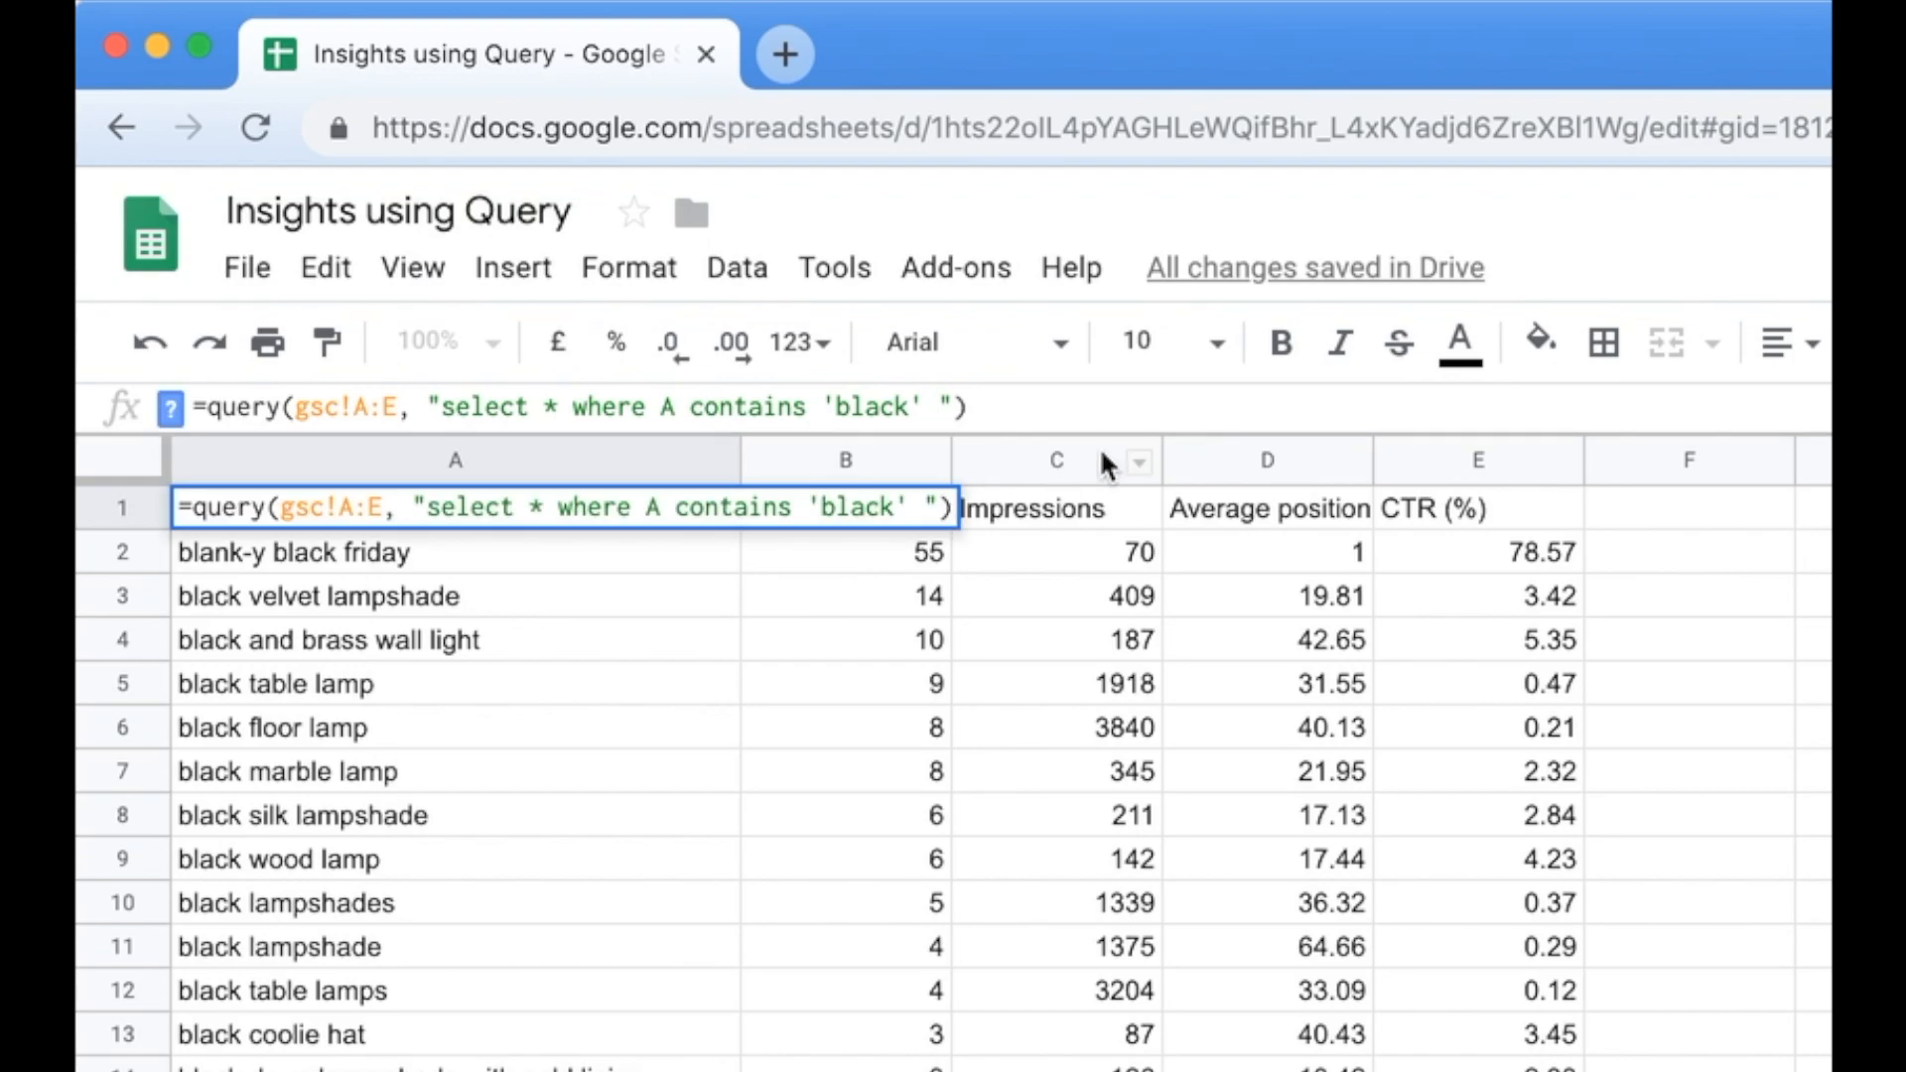
{"action": "type", "text": "and D<10"}
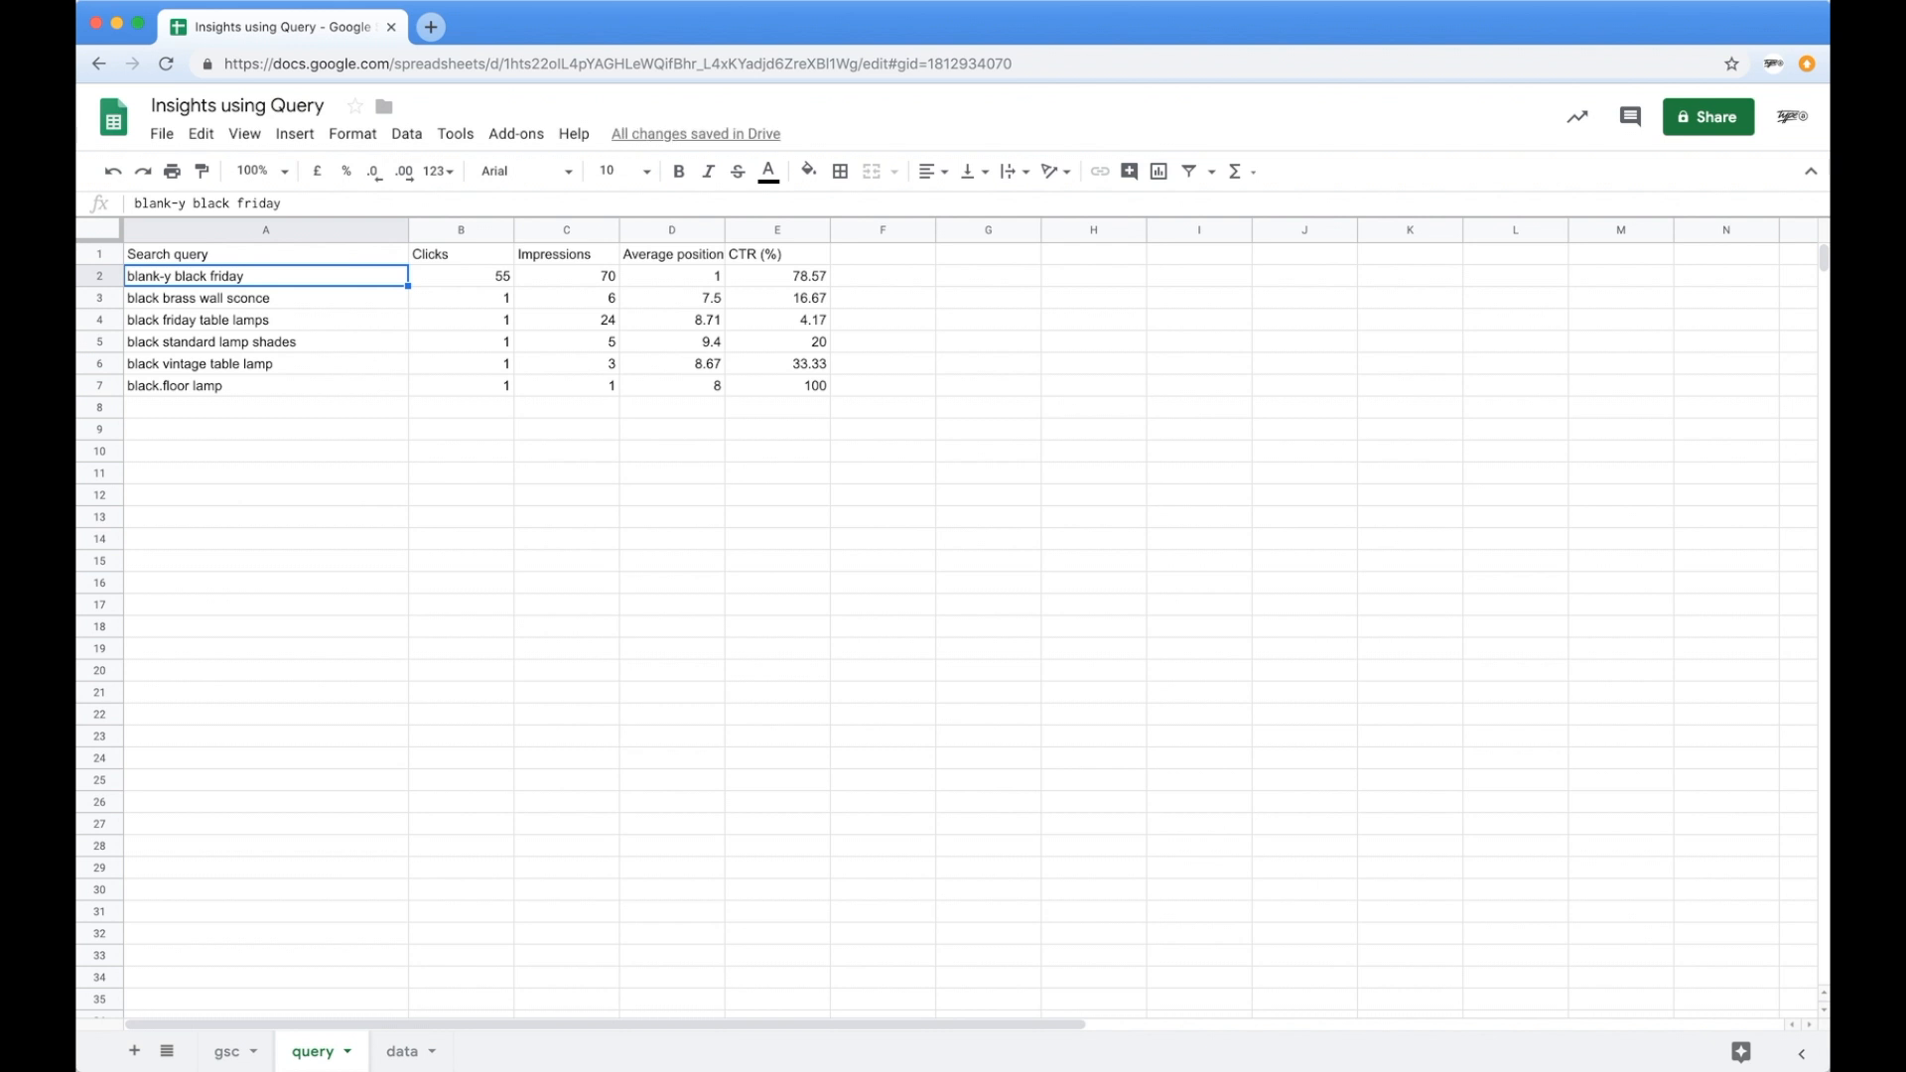
{"action": "left_click", "coordinate": [264, 253]}
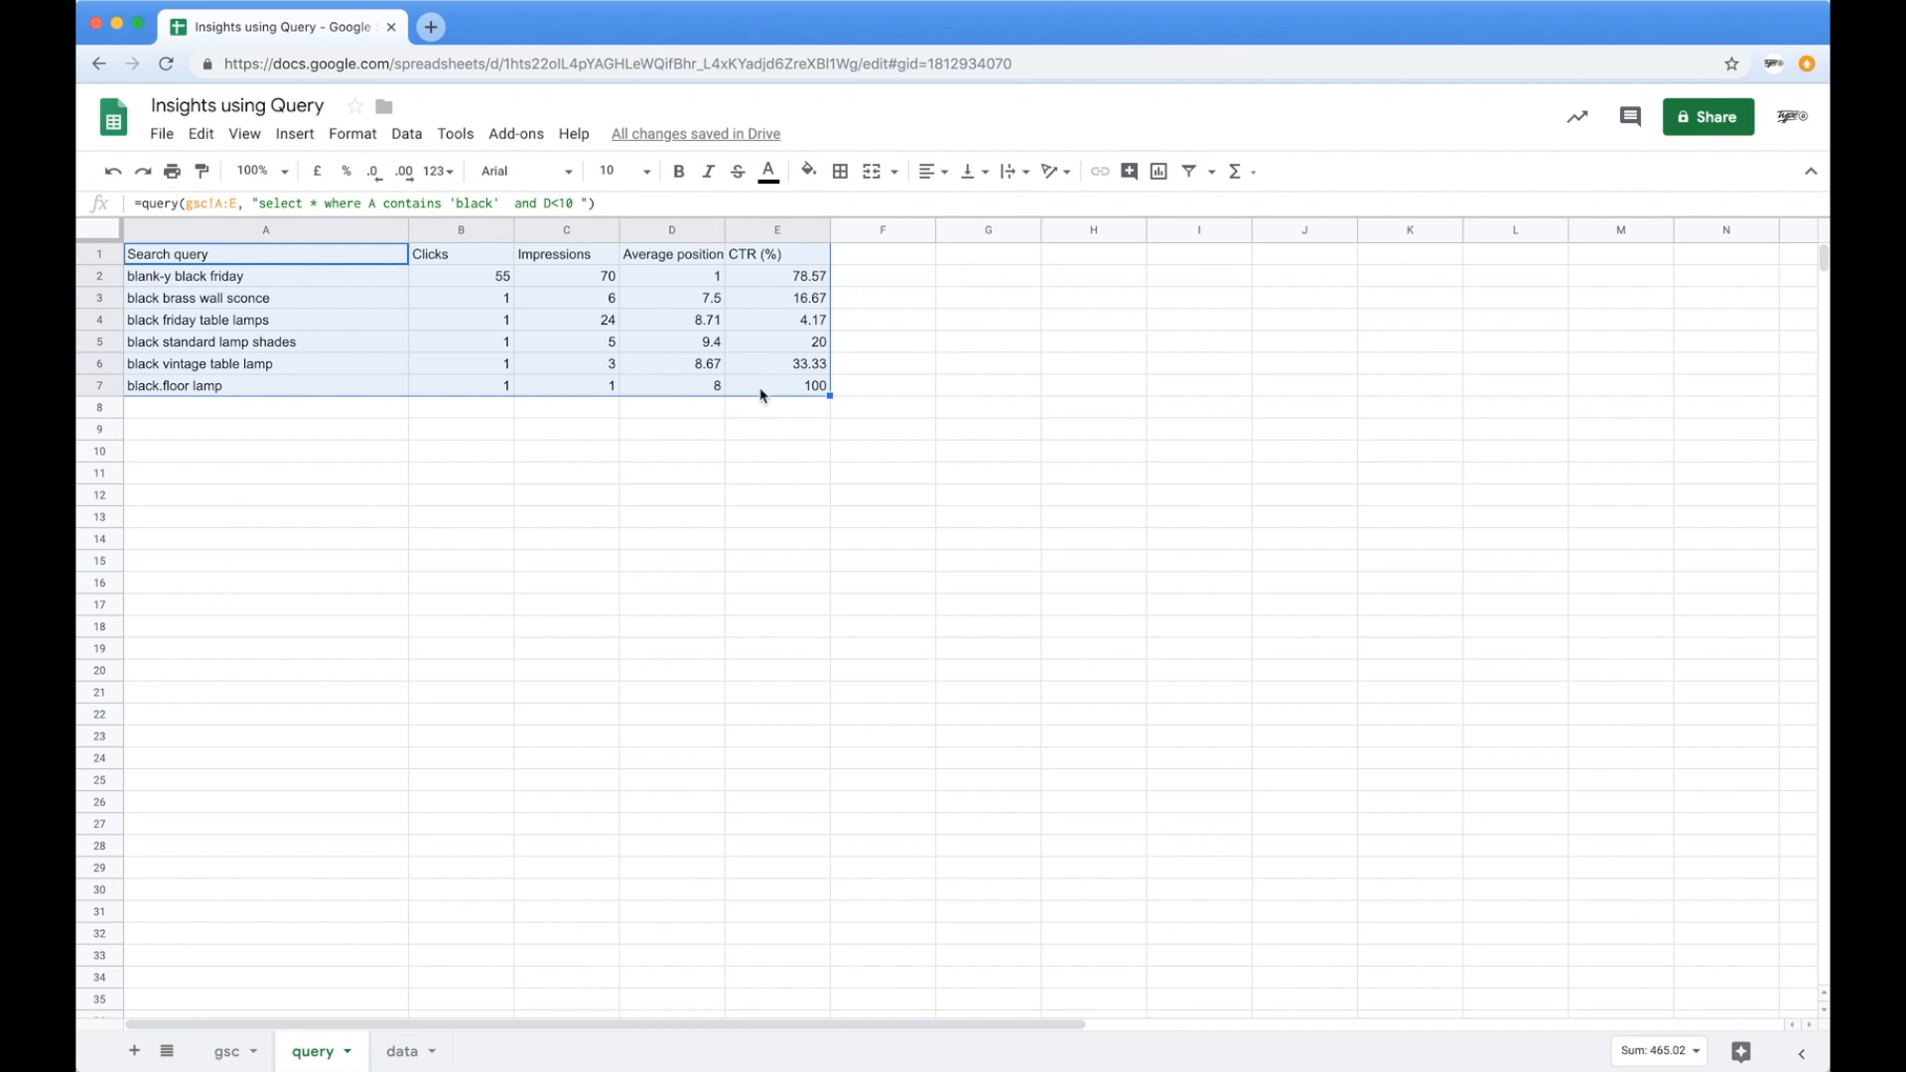
{"action": "mouse_move", "coordinate": [723, 300]}
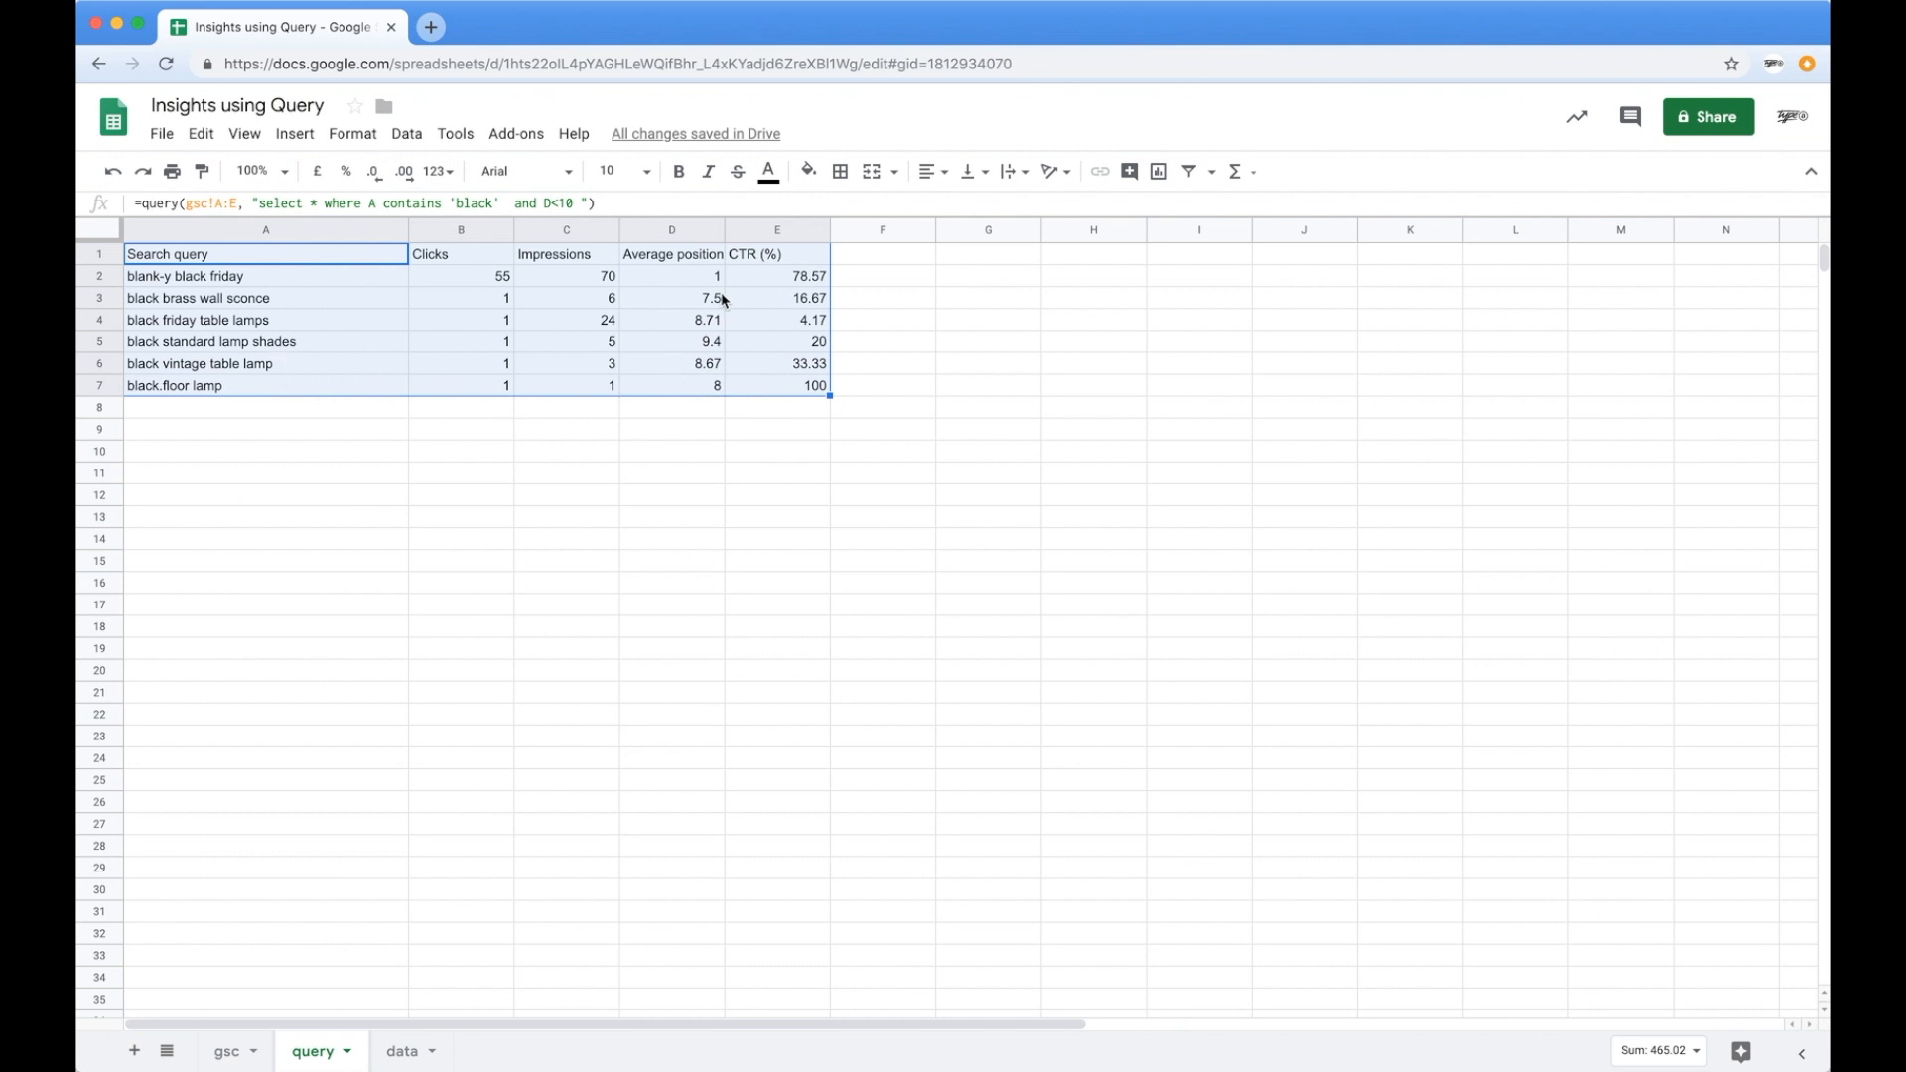
{"action": "mouse_move", "coordinate": [578, 389]}
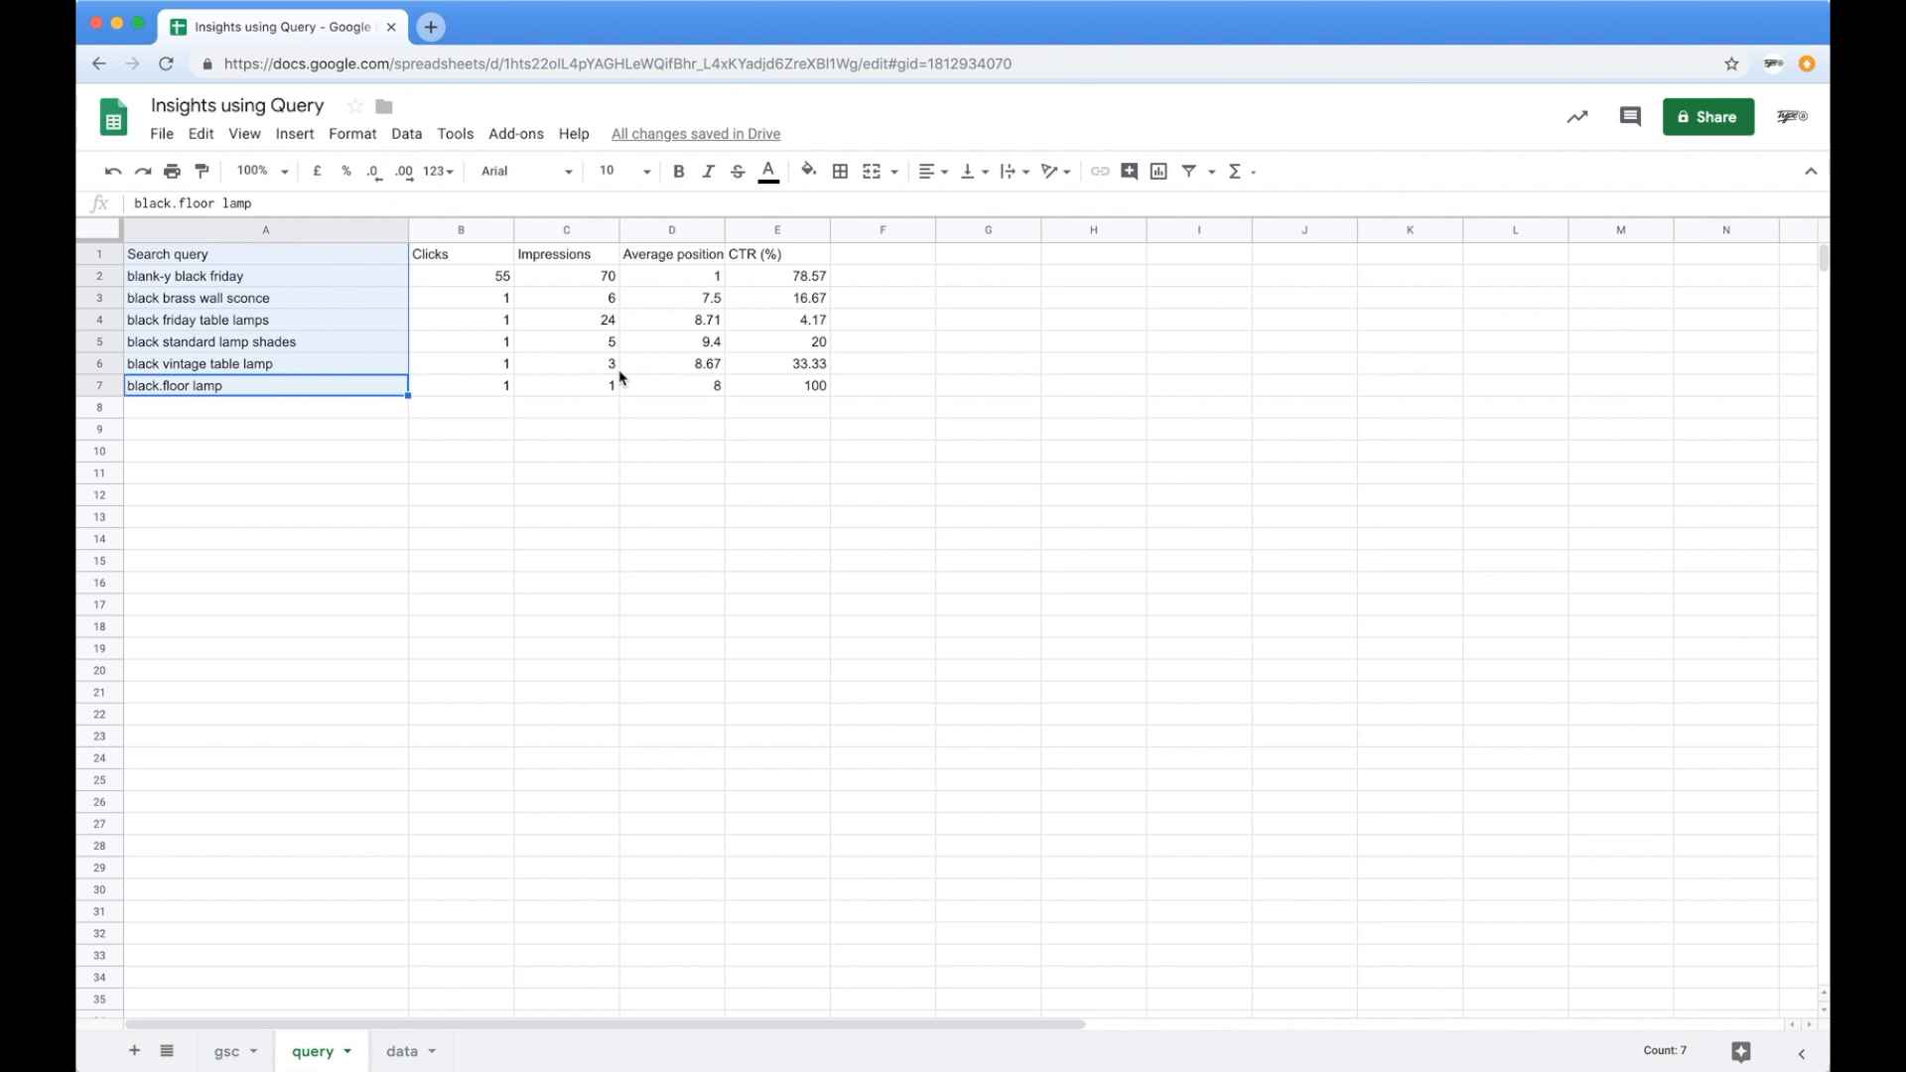
{"action": "mouse_move", "coordinate": [540, 419]}
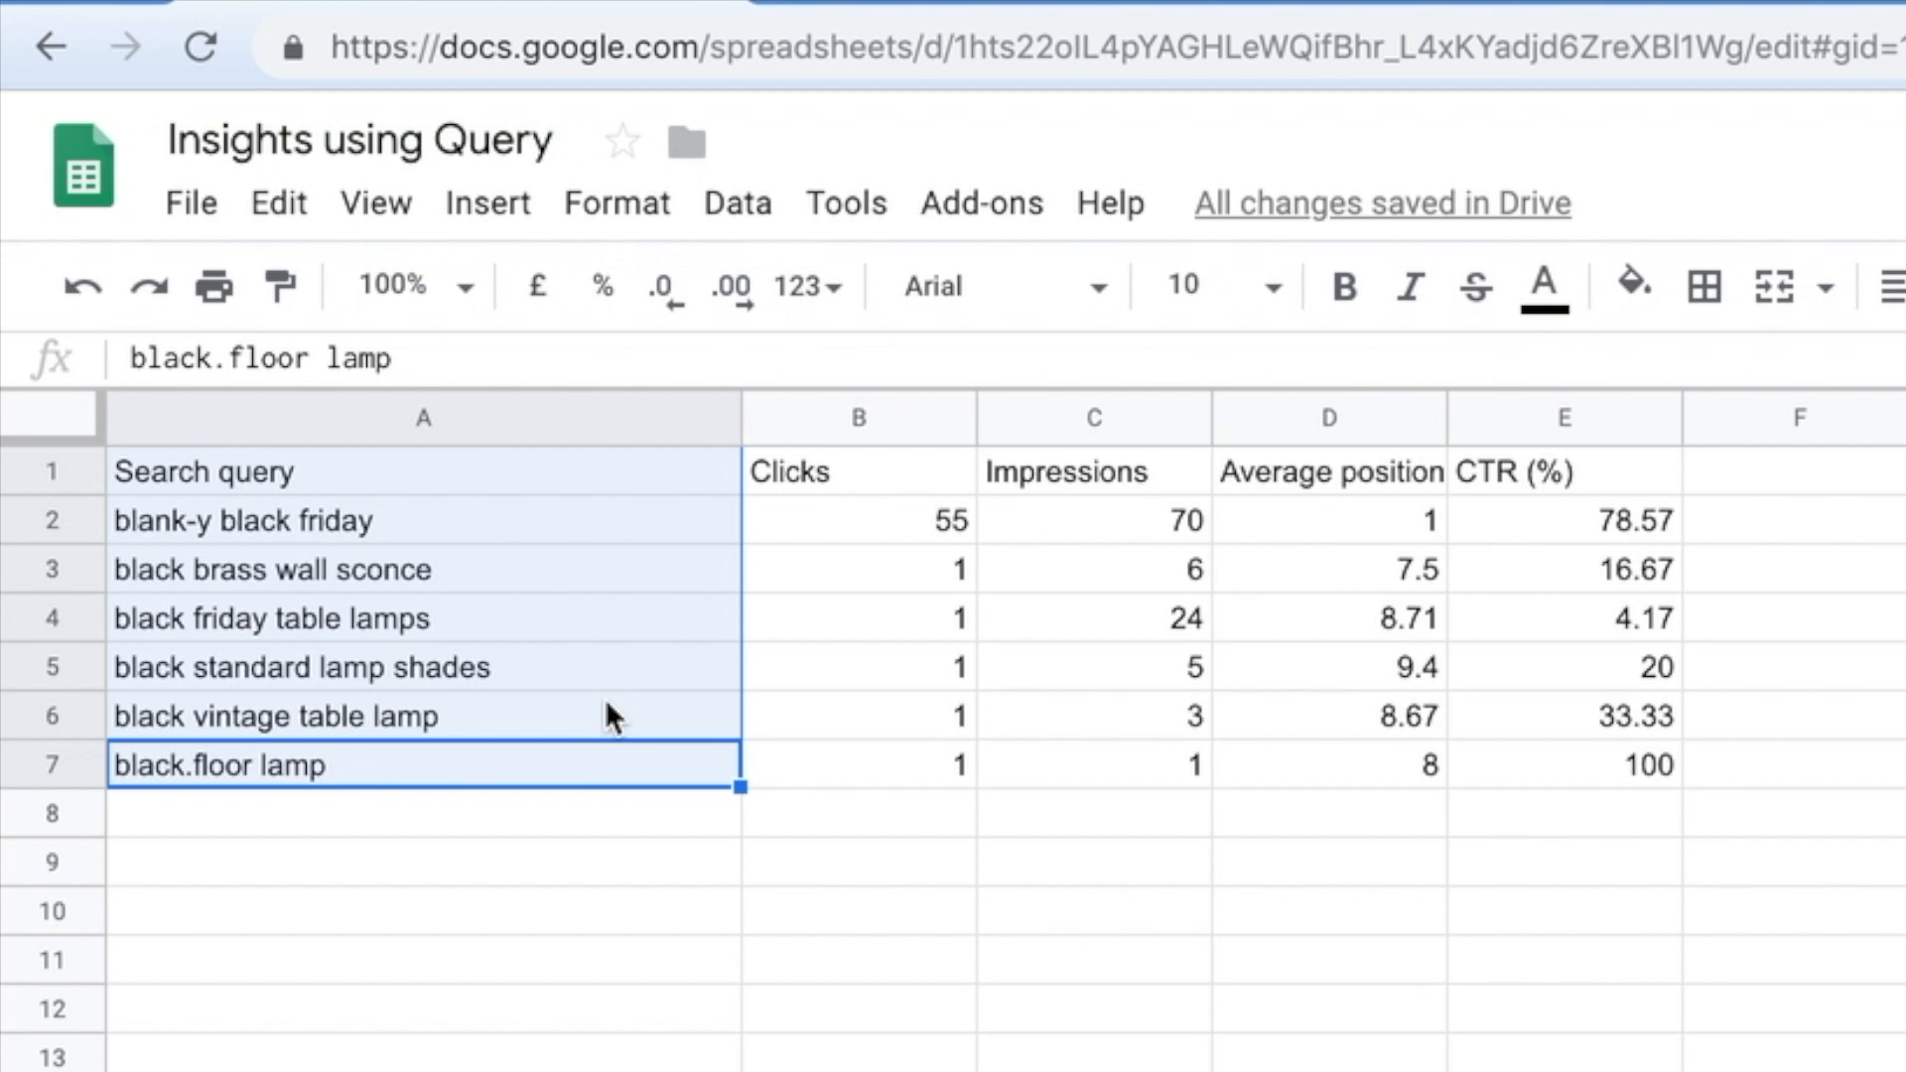
{"action": "left_click", "coordinate": [423, 472]}
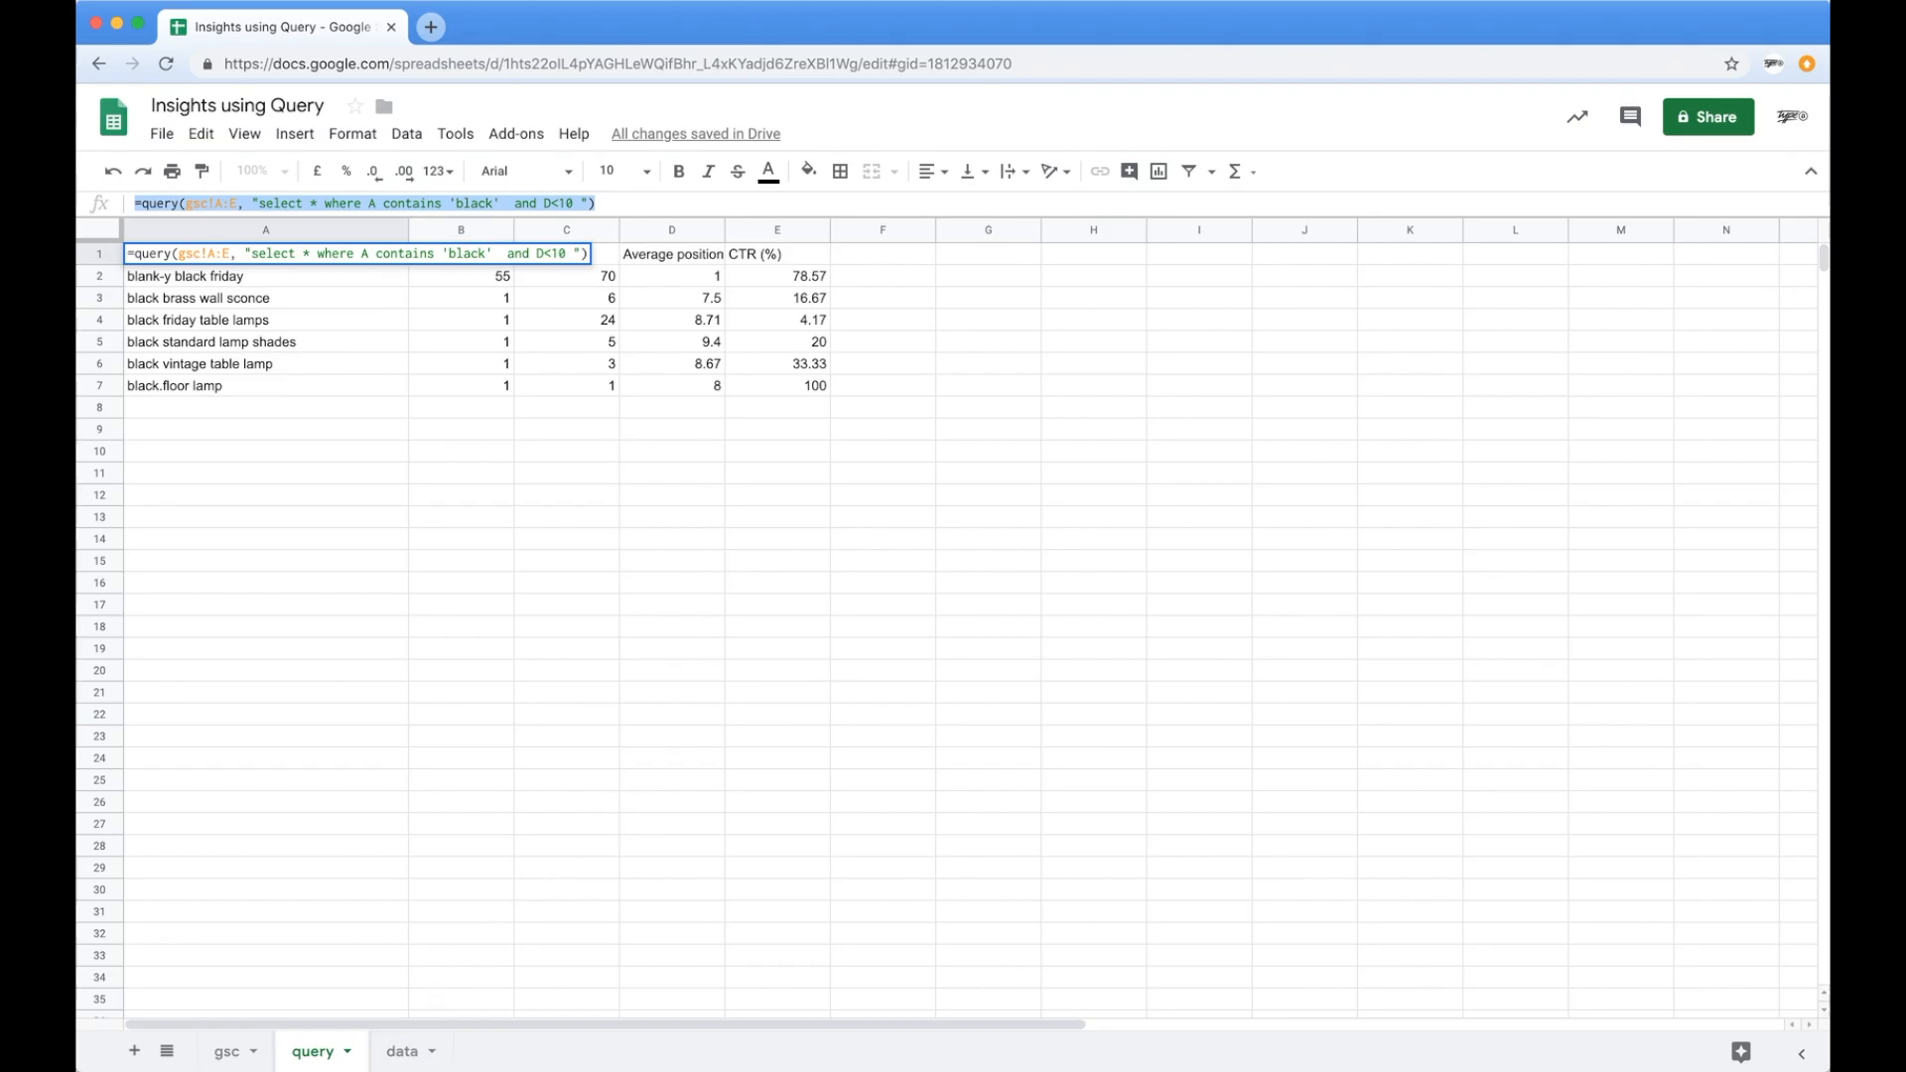
{"action": "left_click", "coordinate": [403, 1050]}
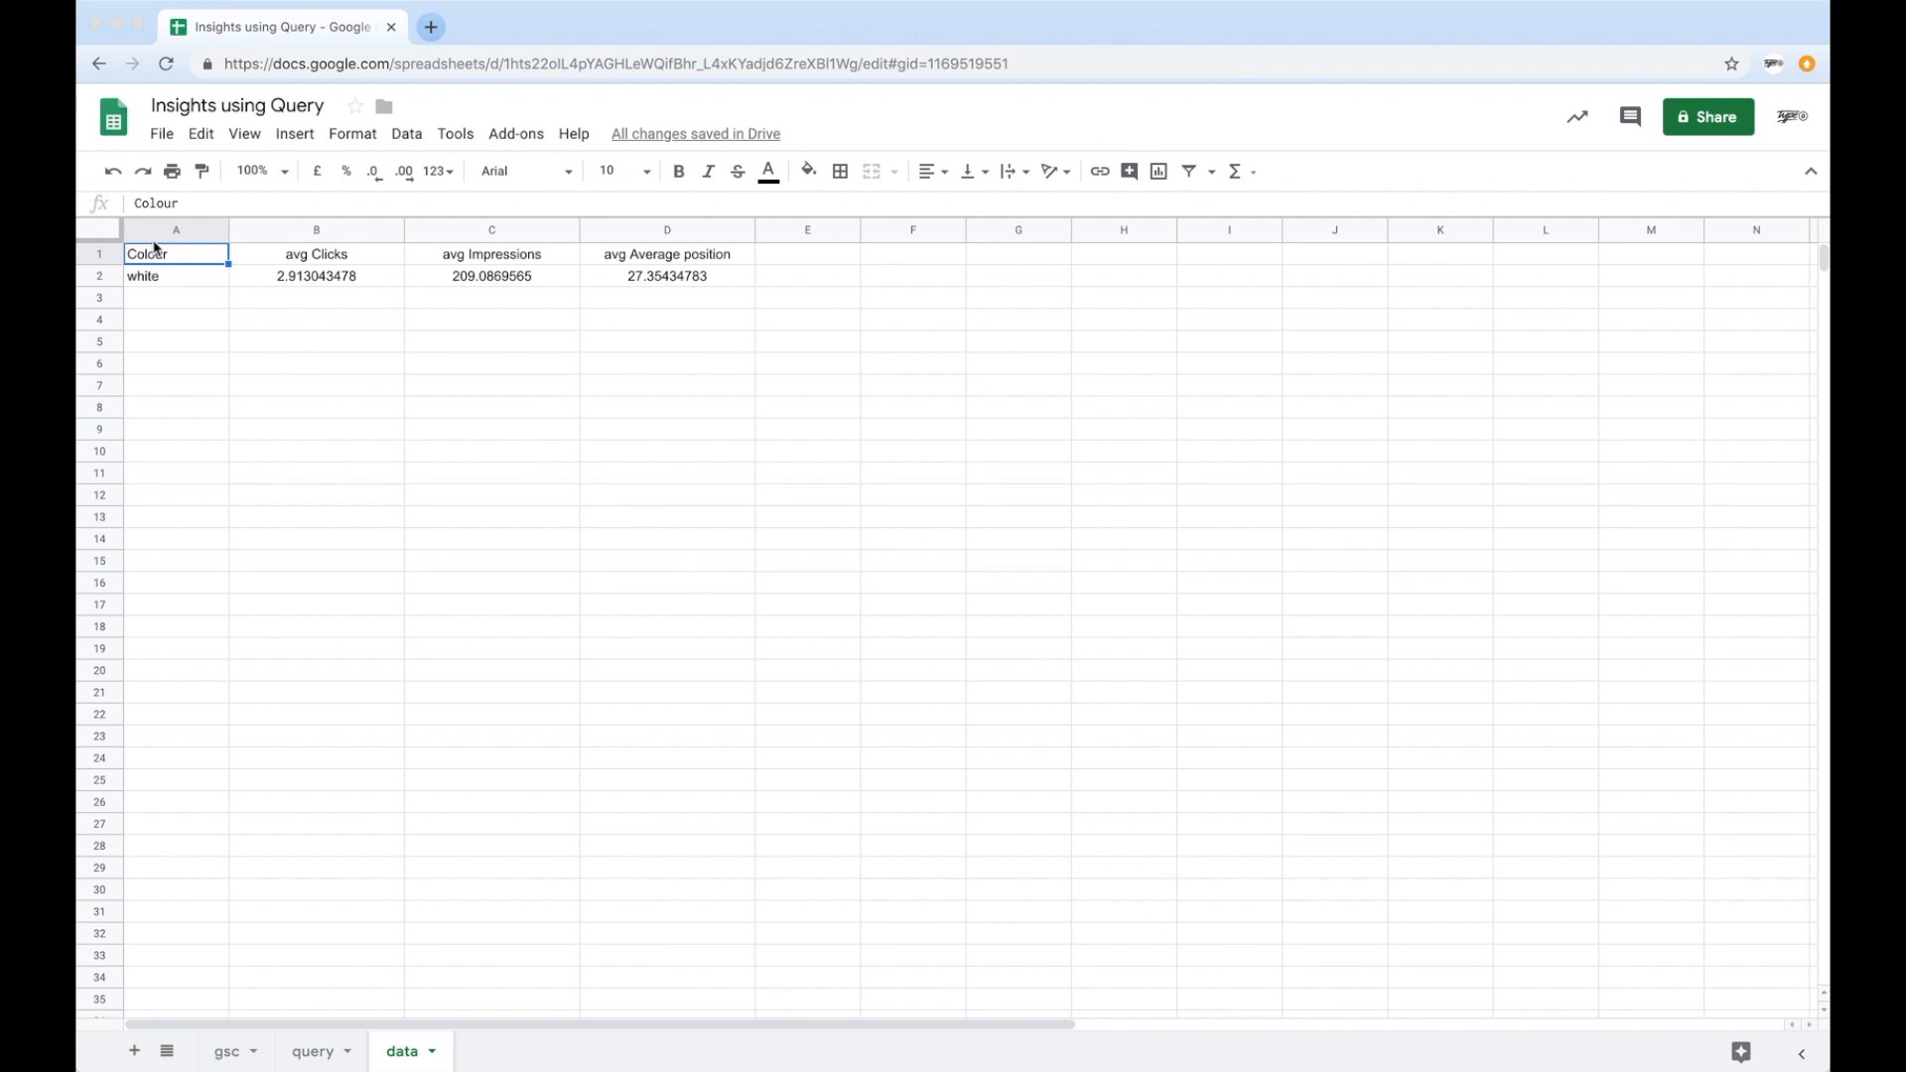
{"action": "mouse_move", "coordinate": [802, 423]}
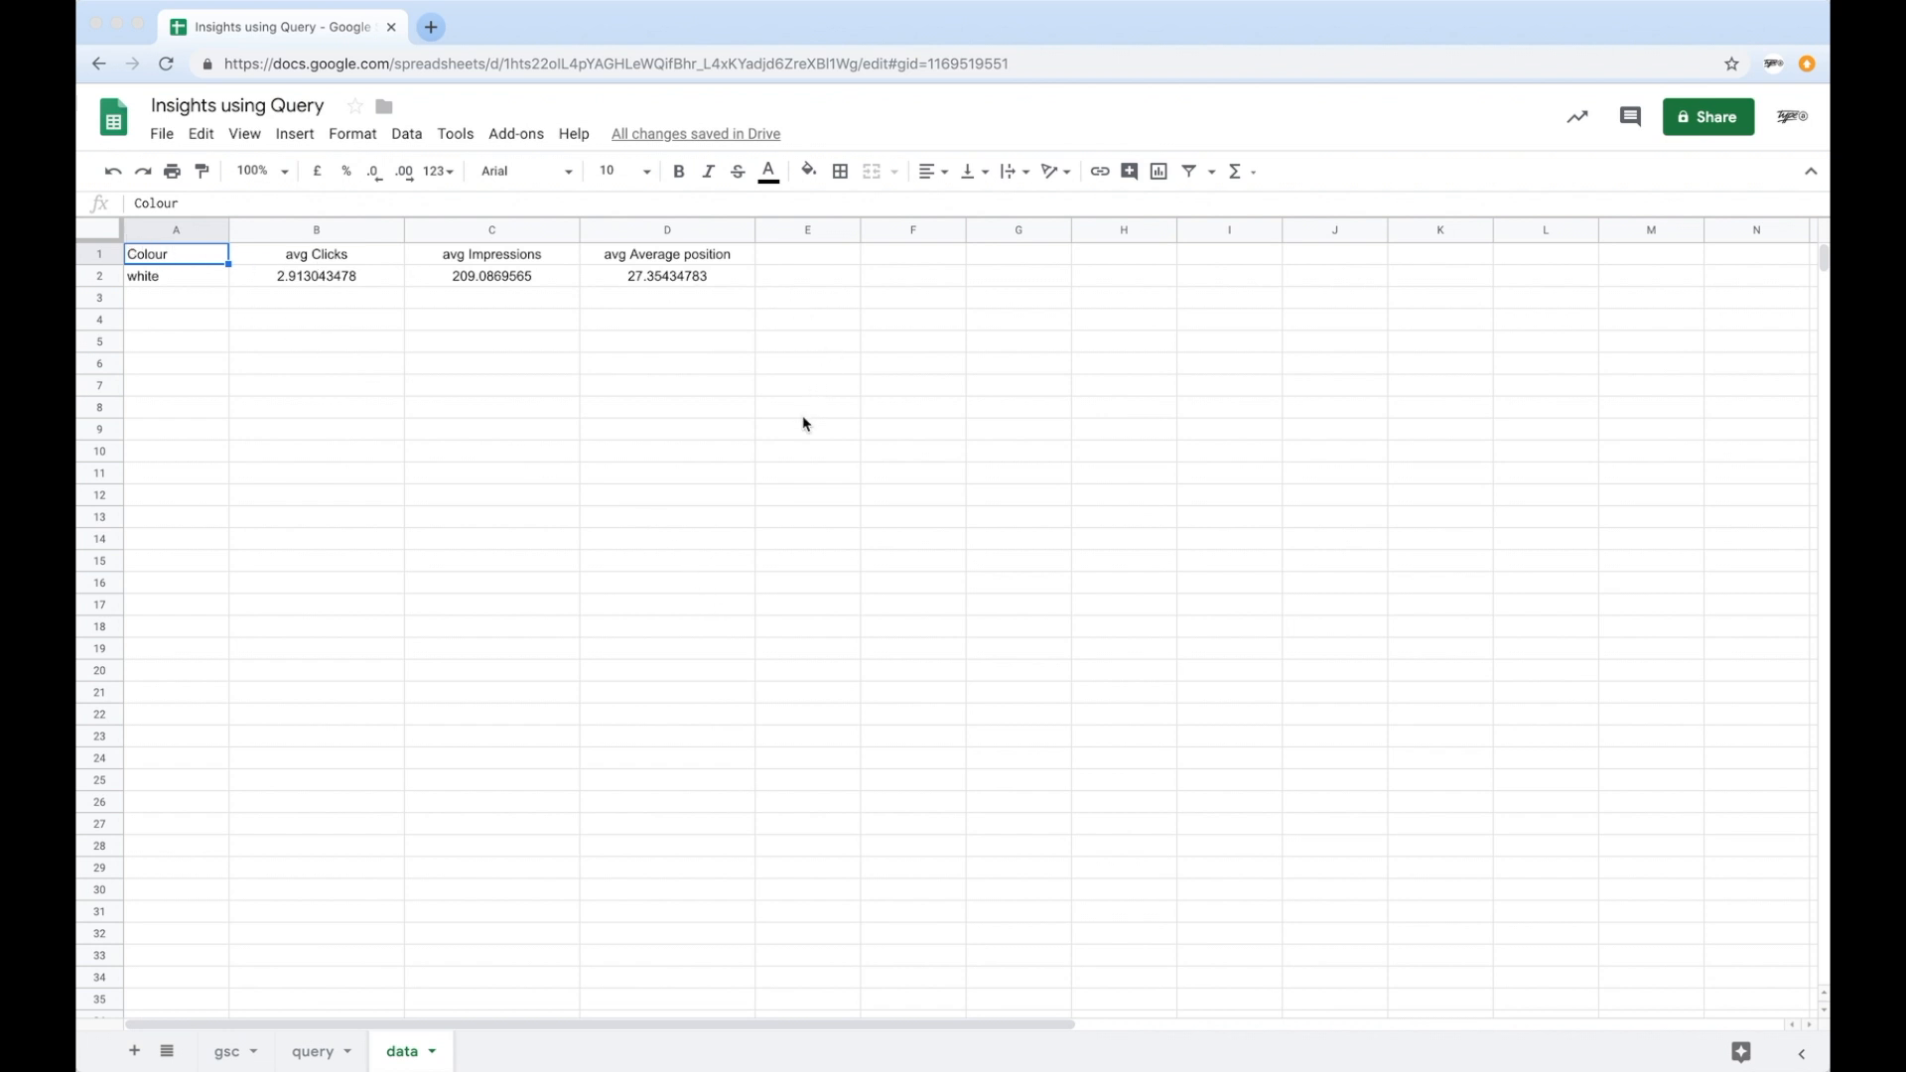
{"action": "mouse_move", "coordinate": [426, 534]}
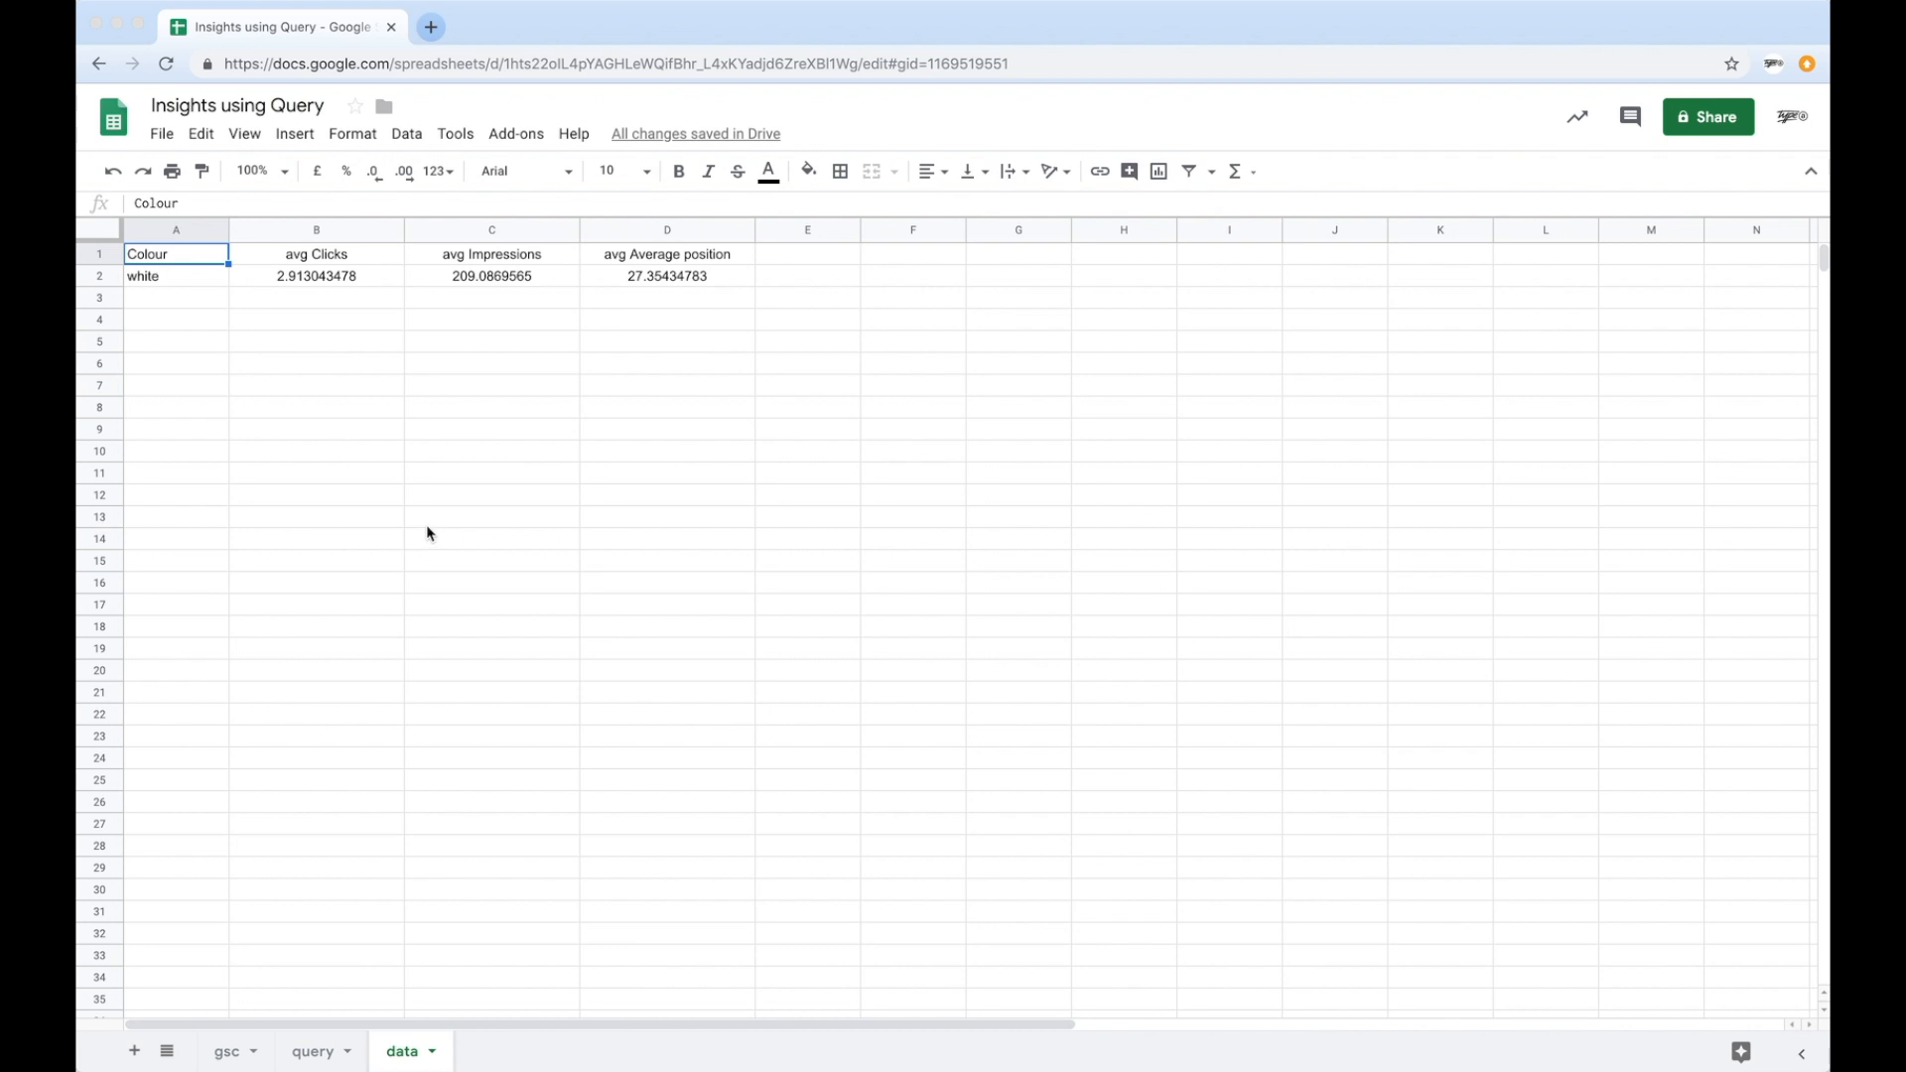
{"action": "mouse_move", "coordinate": [338, 264]}
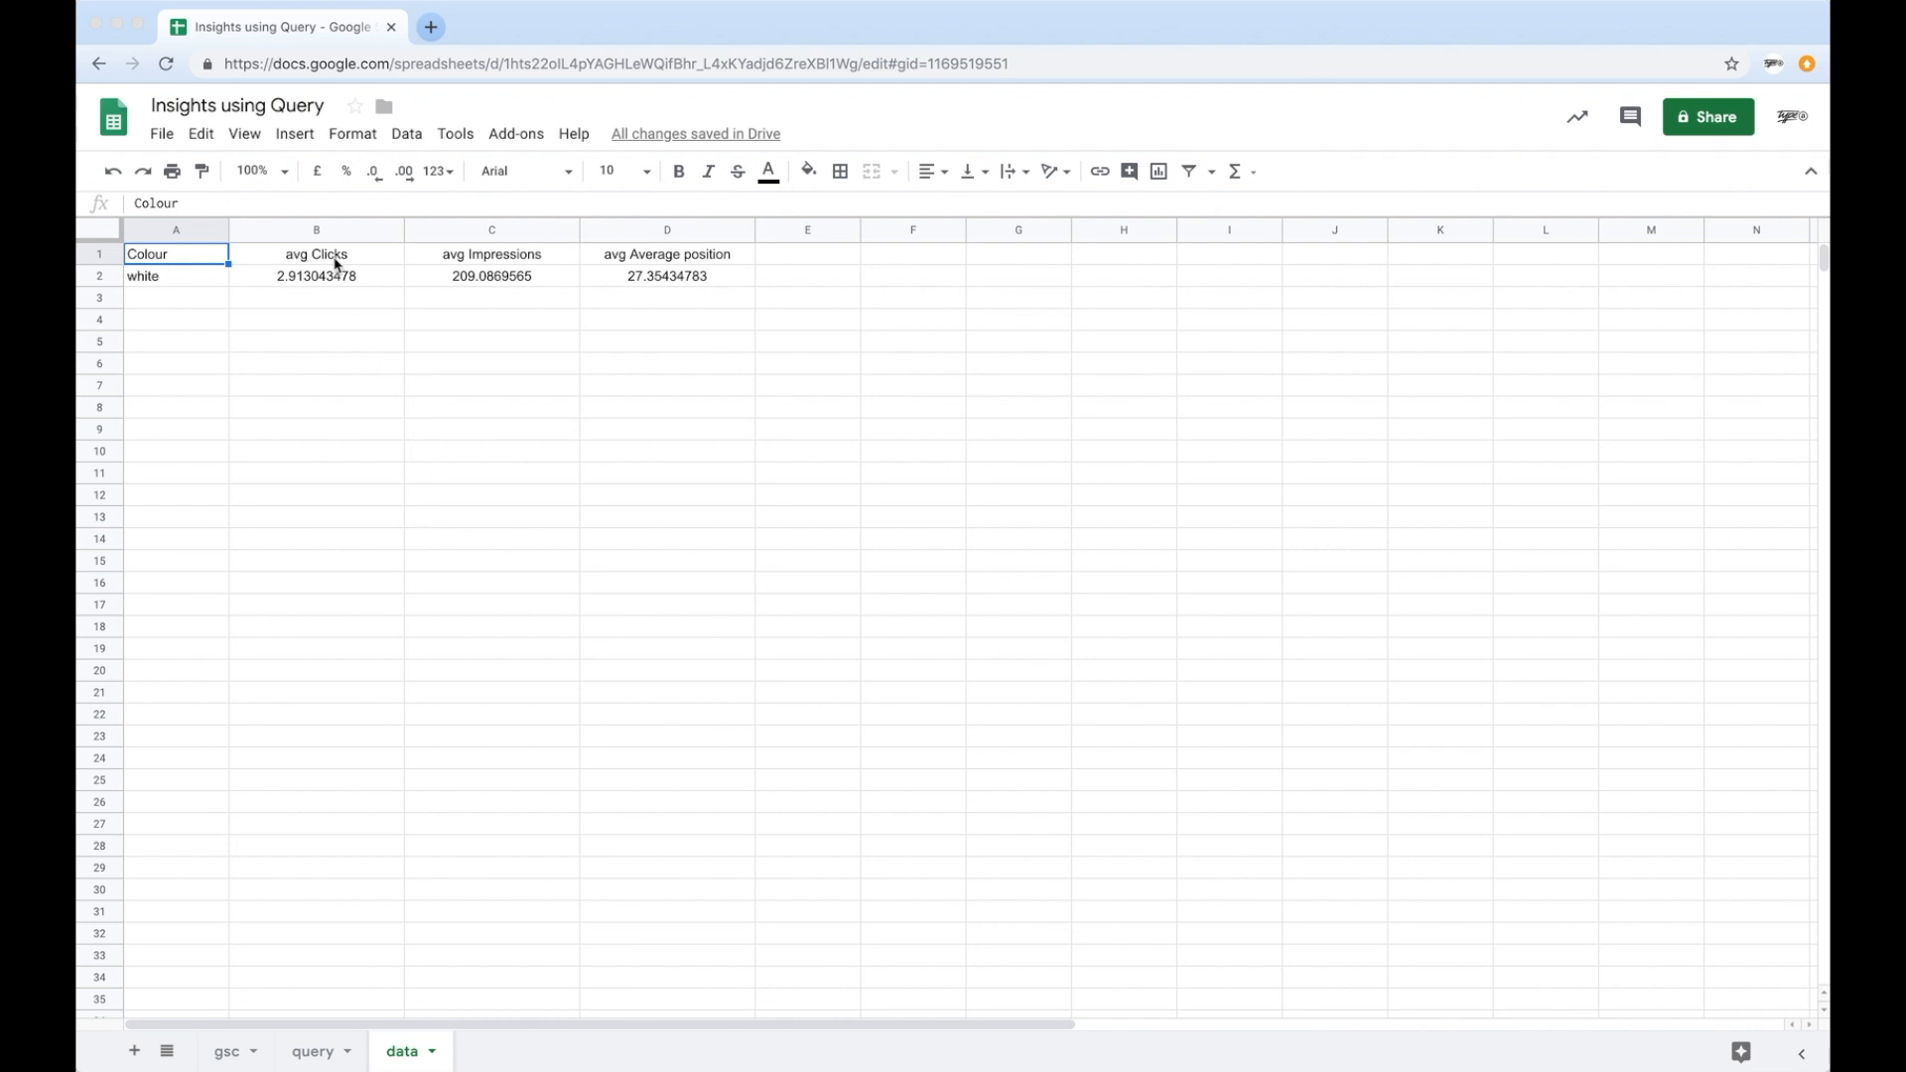
{"action": "left_click", "coordinate": [315, 254]}
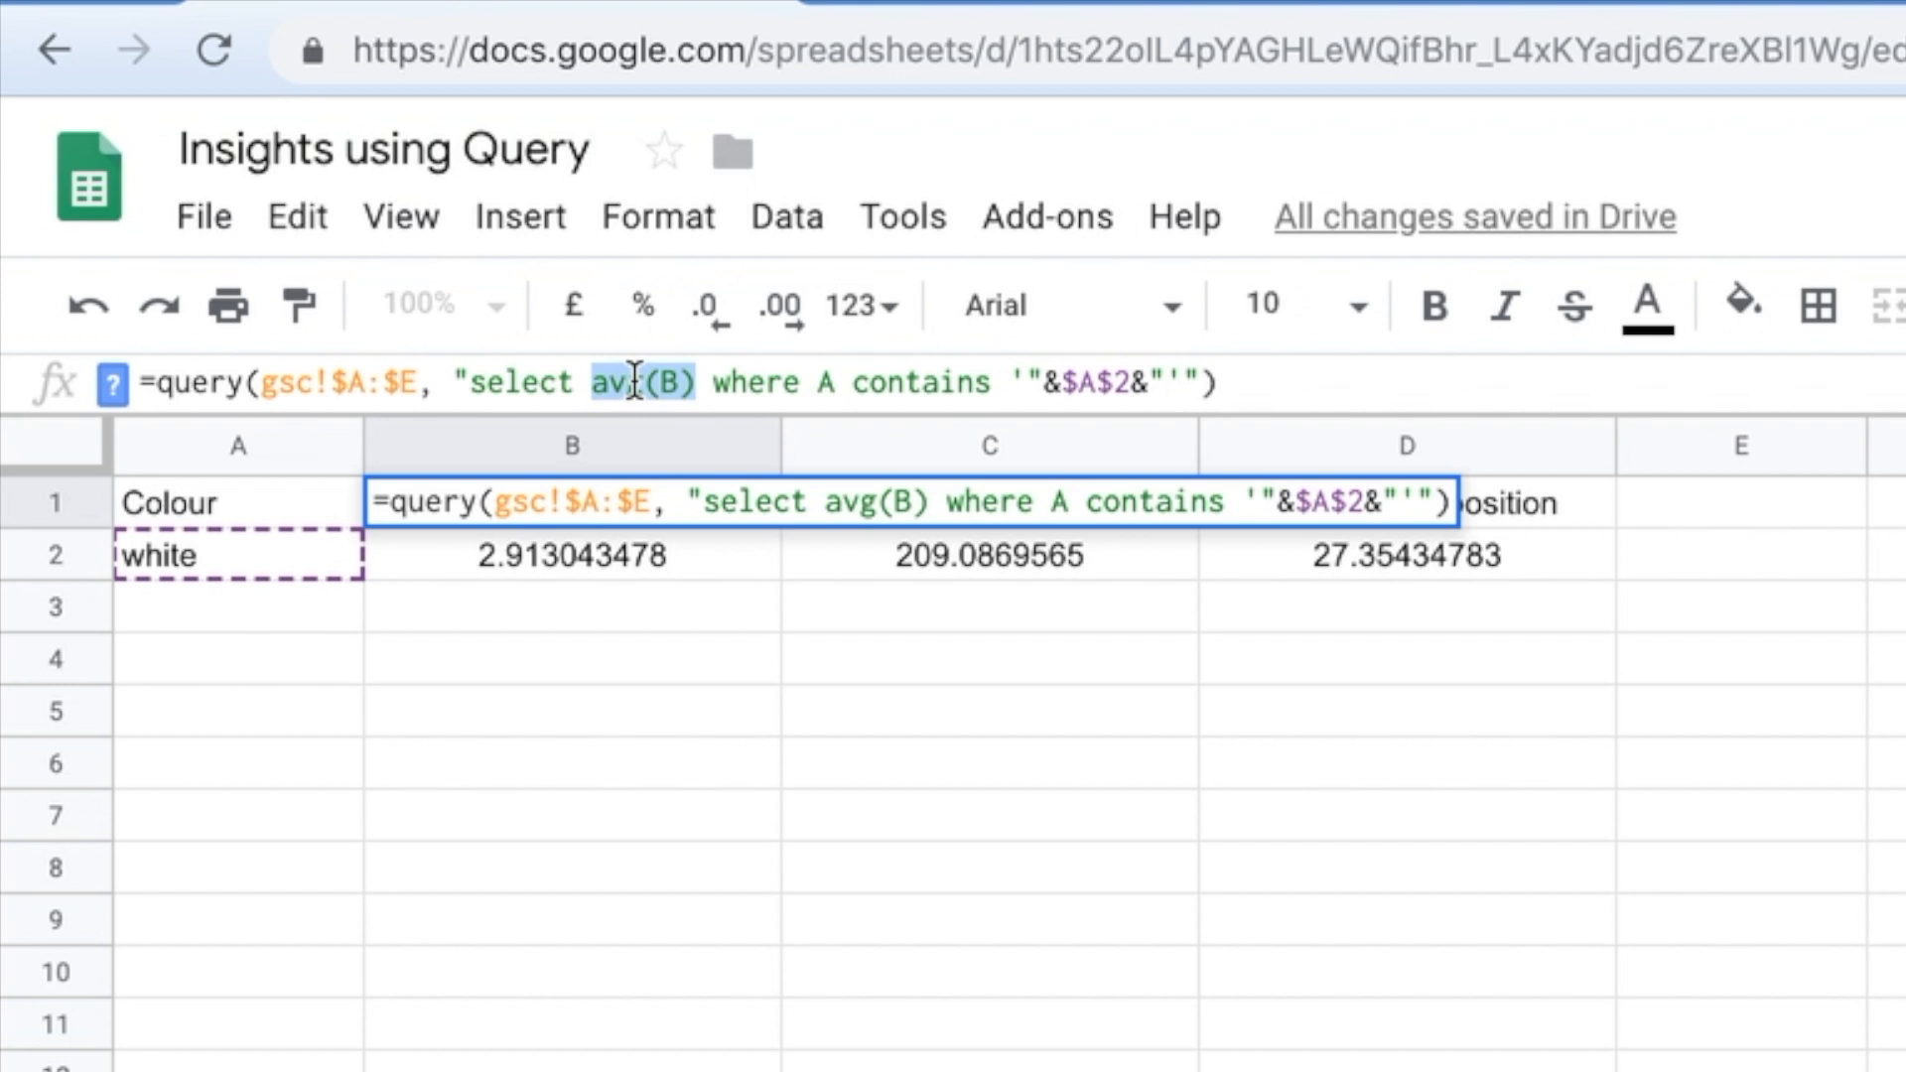
{"action": "mouse_move", "coordinate": [1037, 395]}
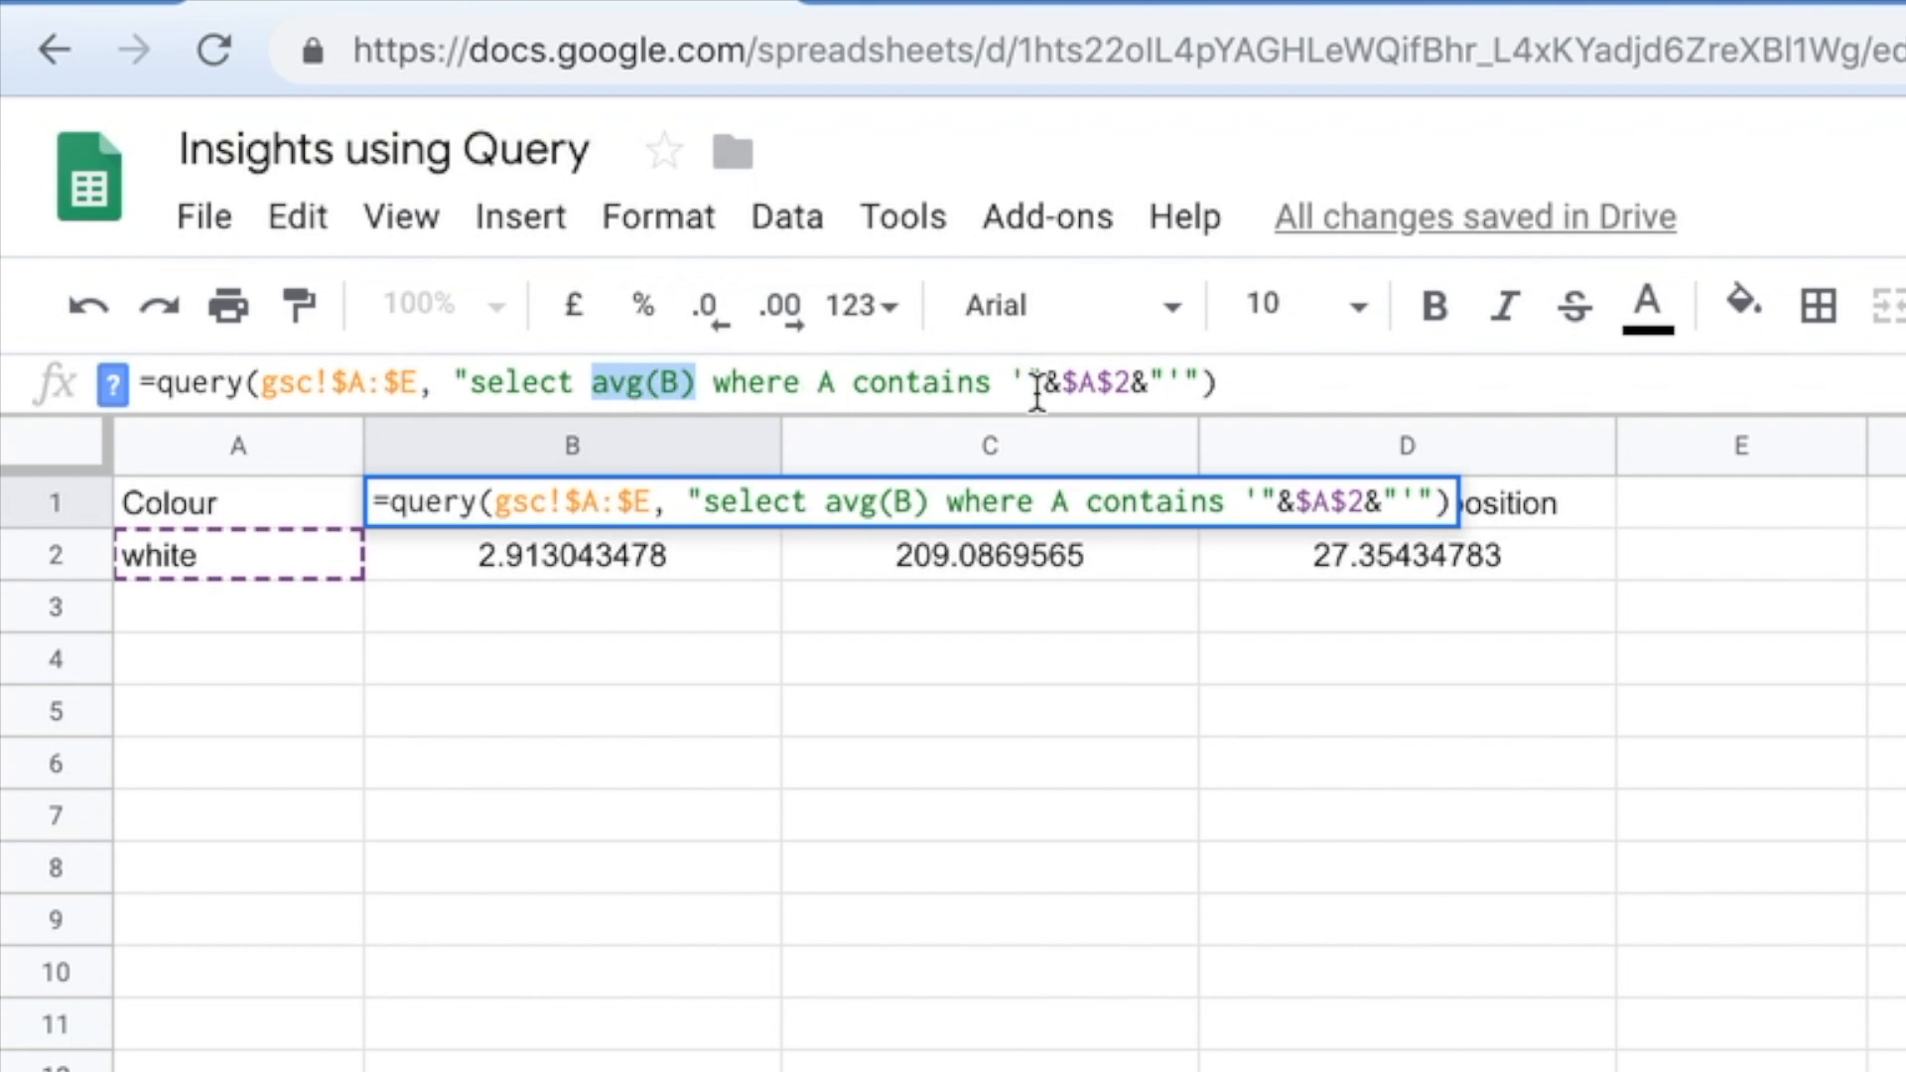
{"action": "mouse_move", "coordinate": [585, 405]}
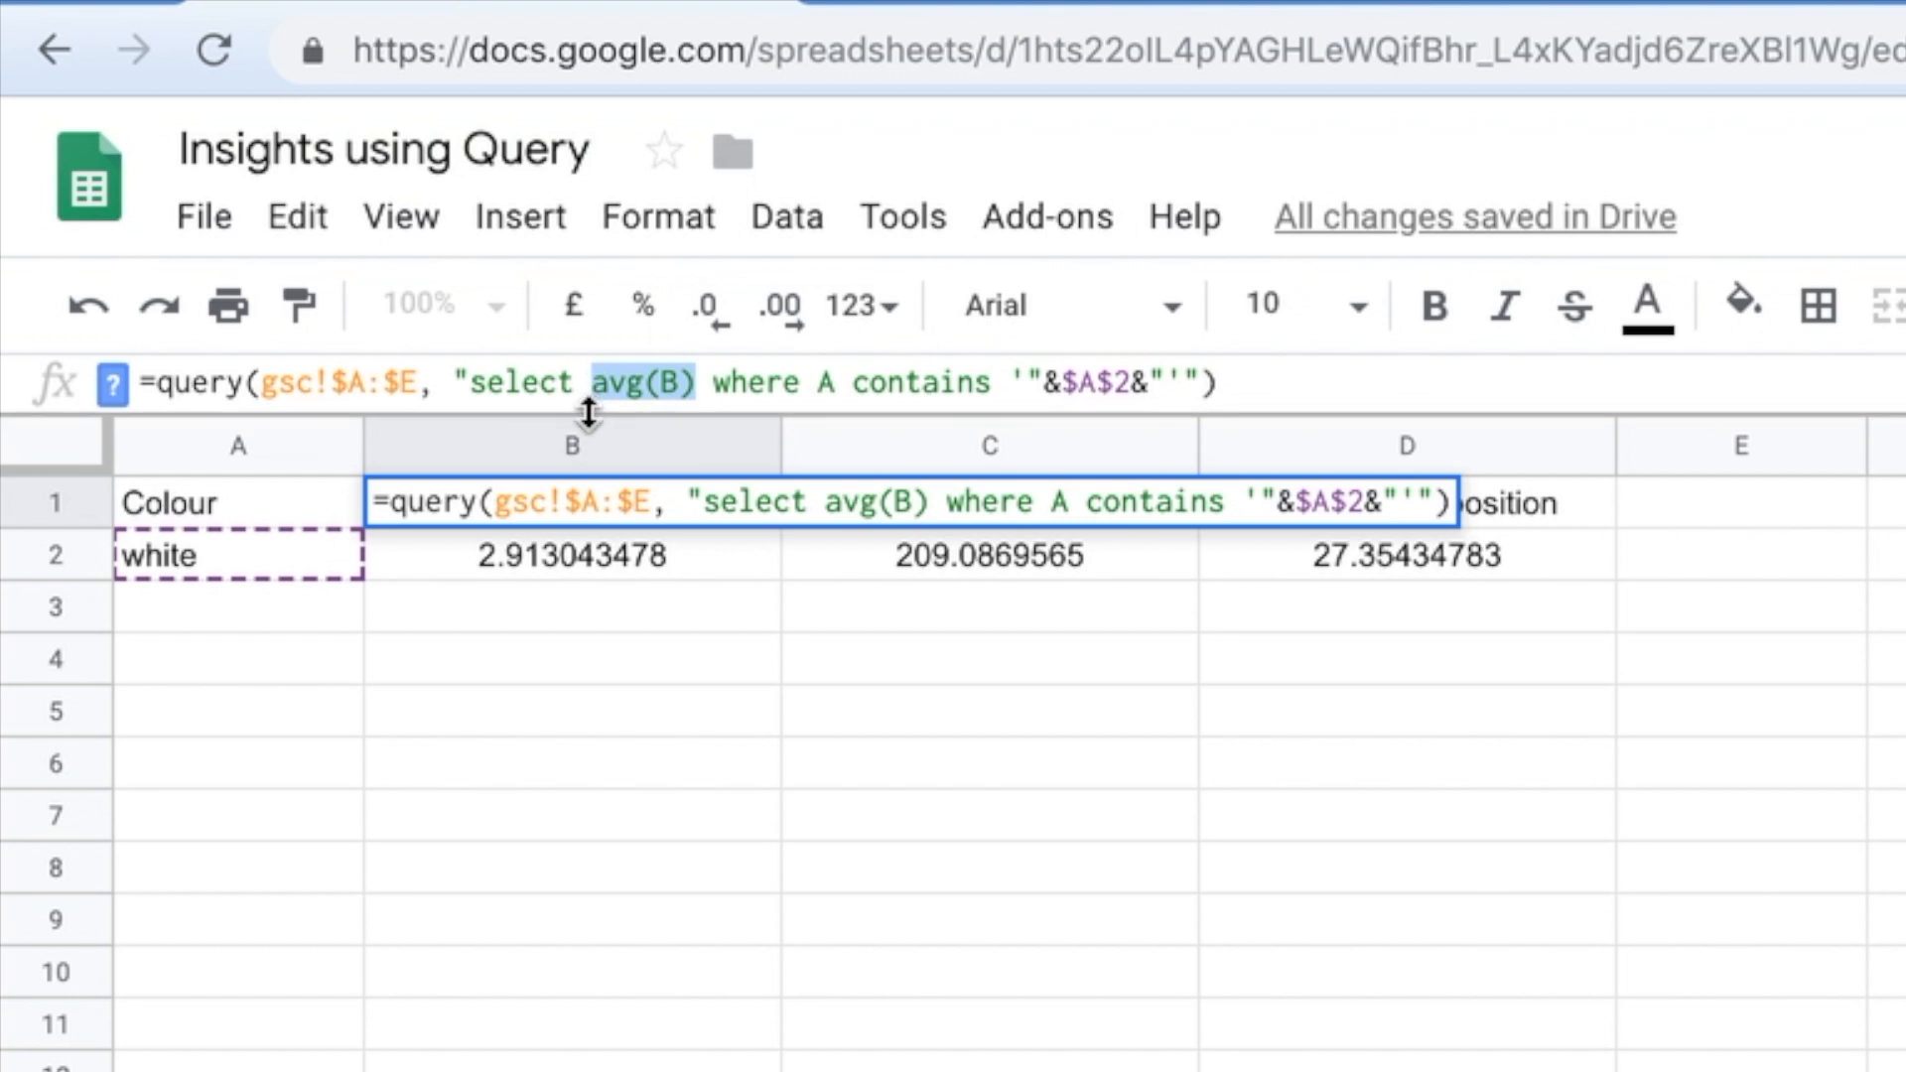
{"action": "mouse_move", "coordinate": [195, 581]}
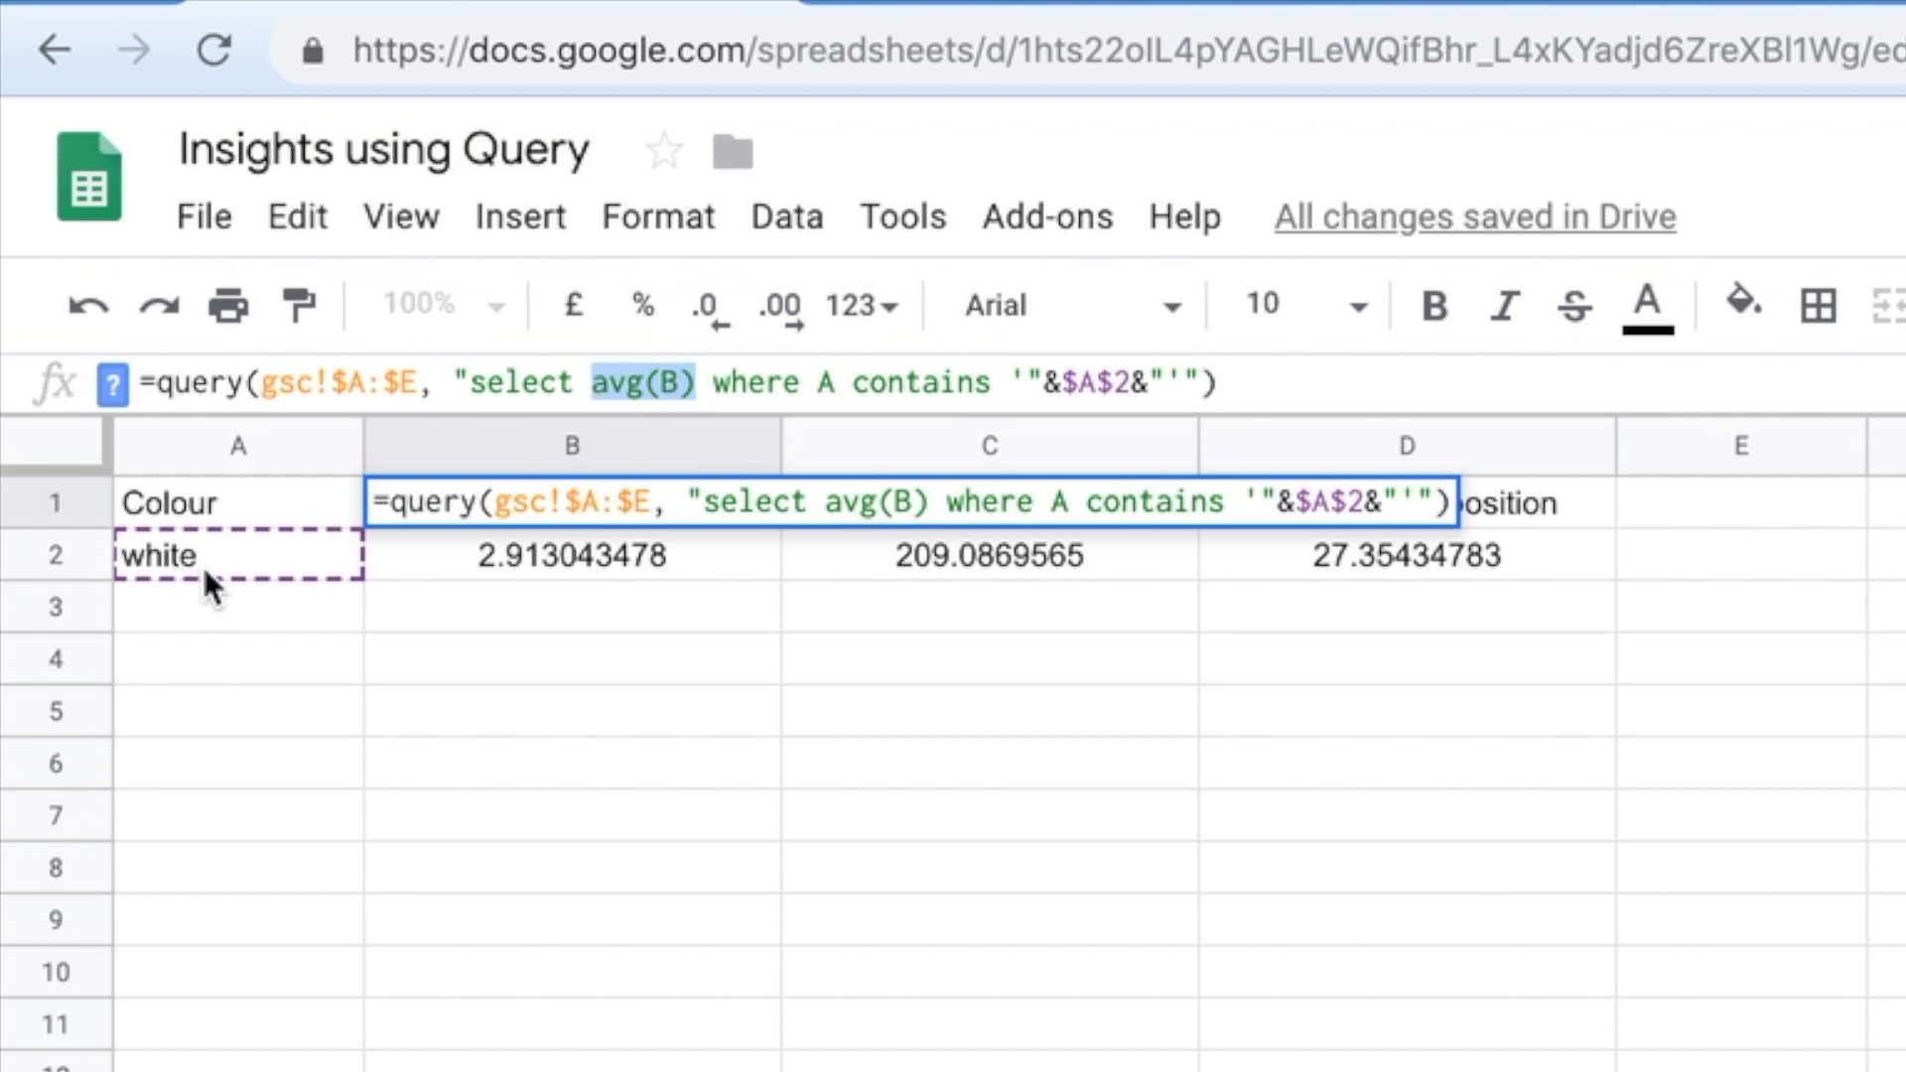
{"action": "mouse_move", "coordinate": [189, 583]}
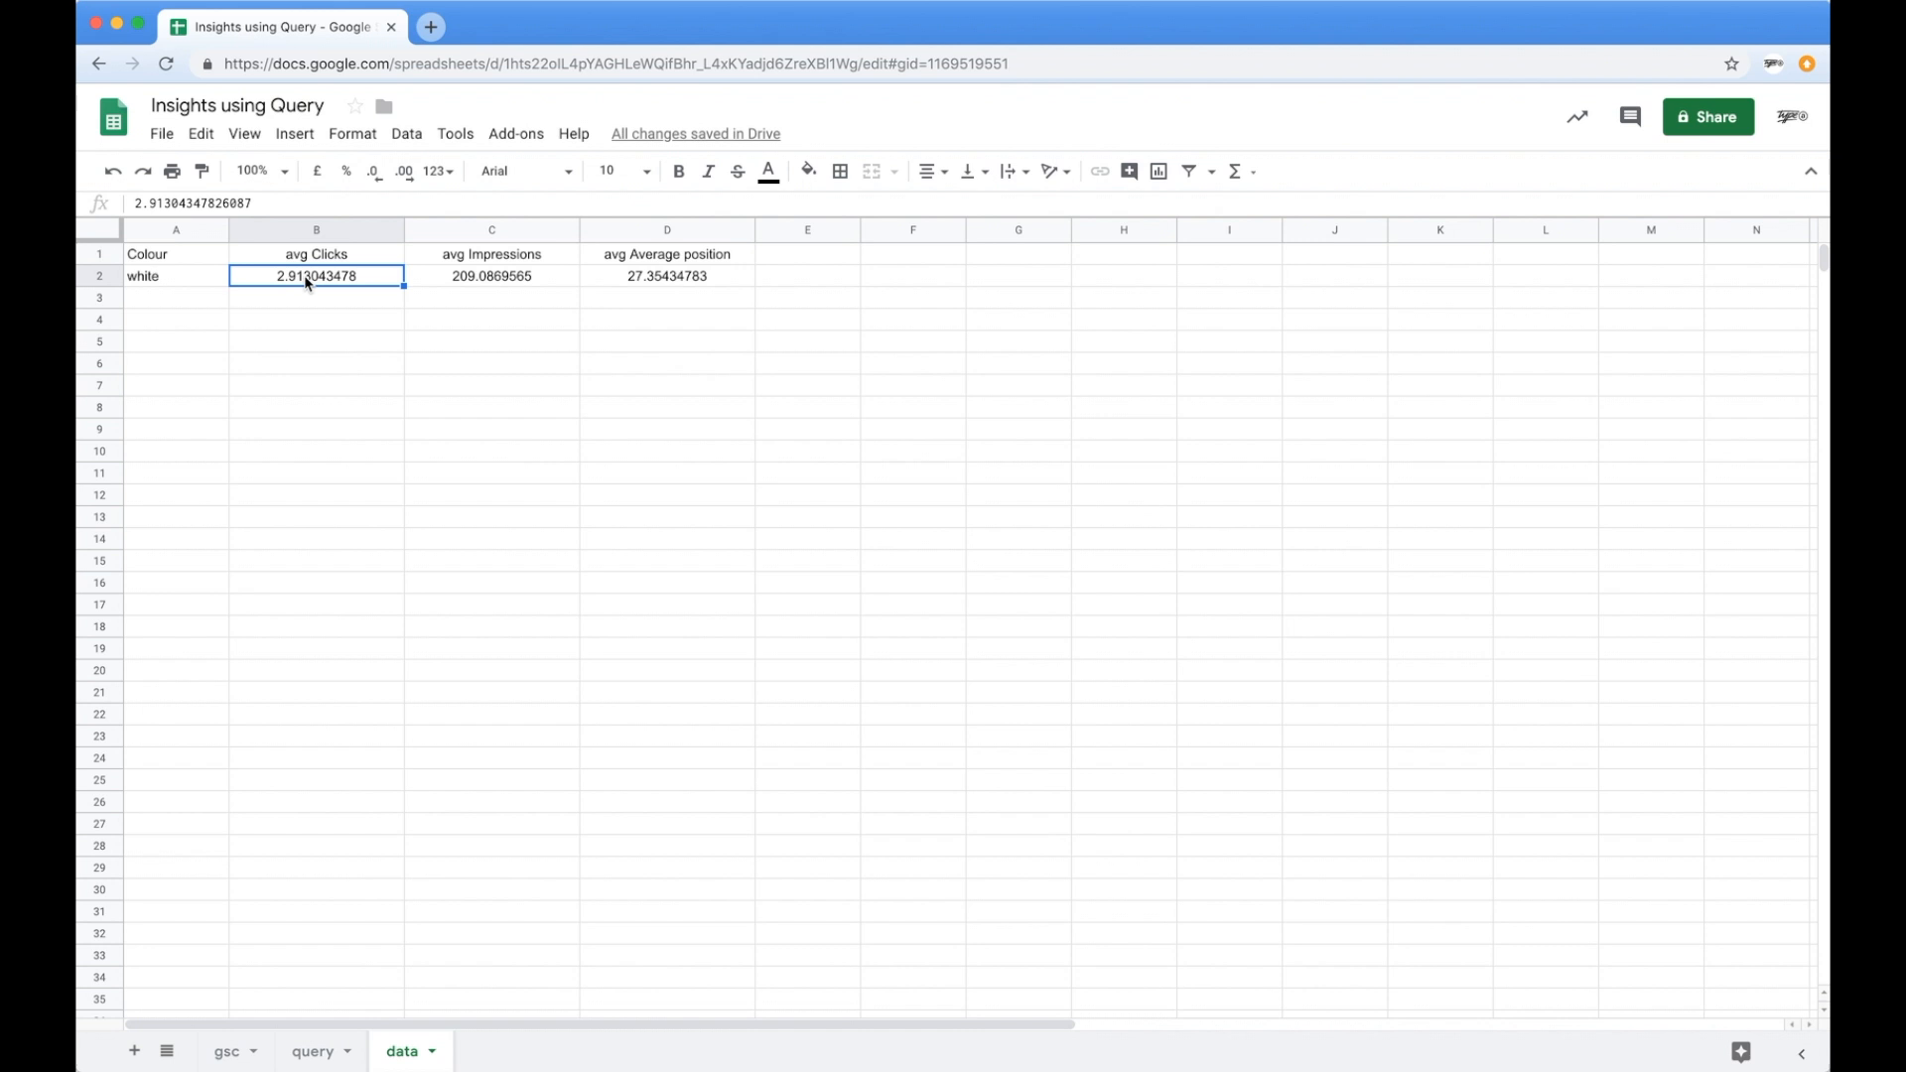
{"action": "left_click", "coordinate": [226, 1050]}
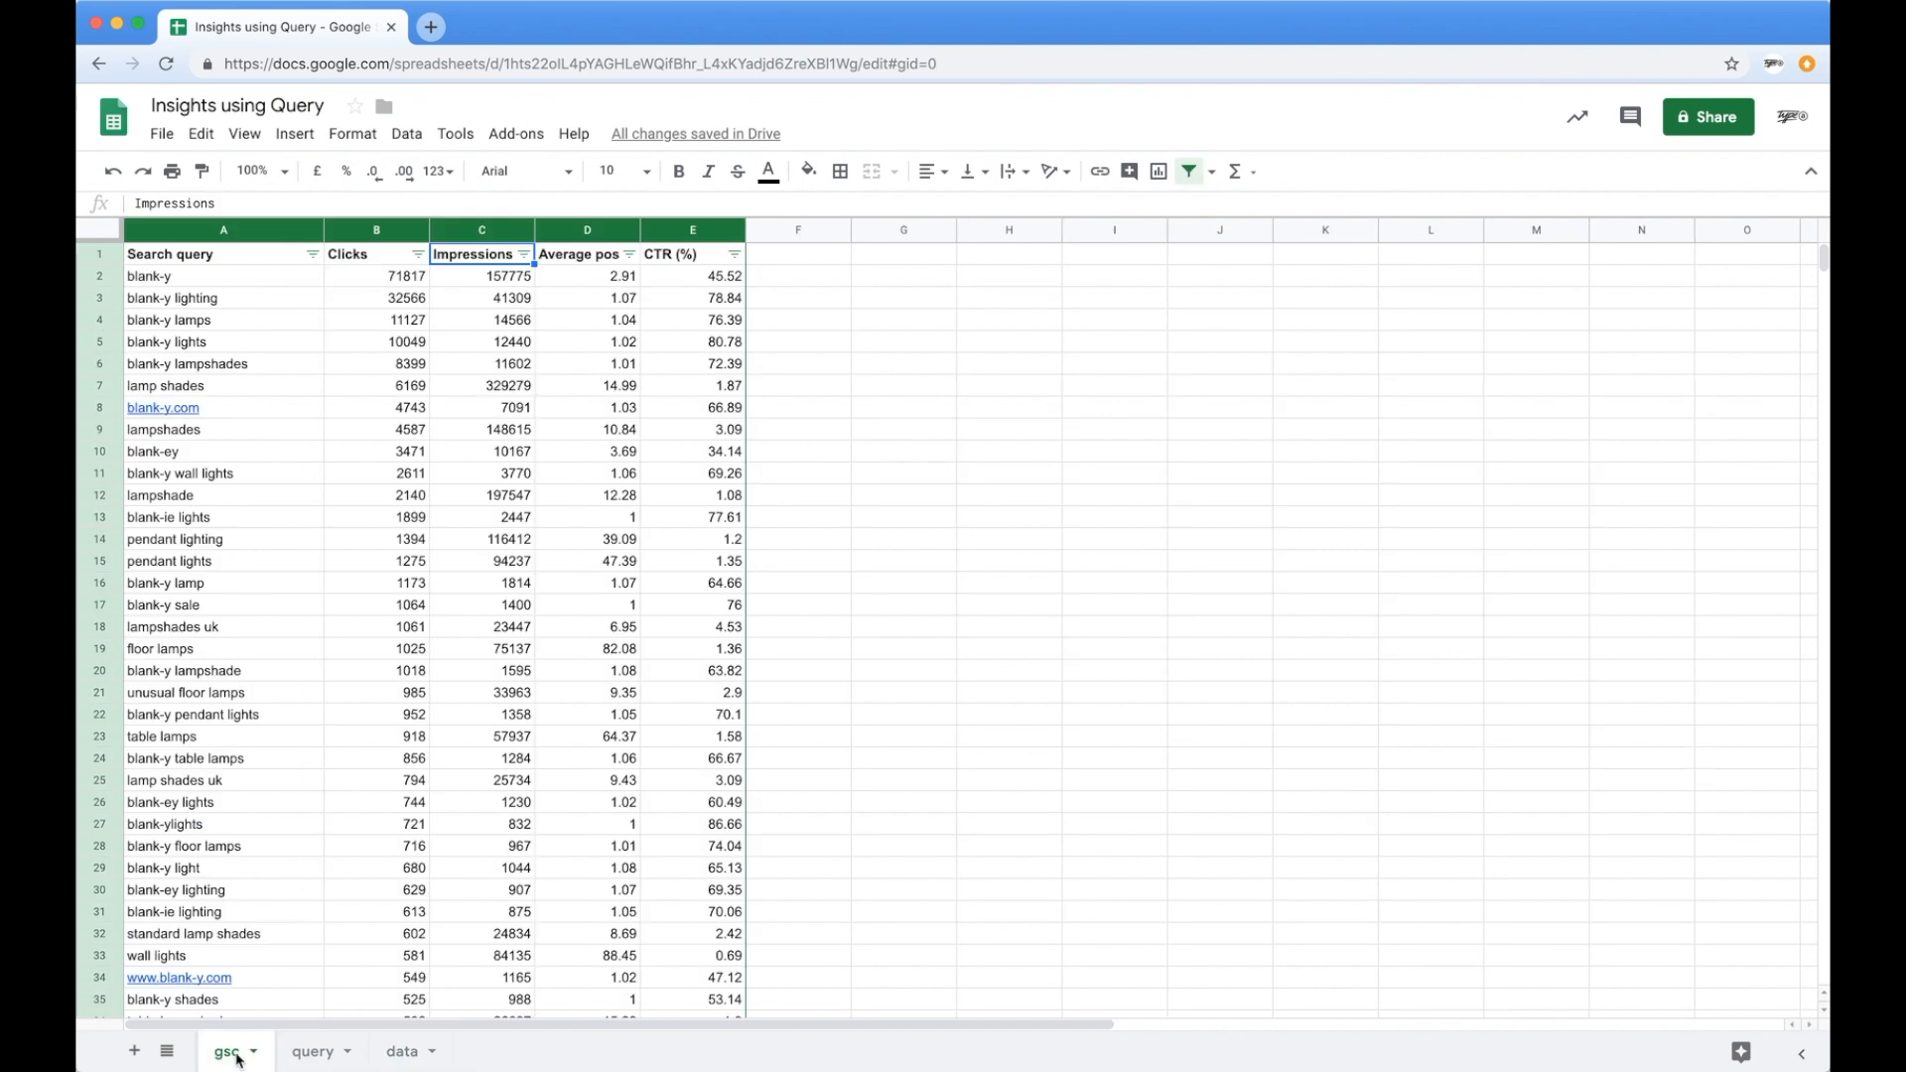
{"action": "mouse_move", "coordinate": [645, 726]}
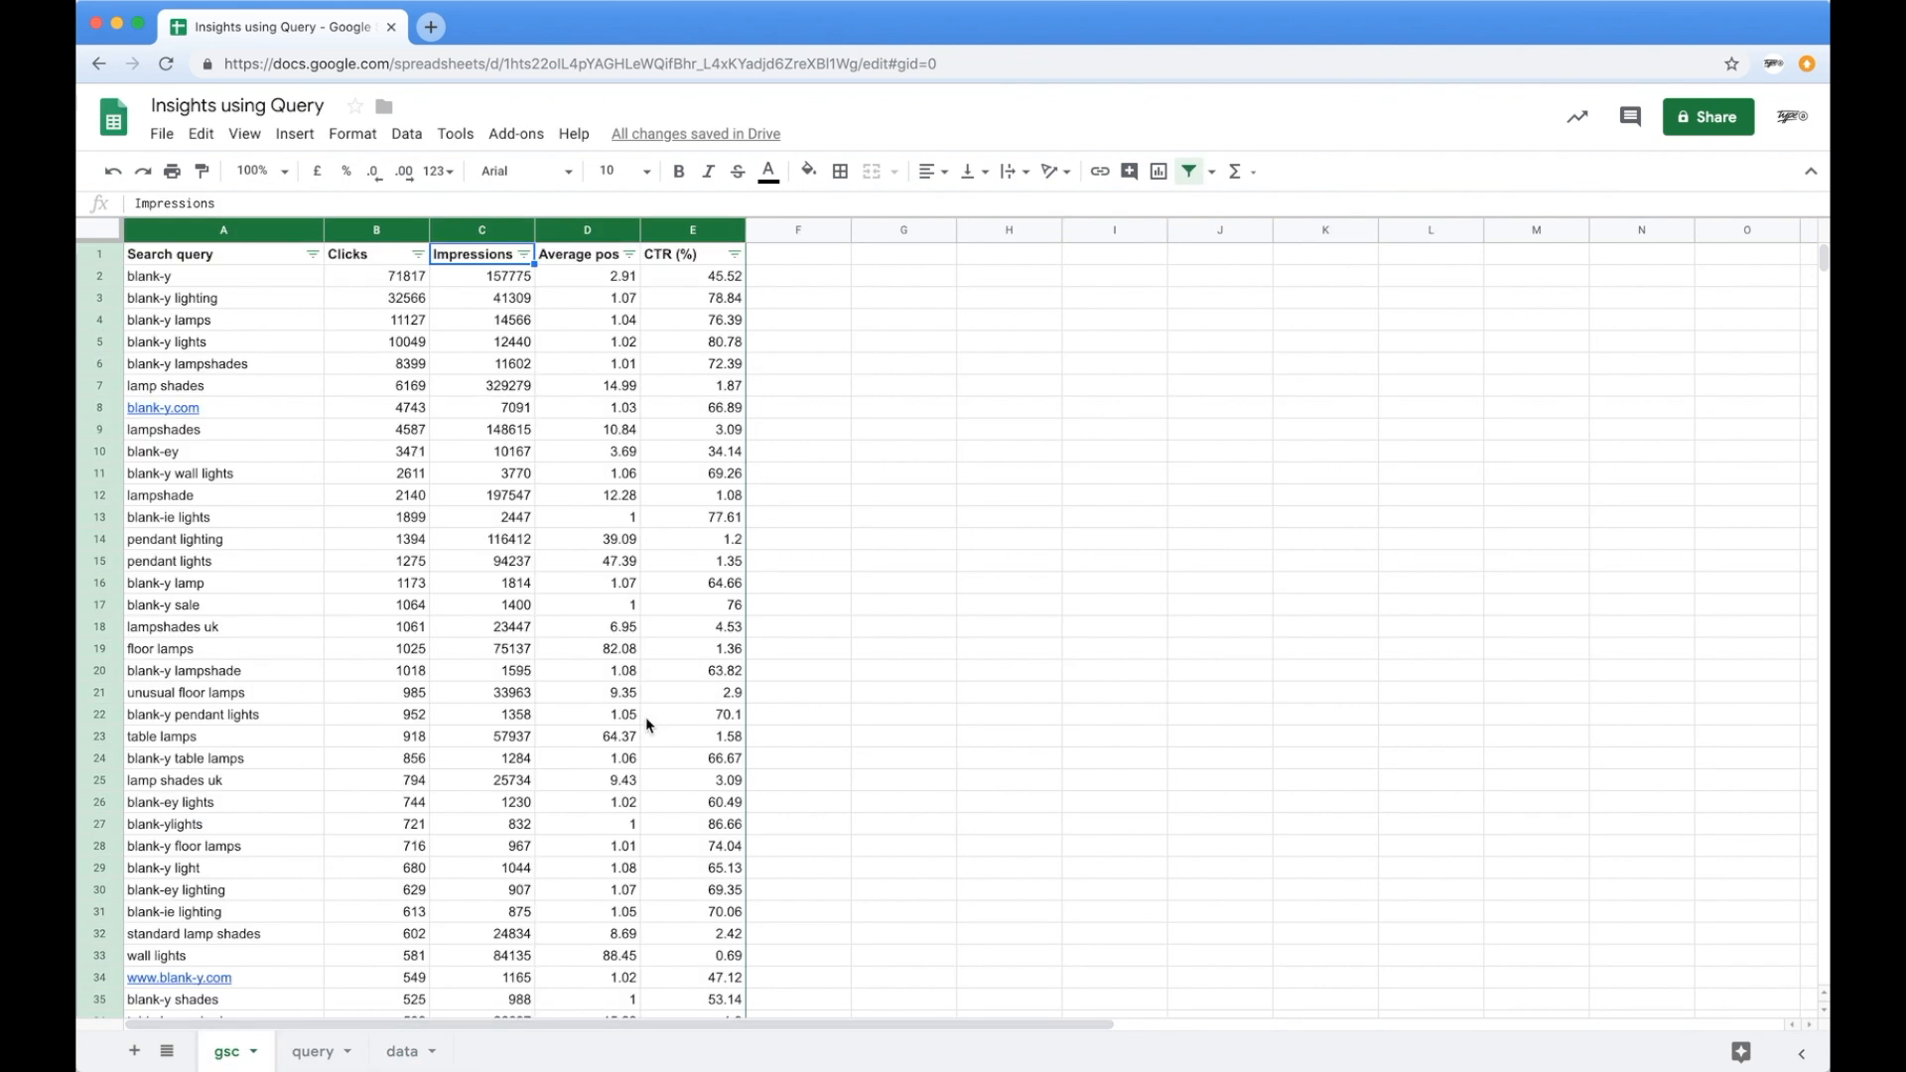
{"action": "mouse_move", "coordinate": [445, 691]}
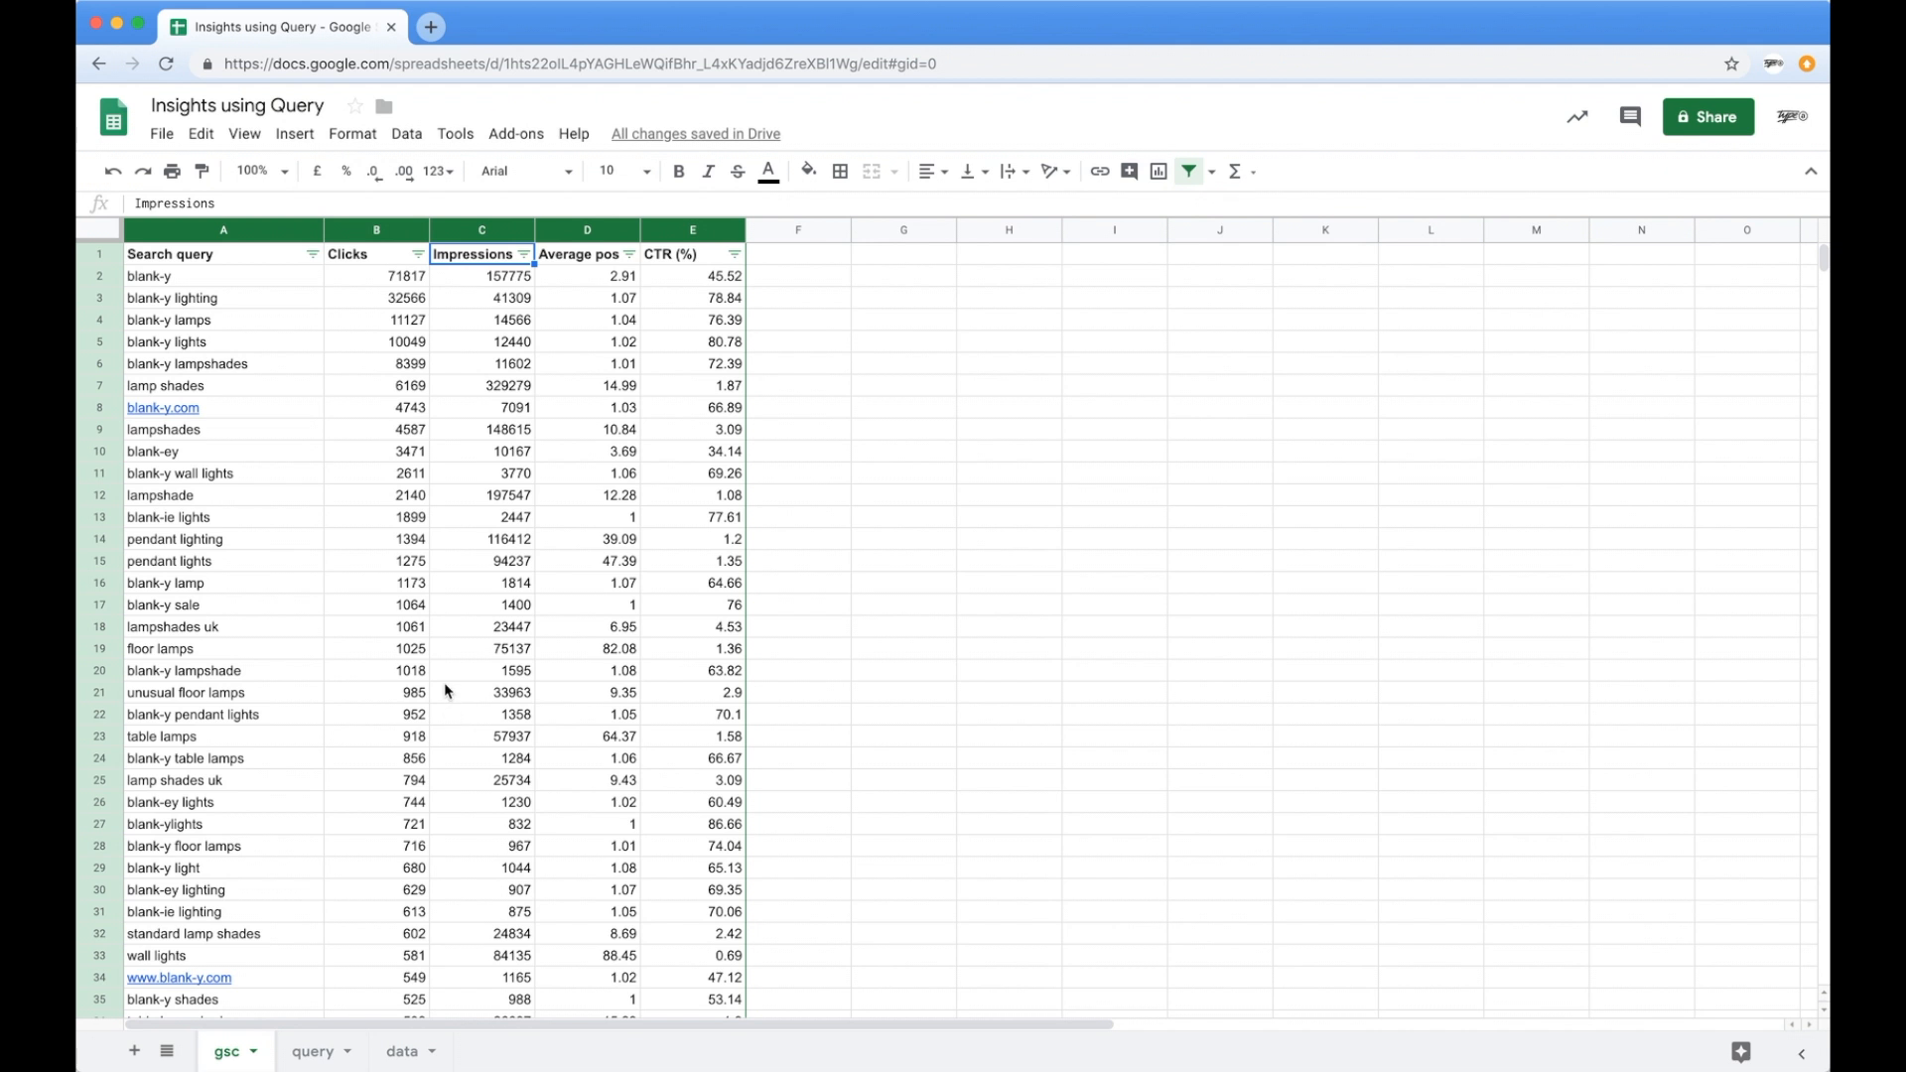
{"action": "mouse_move", "coordinate": [261, 308]}
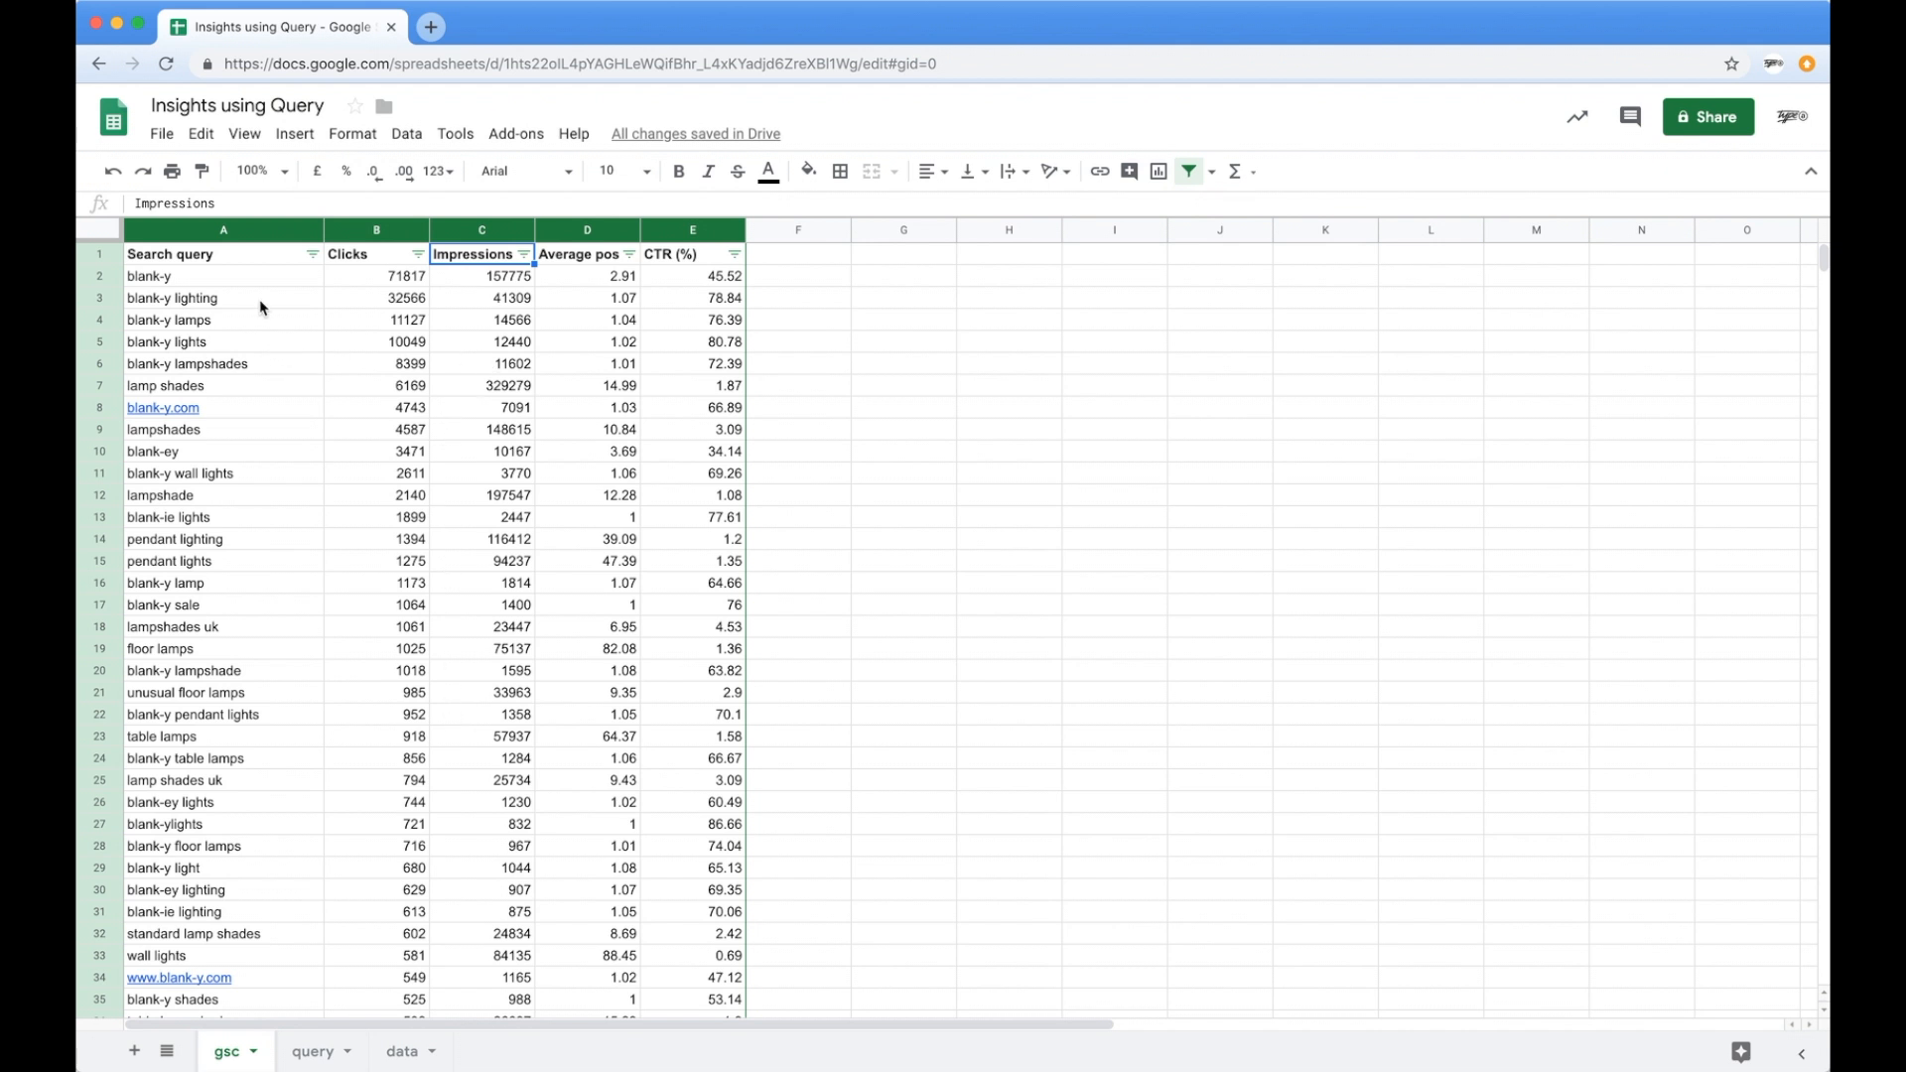
{"action": "left_click", "coordinate": [222, 230]}
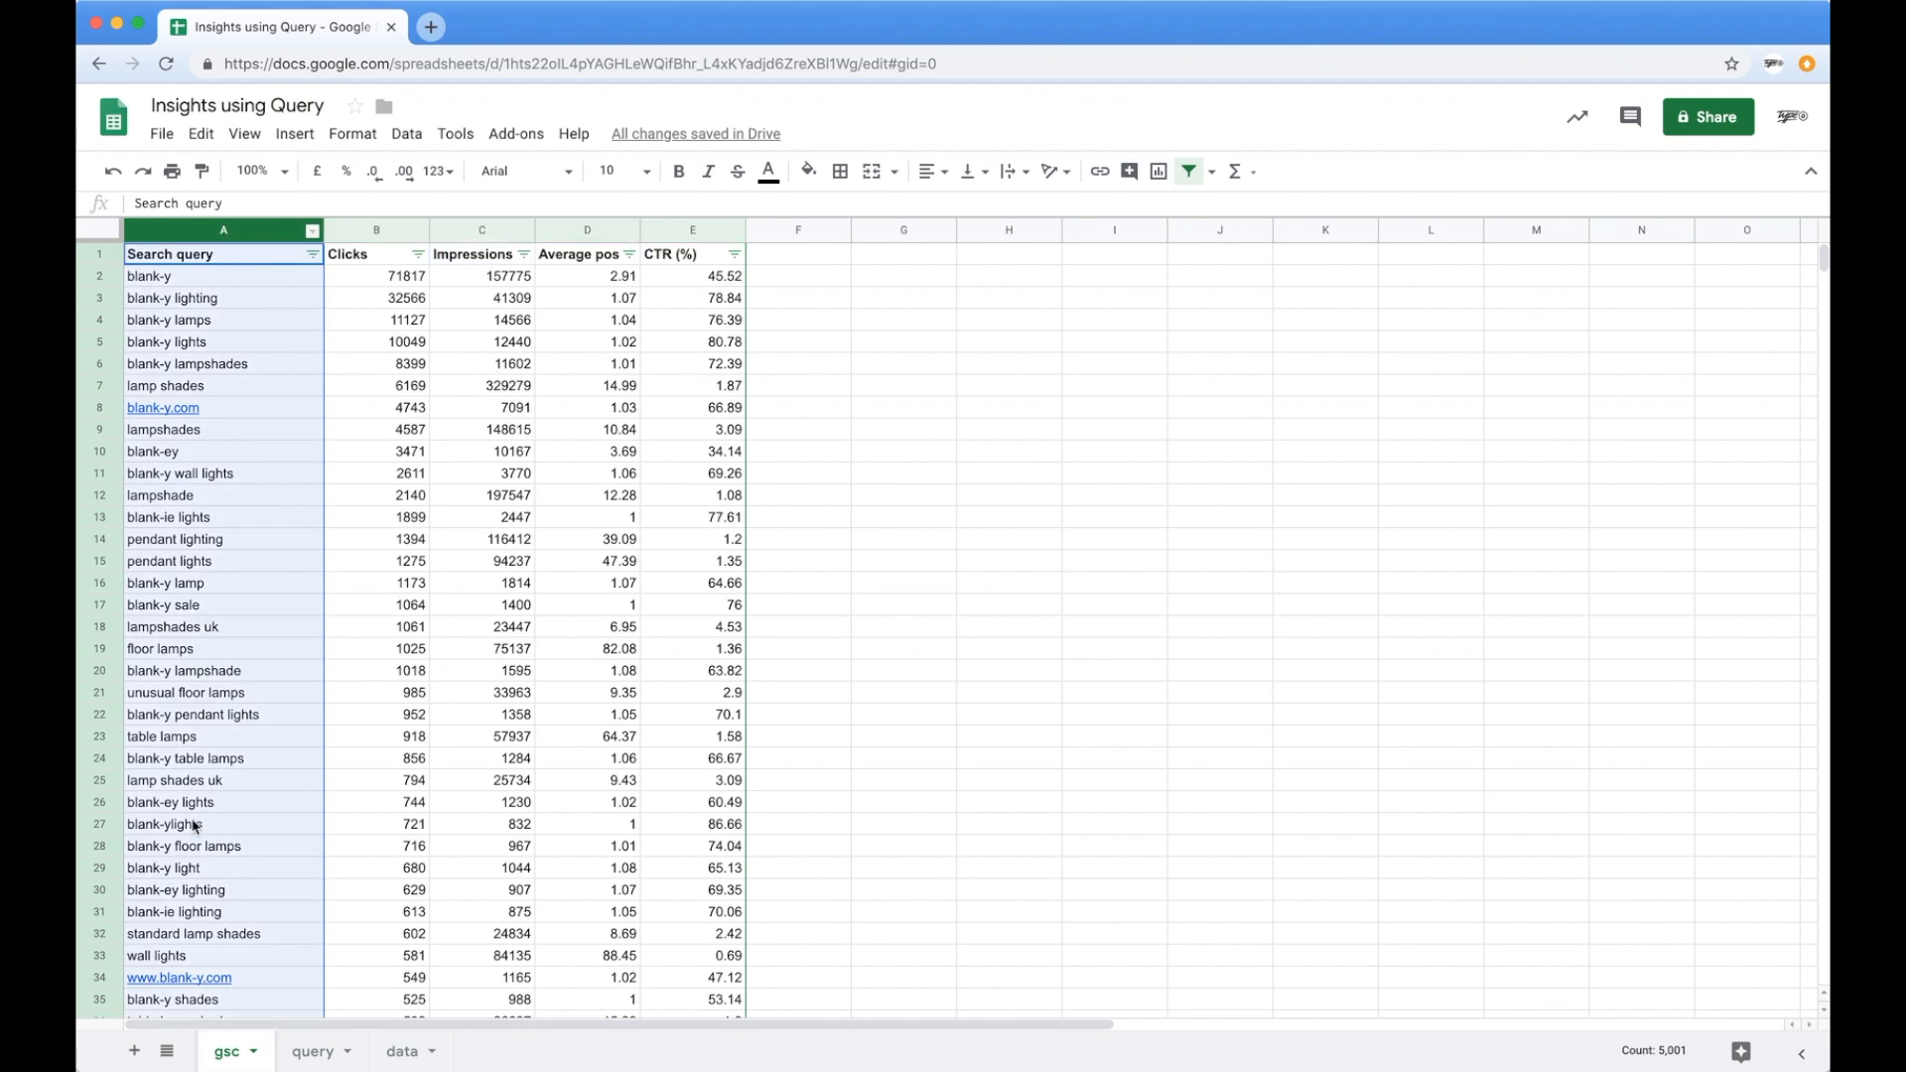
{"action": "mouse_move", "coordinate": [231, 633]}
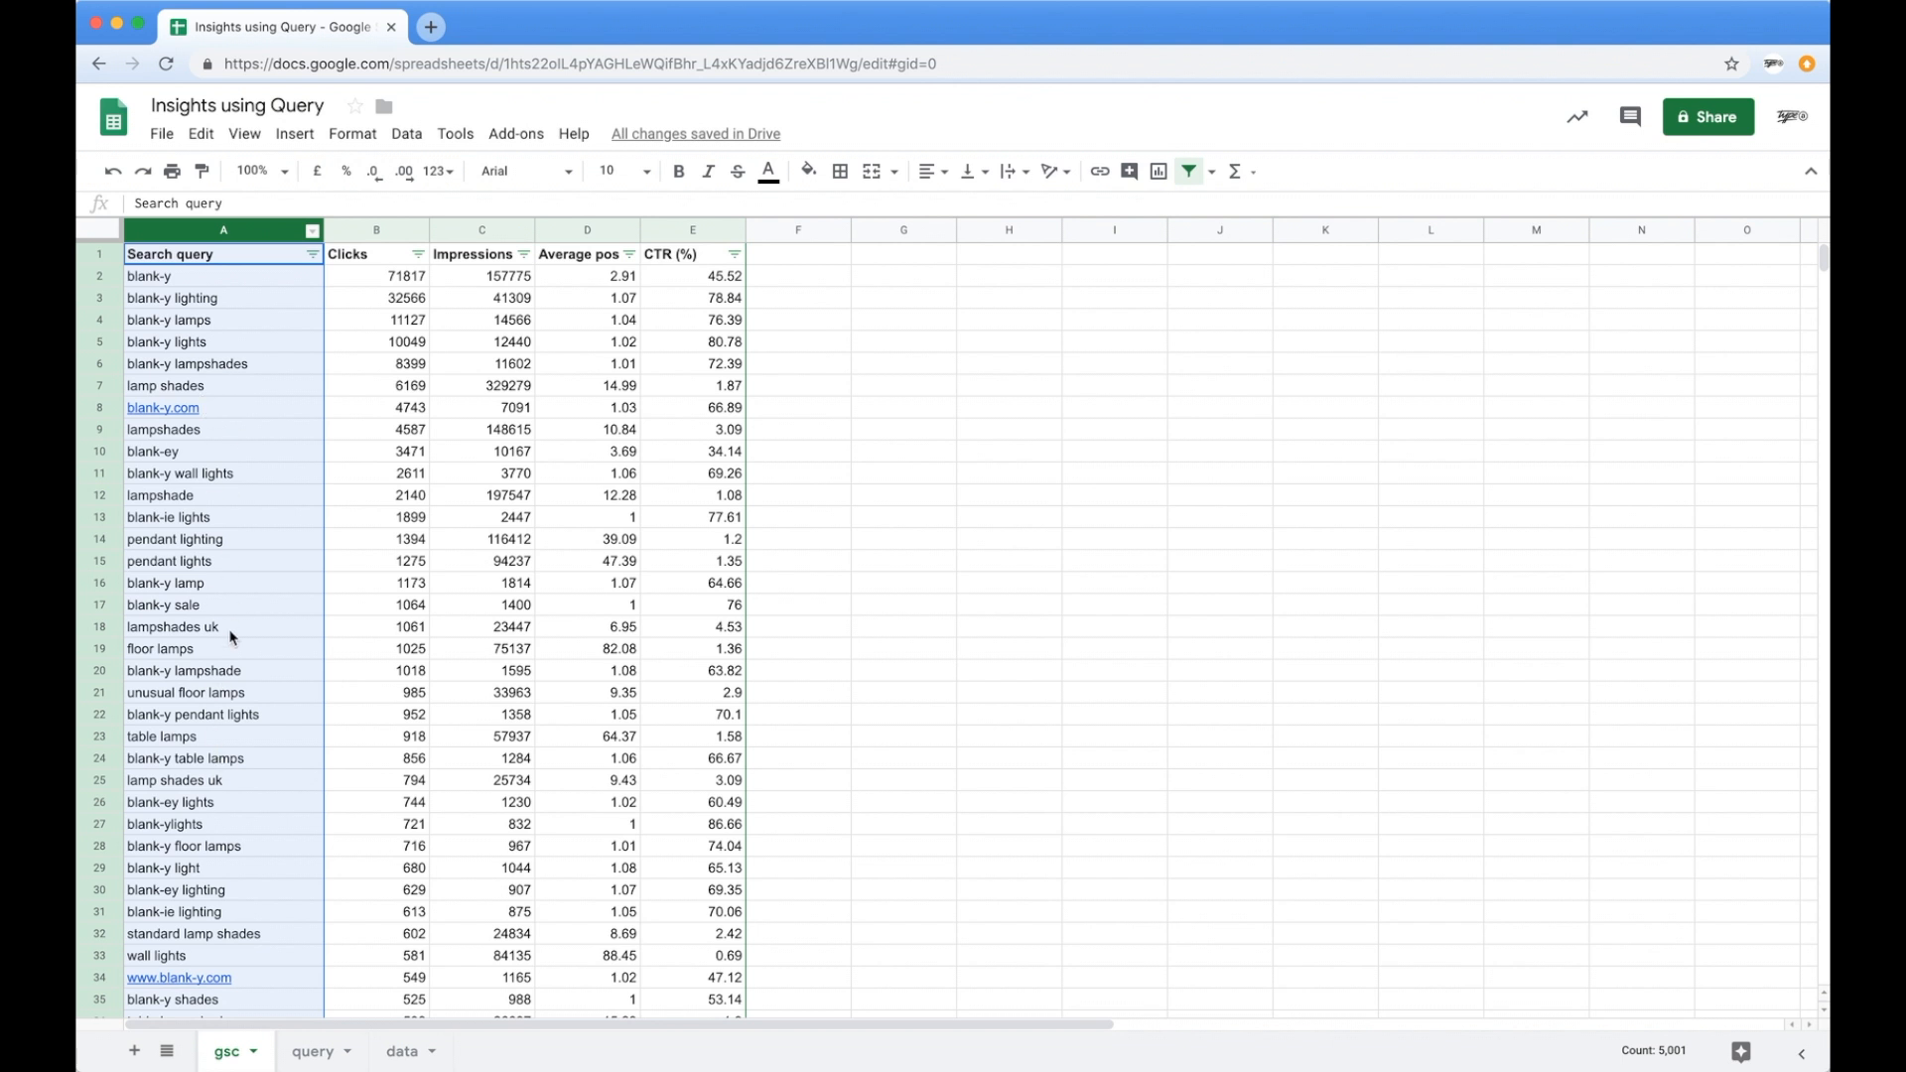
{"action": "mouse_move", "coordinate": [306, 813]}
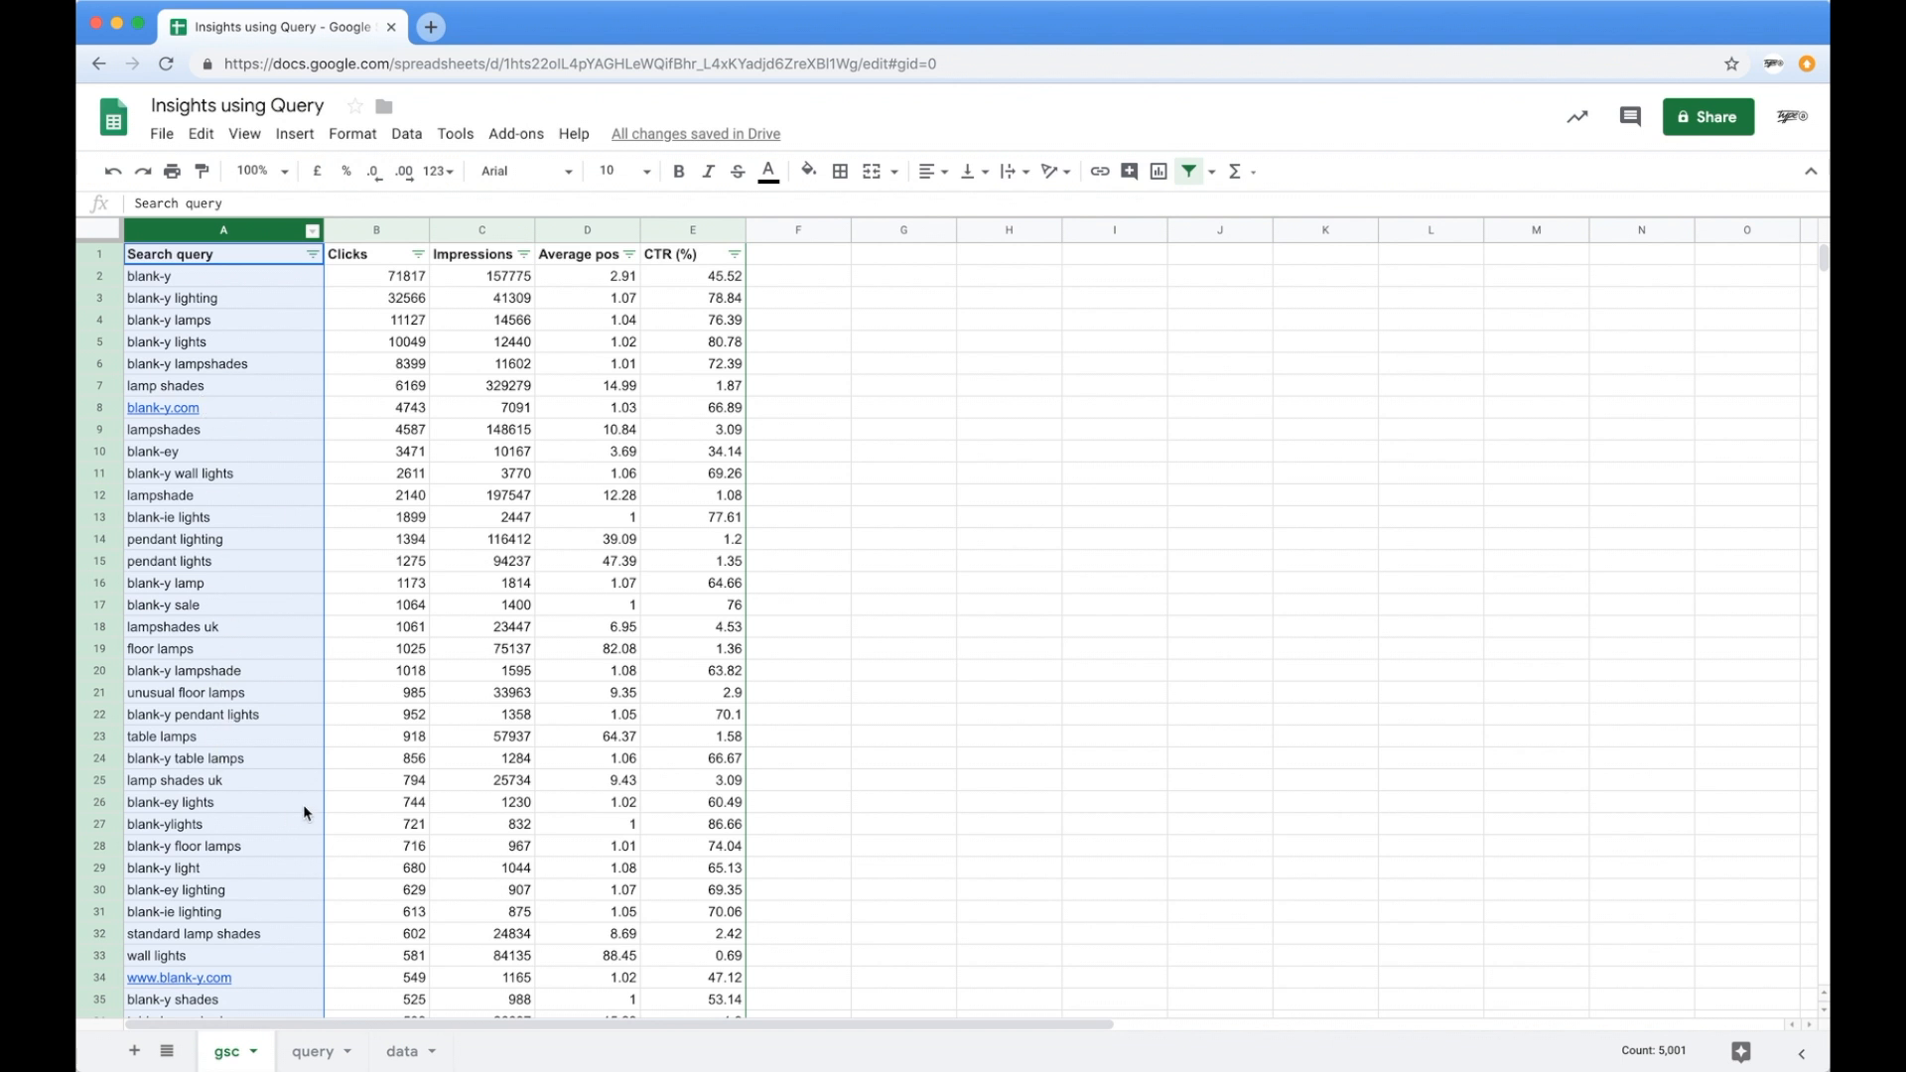
{"action": "mouse_move", "coordinate": [506, 669]}
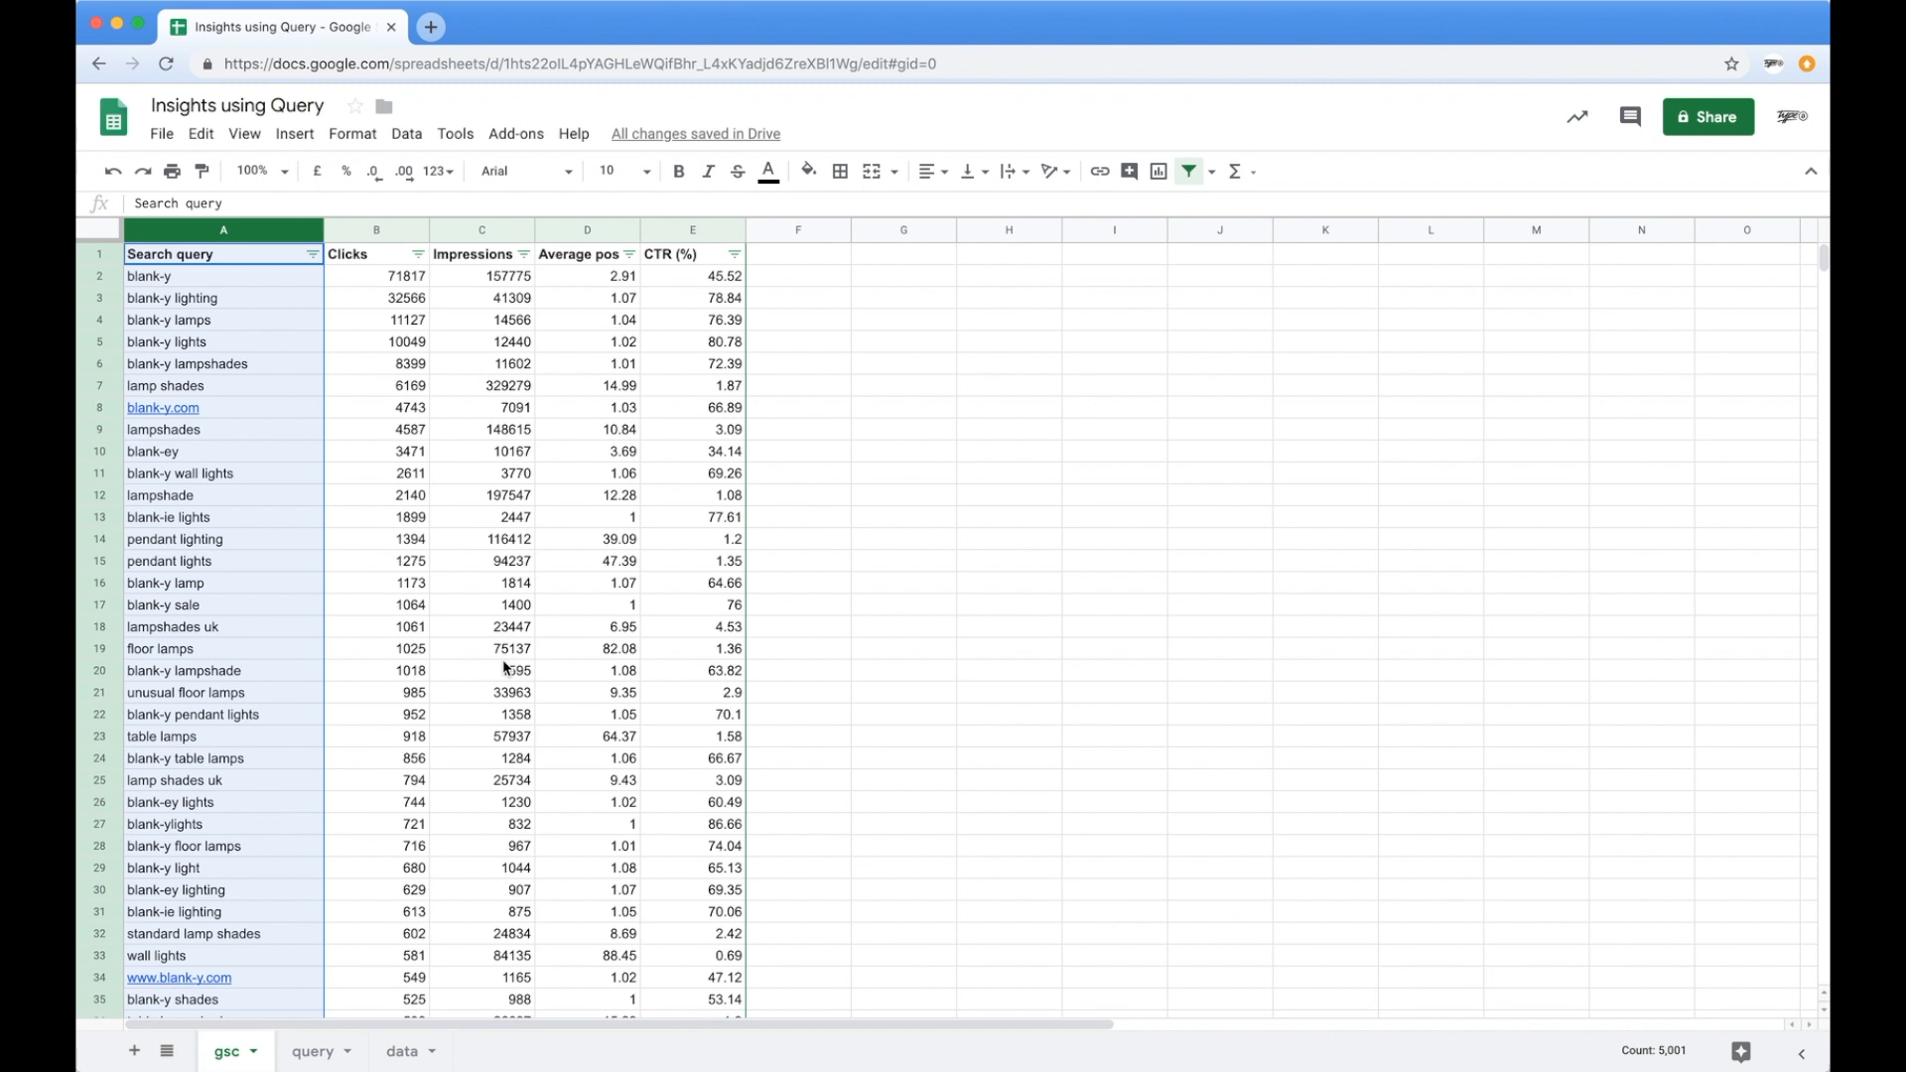
{"action": "mouse_move", "coordinate": [472, 665]}
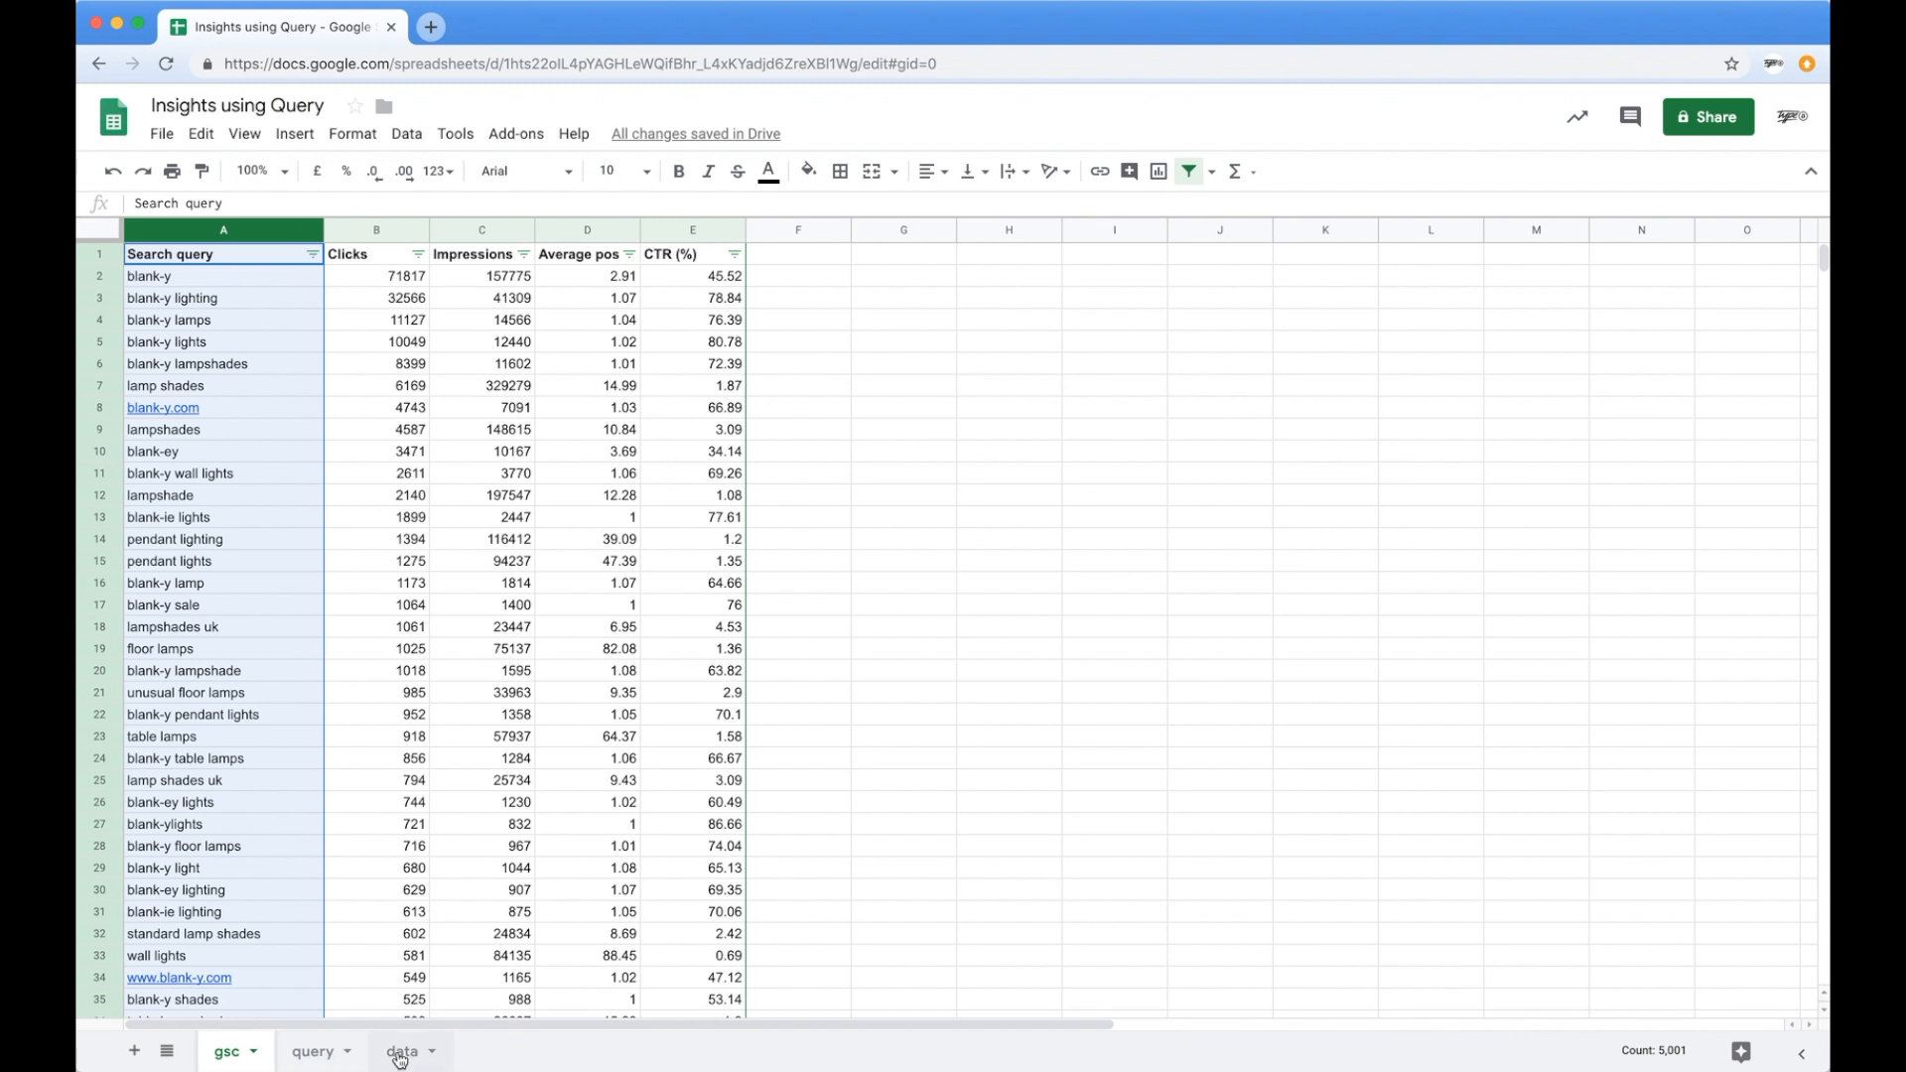
{"action": "left_click", "coordinate": [403, 1051]}
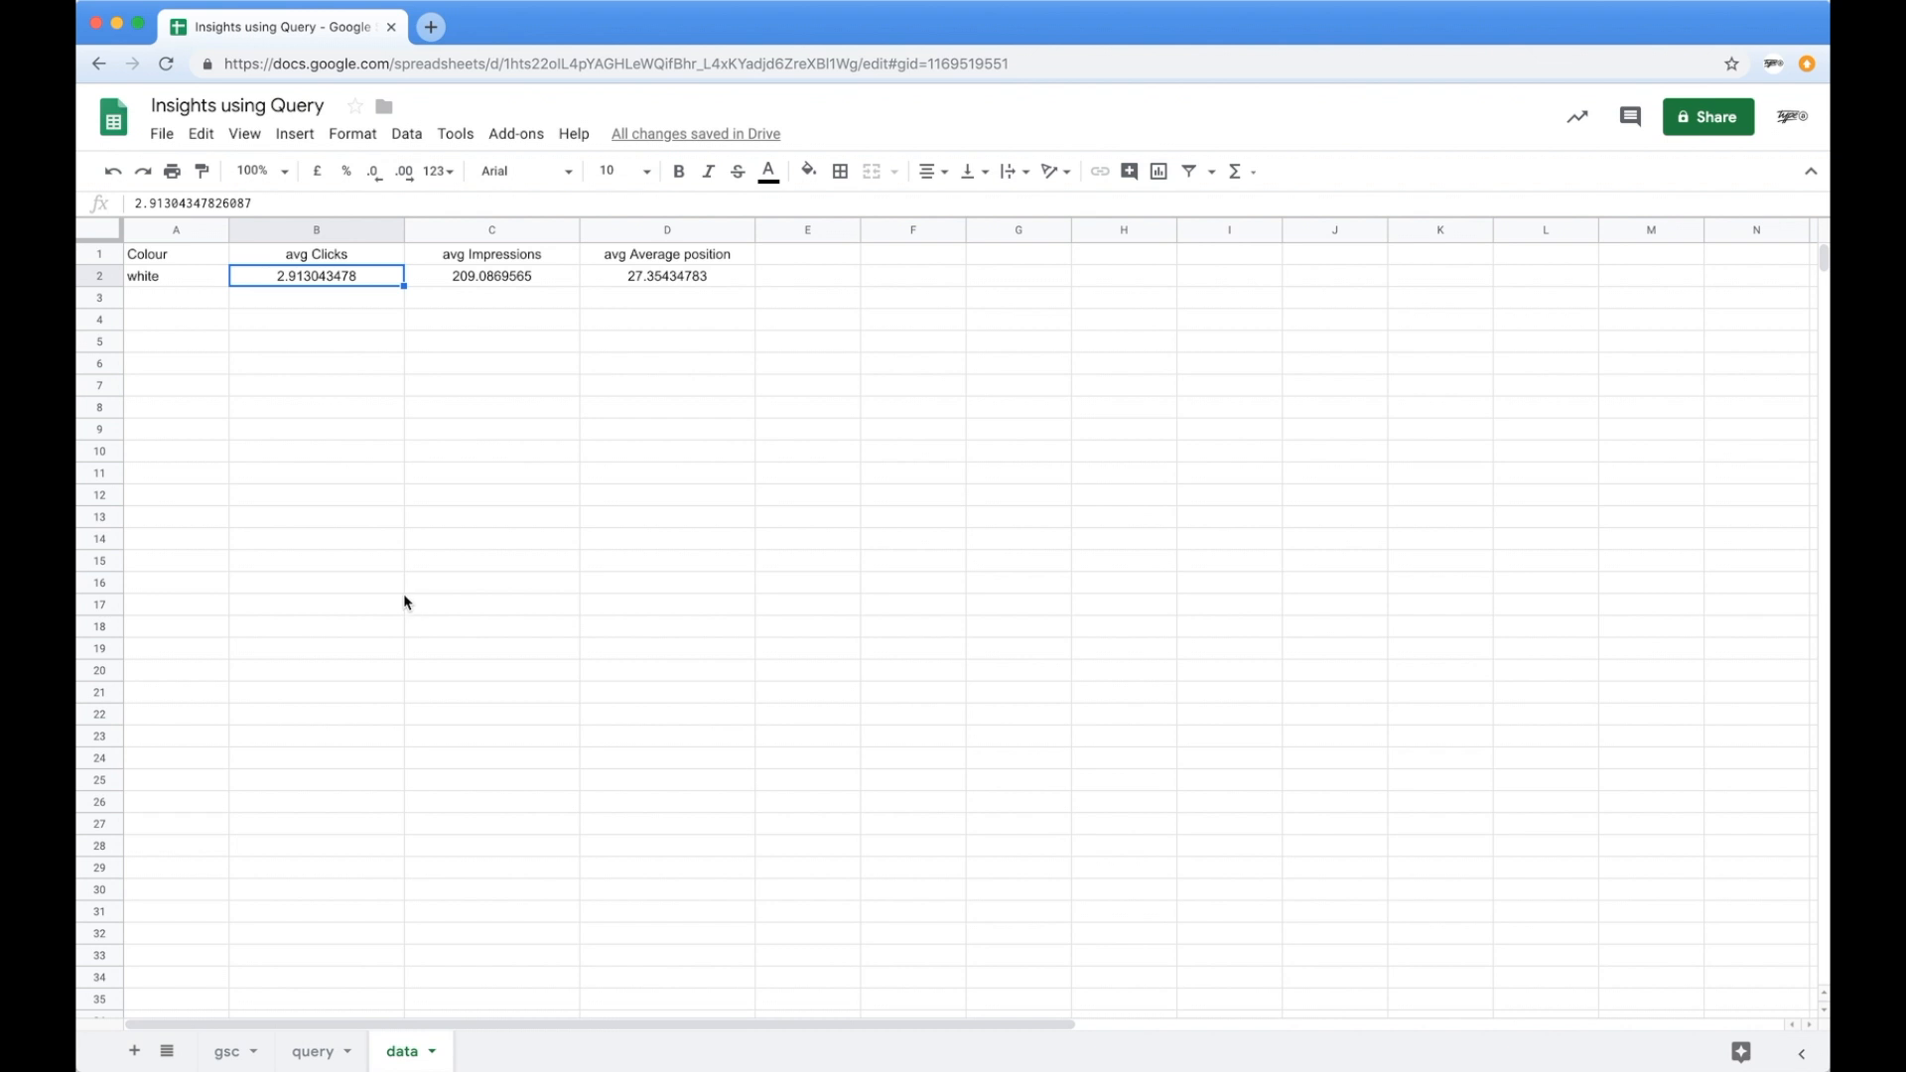
{"action": "mouse_move", "coordinate": [548, 377]}
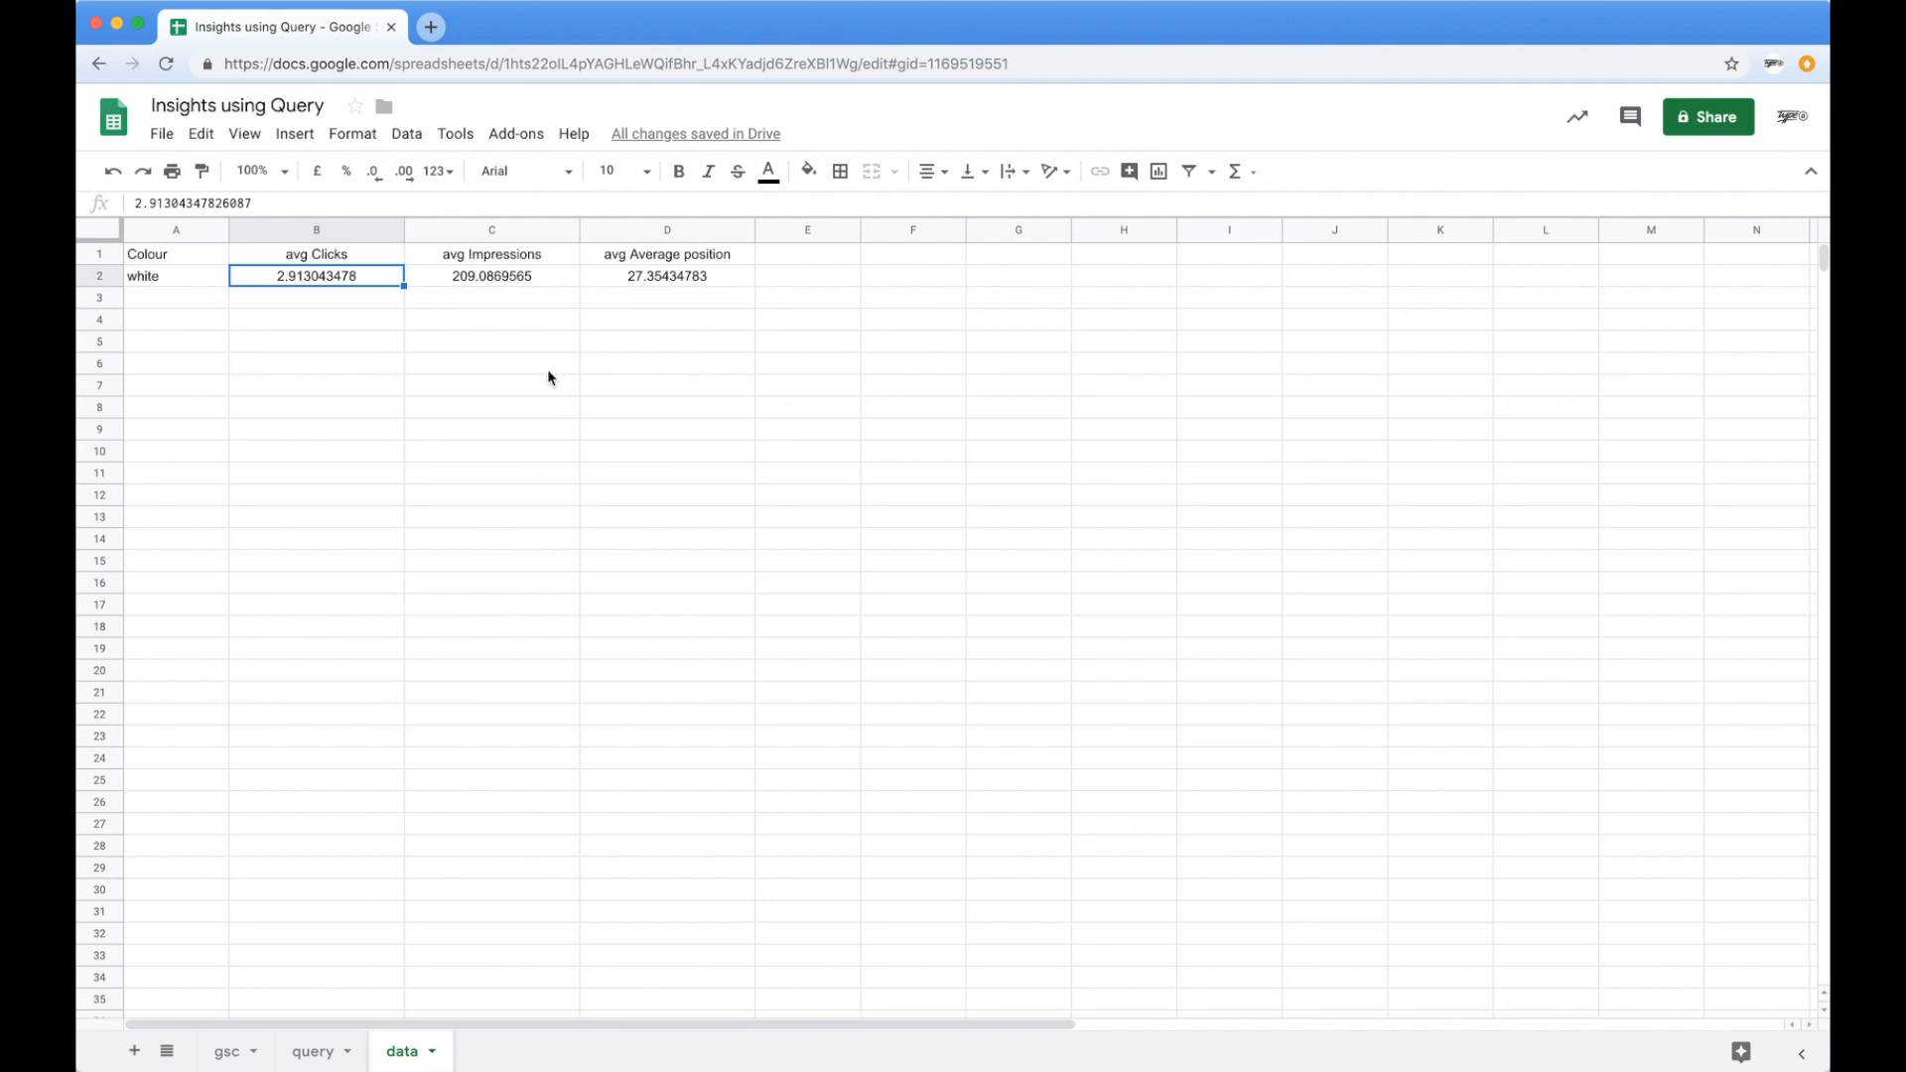
{"action": "mouse_move", "coordinate": [332, 268]}
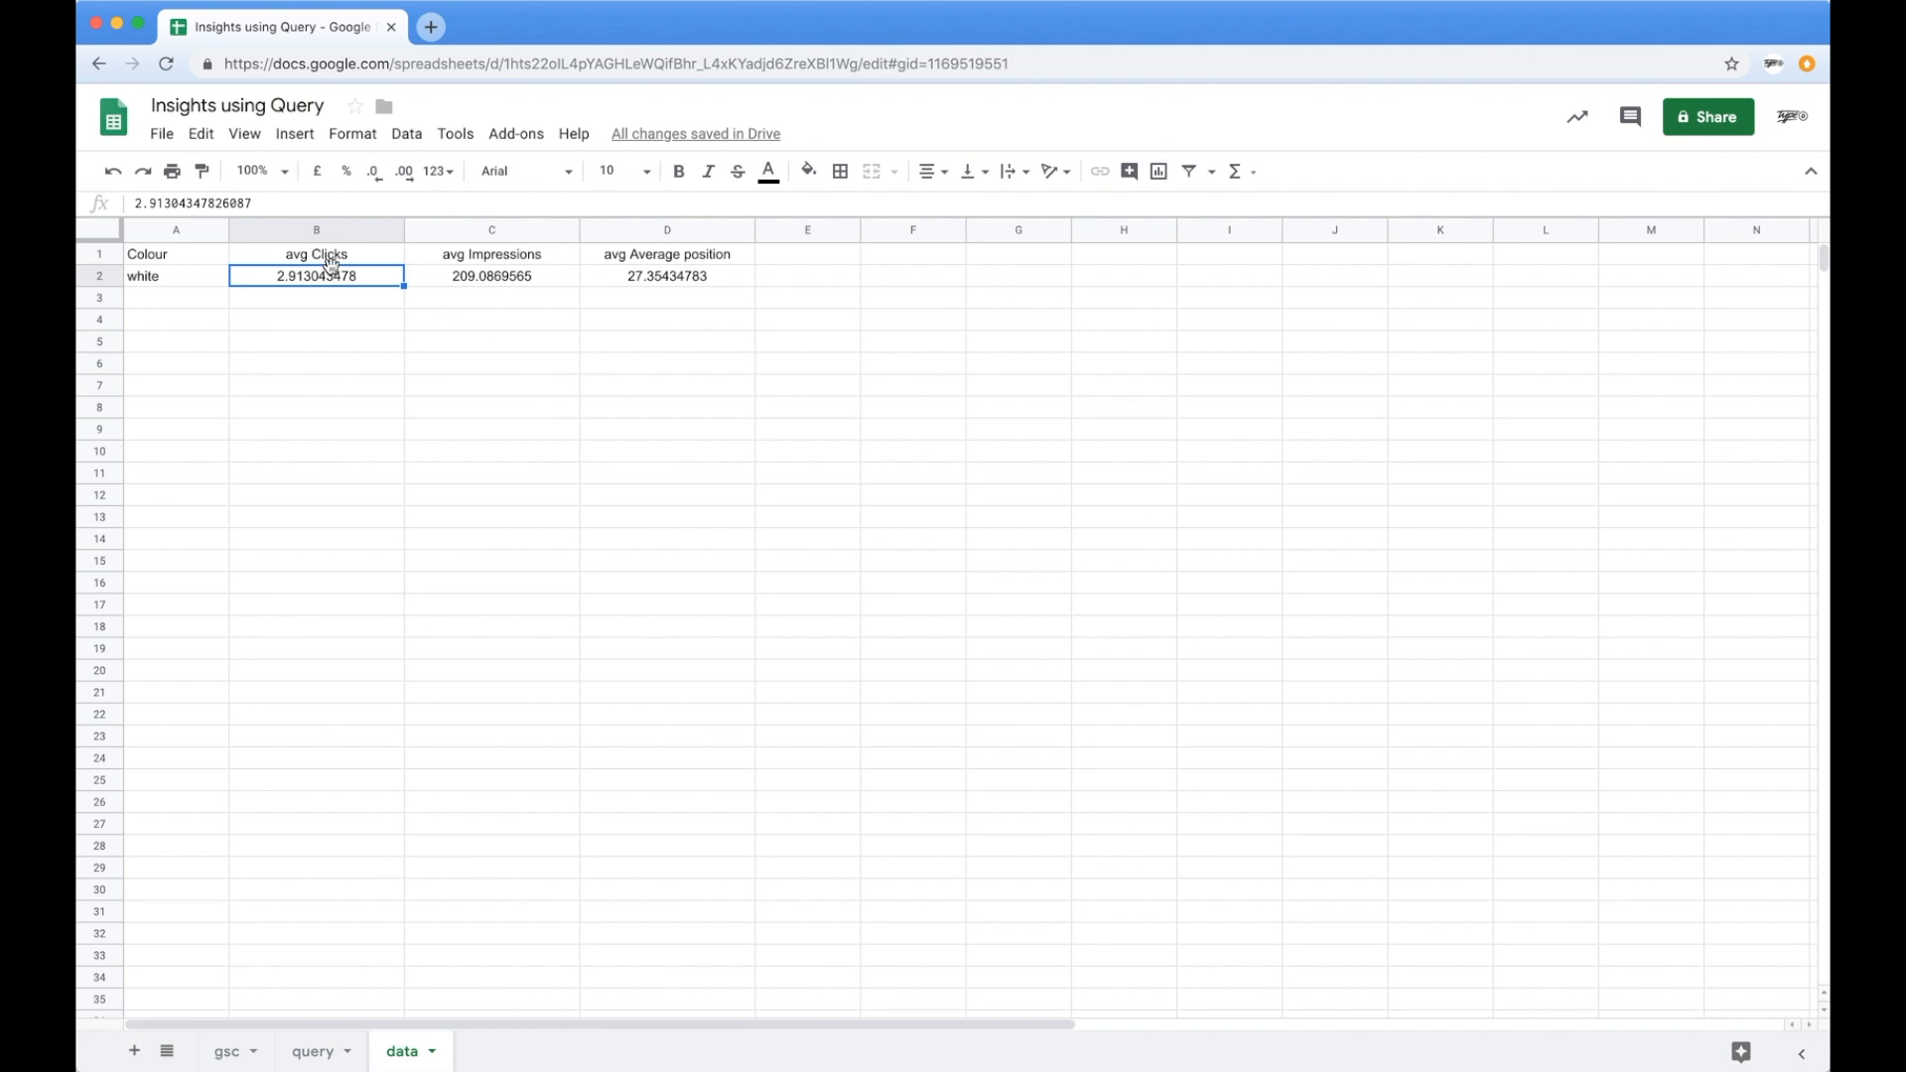
Edit the avg Clicks formula in B1 to take its keyword from cell A2 via '"&$A$2&"'.
{"action": "left_click", "coordinate": [316, 254]}
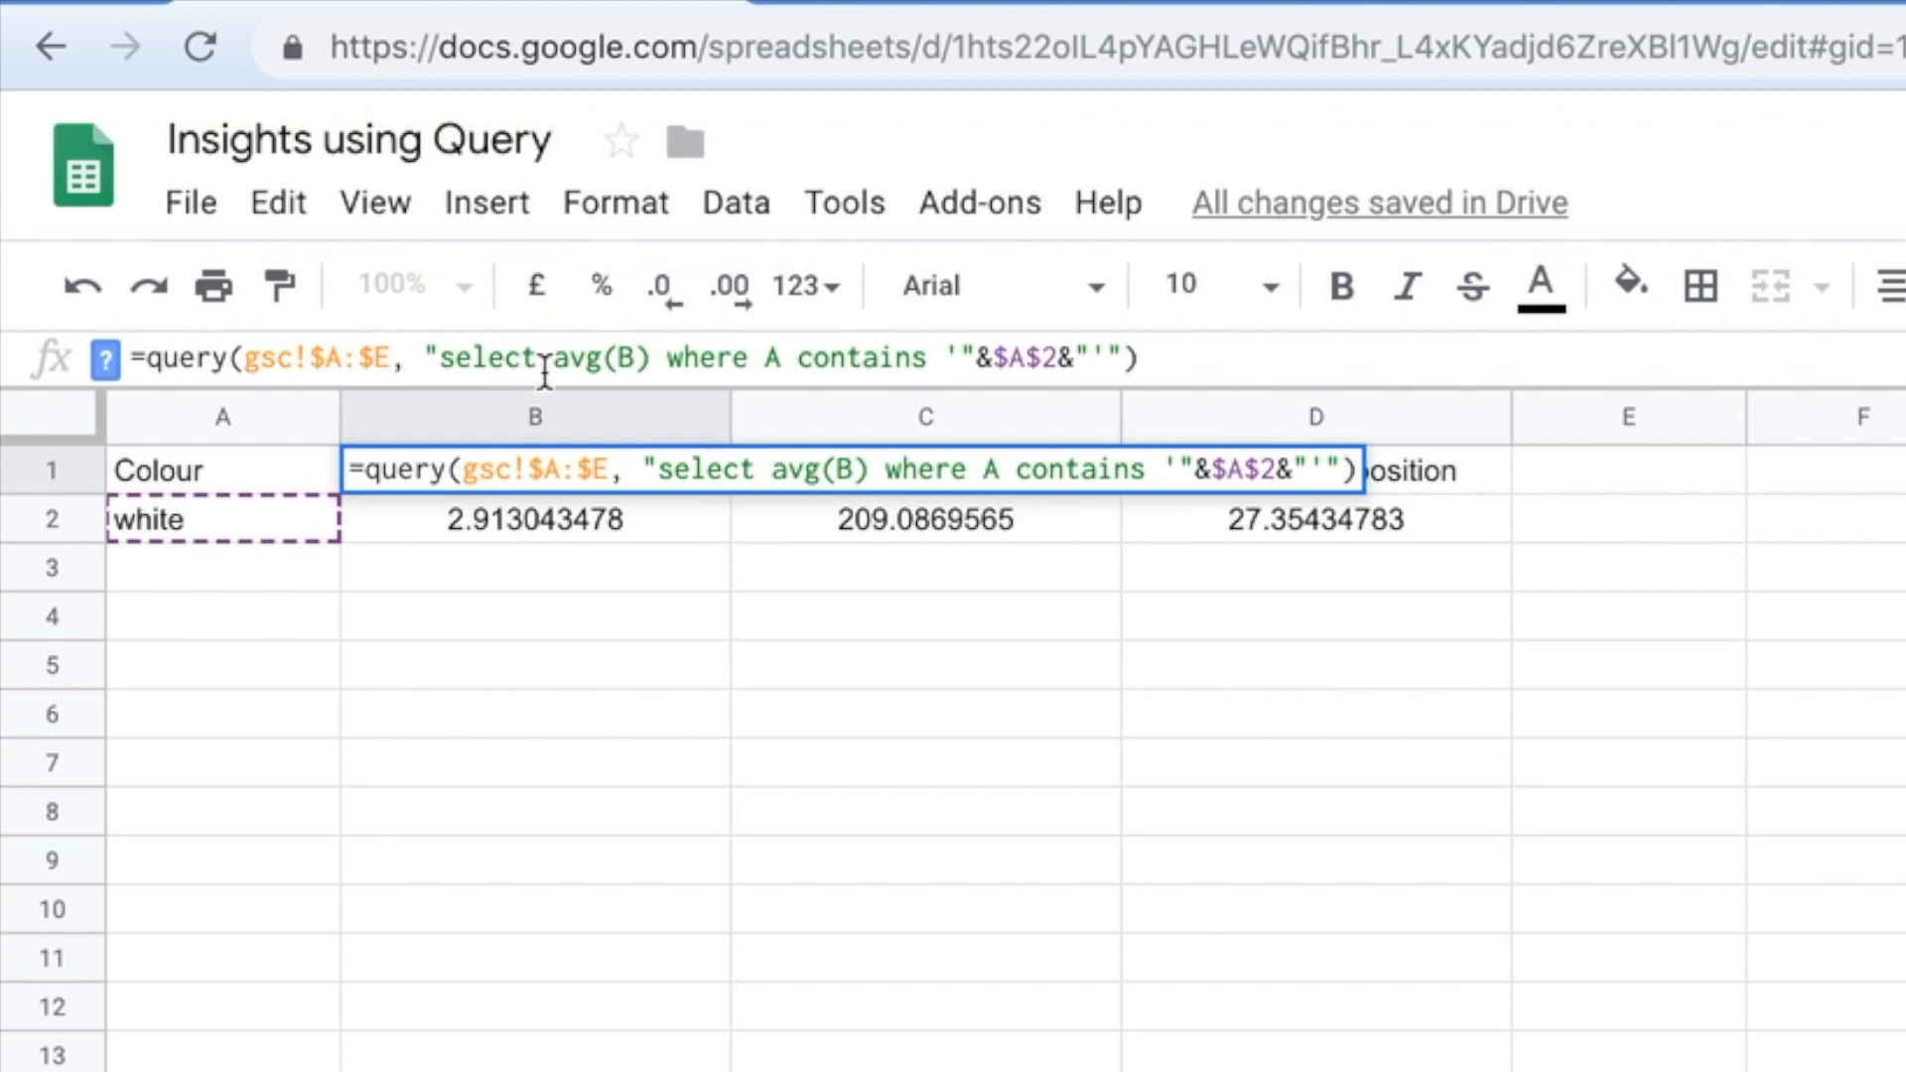
{"action": "mouse_move", "coordinate": [906, 359]}
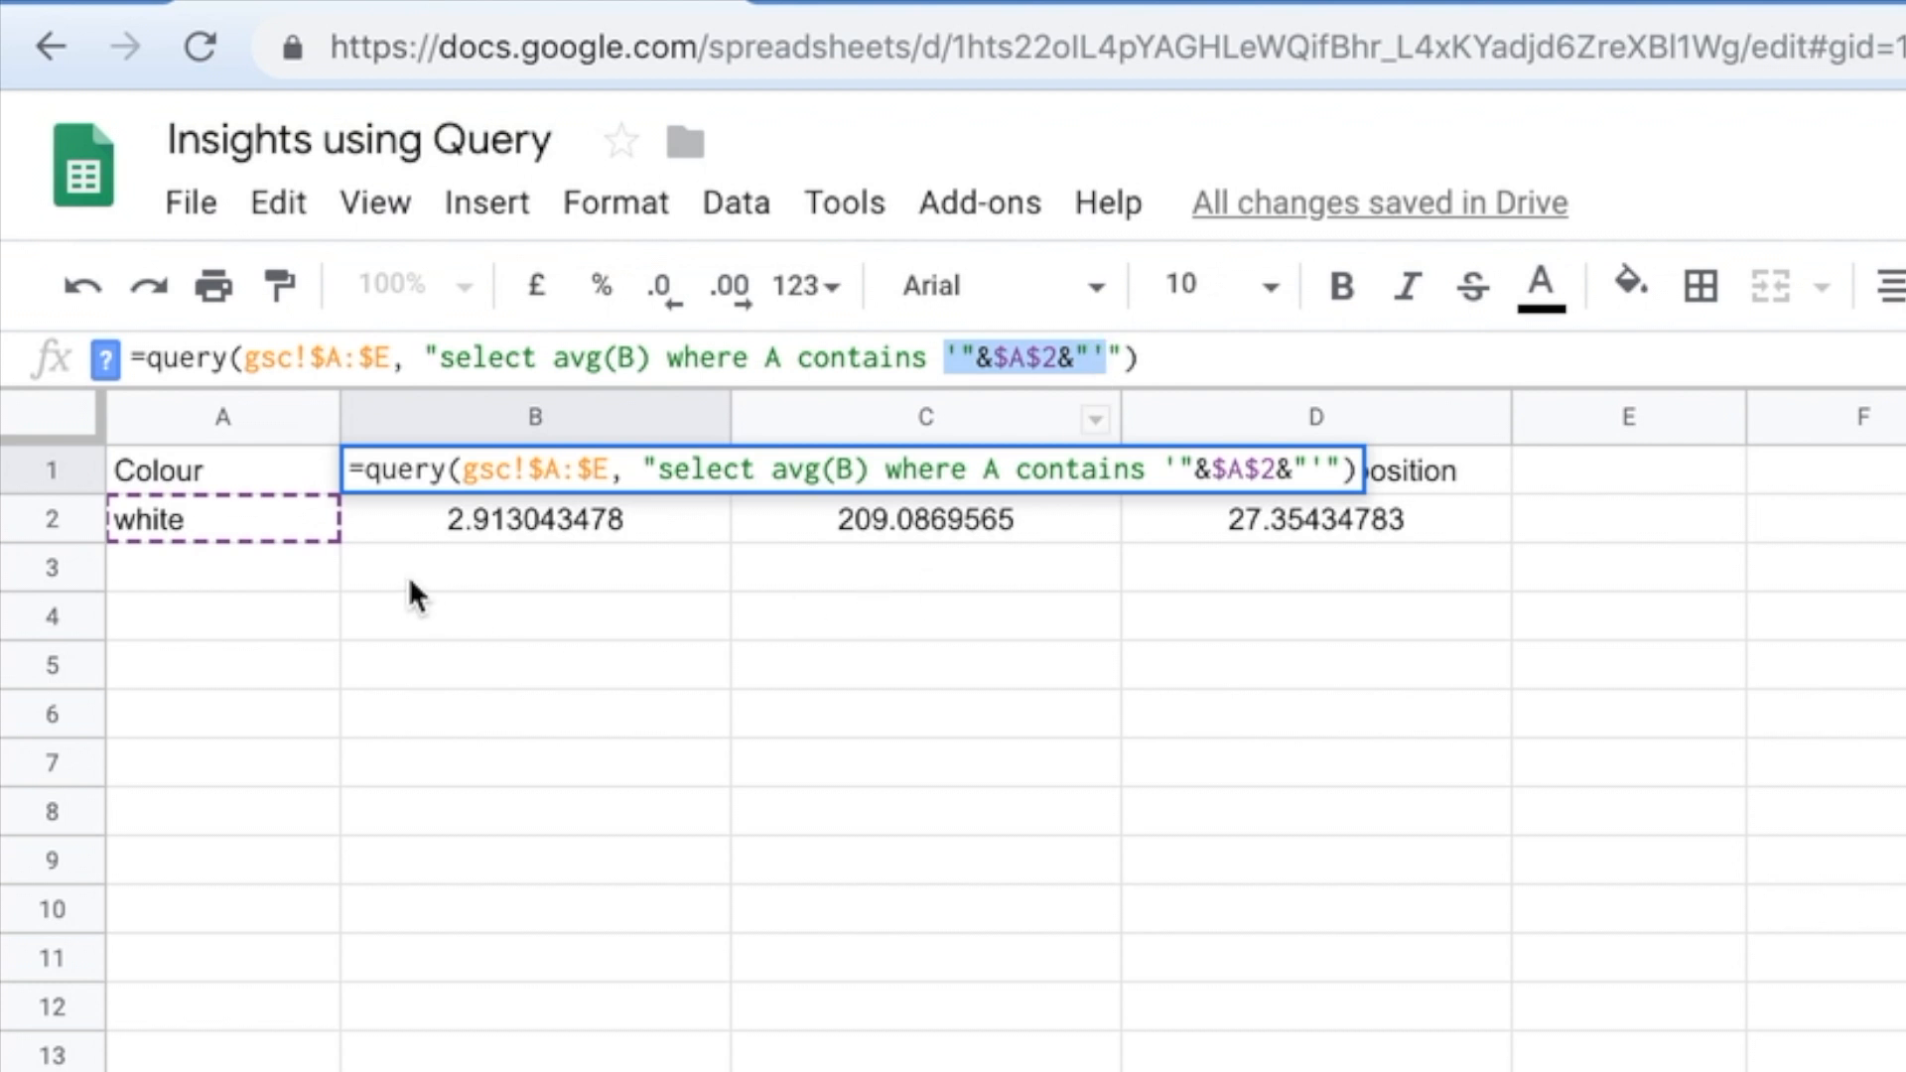
{"action": "mouse_move", "coordinate": [206, 540]}
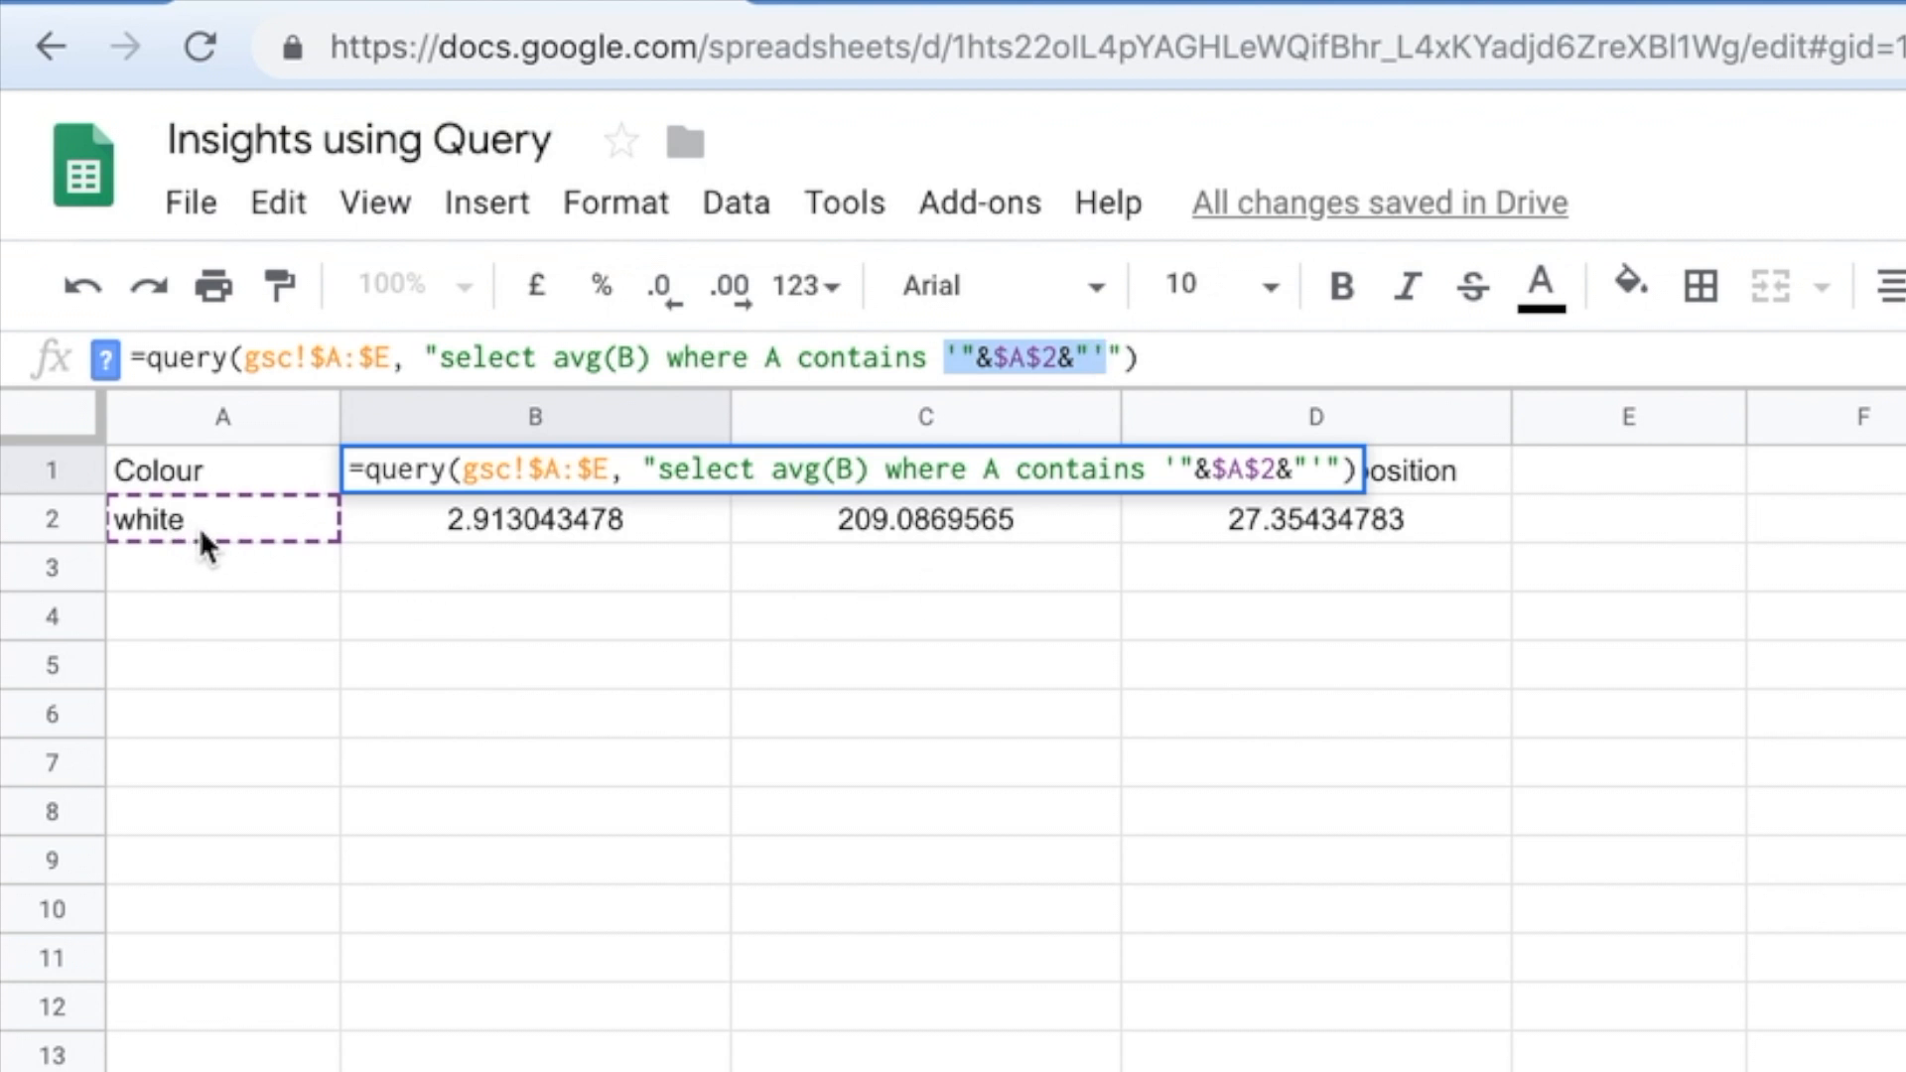
Enter new keywords in A2 — black, then pendant — so the averages recalculate for each.
{"action": "left_click", "coordinate": [223, 518]}
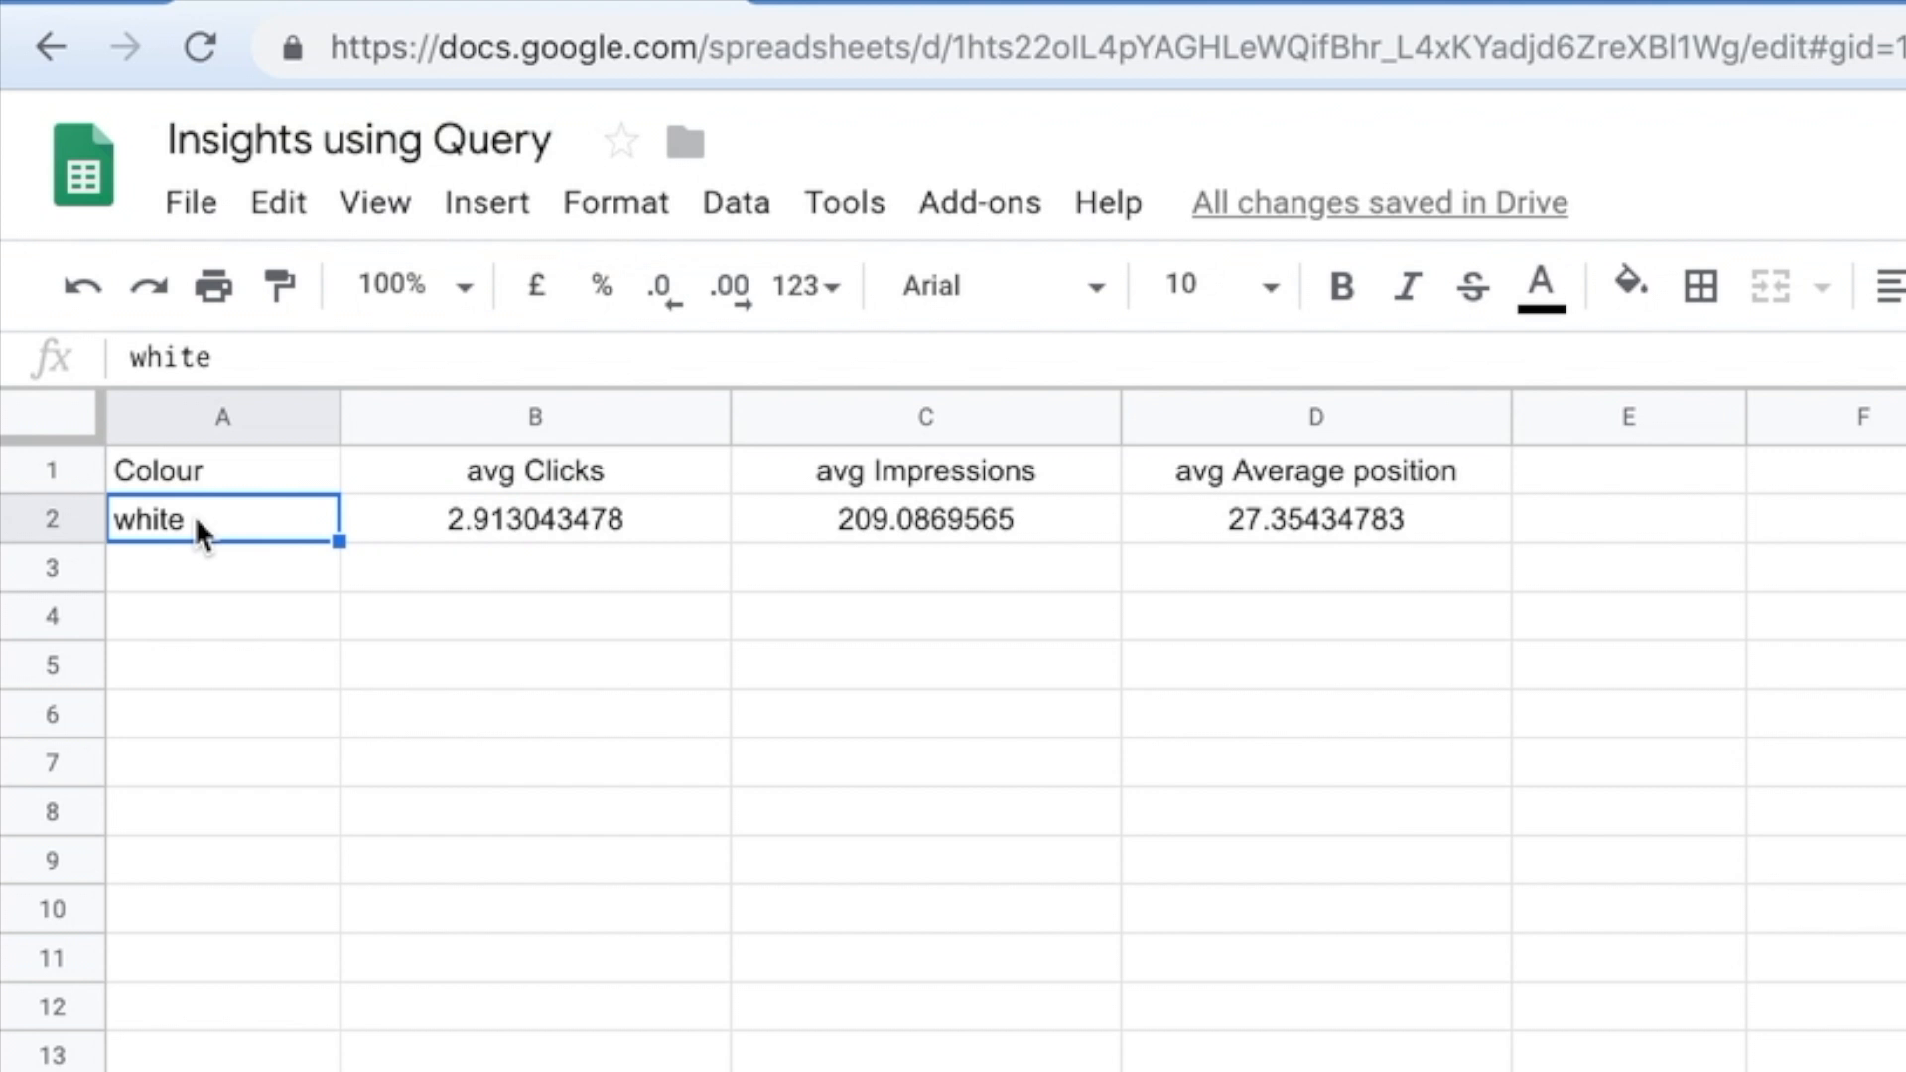
{"action": "type", "text": "b"}
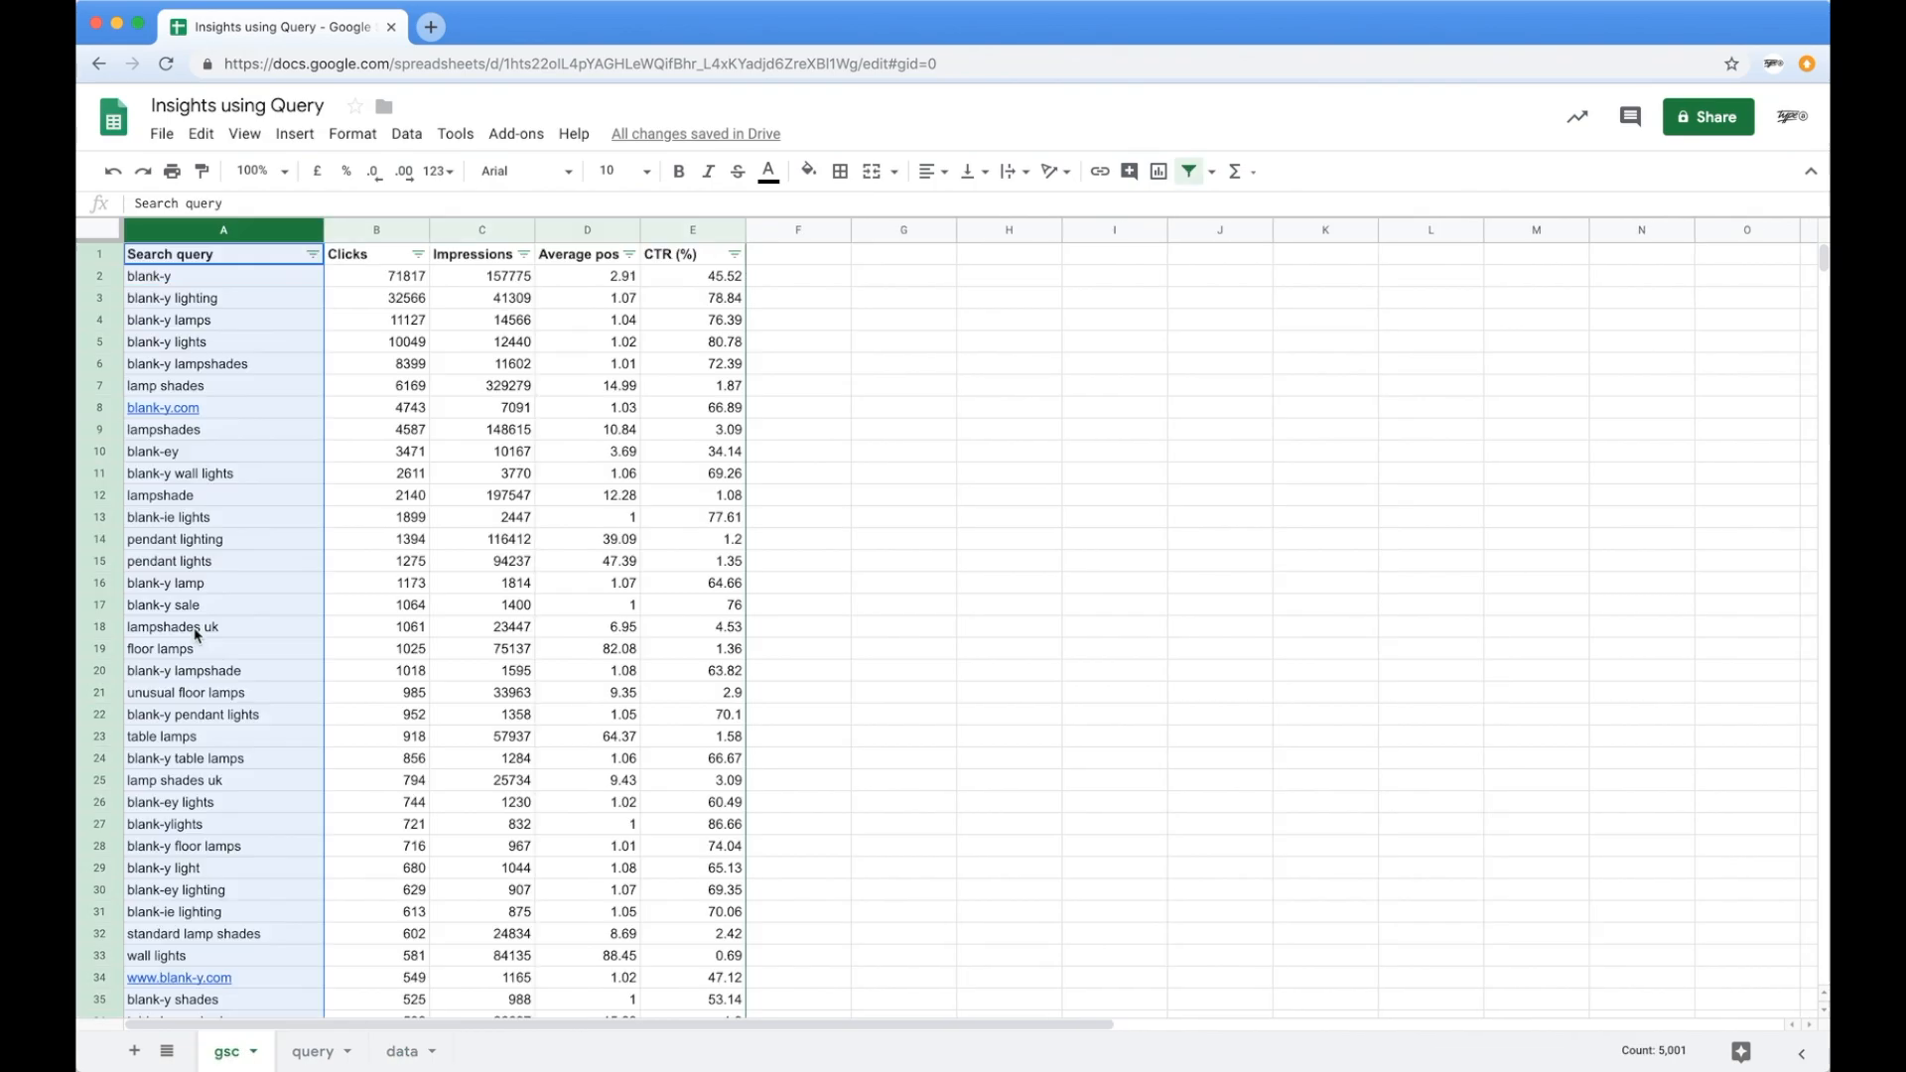
{"action": "mouse_move", "coordinate": [403, 1058]}
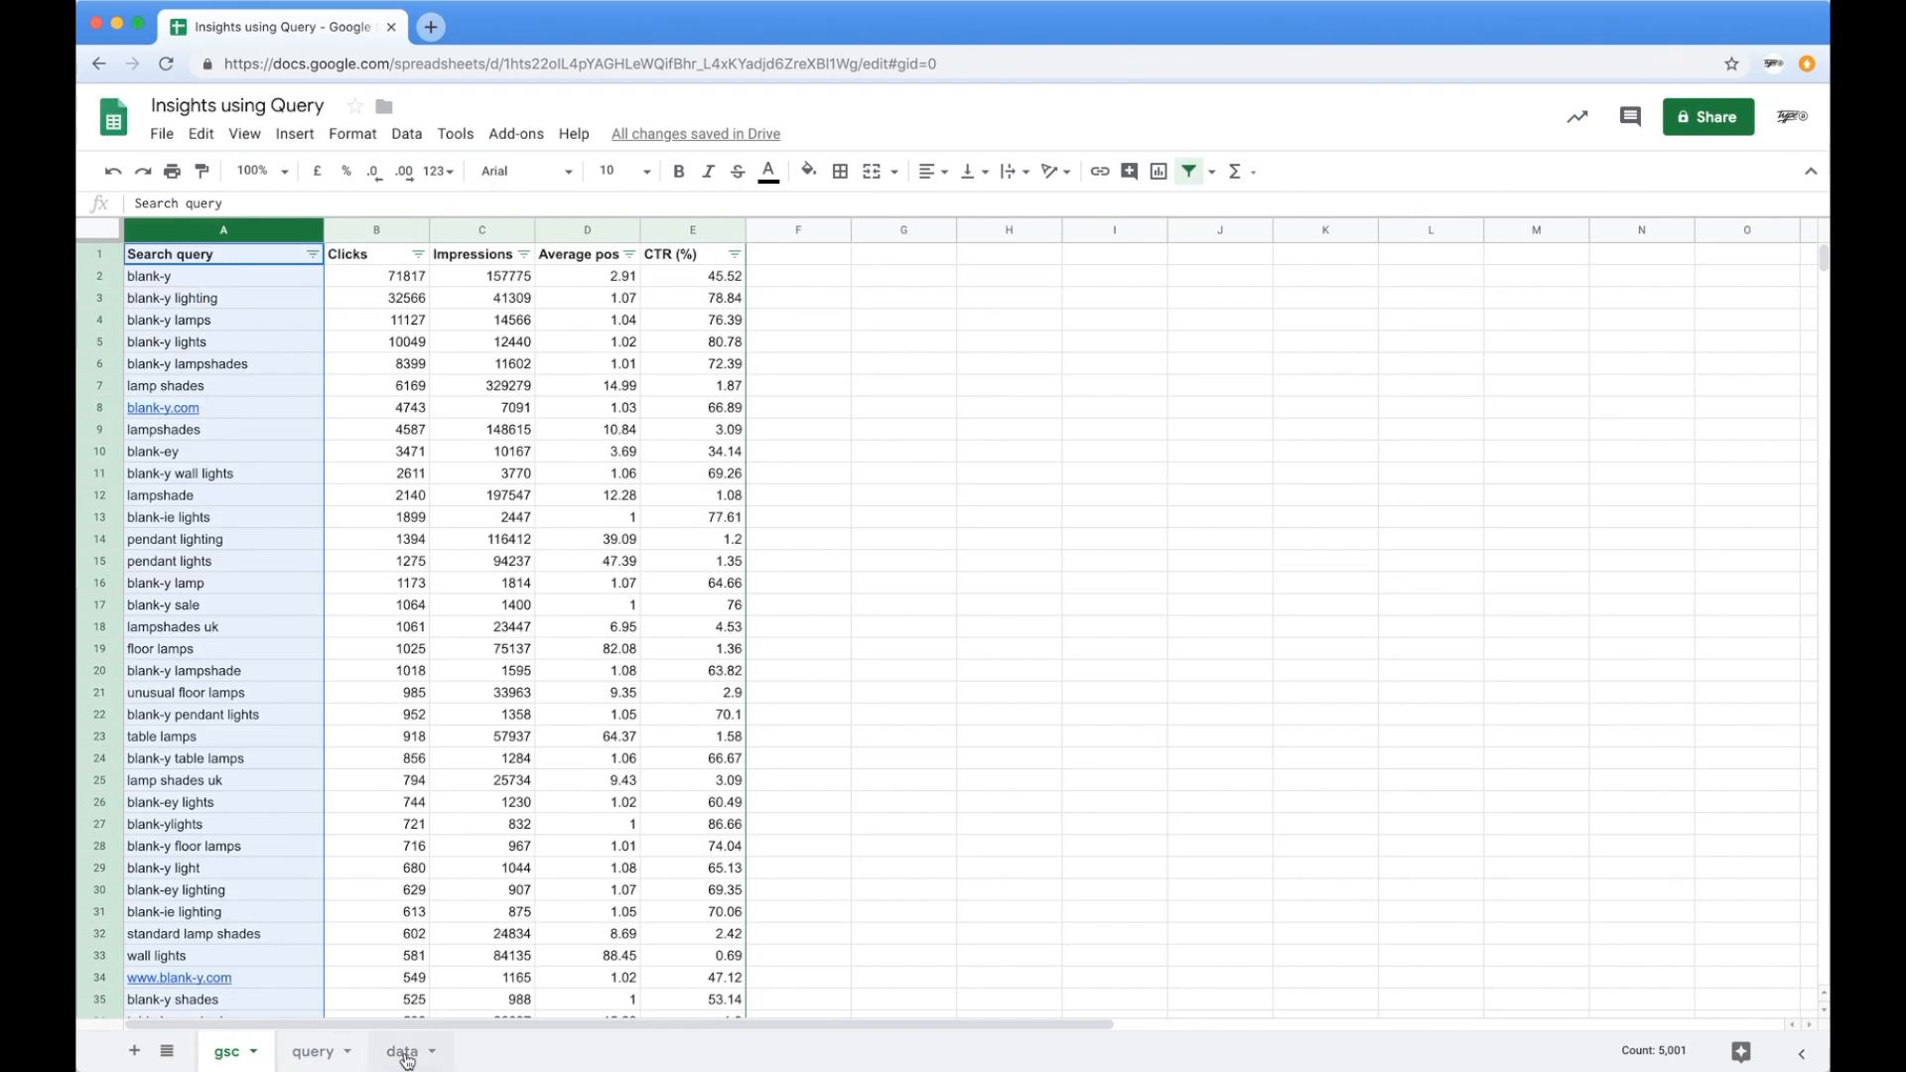
{"action": "left_click", "coordinate": [402, 1050]}
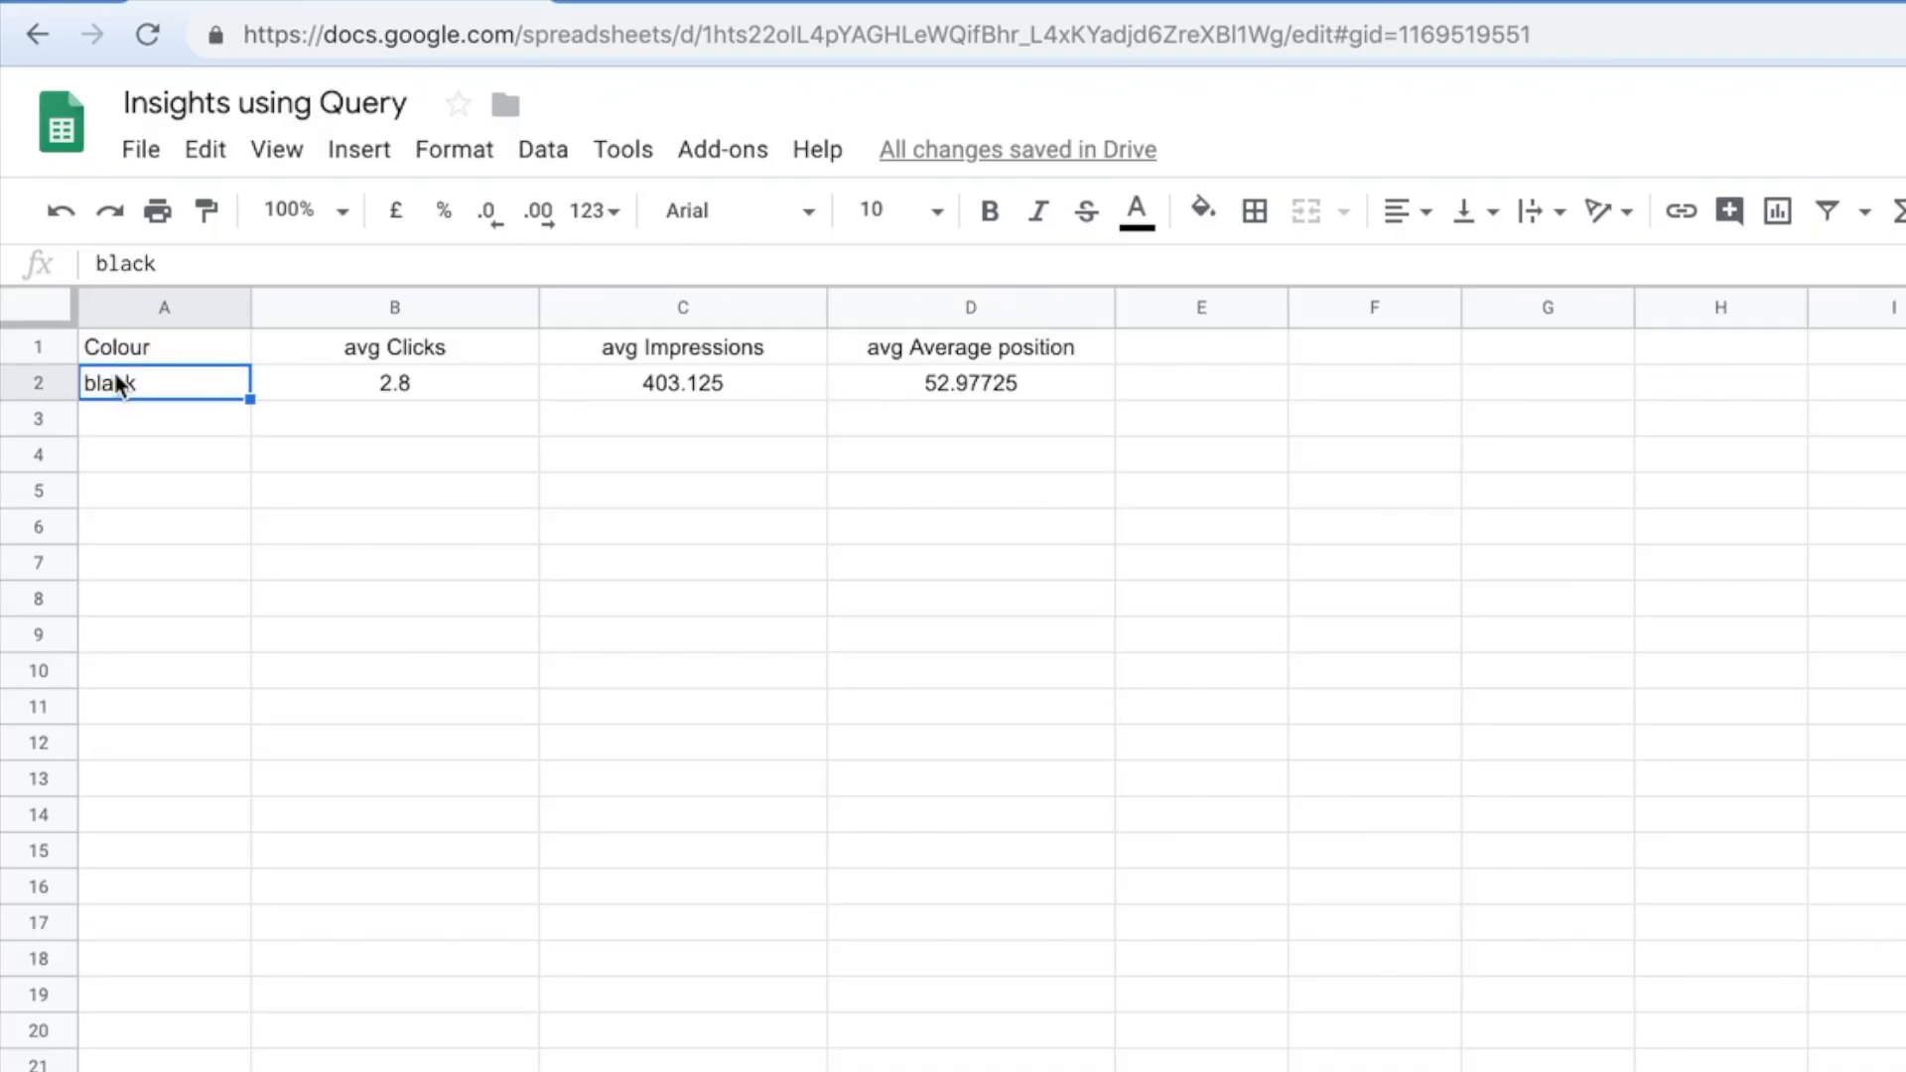
{"action": "type", "text": "pendant"}
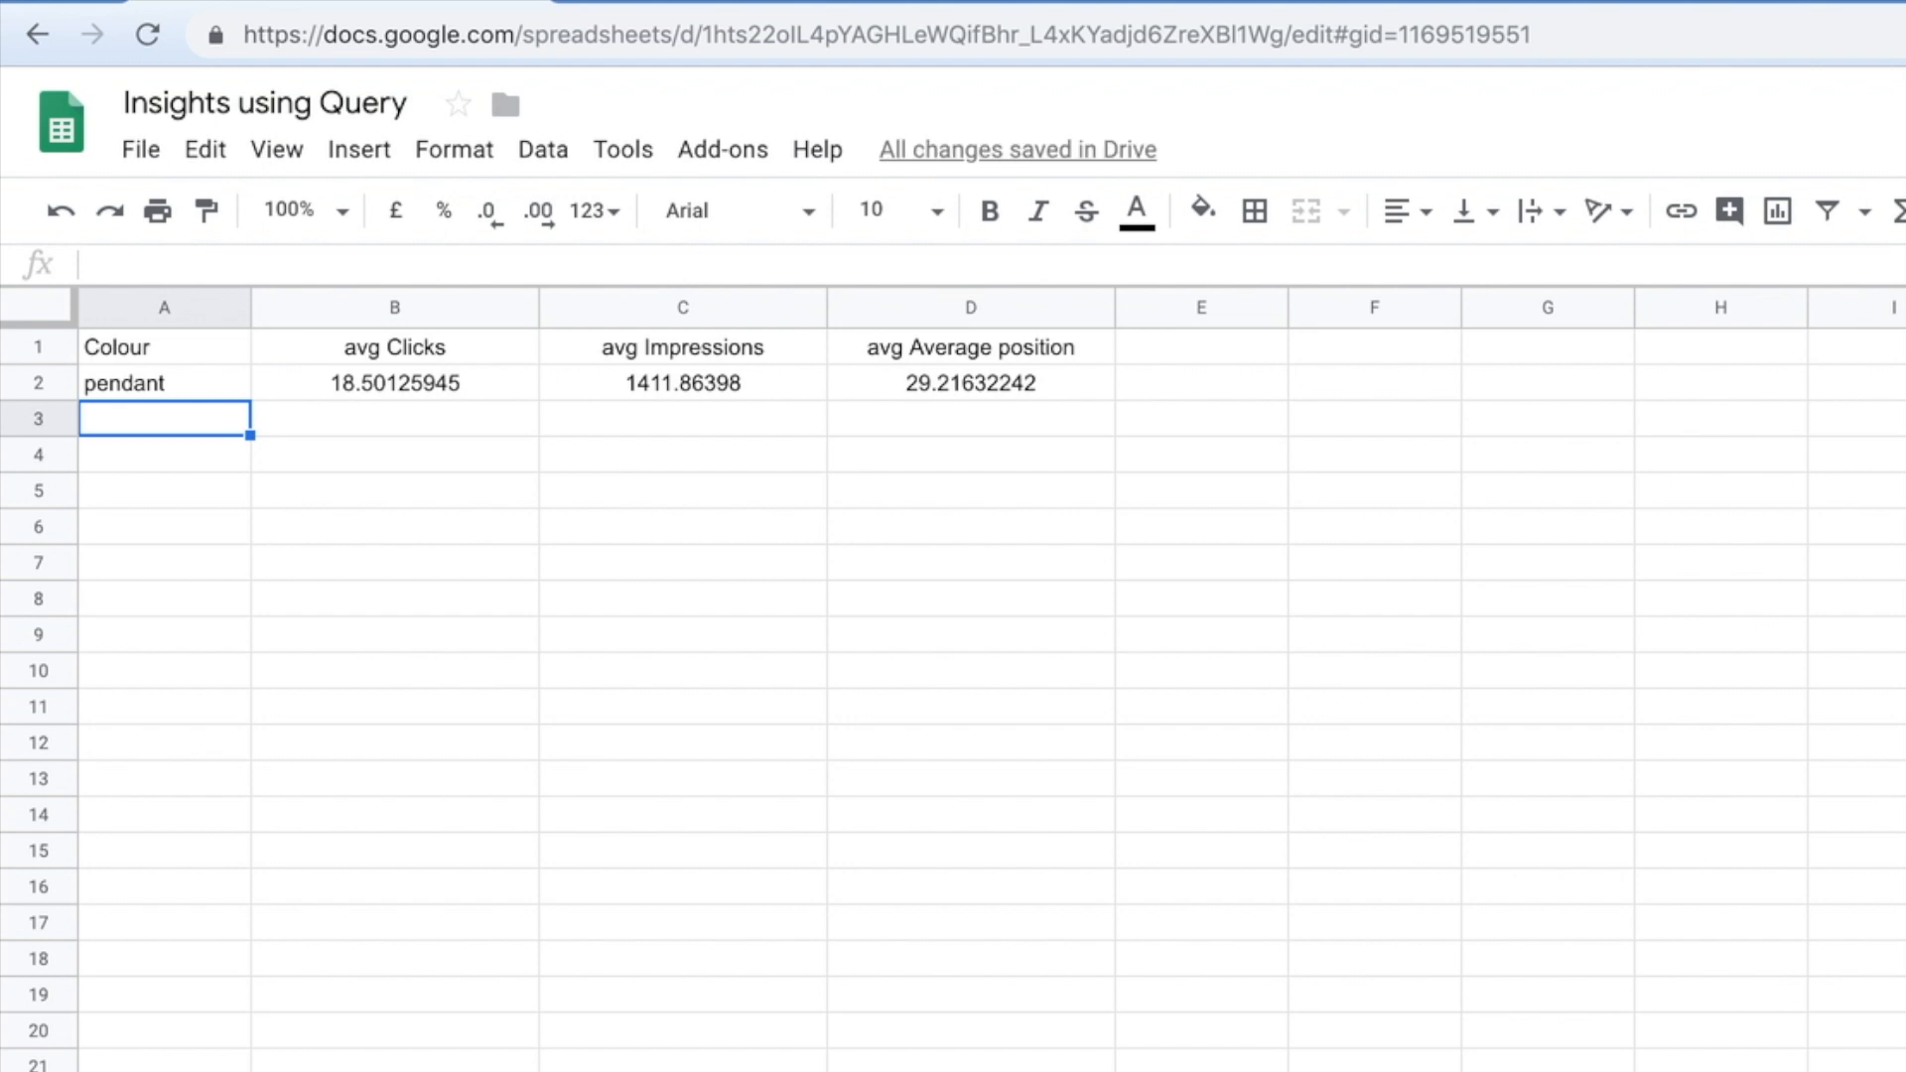
{"action": "mouse_move", "coordinate": [540, 669]}
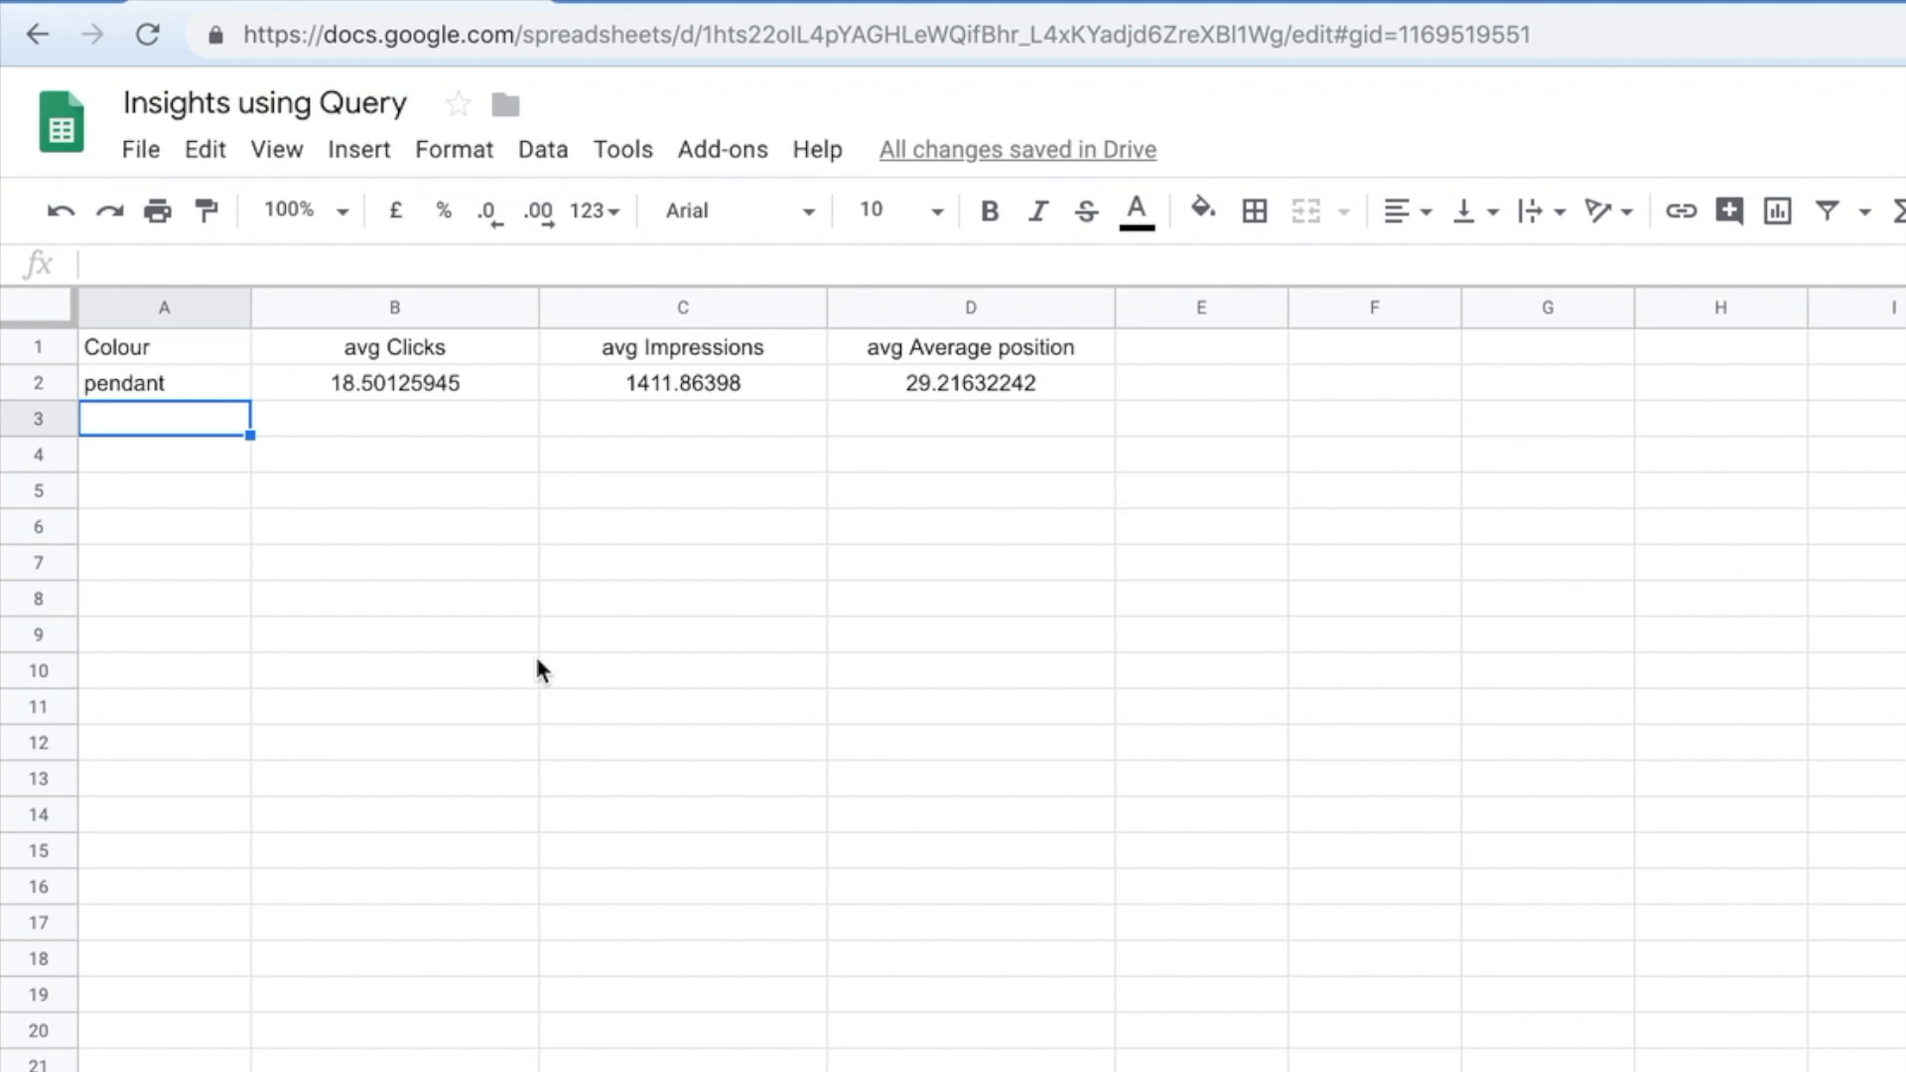
{"action": "mouse_move", "coordinate": [524, 629]}
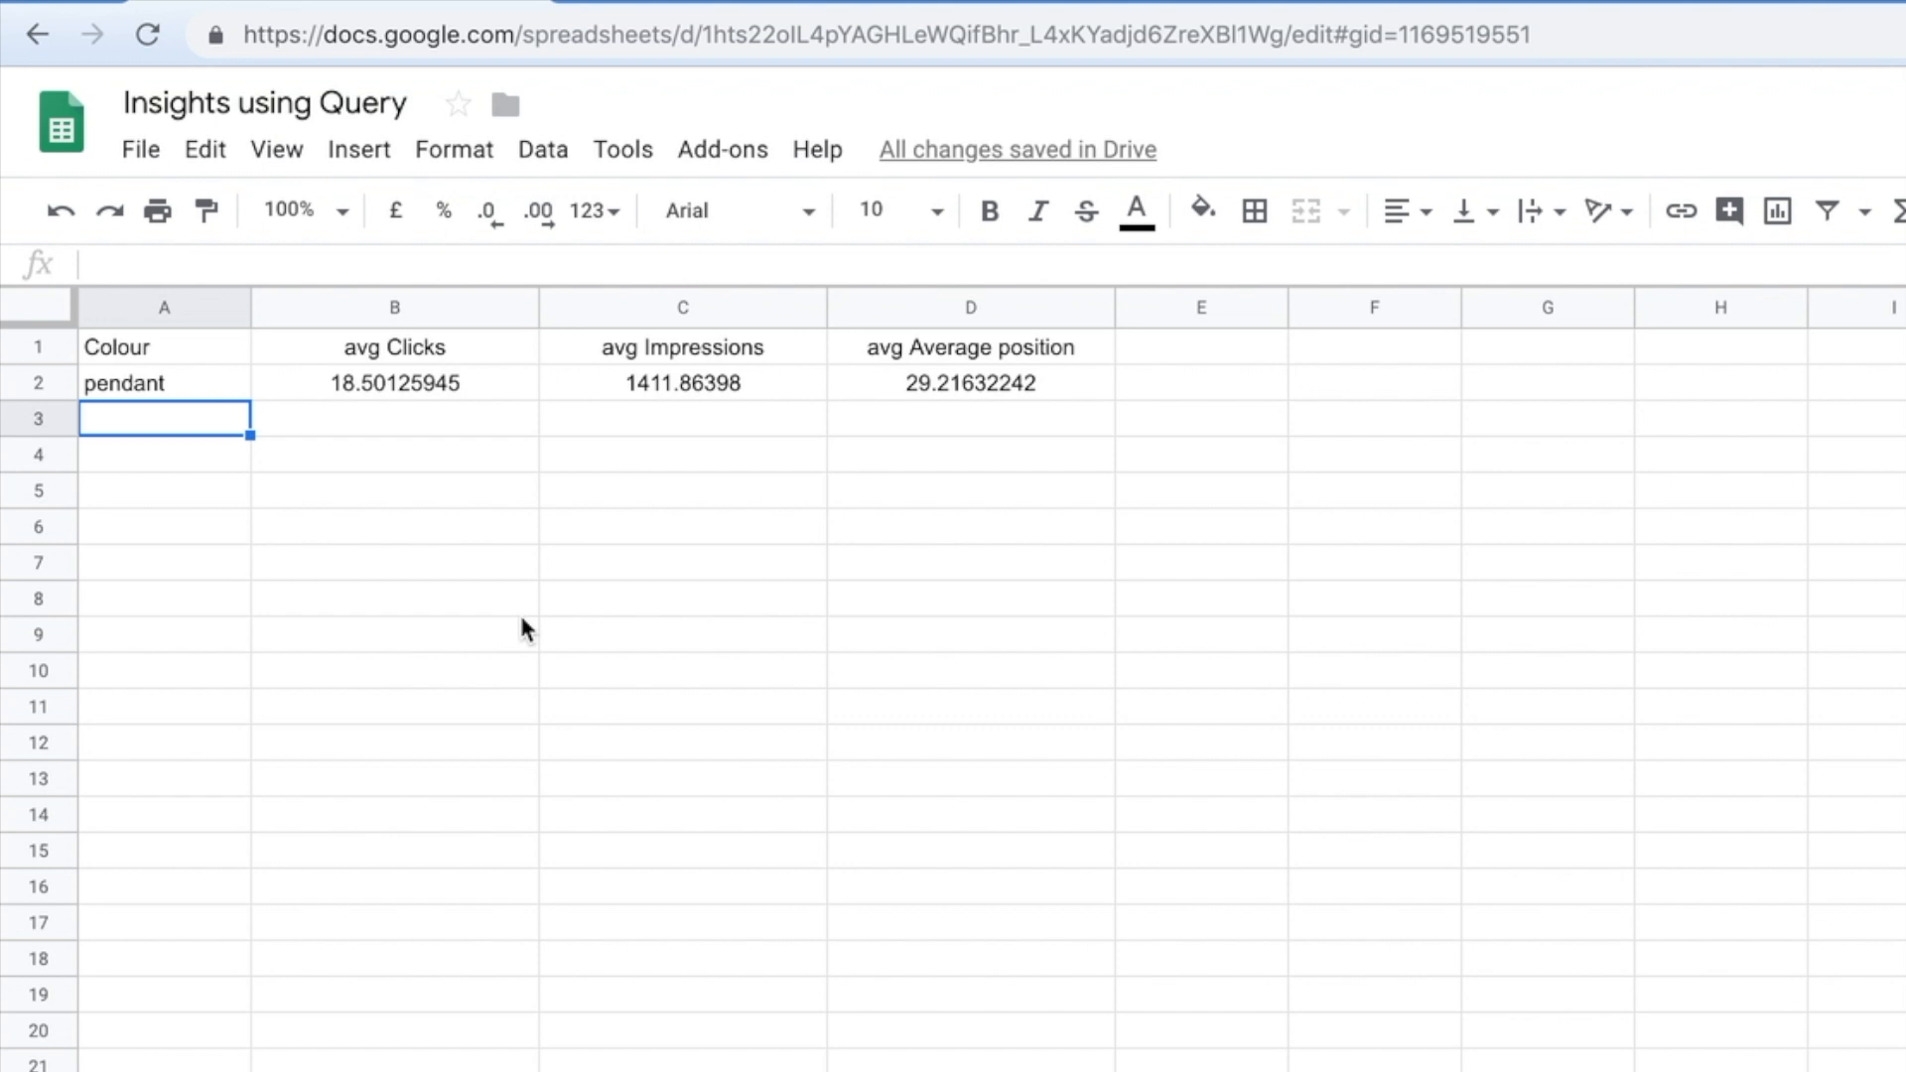
{"action": "mouse_move", "coordinate": [648, 671]}
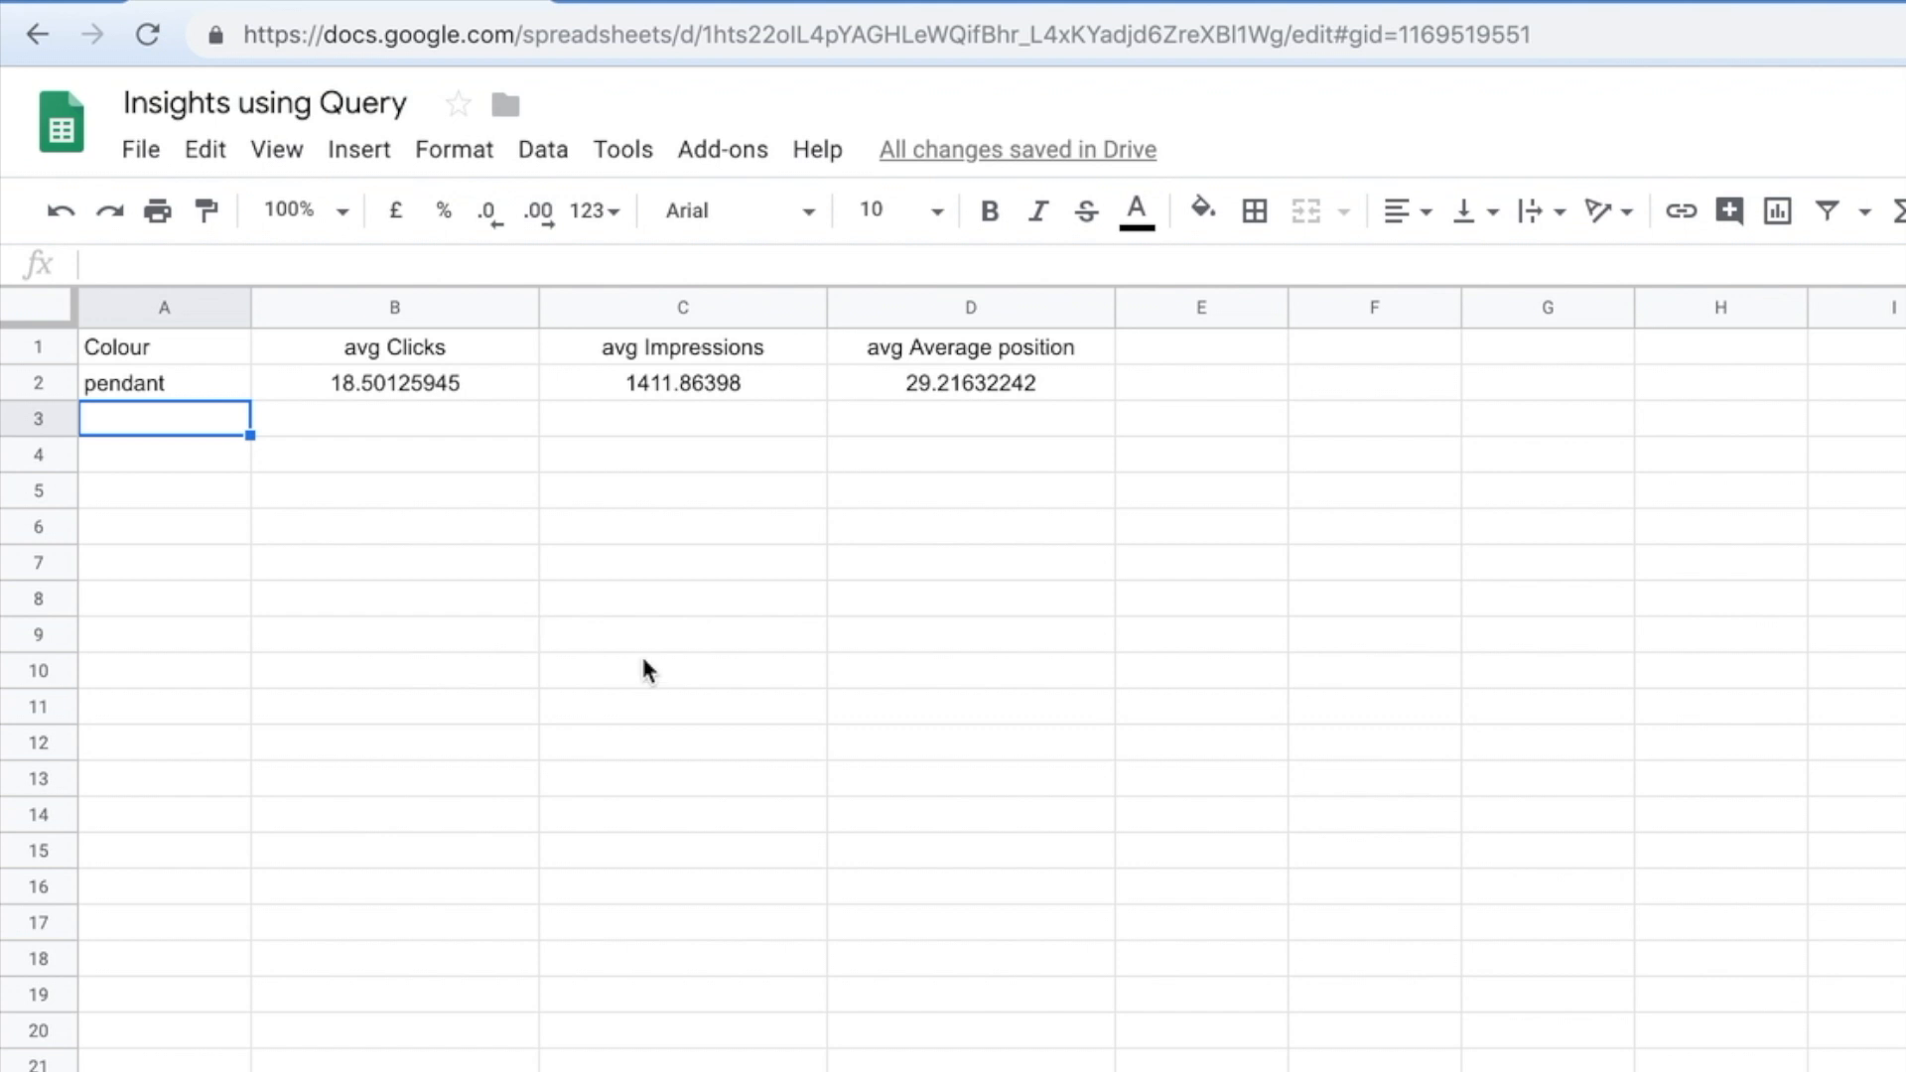
{"action": "left_click", "coordinate": [165, 381]}
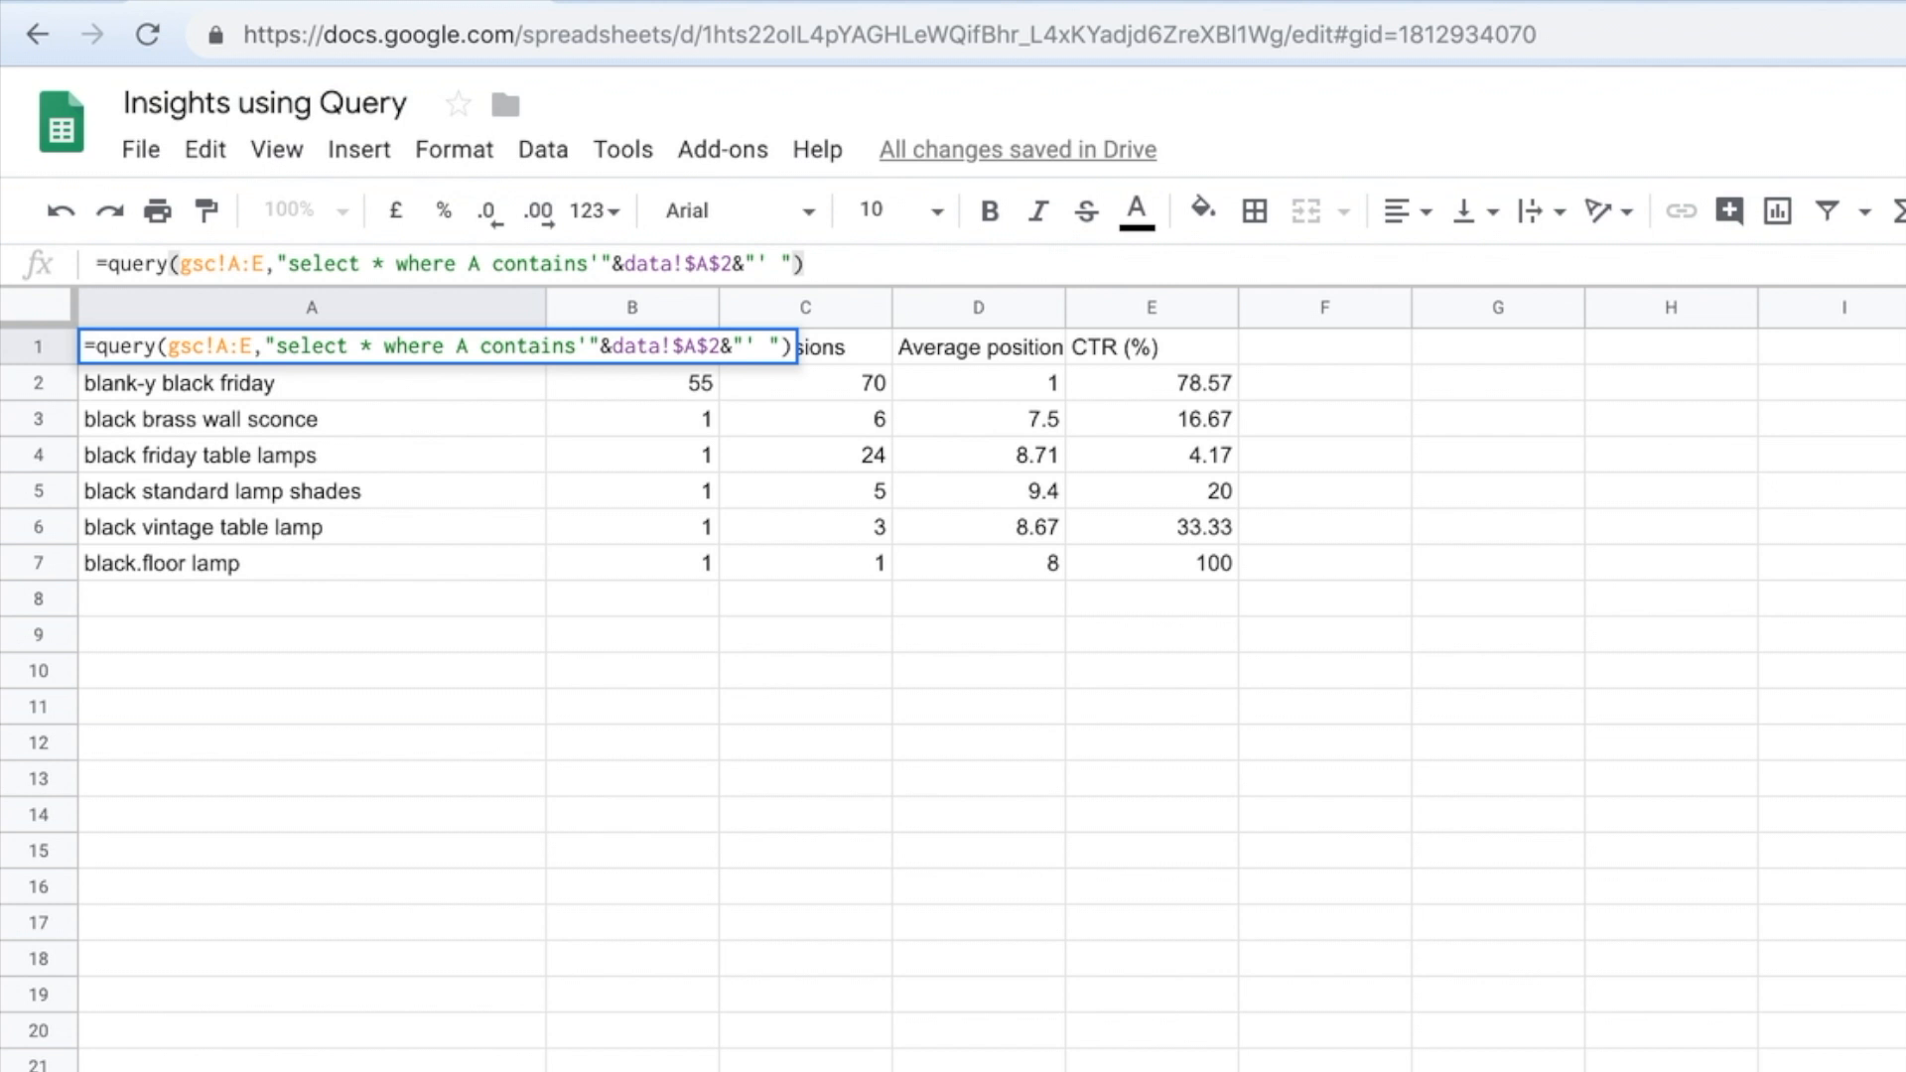
{"action": "mouse_move", "coordinate": [133, 264]}
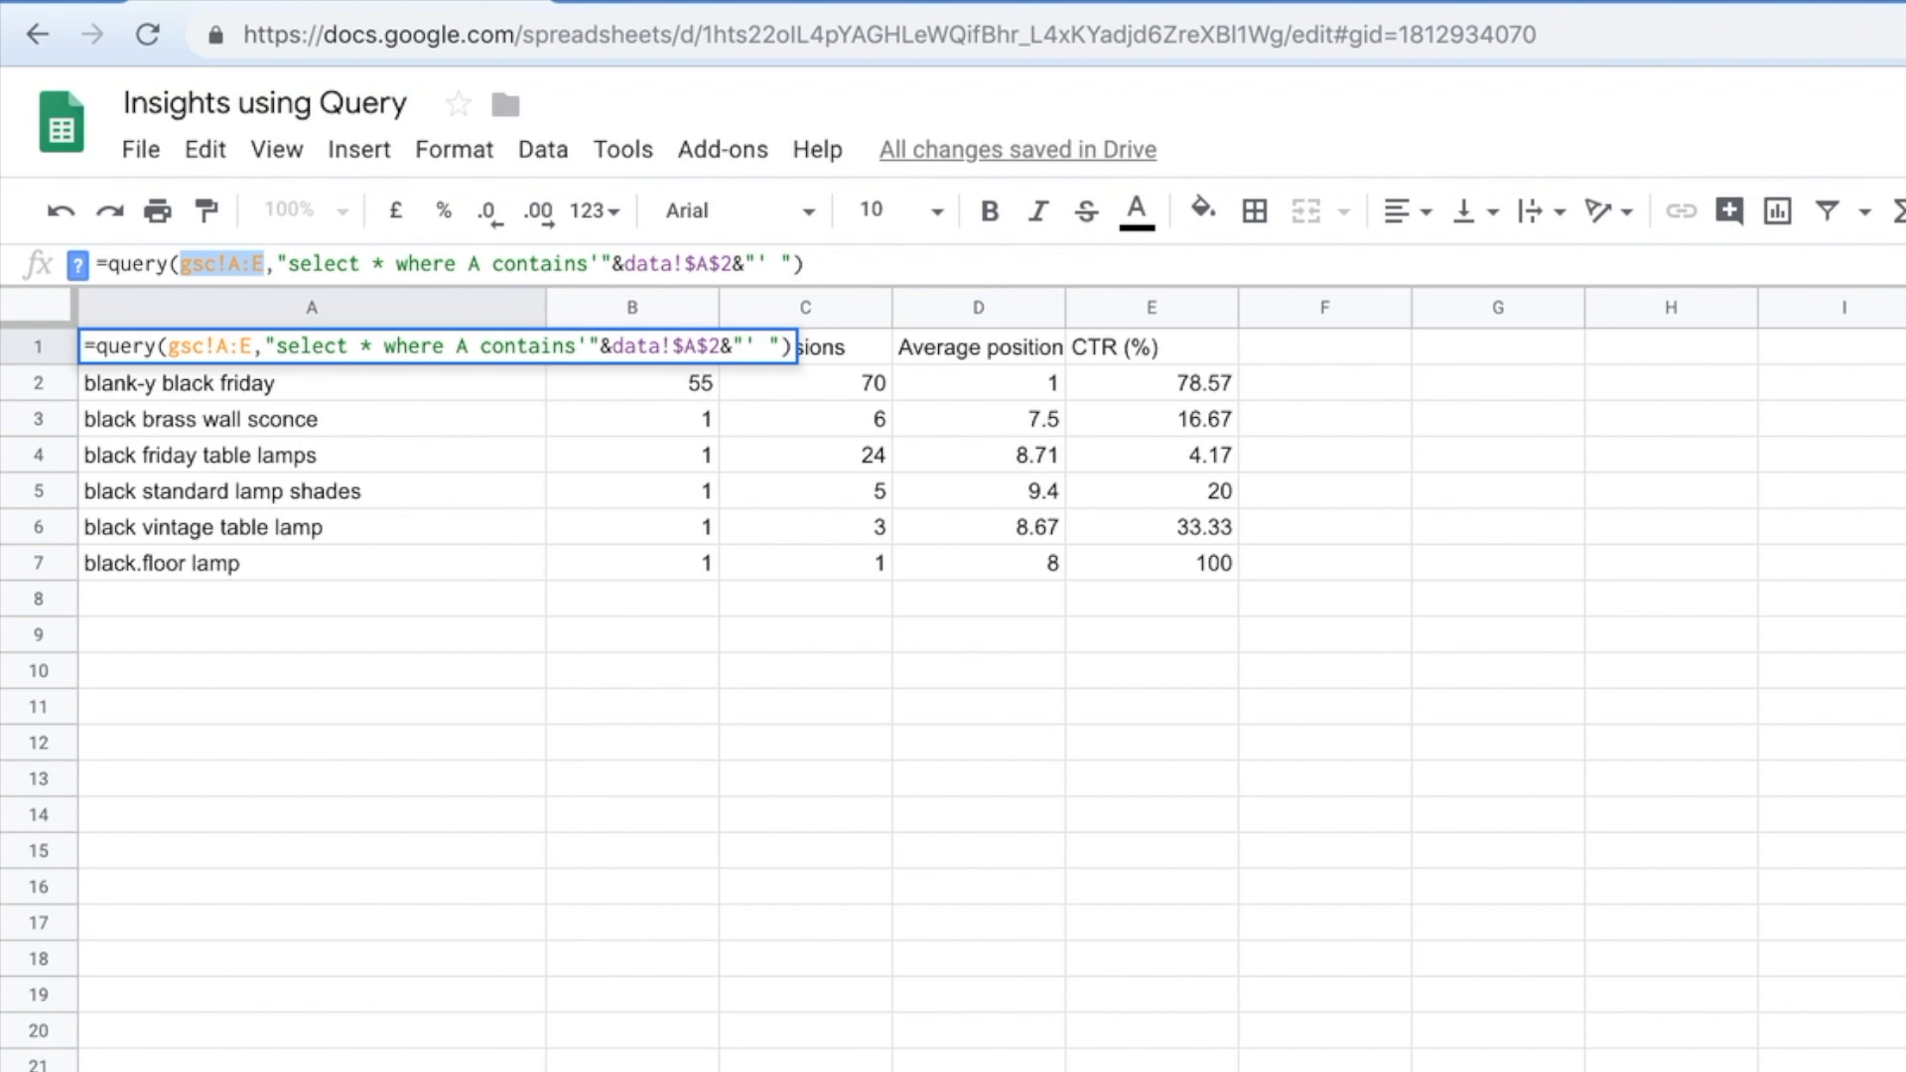
{"action": "mouse_move", "coordinate": [419, 957]}
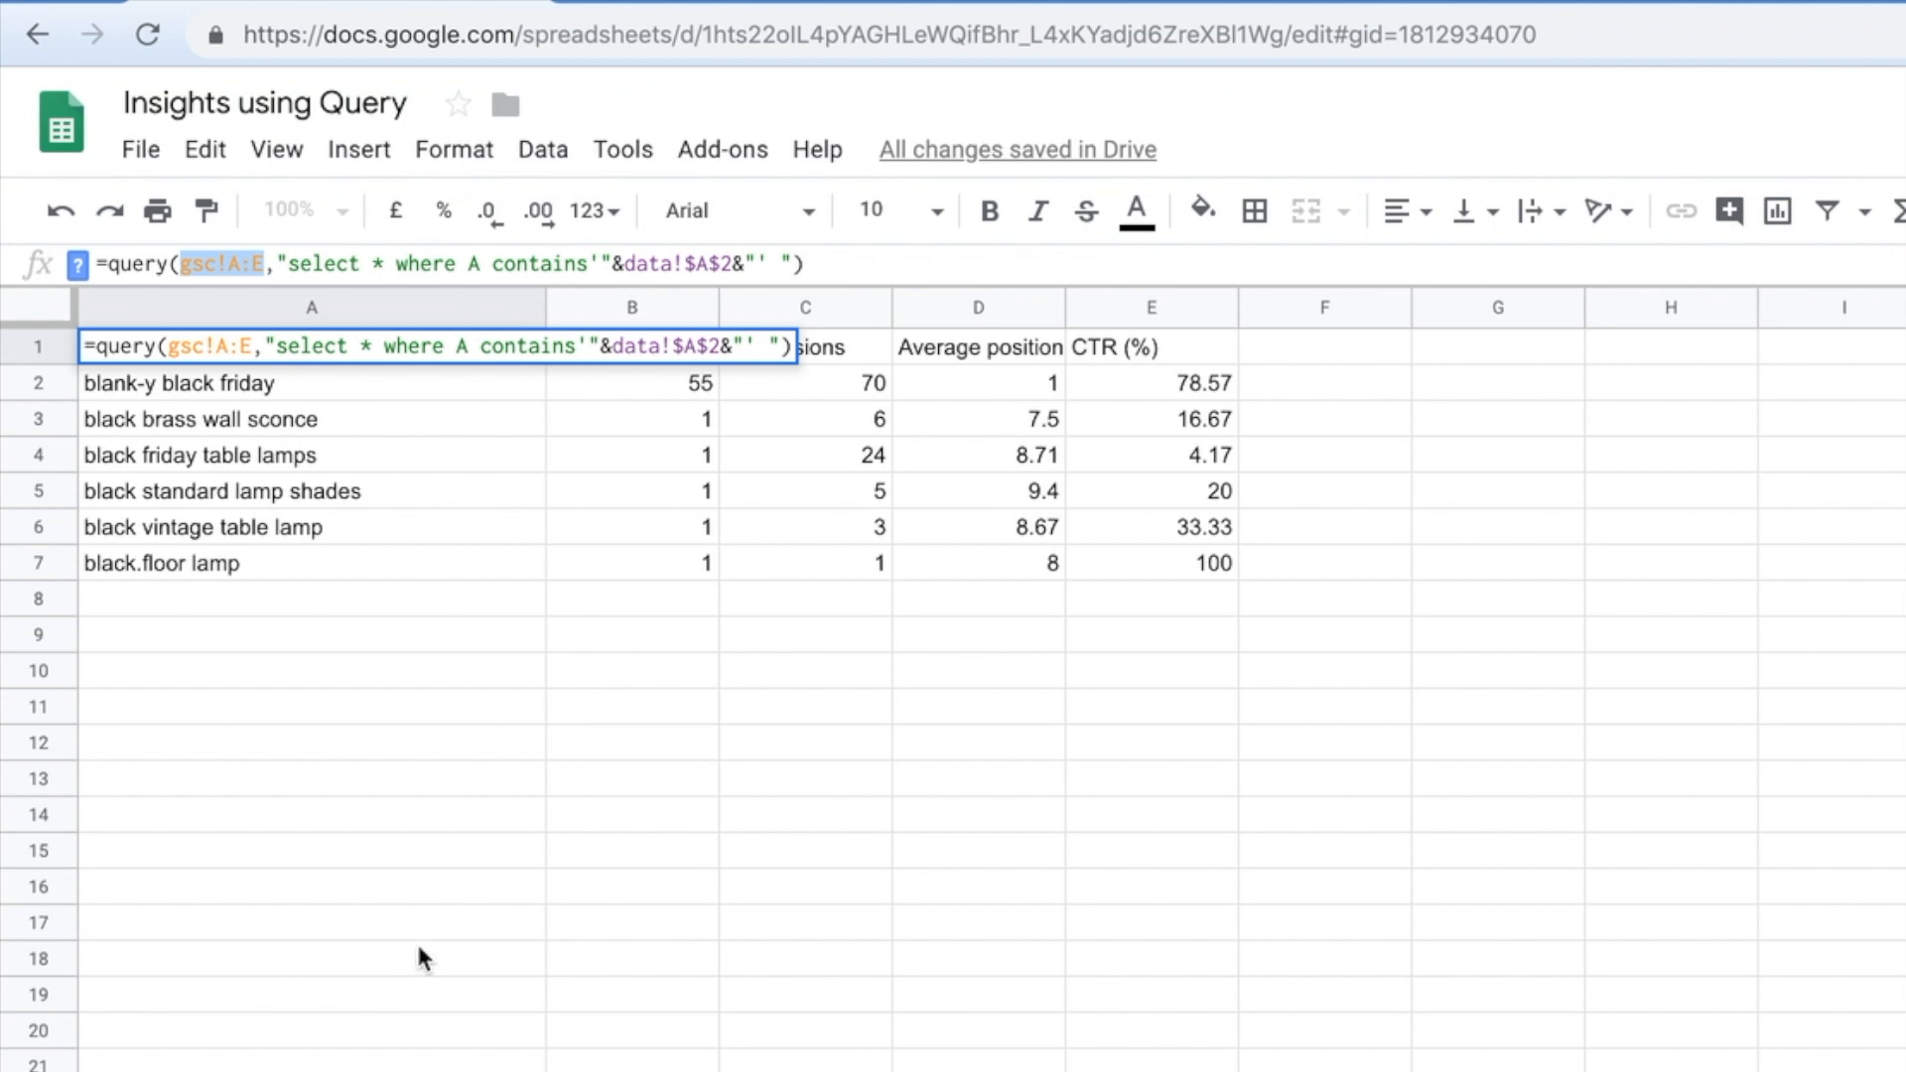
{"action": "mouse_move", "coordinate": [381, 264]}
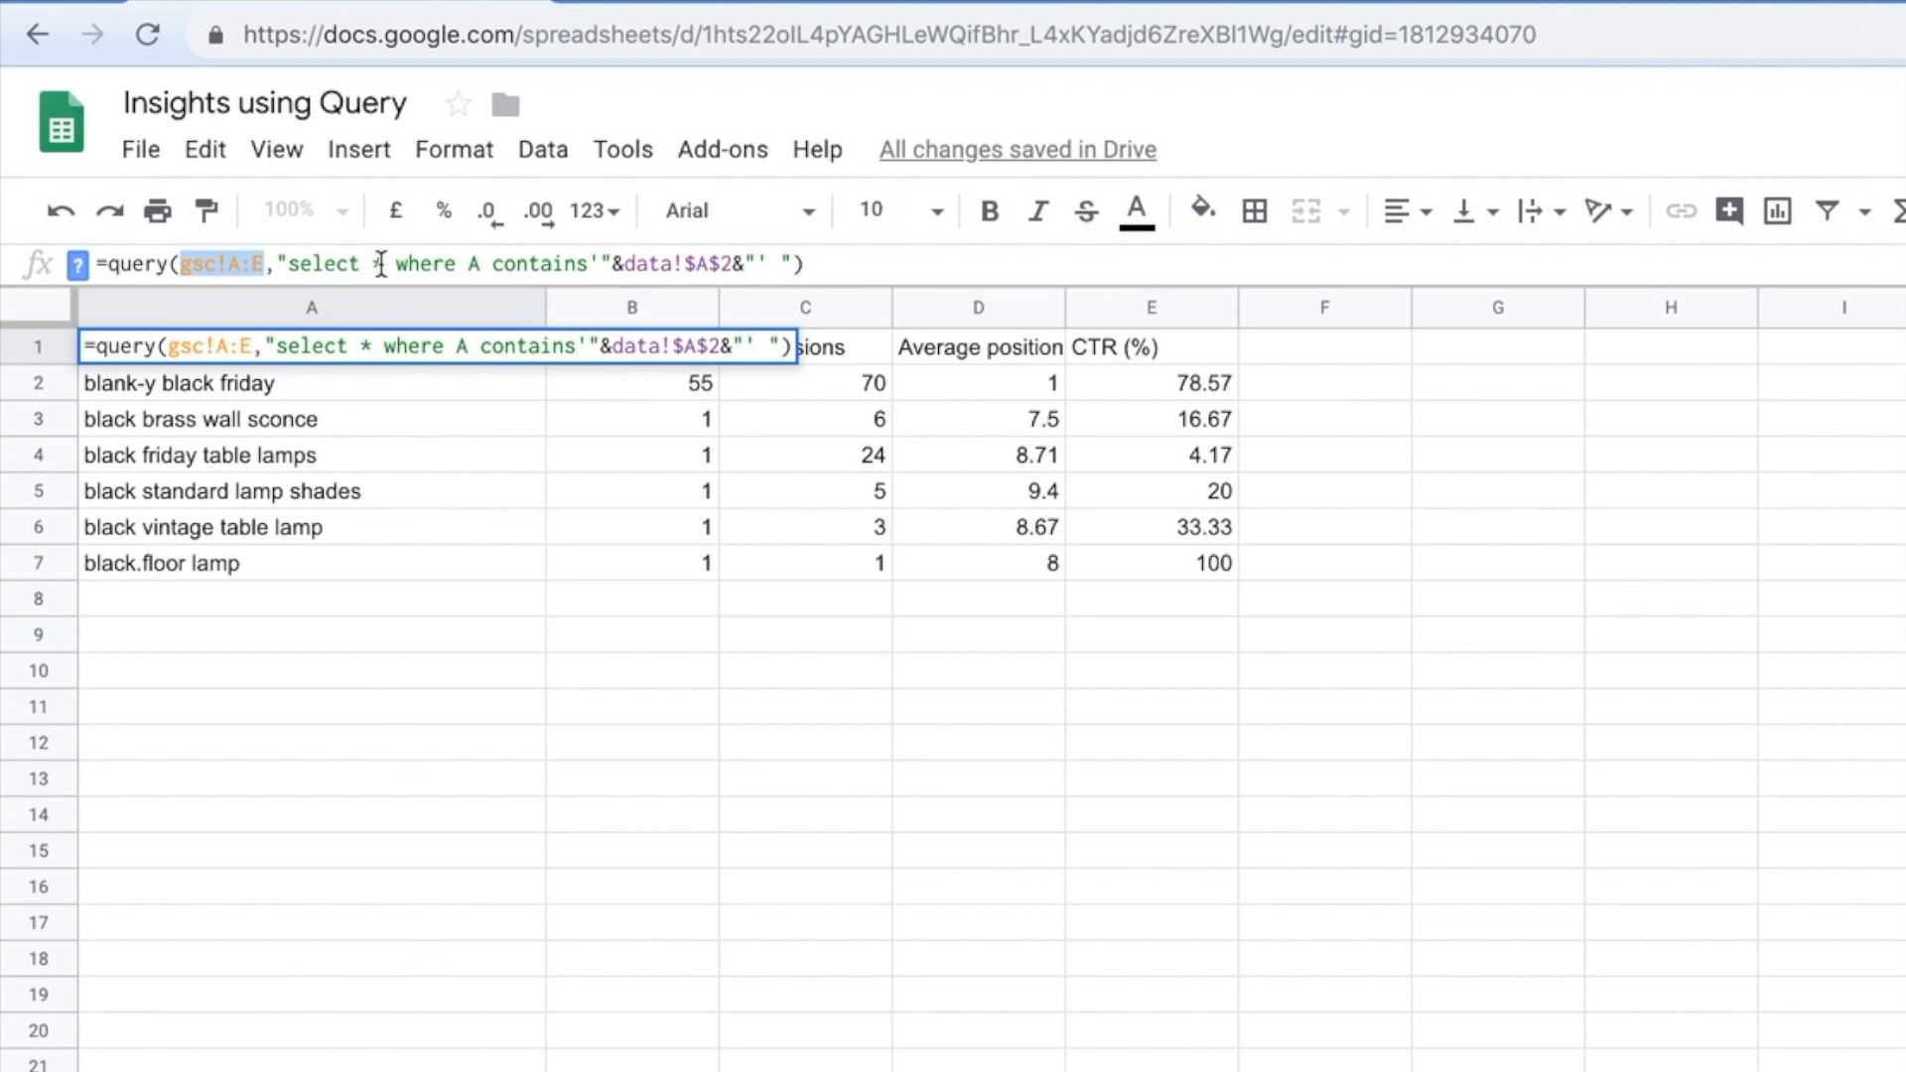
{"action": "mouse_move", "coordinate": [372, 240]}
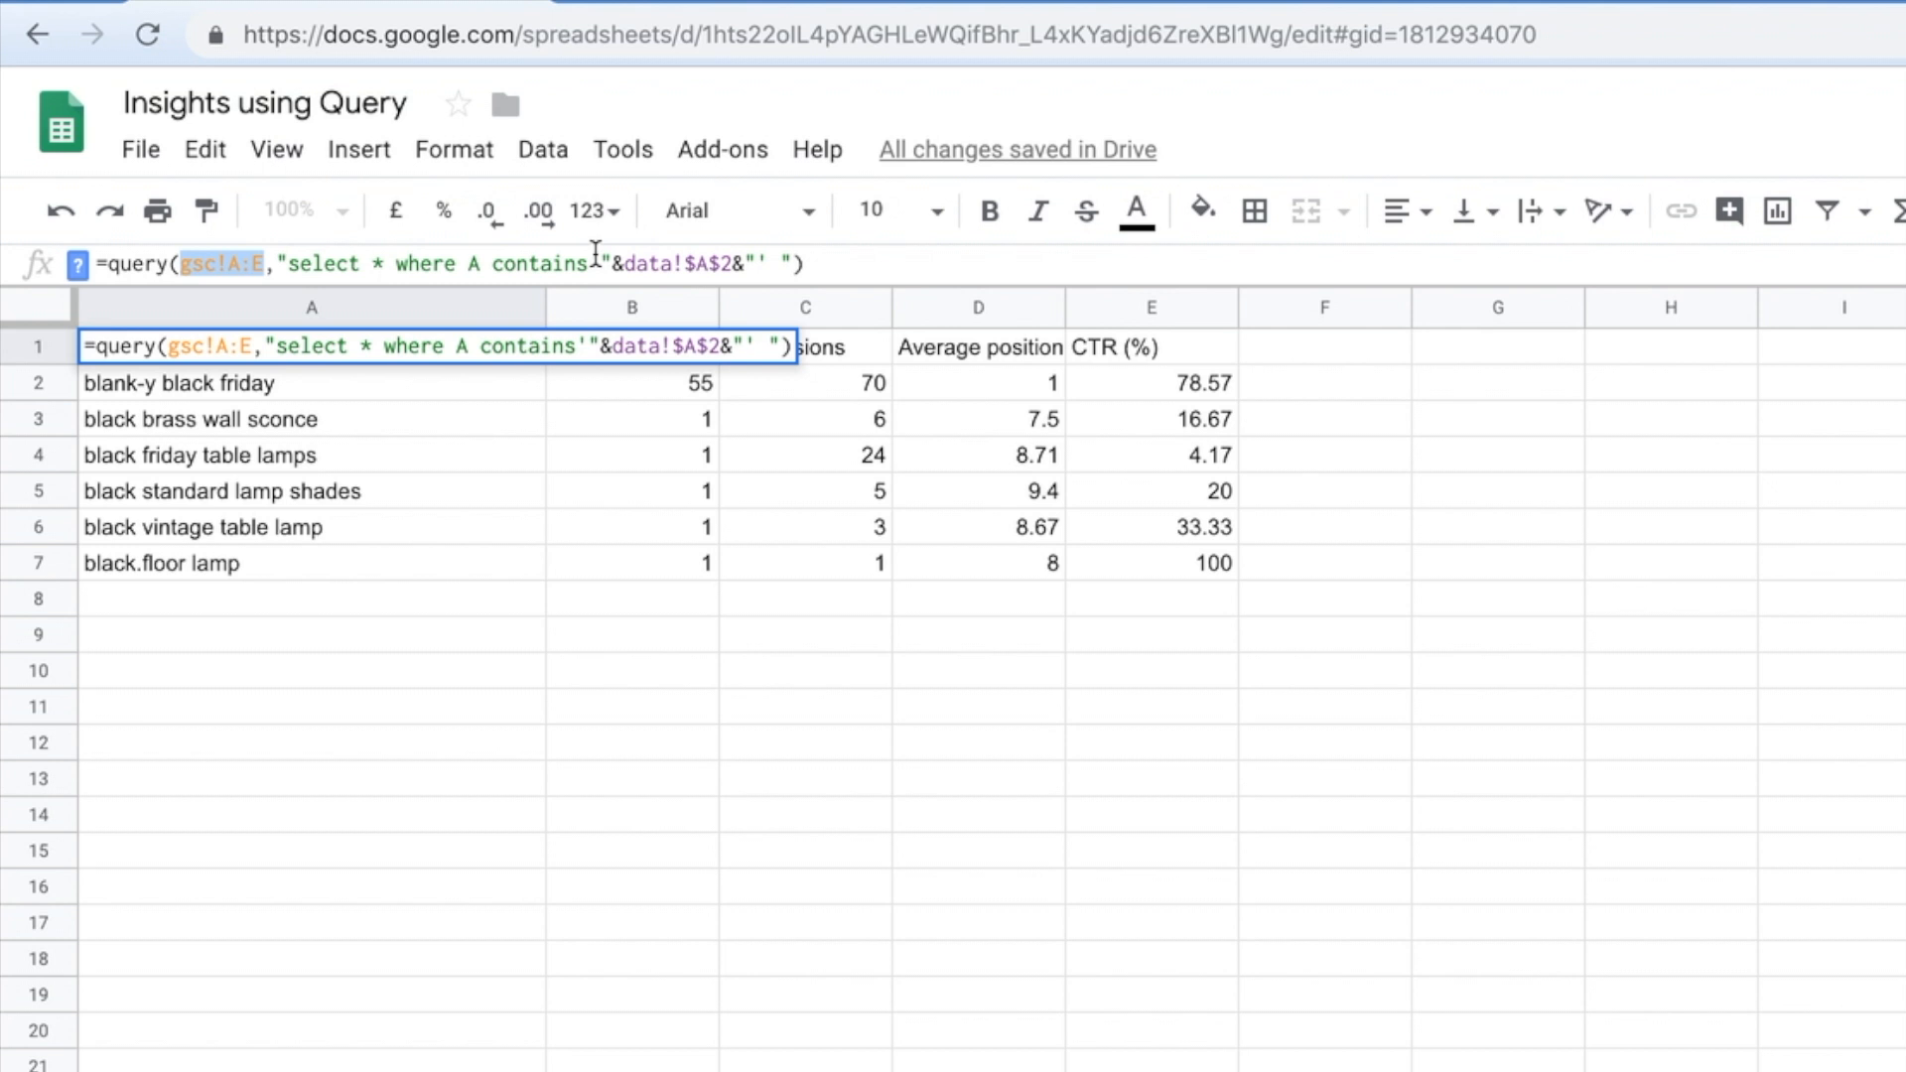
{"action": "mouse_move", "coordinate": [623, 264]}
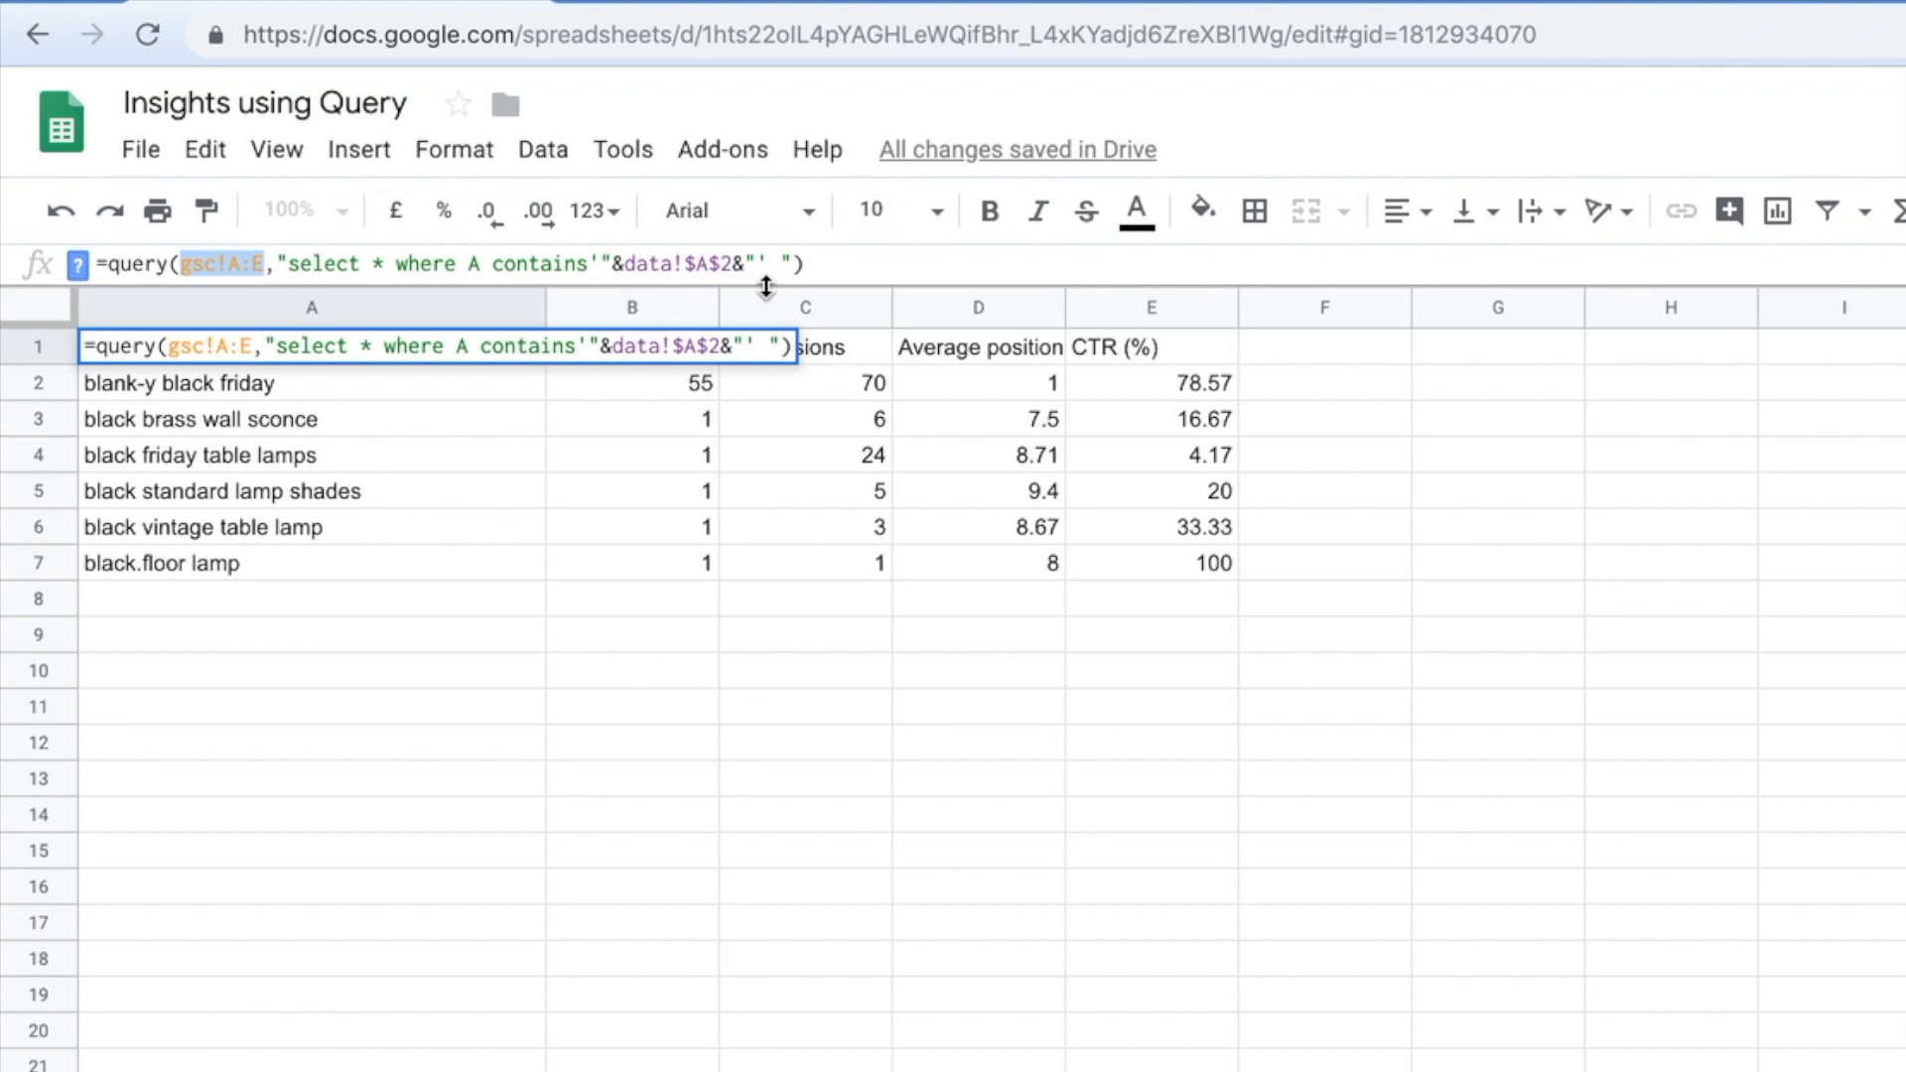
{"action": "mouse_move", "coordinate": [717, 377]}
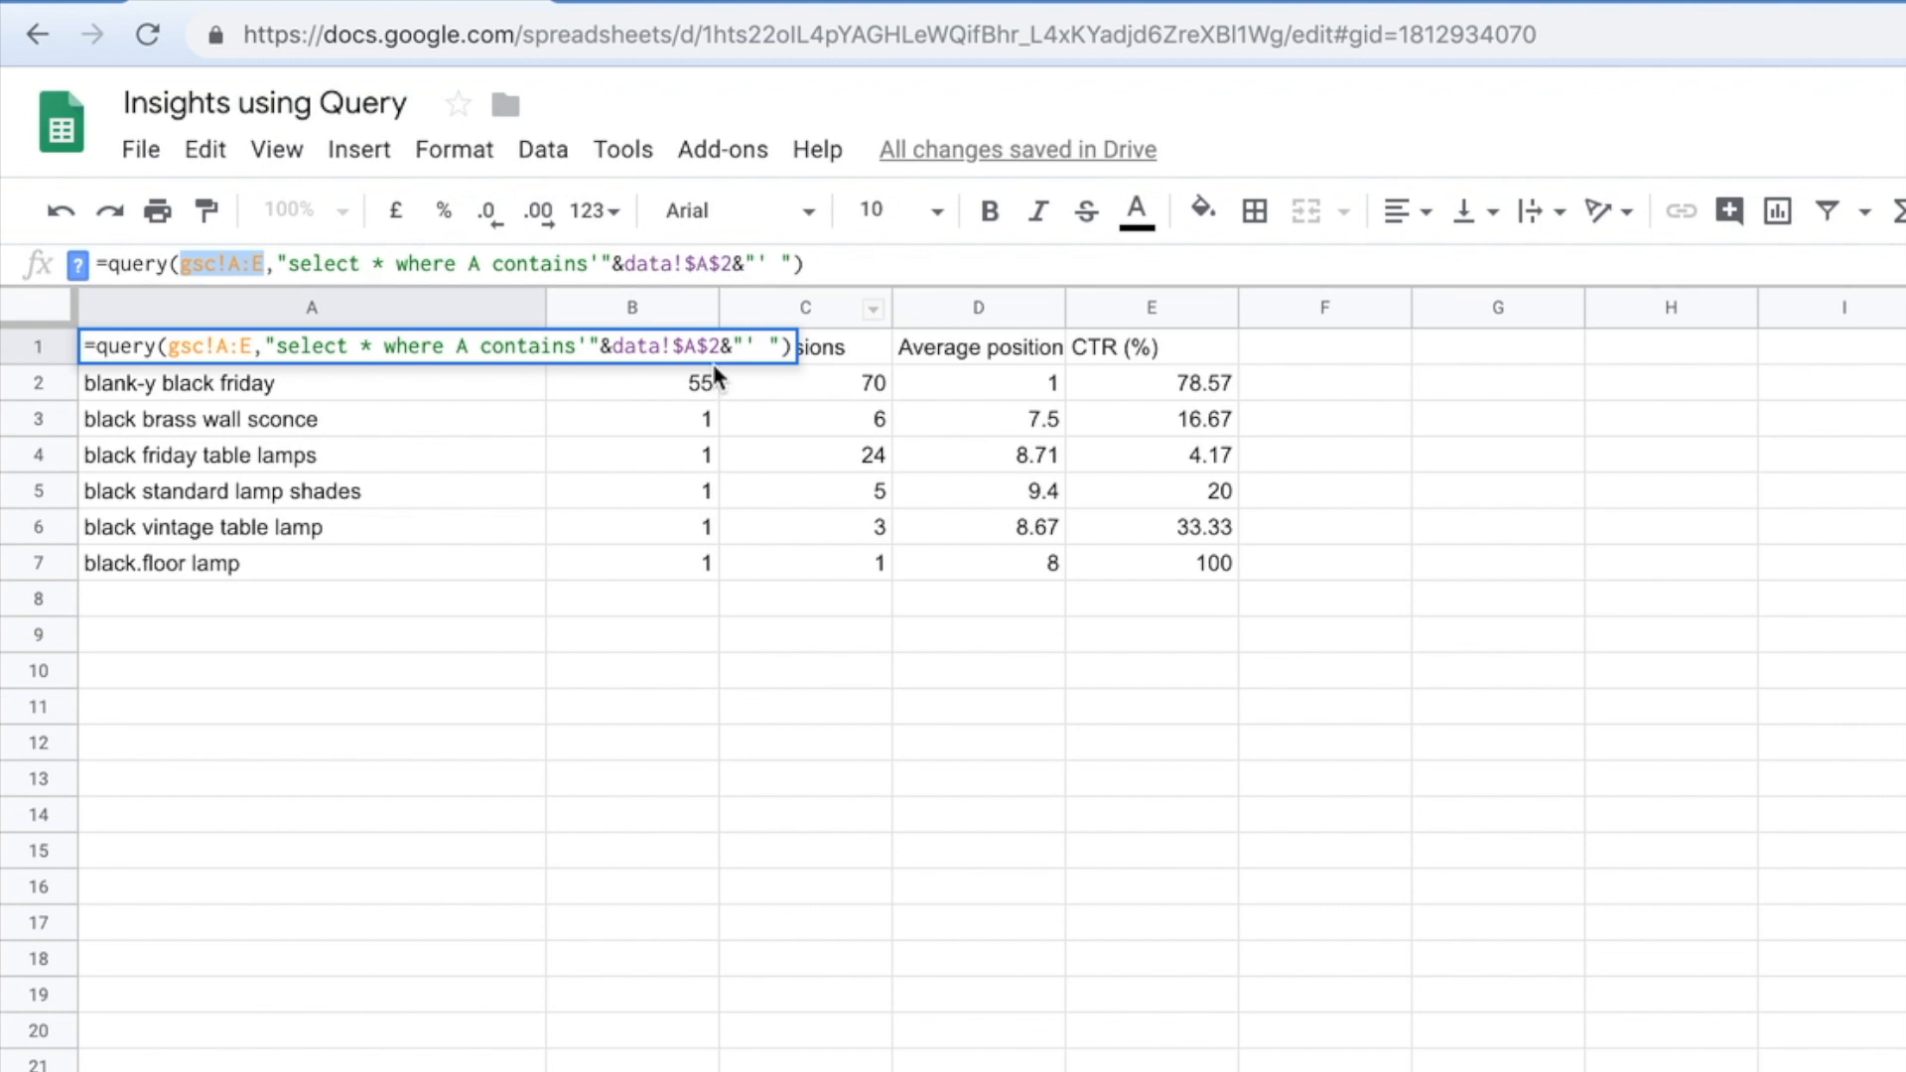
View the query sheet listing gsc rows containing the data sheet's A2 keyword, pendant.
{"action": "left_click", "coordinate": [312, 1050]}
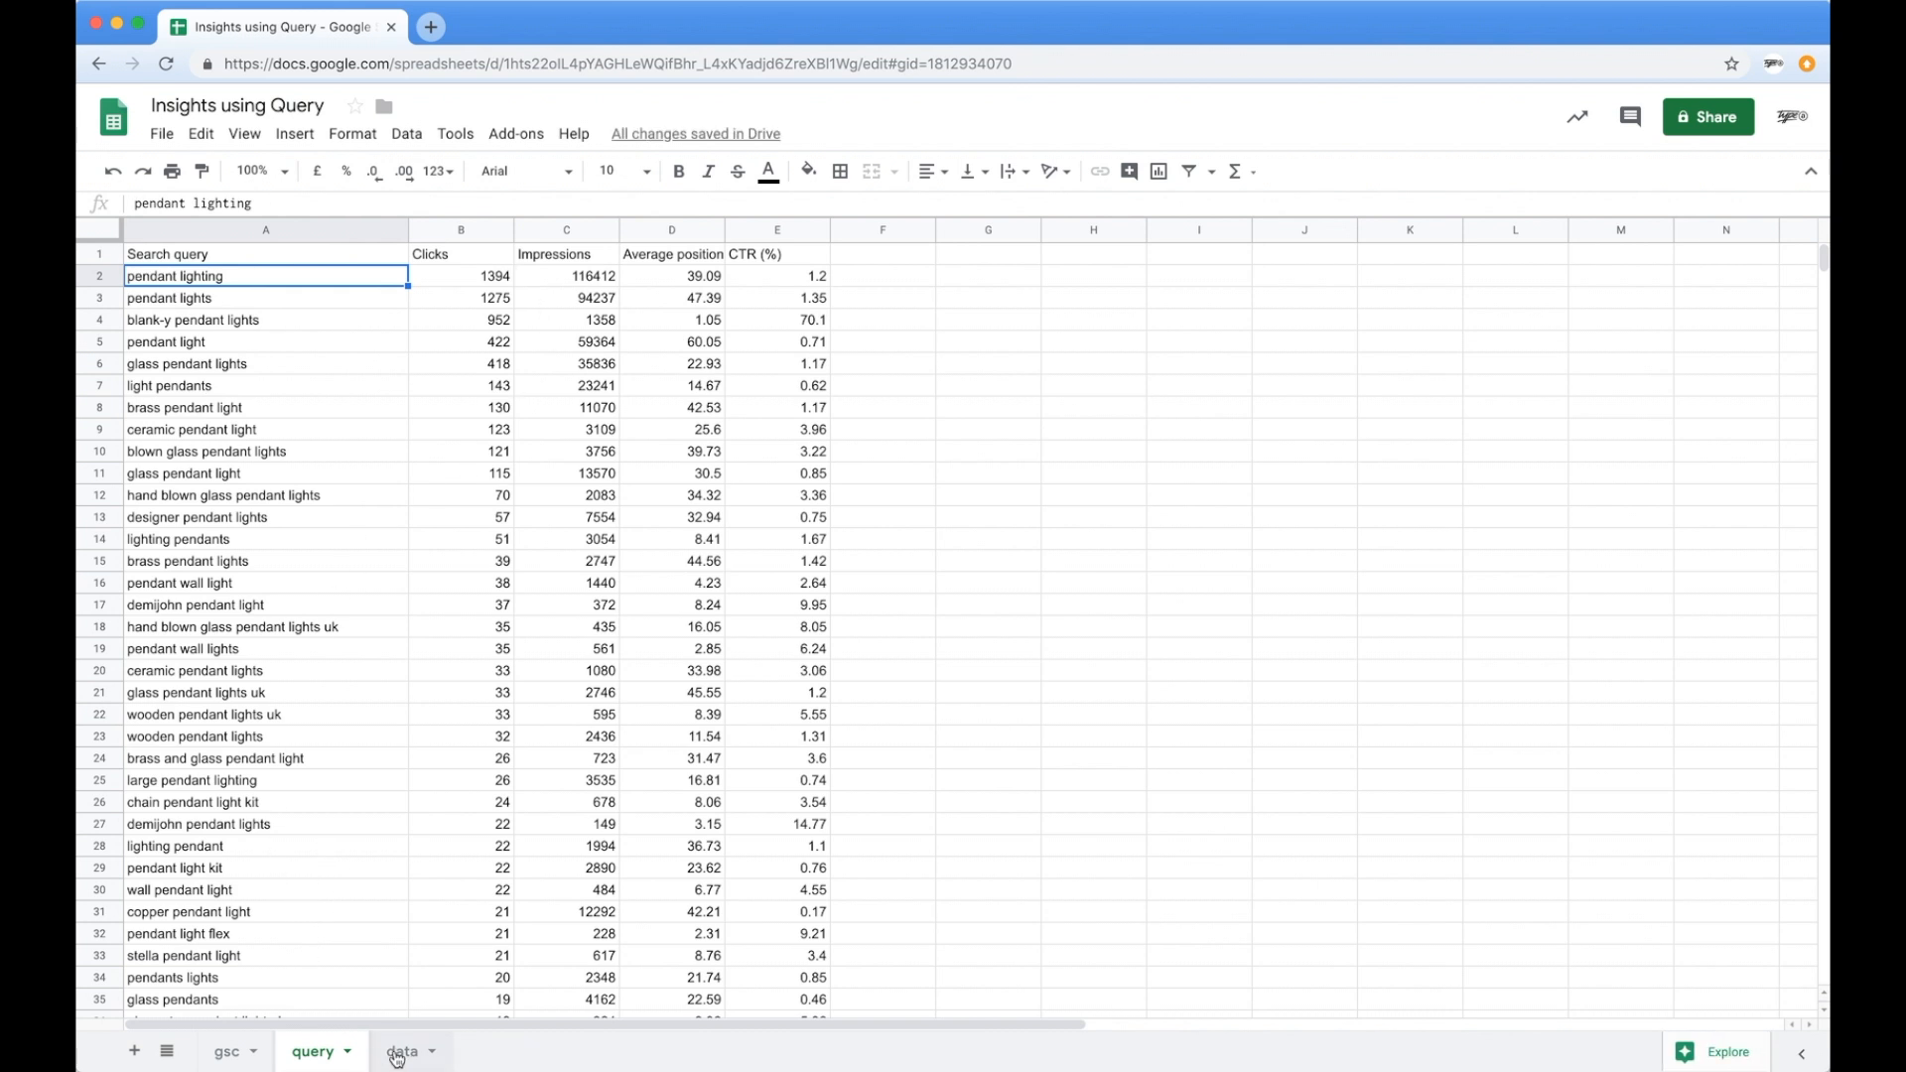
Change the data sheet keyword to black and view the query sheet's updated black results.
{"action": "left_click", "coordinate": [403, 1053]}
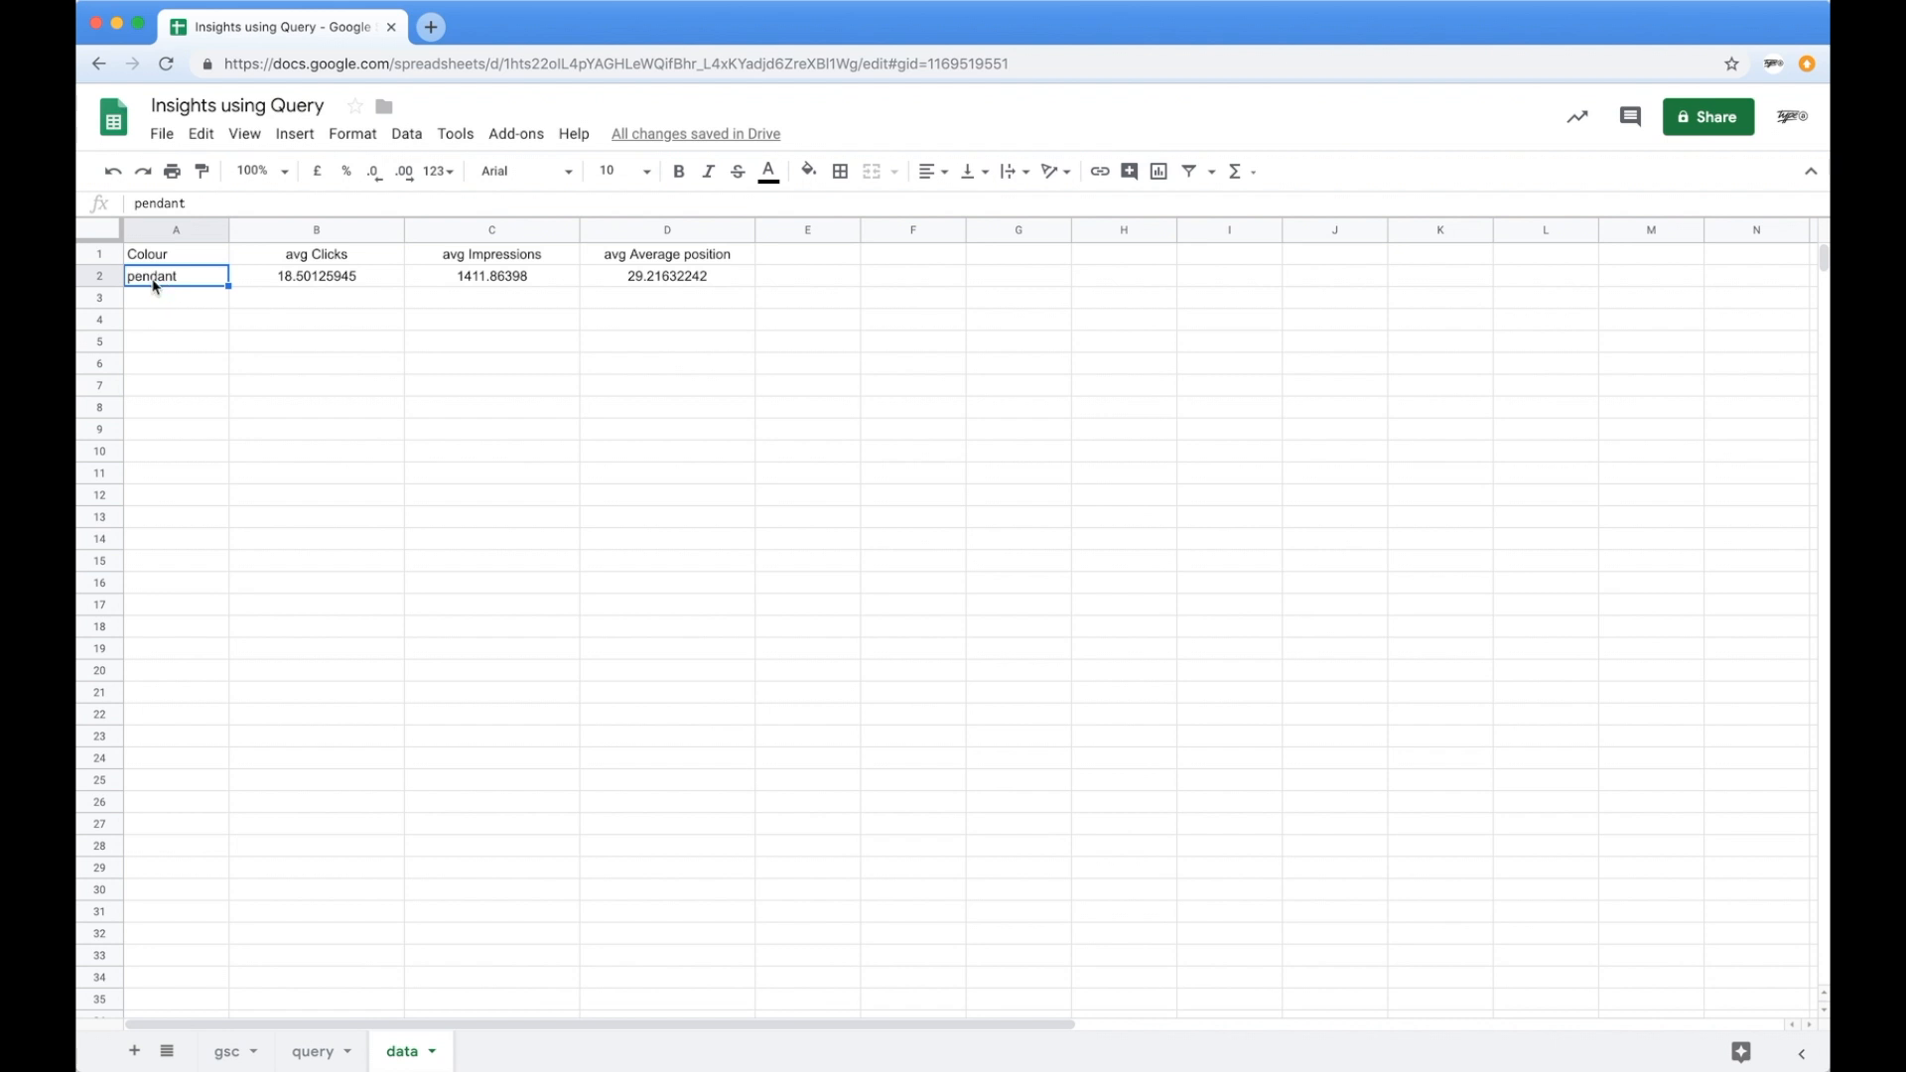
{"action": "left_click", "coordinate": [311, 1050]}
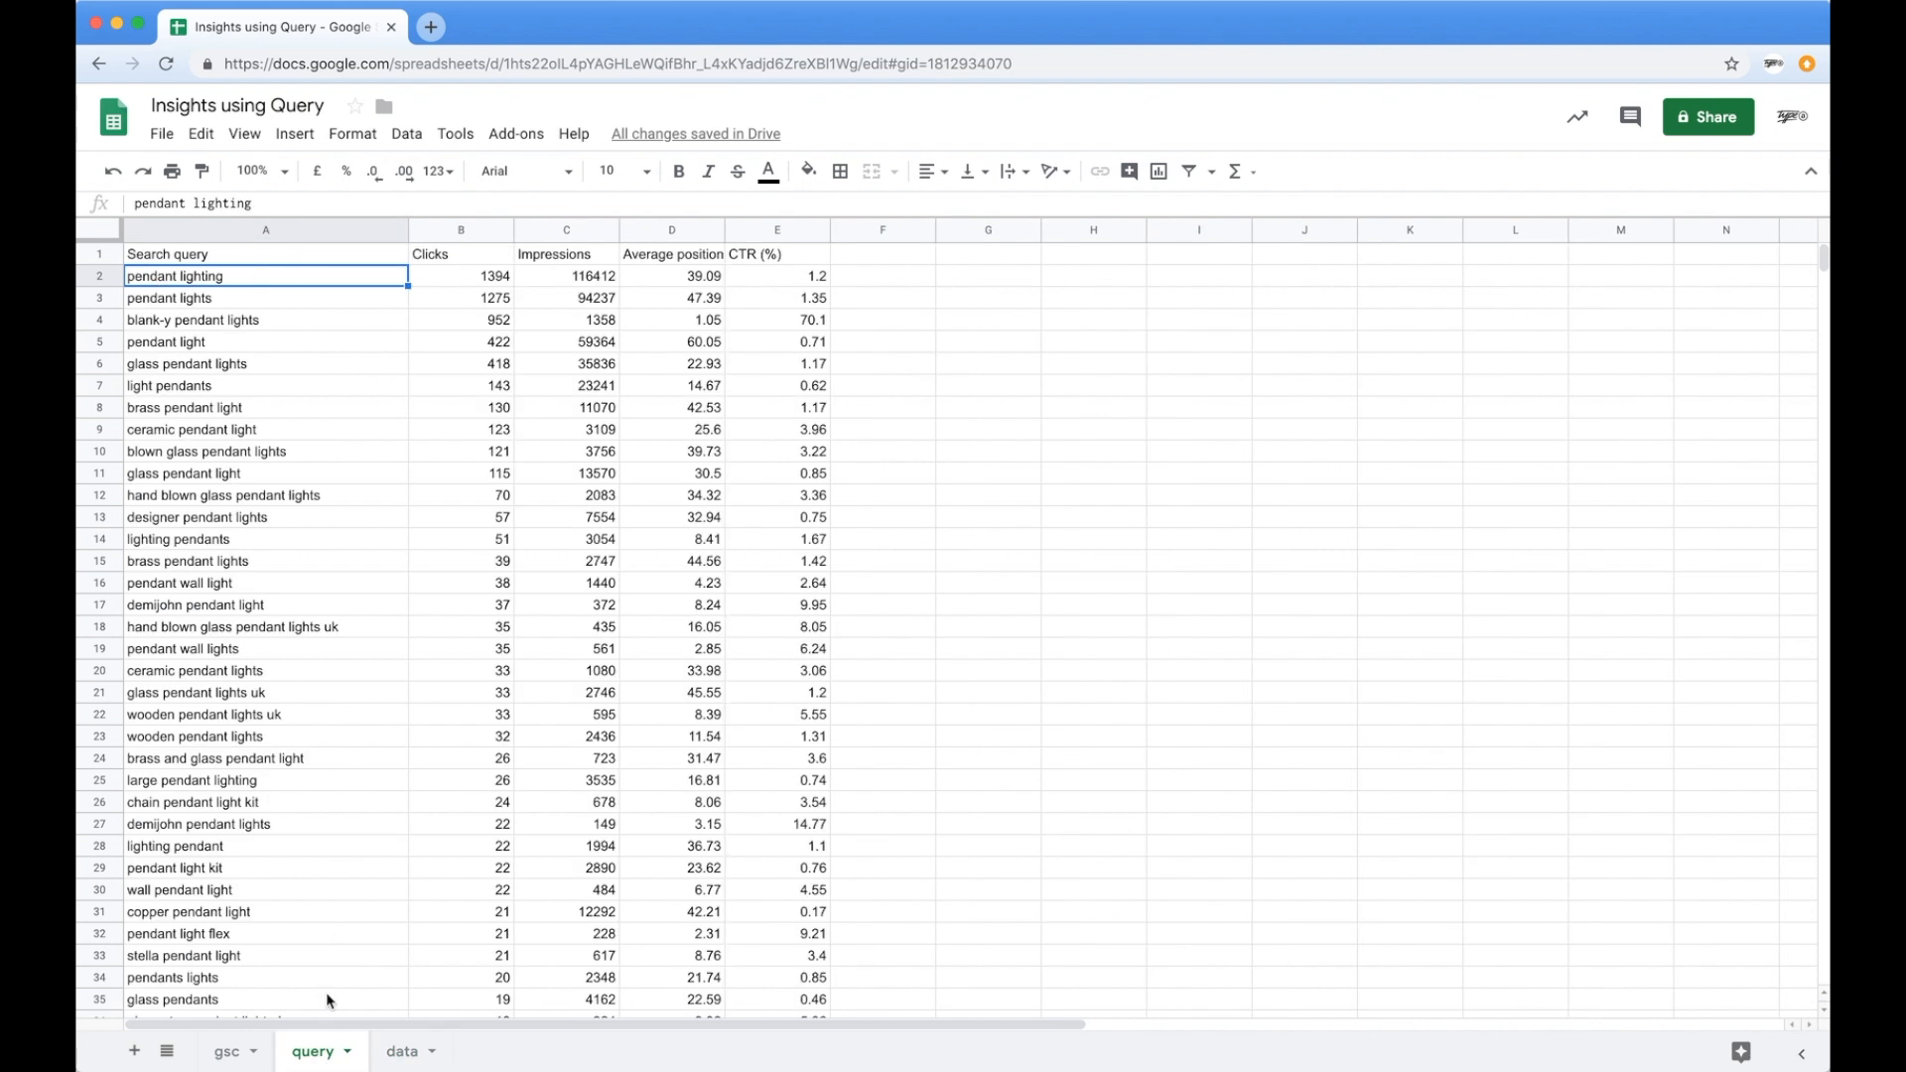
{"action": "mouse_move", "coordinate": [516, 729]}
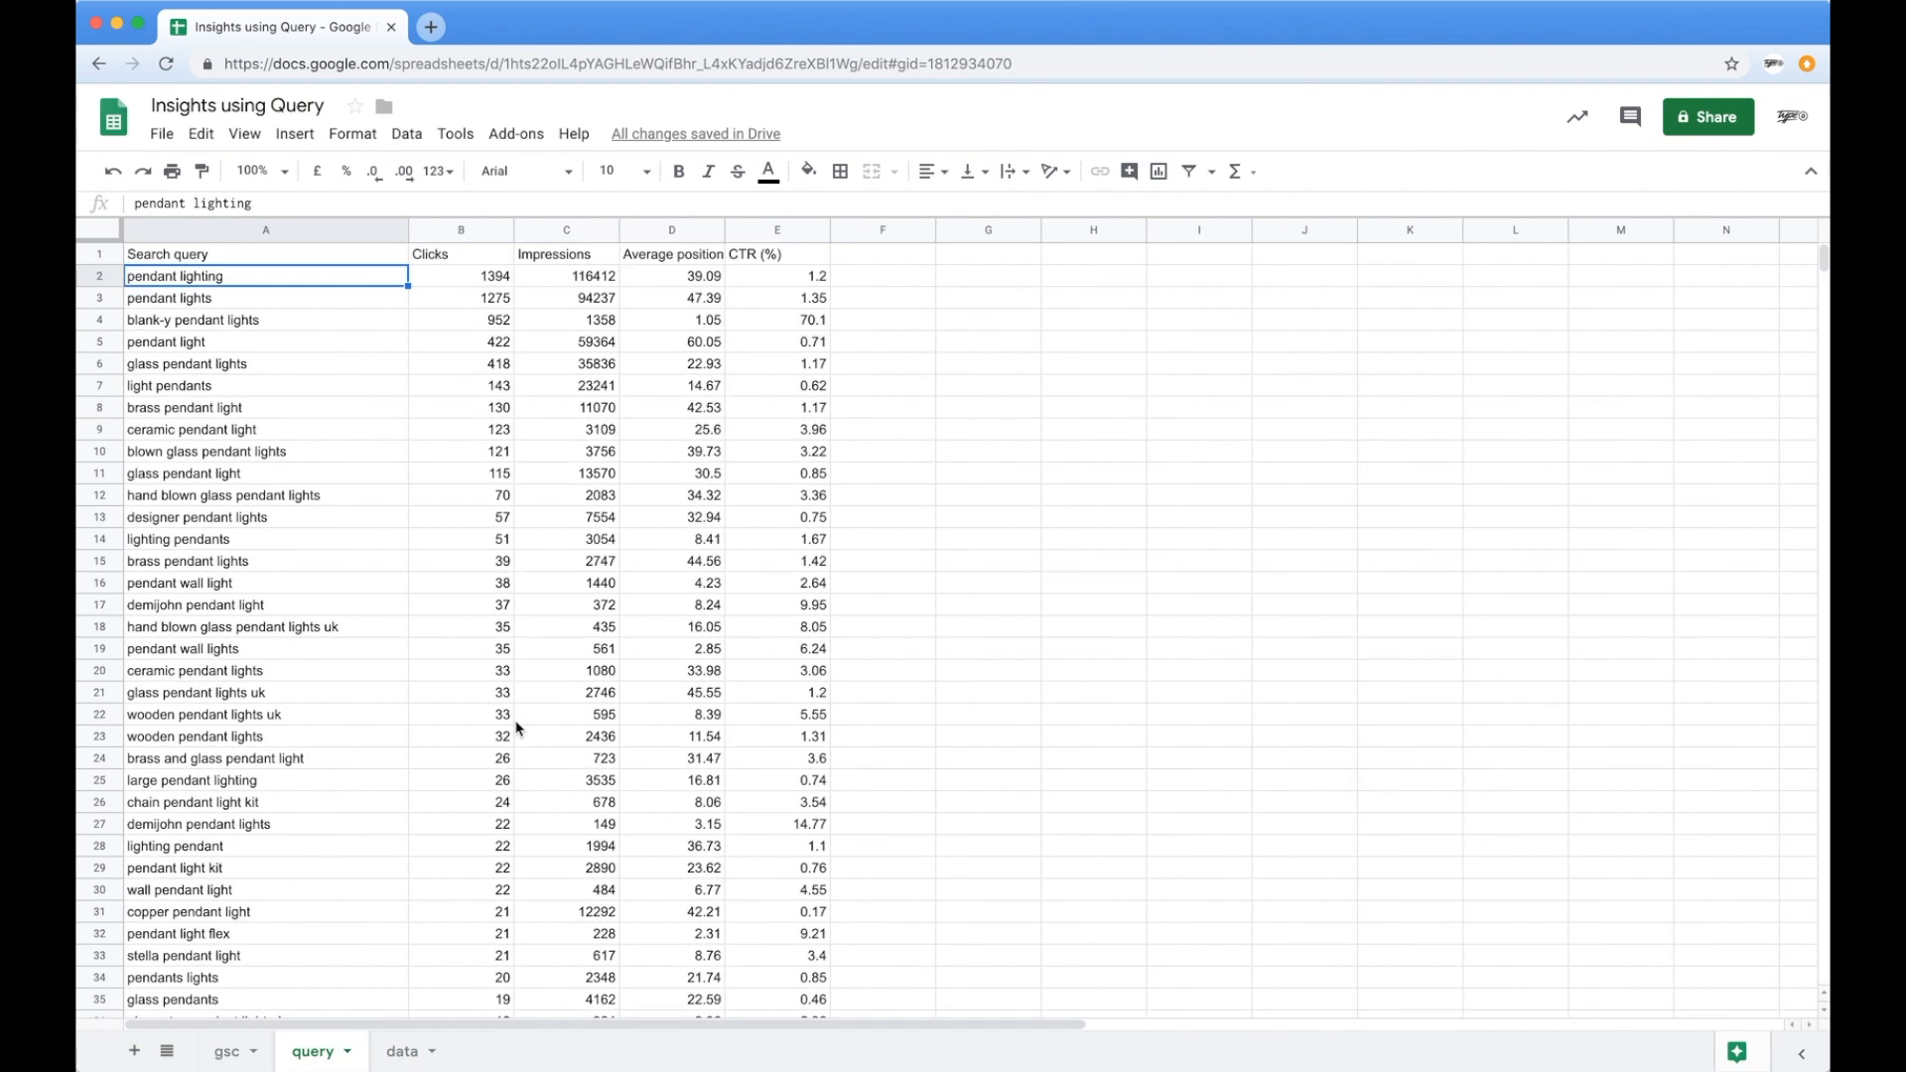
{"action": "left_click", "coordinate": [401, 1051]}
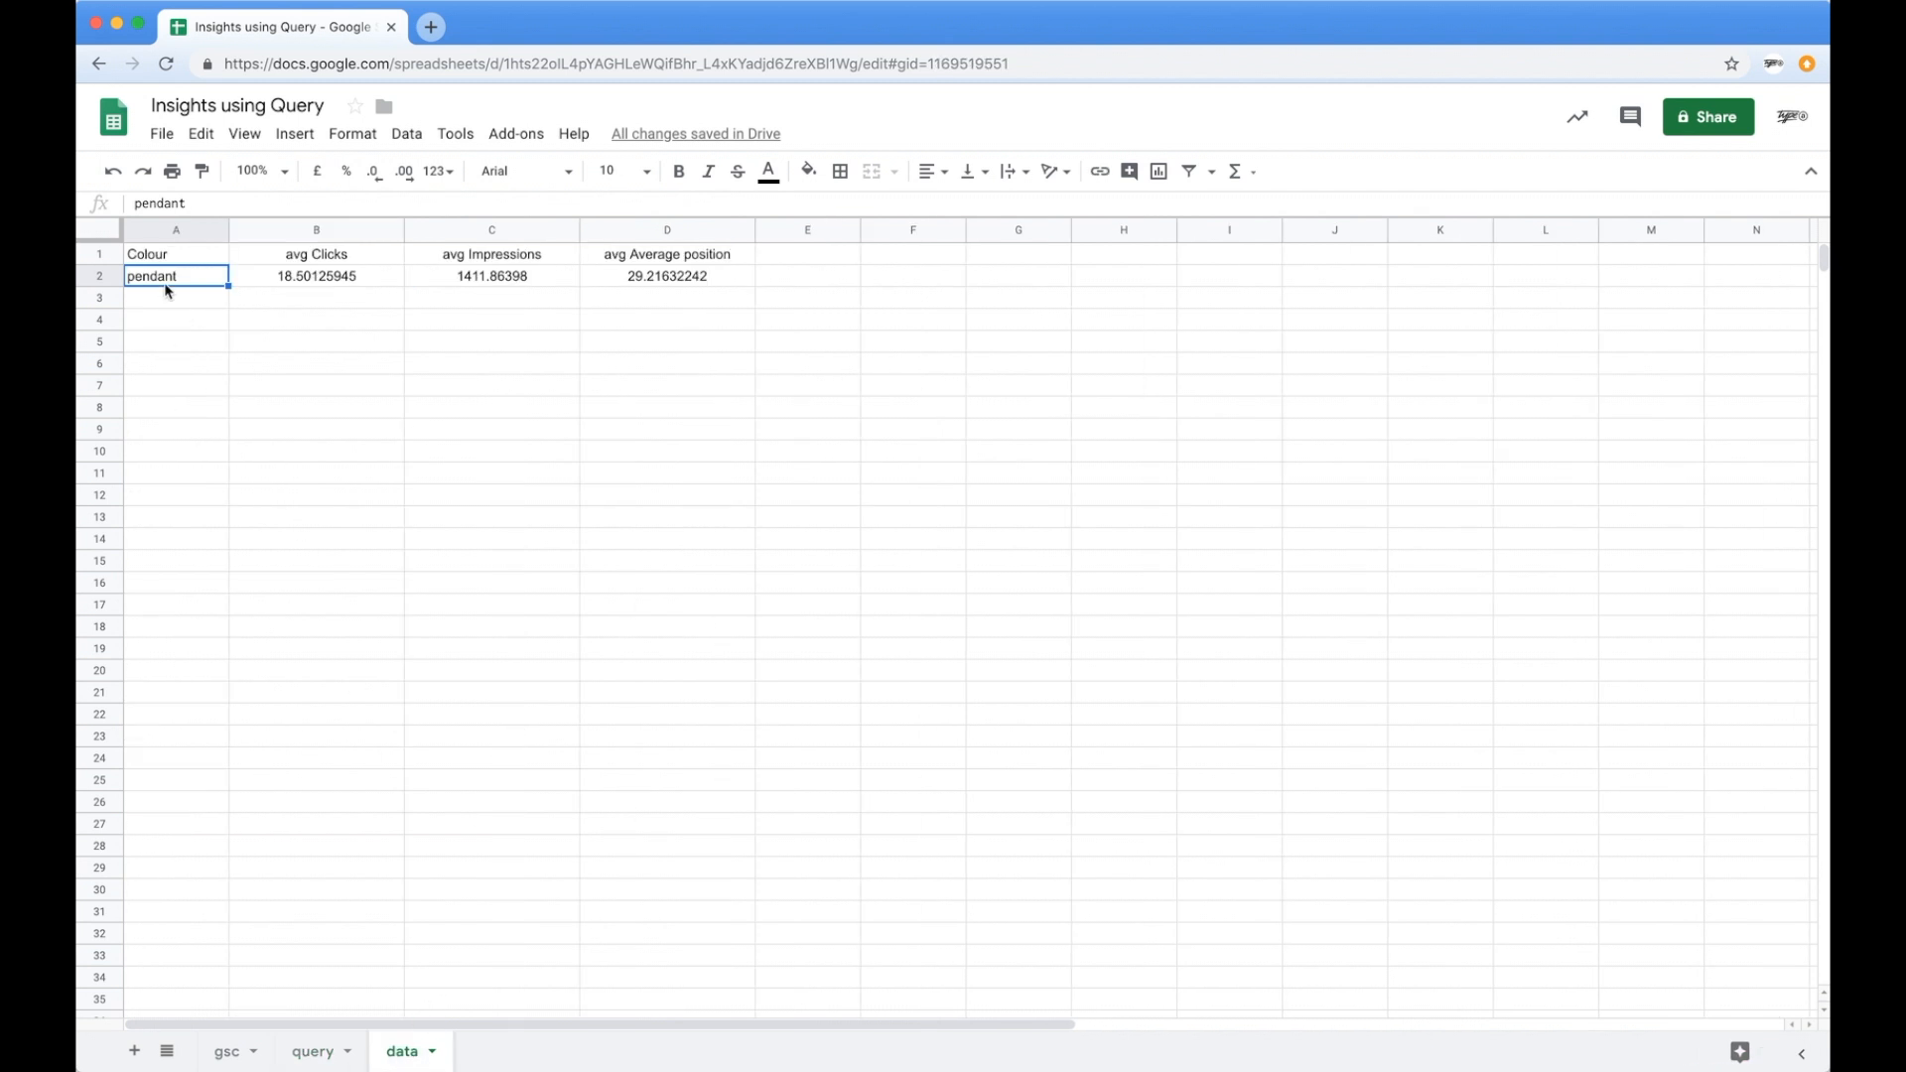
{"action": "type", "text": "black"}
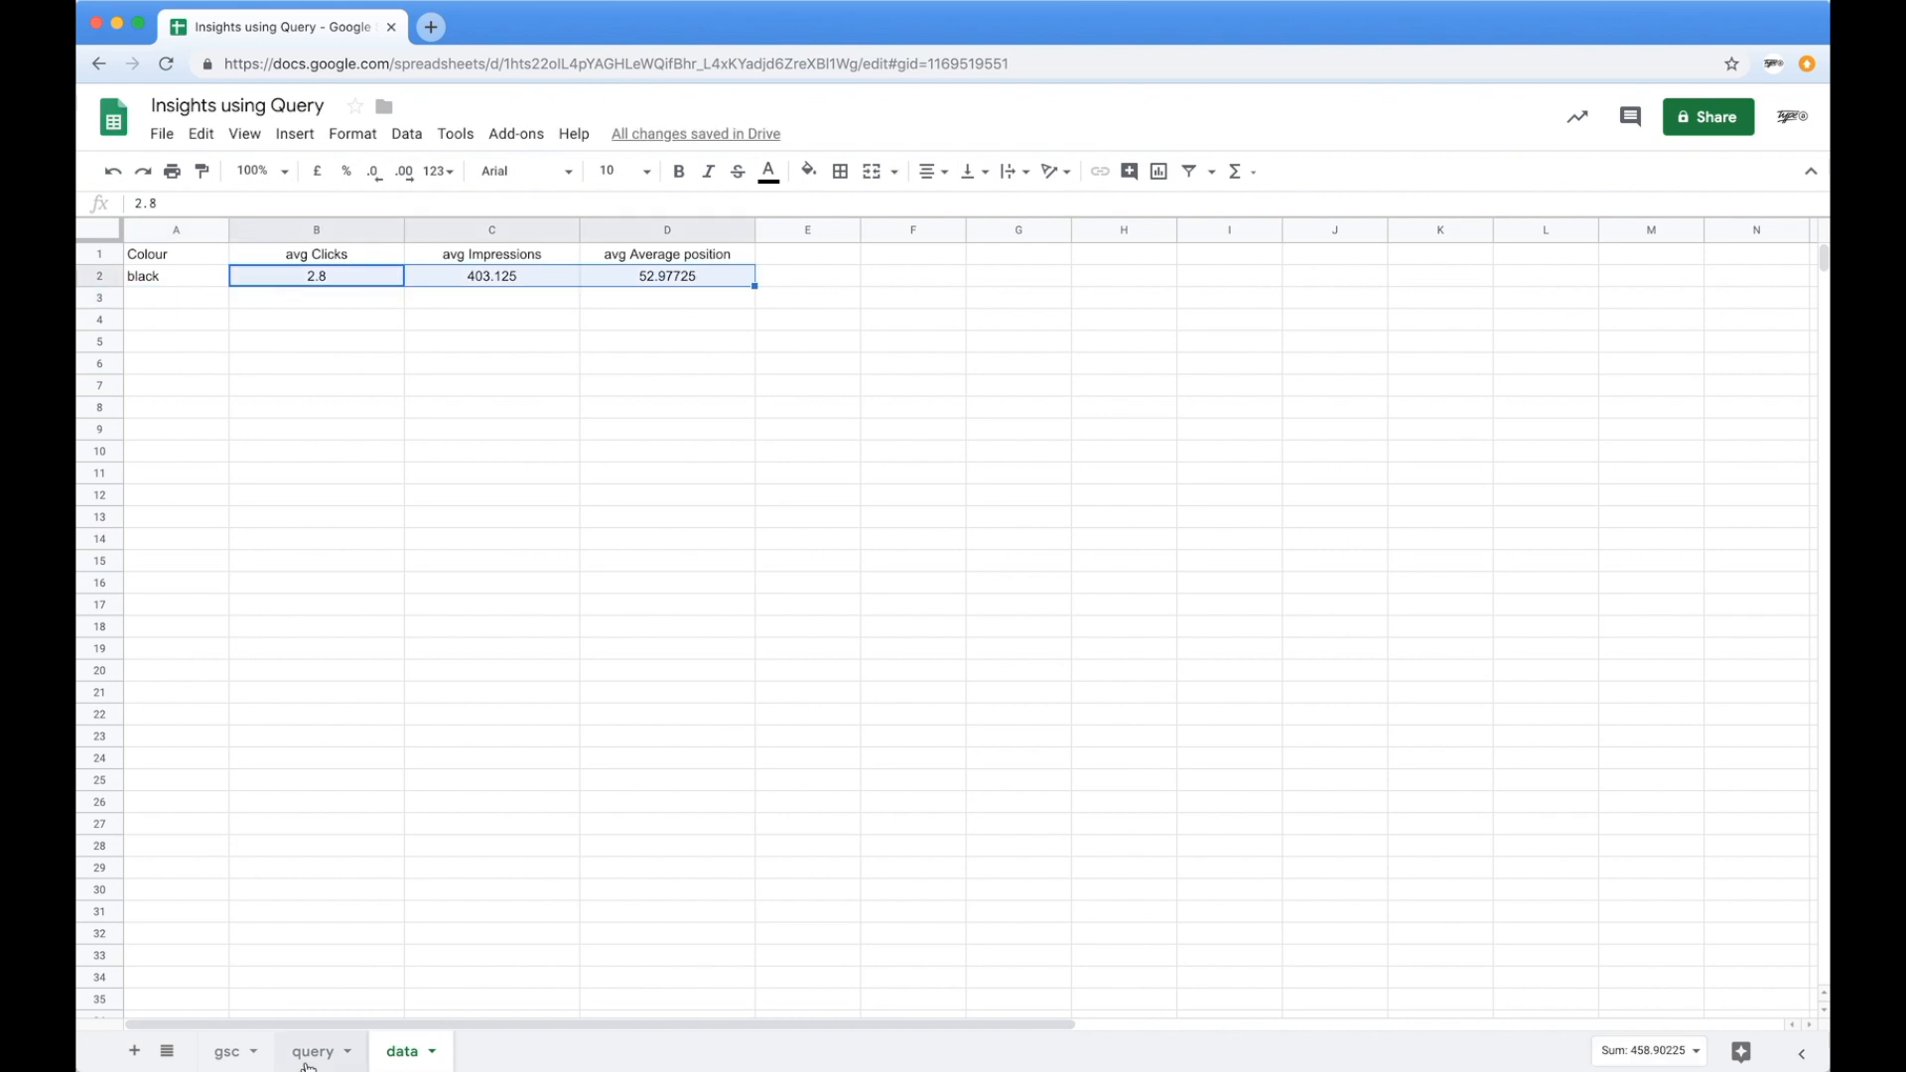
{"action": "left_click", "coordinate": [312, 1050]}
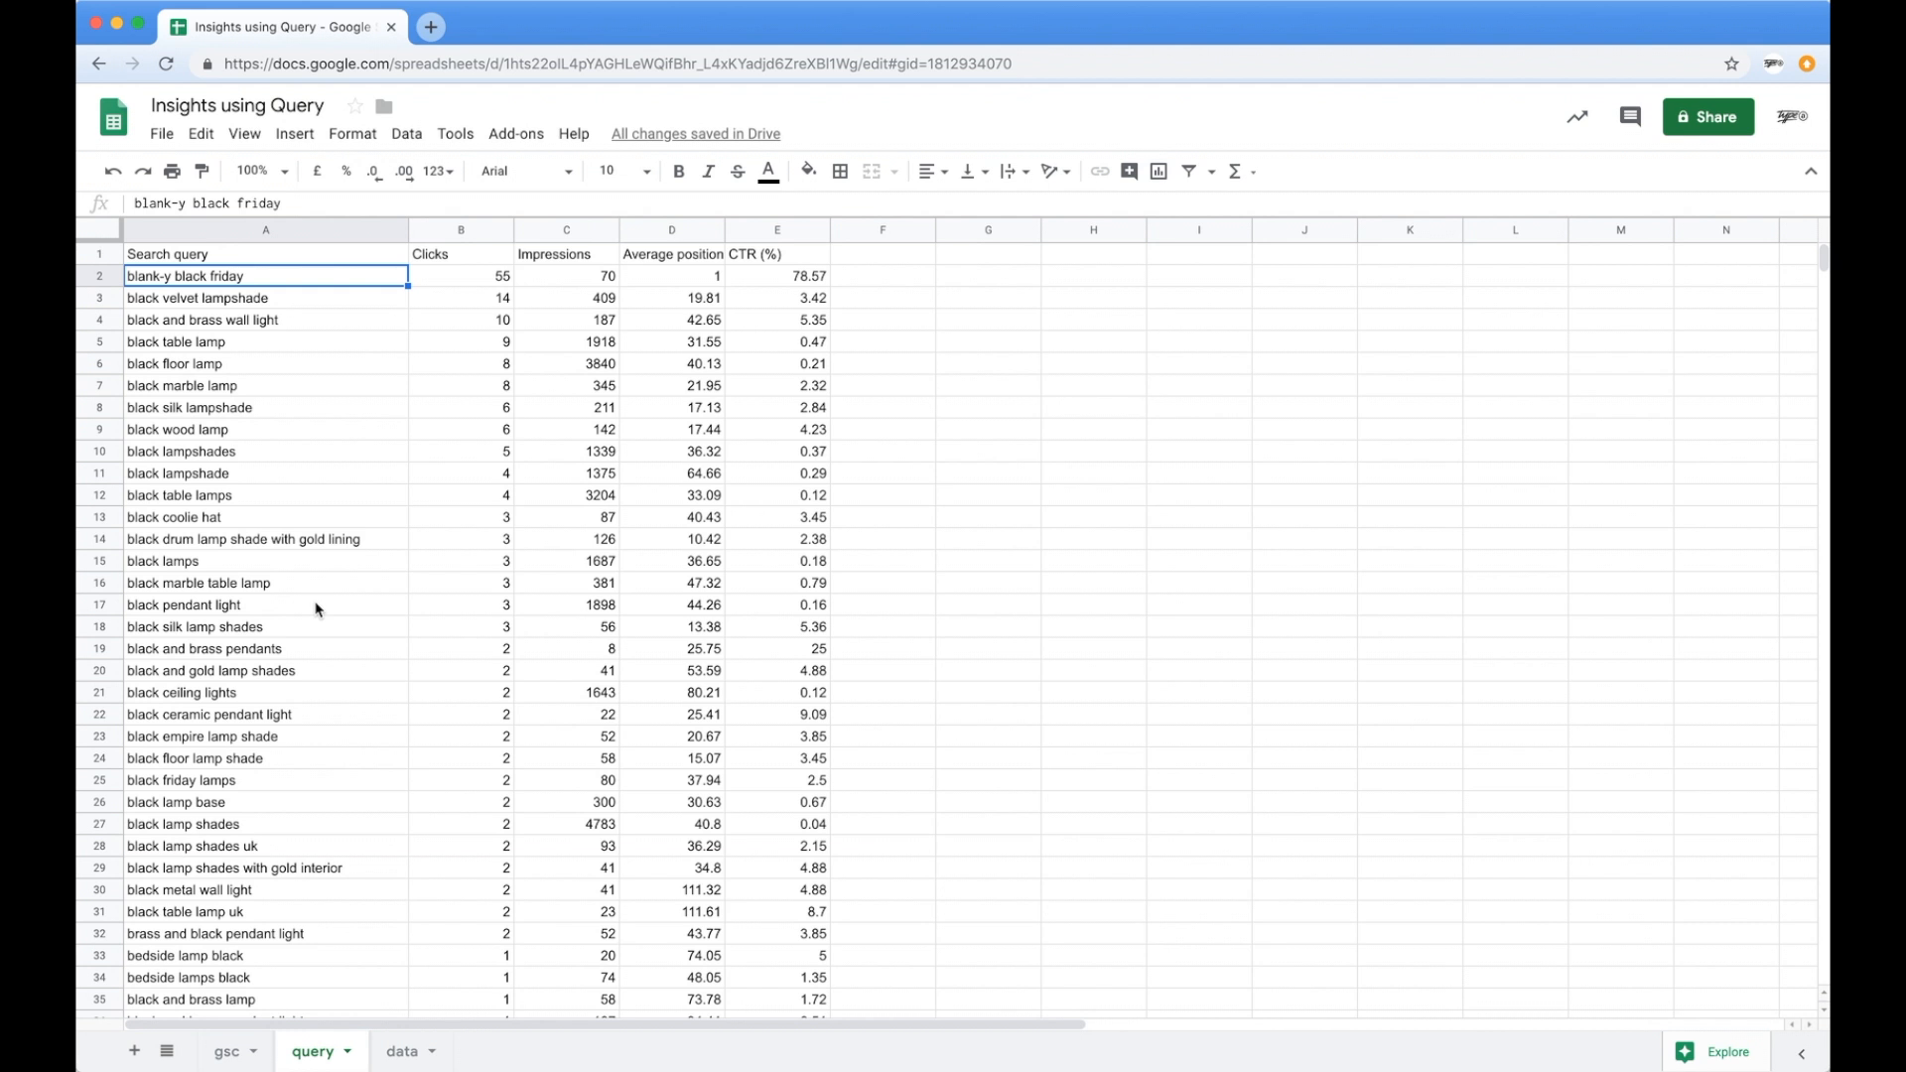
{"action": "mouse_move", "coordinate": [473, 767]}
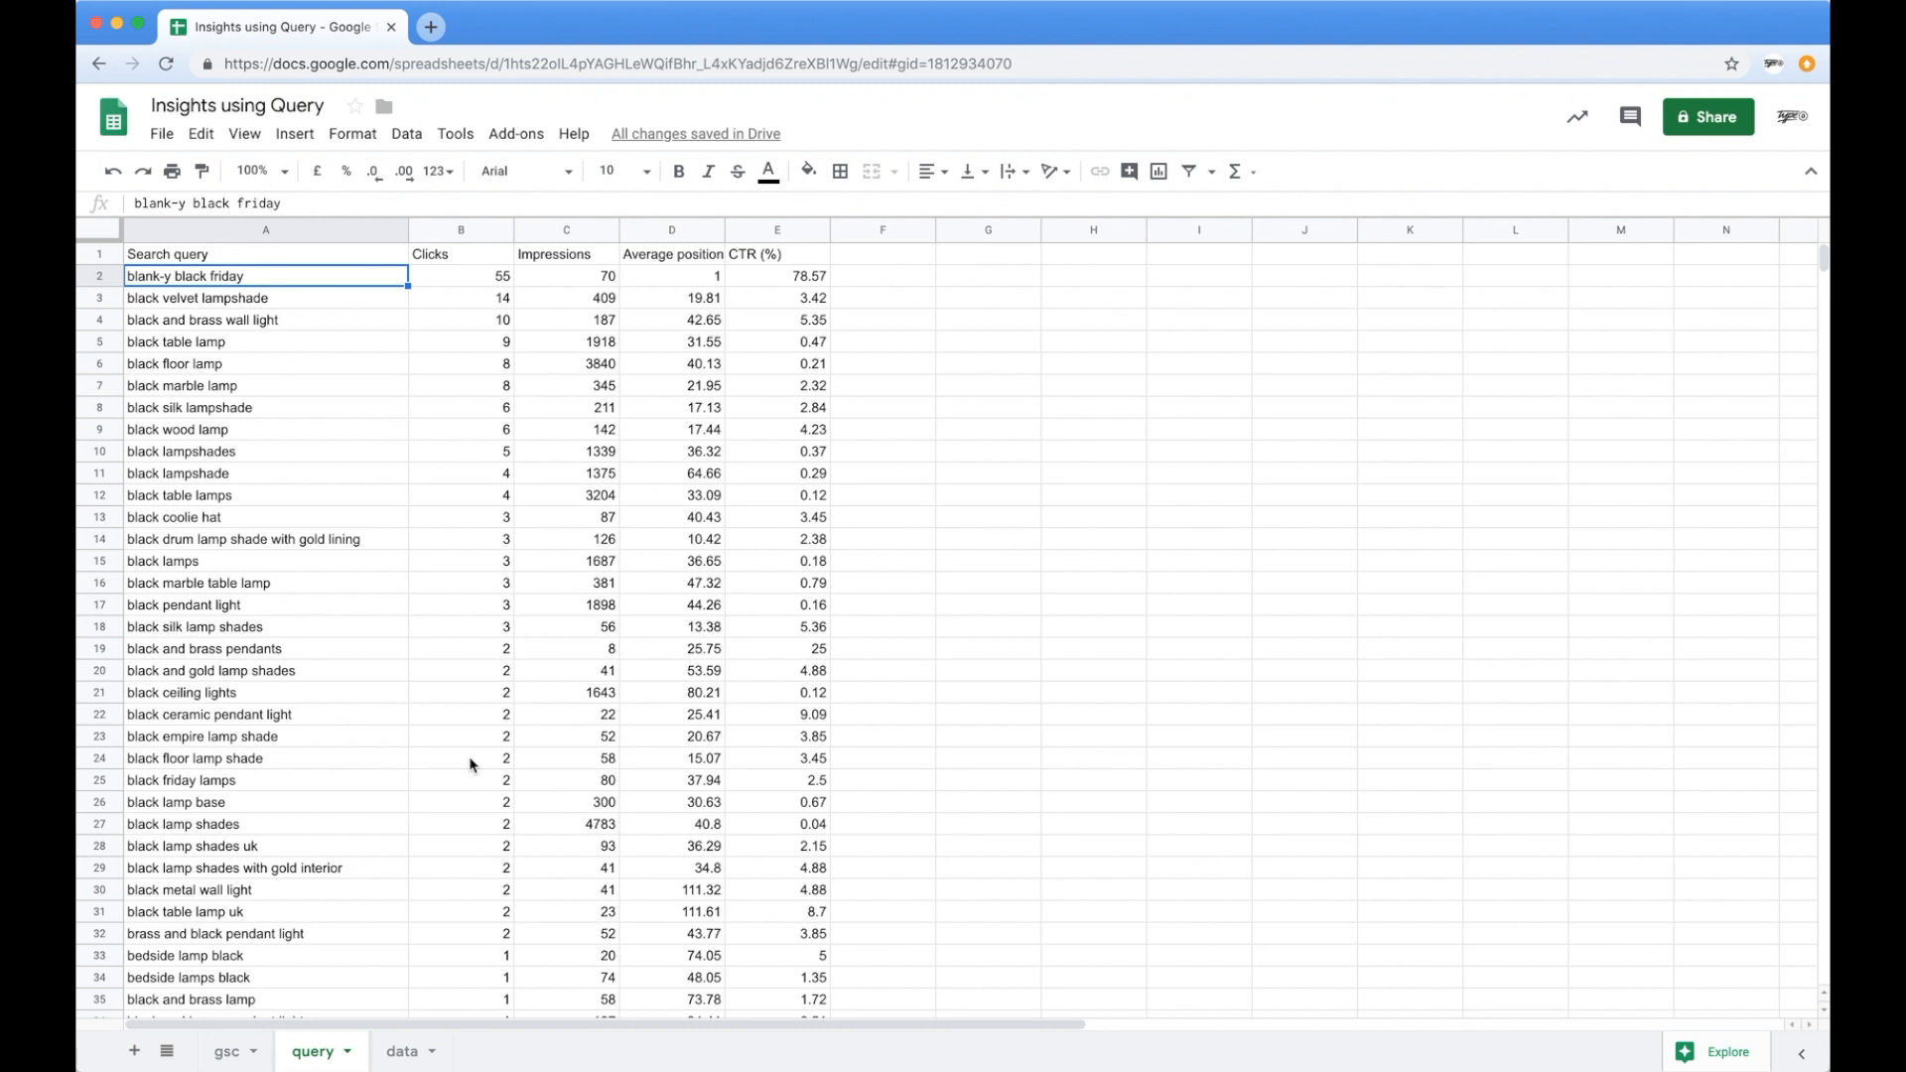
{"action": "mouse_move", "coordinate": [465, 836]}
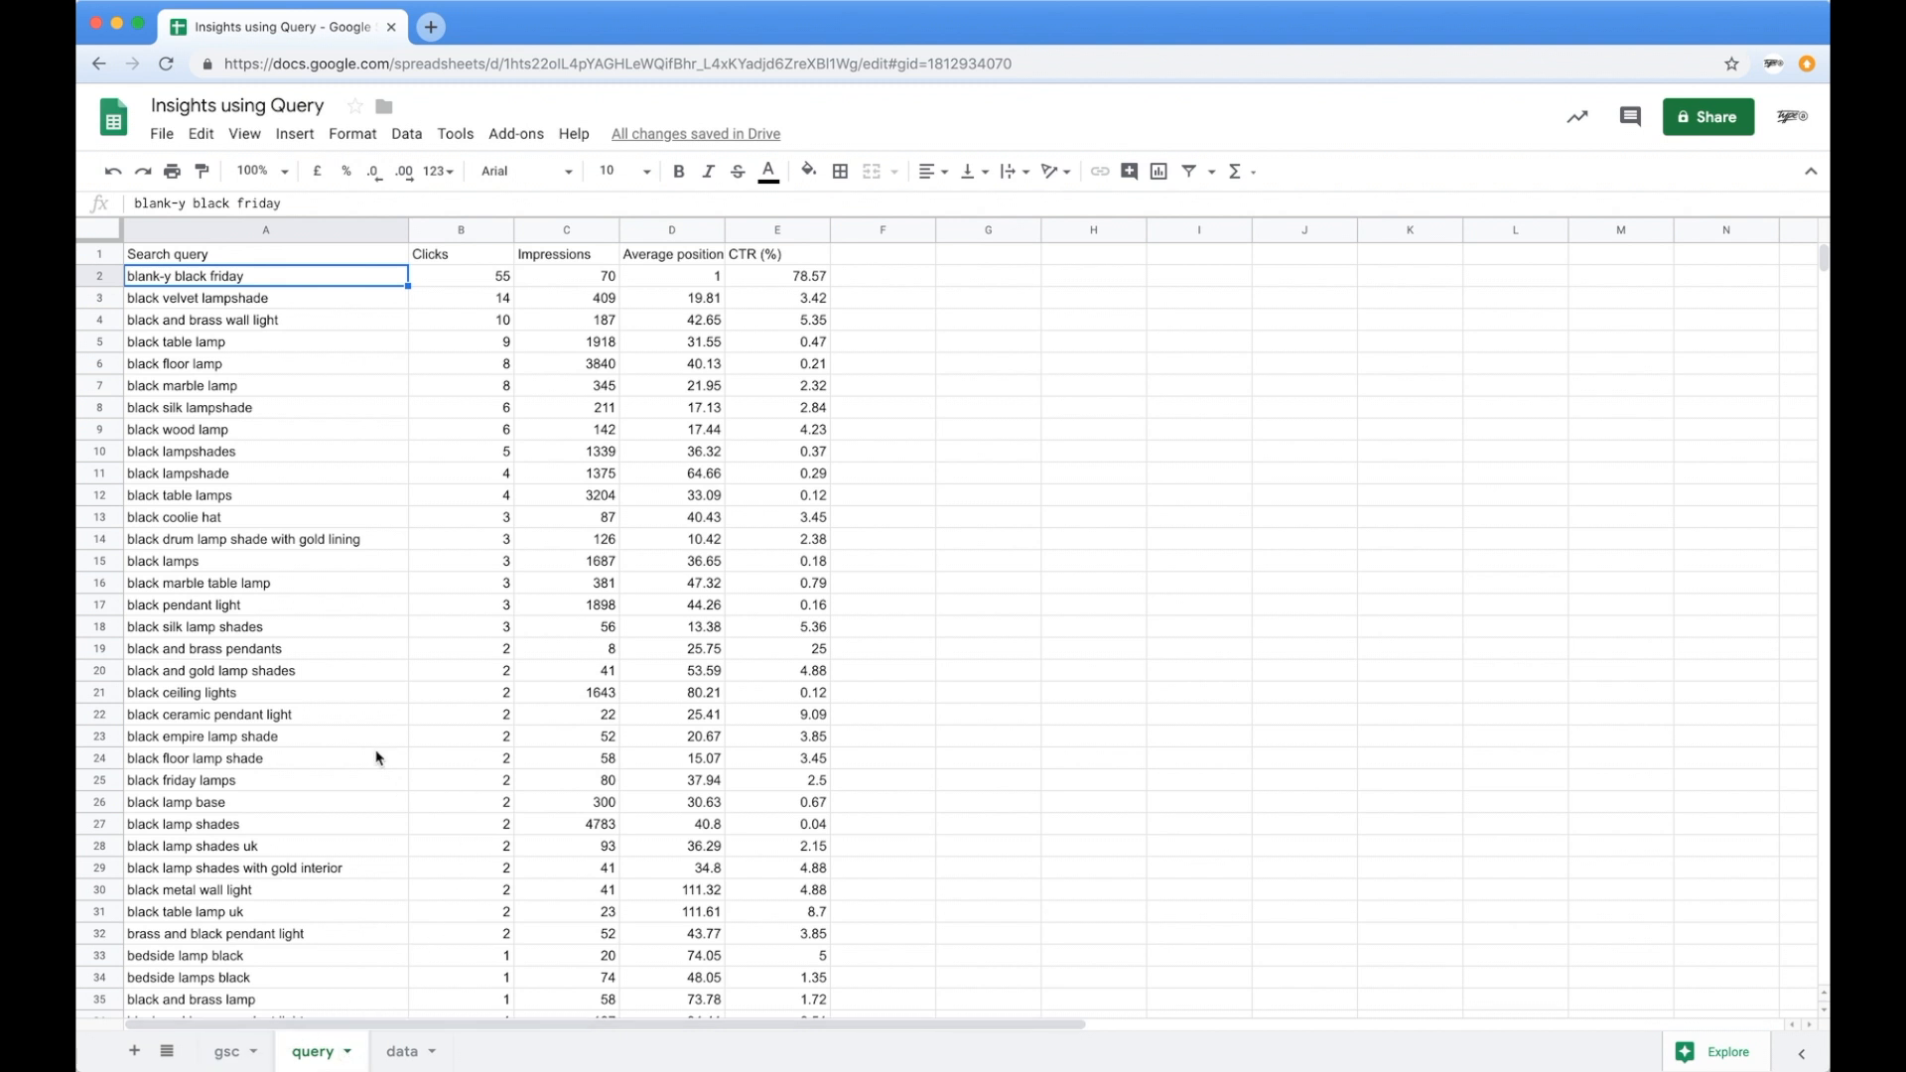
Return to the gsc raw-data sheet and select the table lamps Clicks value.
{"action": "left_click", "coordinate": [224, 1050]}
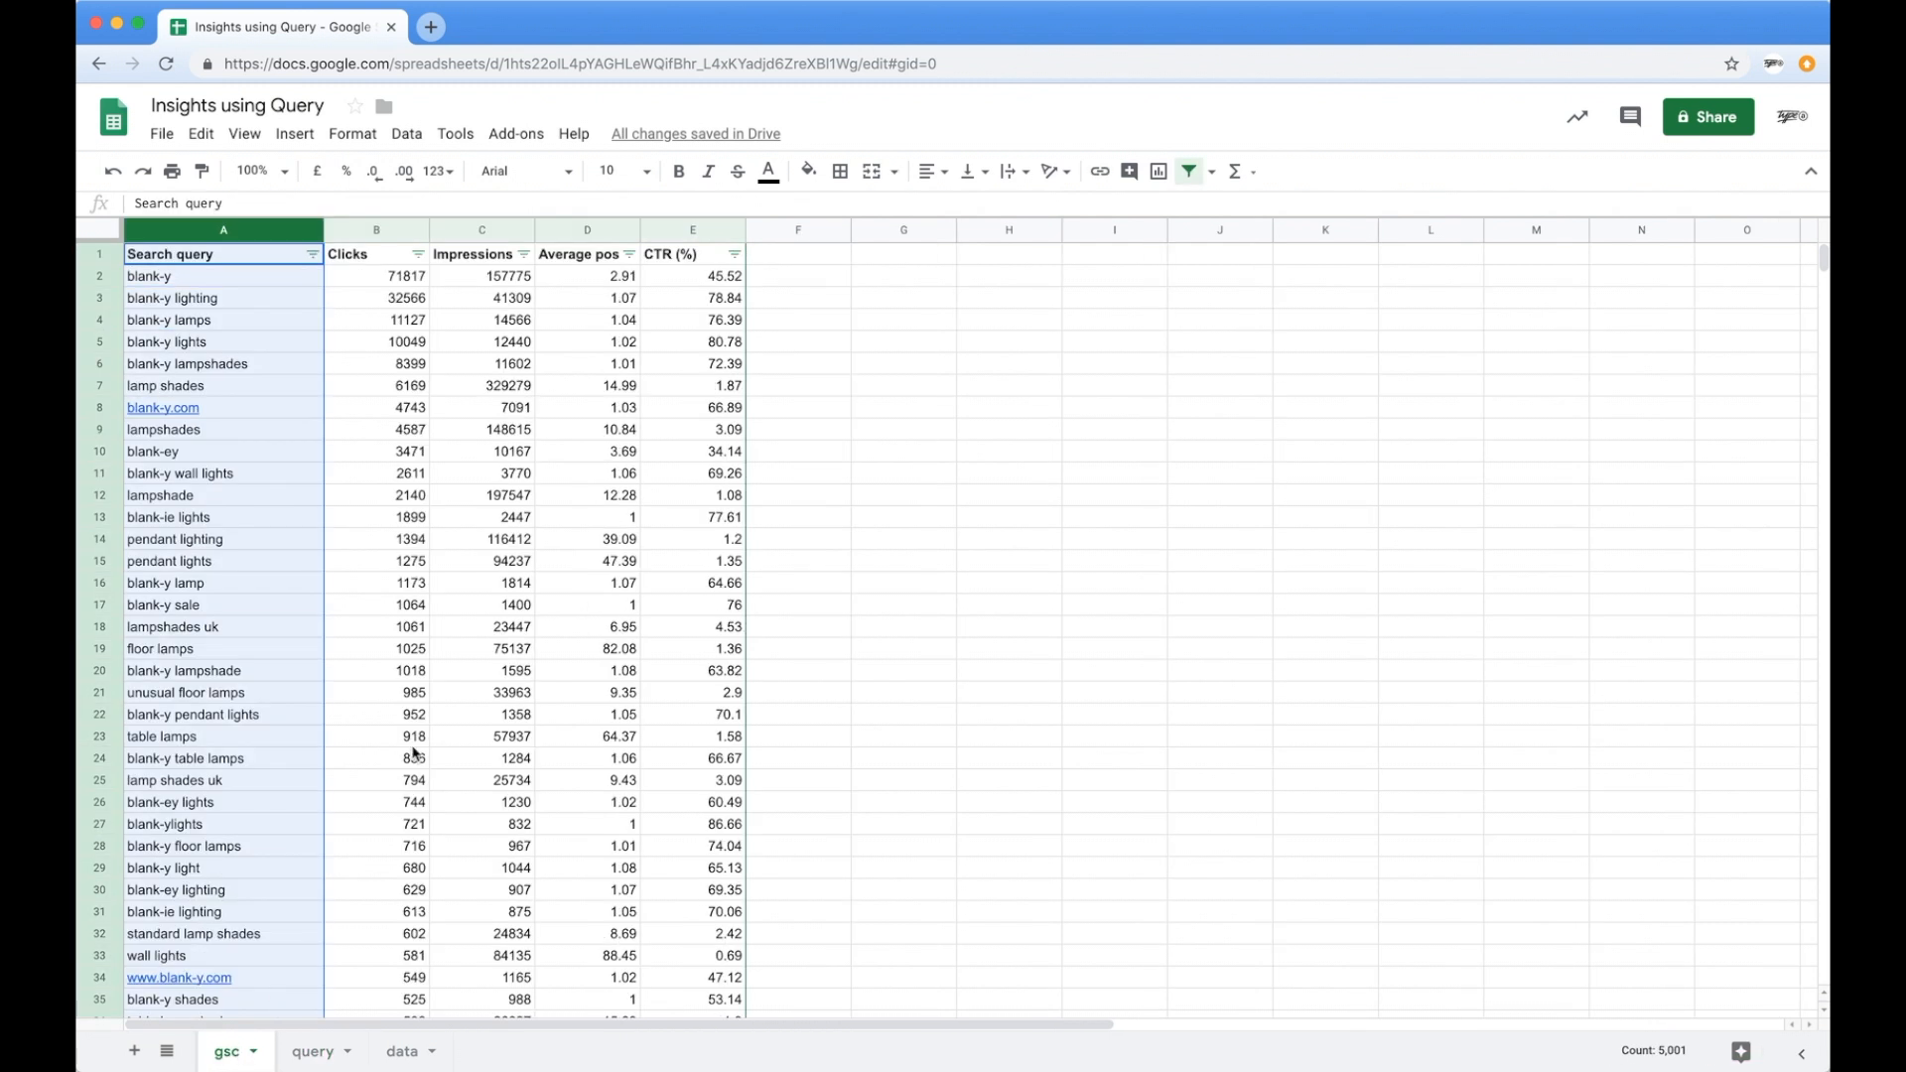
{"action": "left_click", "coordinate": [375, 734]}
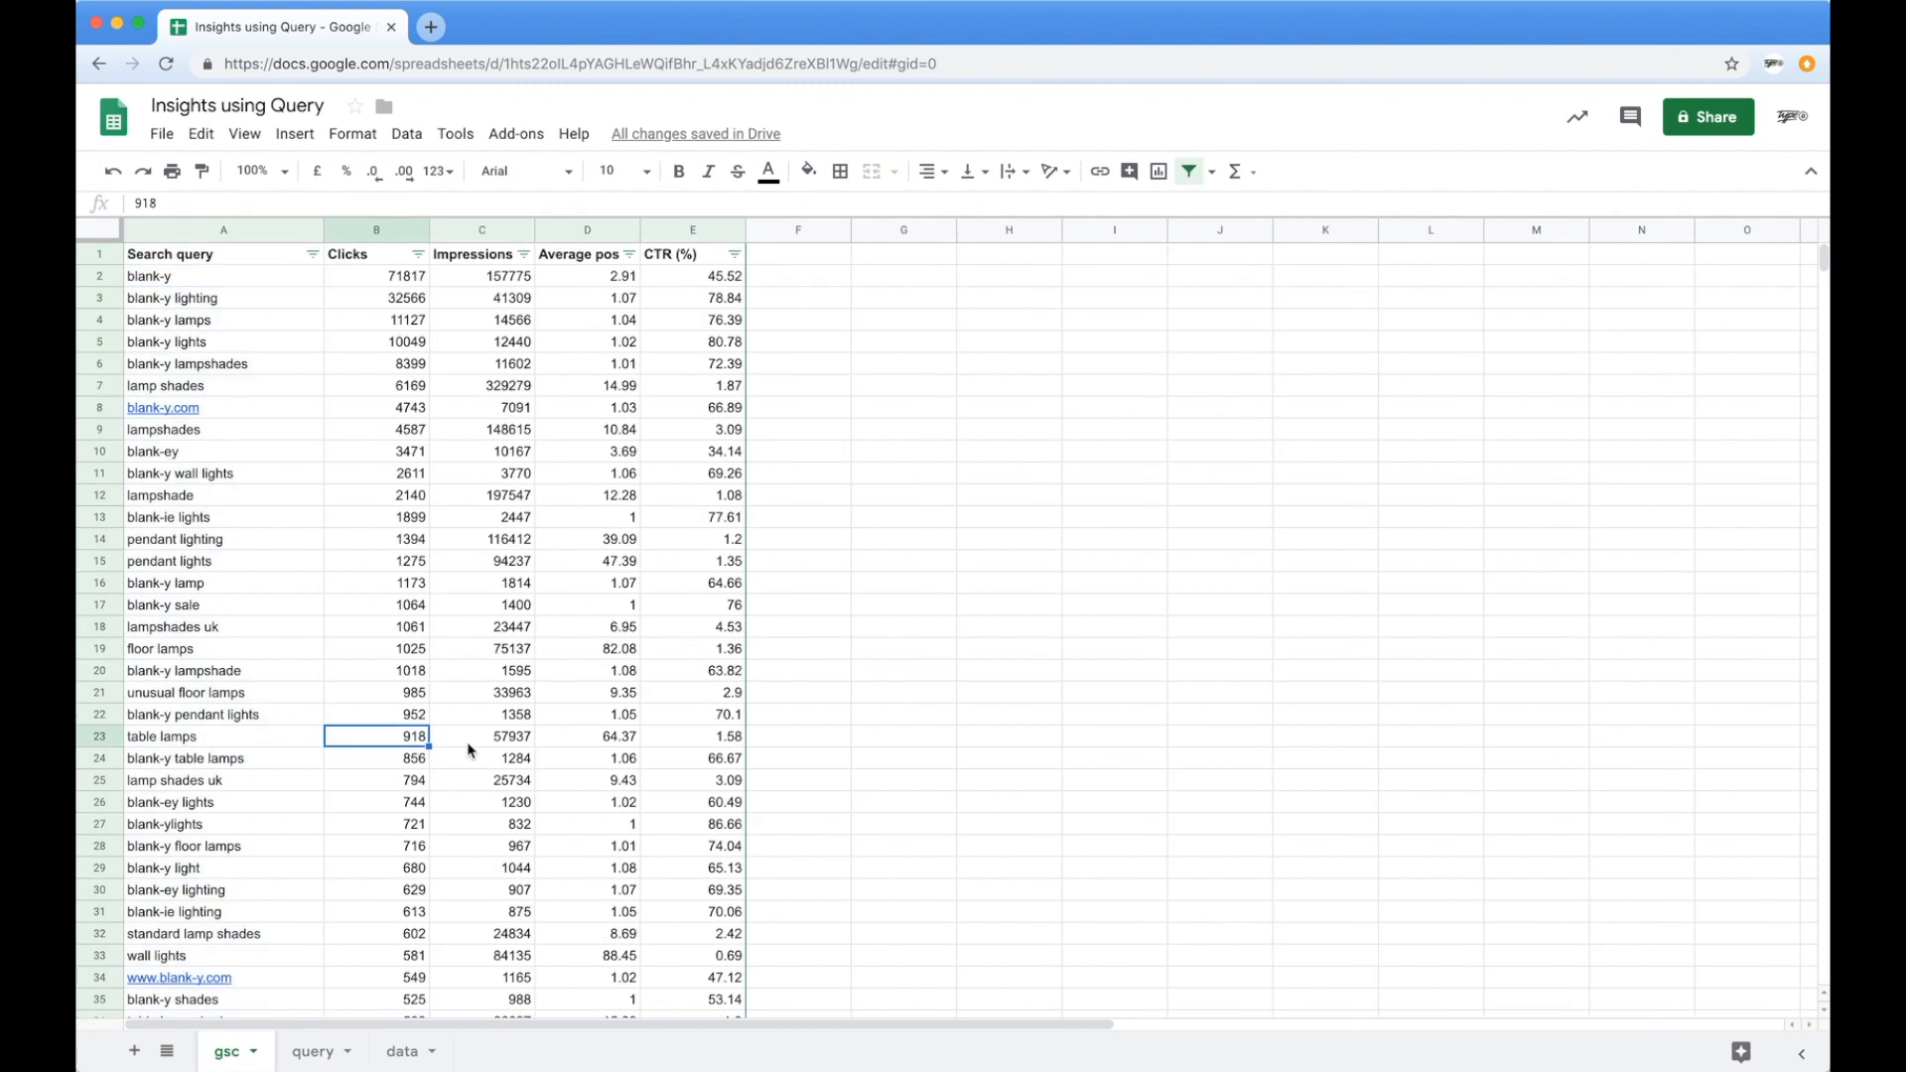
{"action": "mouse_move", "coordinate": [554, 776]}
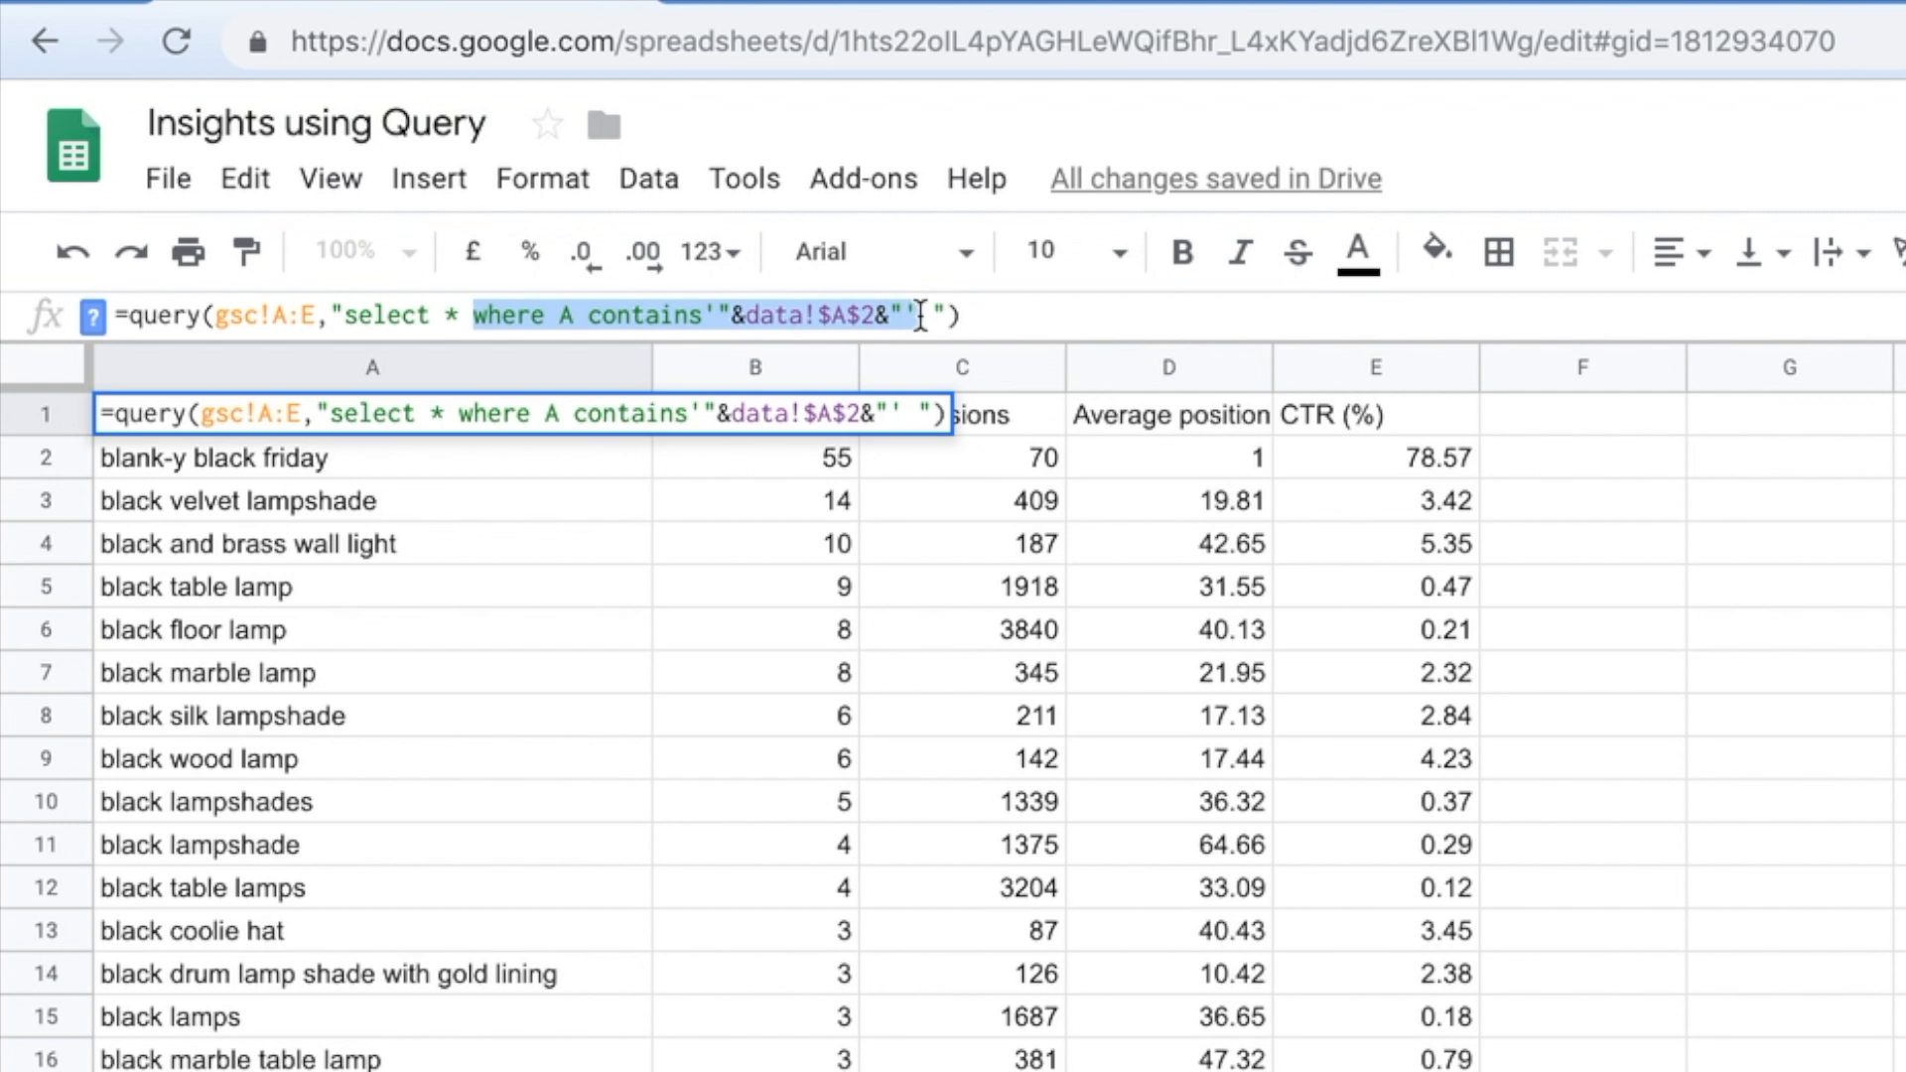
{"action": "mouse_move", "coordinate": [1120, 554]}
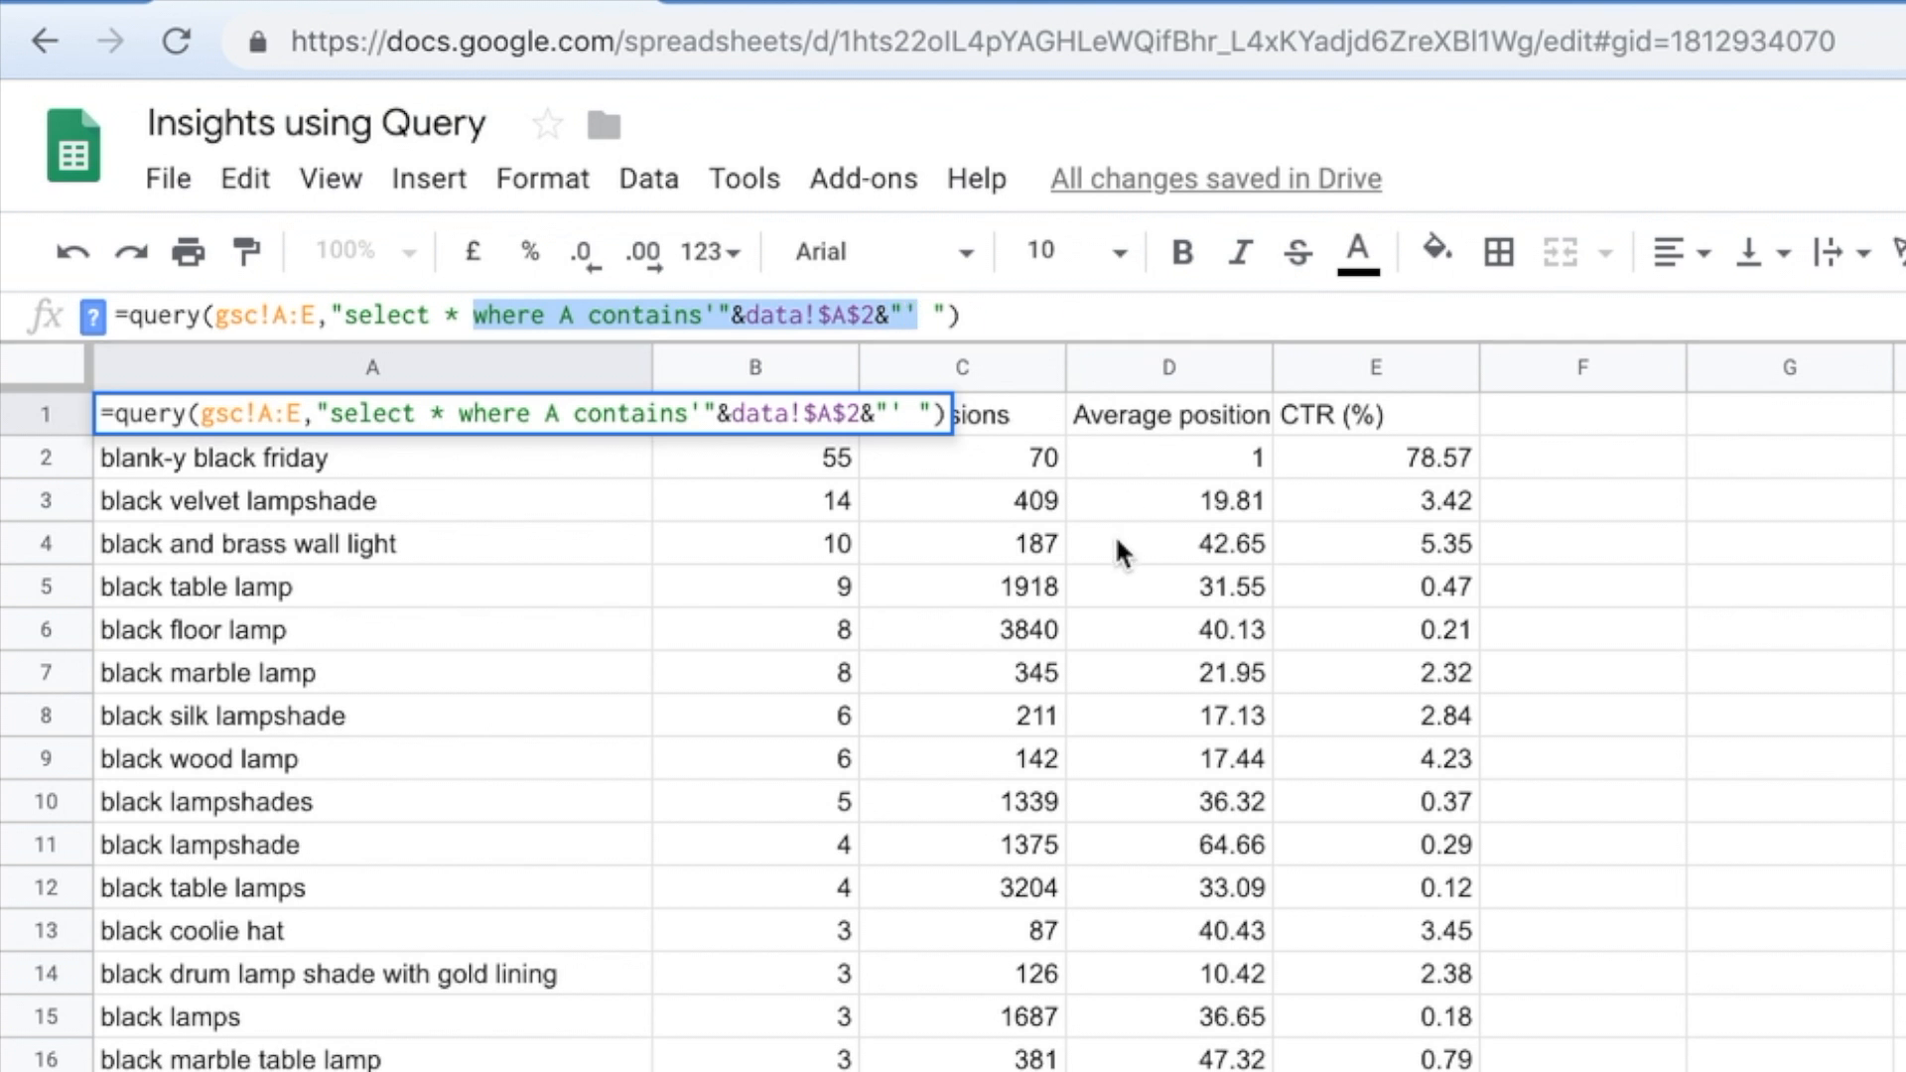
{"action": "mouse_move", "coordinate": [874, 367]}
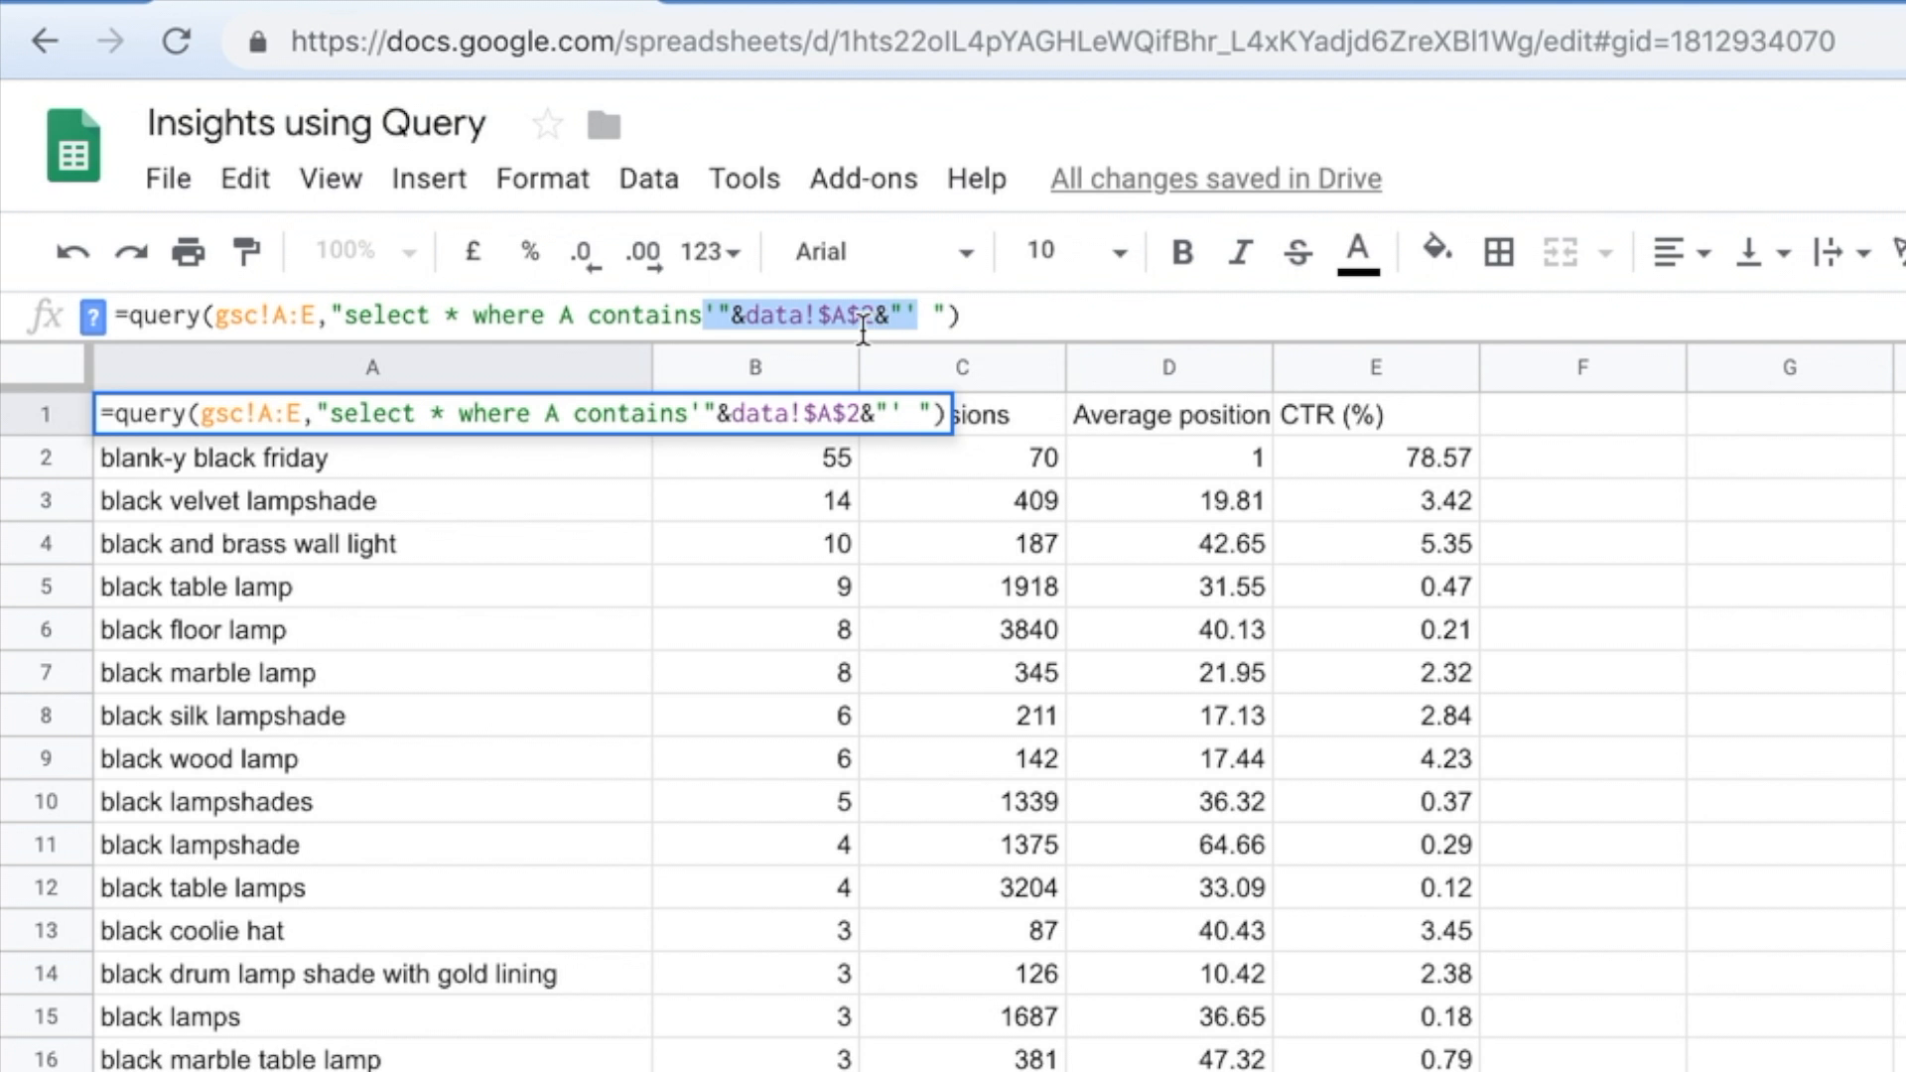
Replace the data!$A$2 keyword reference in the A1 query with the literal 'black'.
{"action": "key", "text": "Delete"}
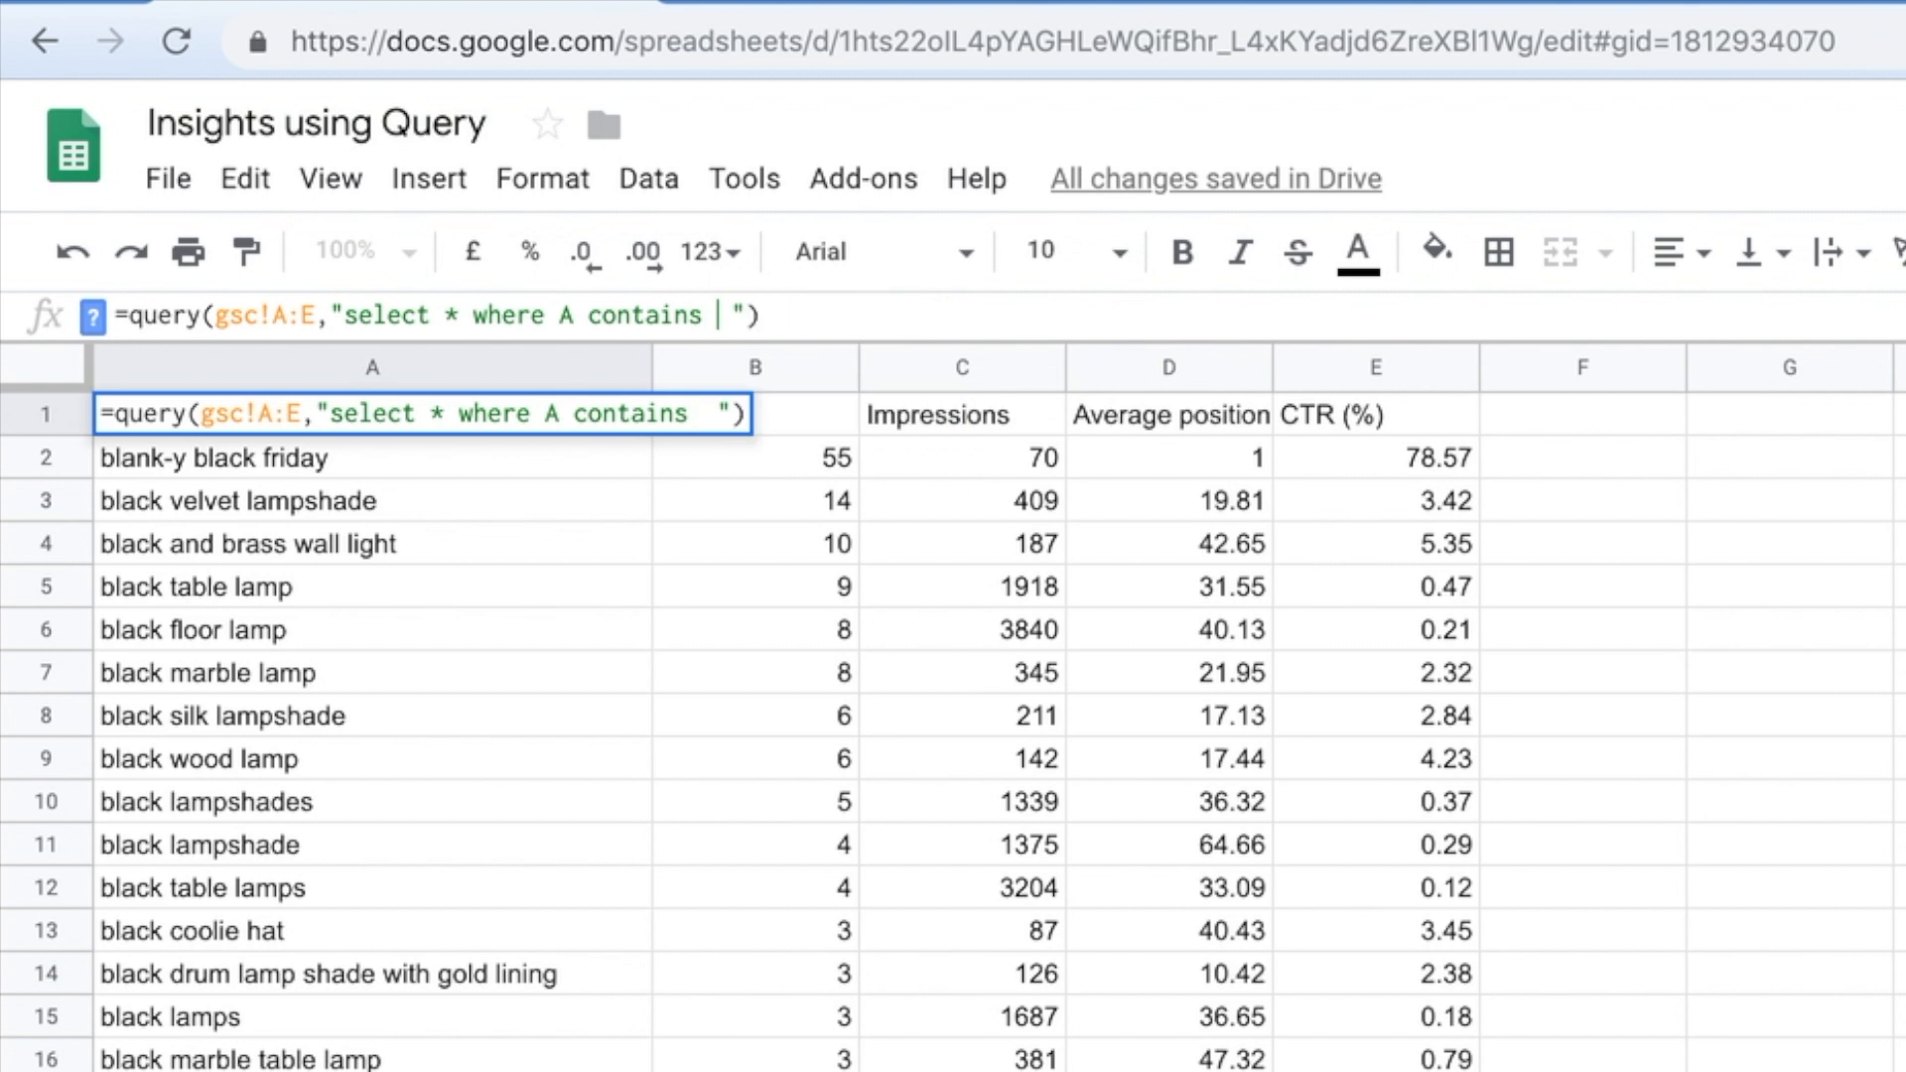
{"action": "type", "text": "'black'"}
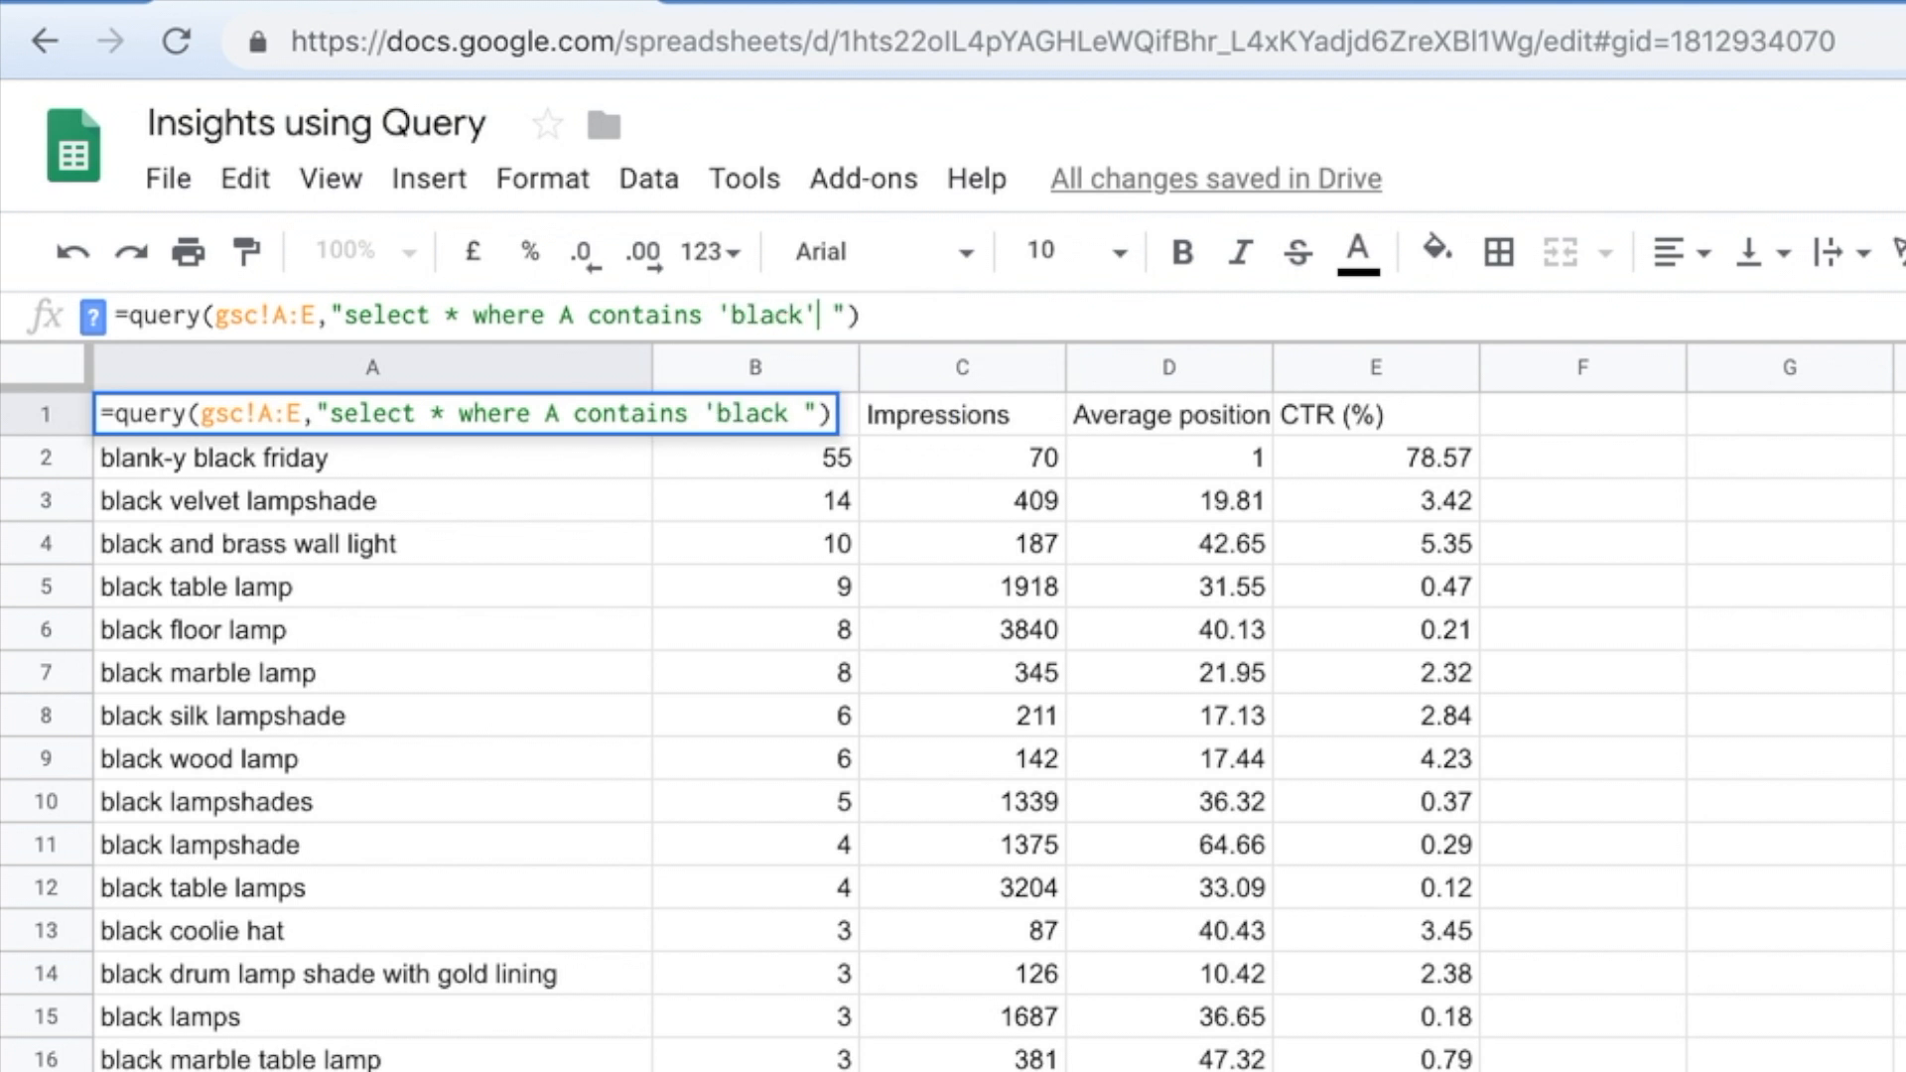
{"action": "key", "text": "Enter"}
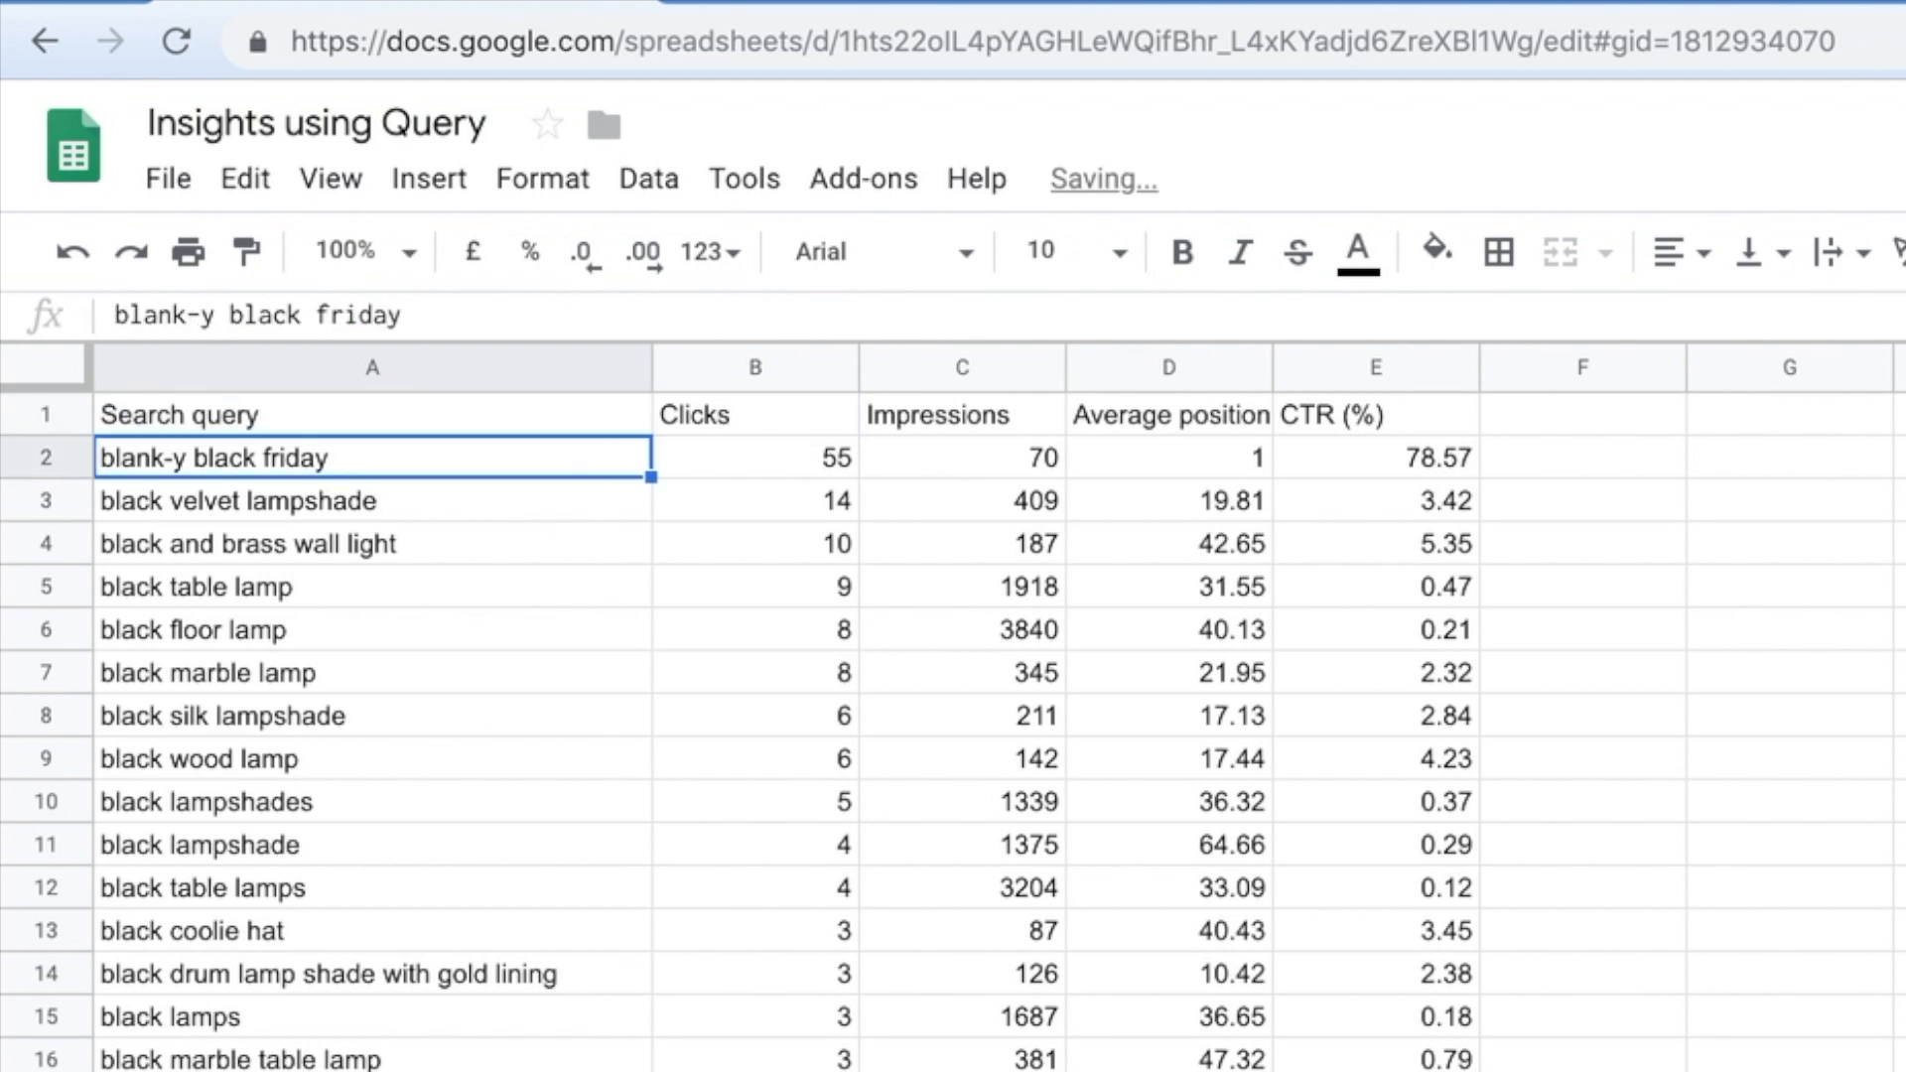
Extend the A1 query with an average-position condition, and D>10.
{"action": "left_click", "coordinate": [373, 413]}
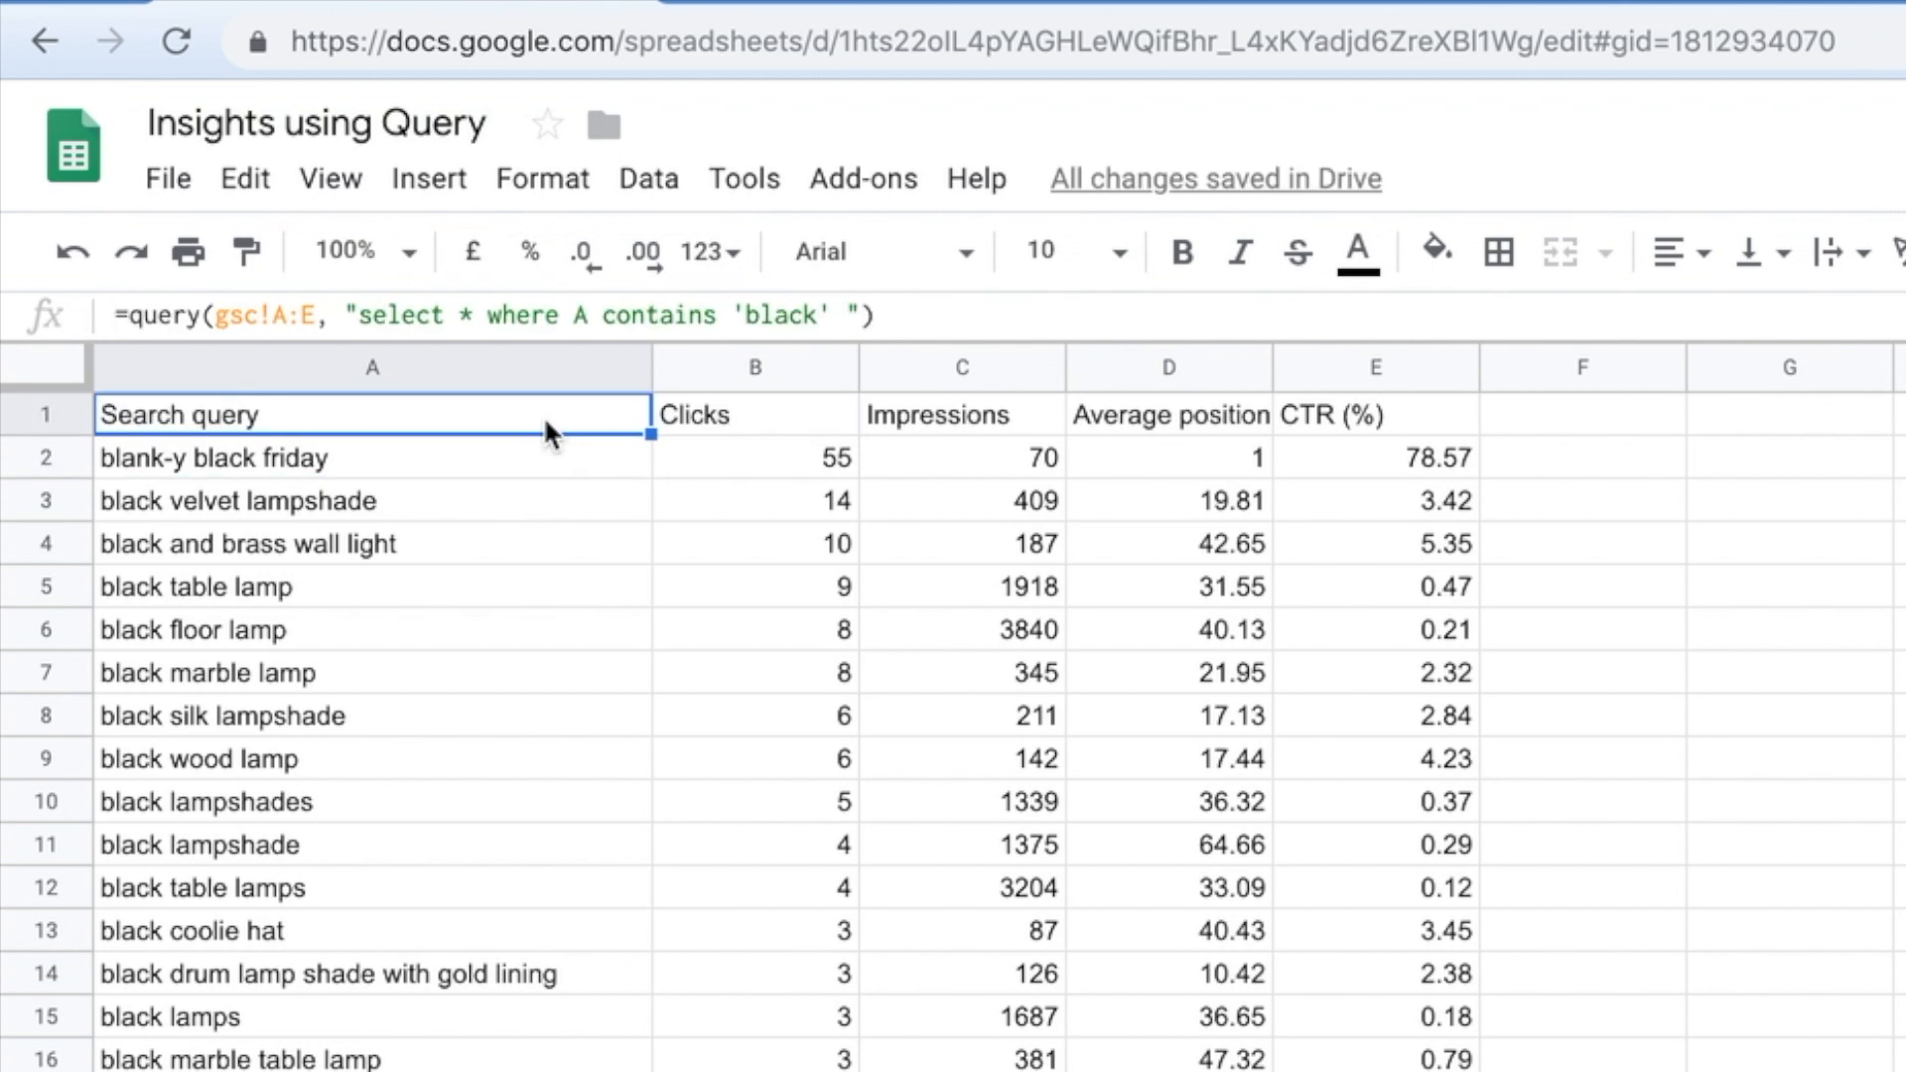
{"action": "double_click", "coordinate": [373, 415]}
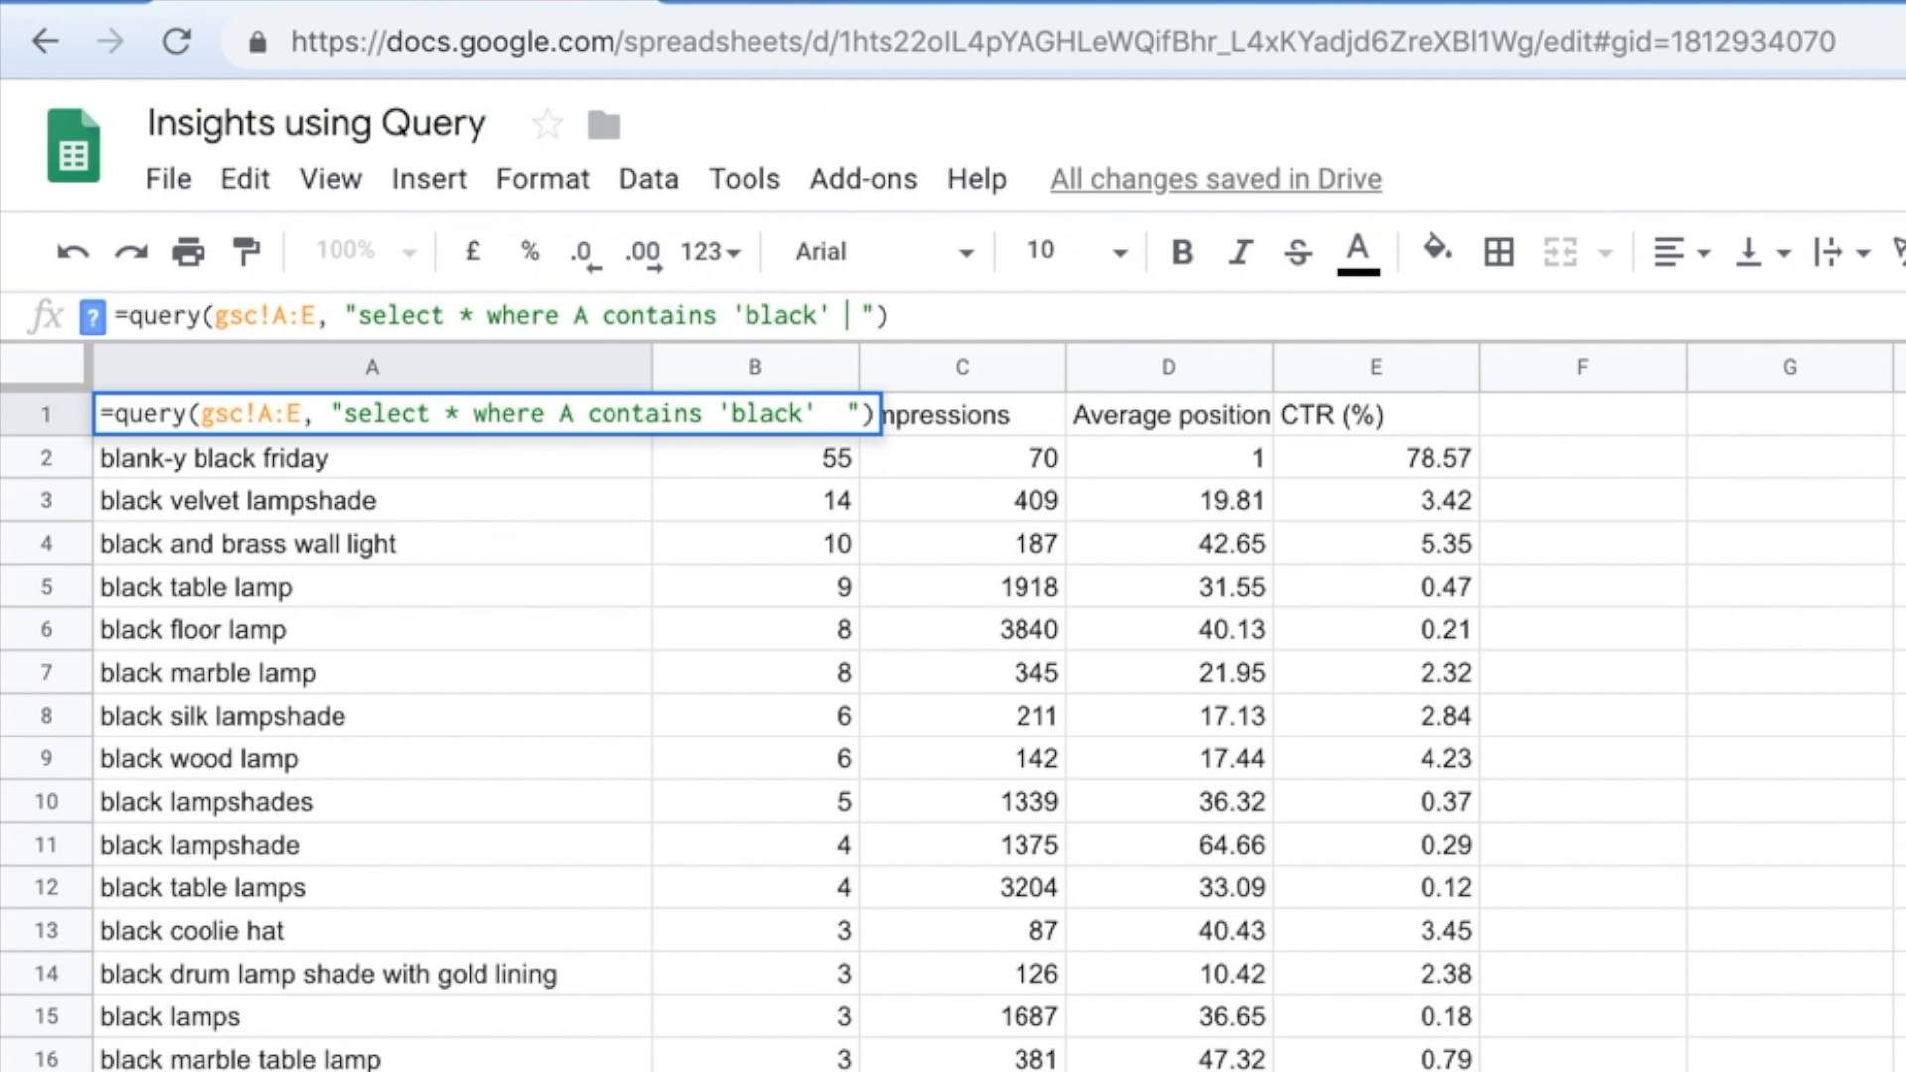
{"action": "type", "text": "and D"}
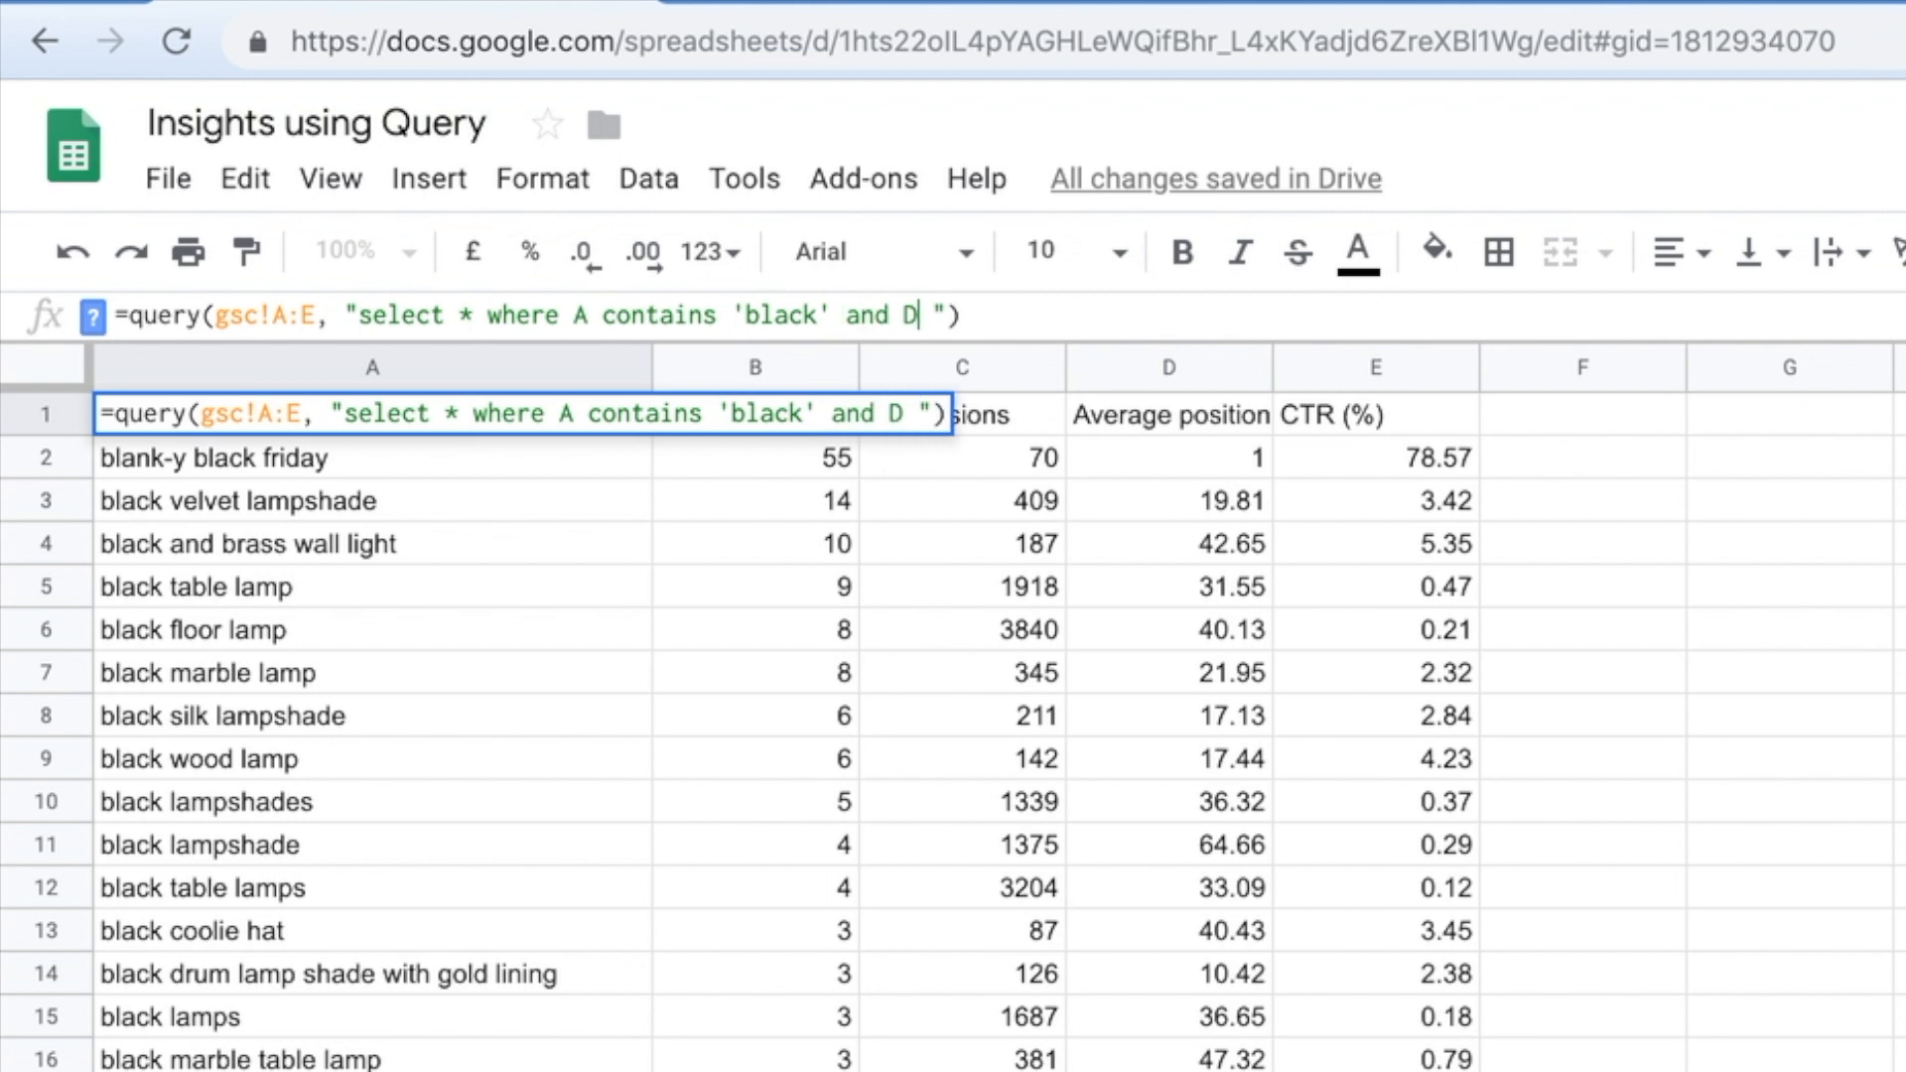
{"action": "type", "text": ">10"}
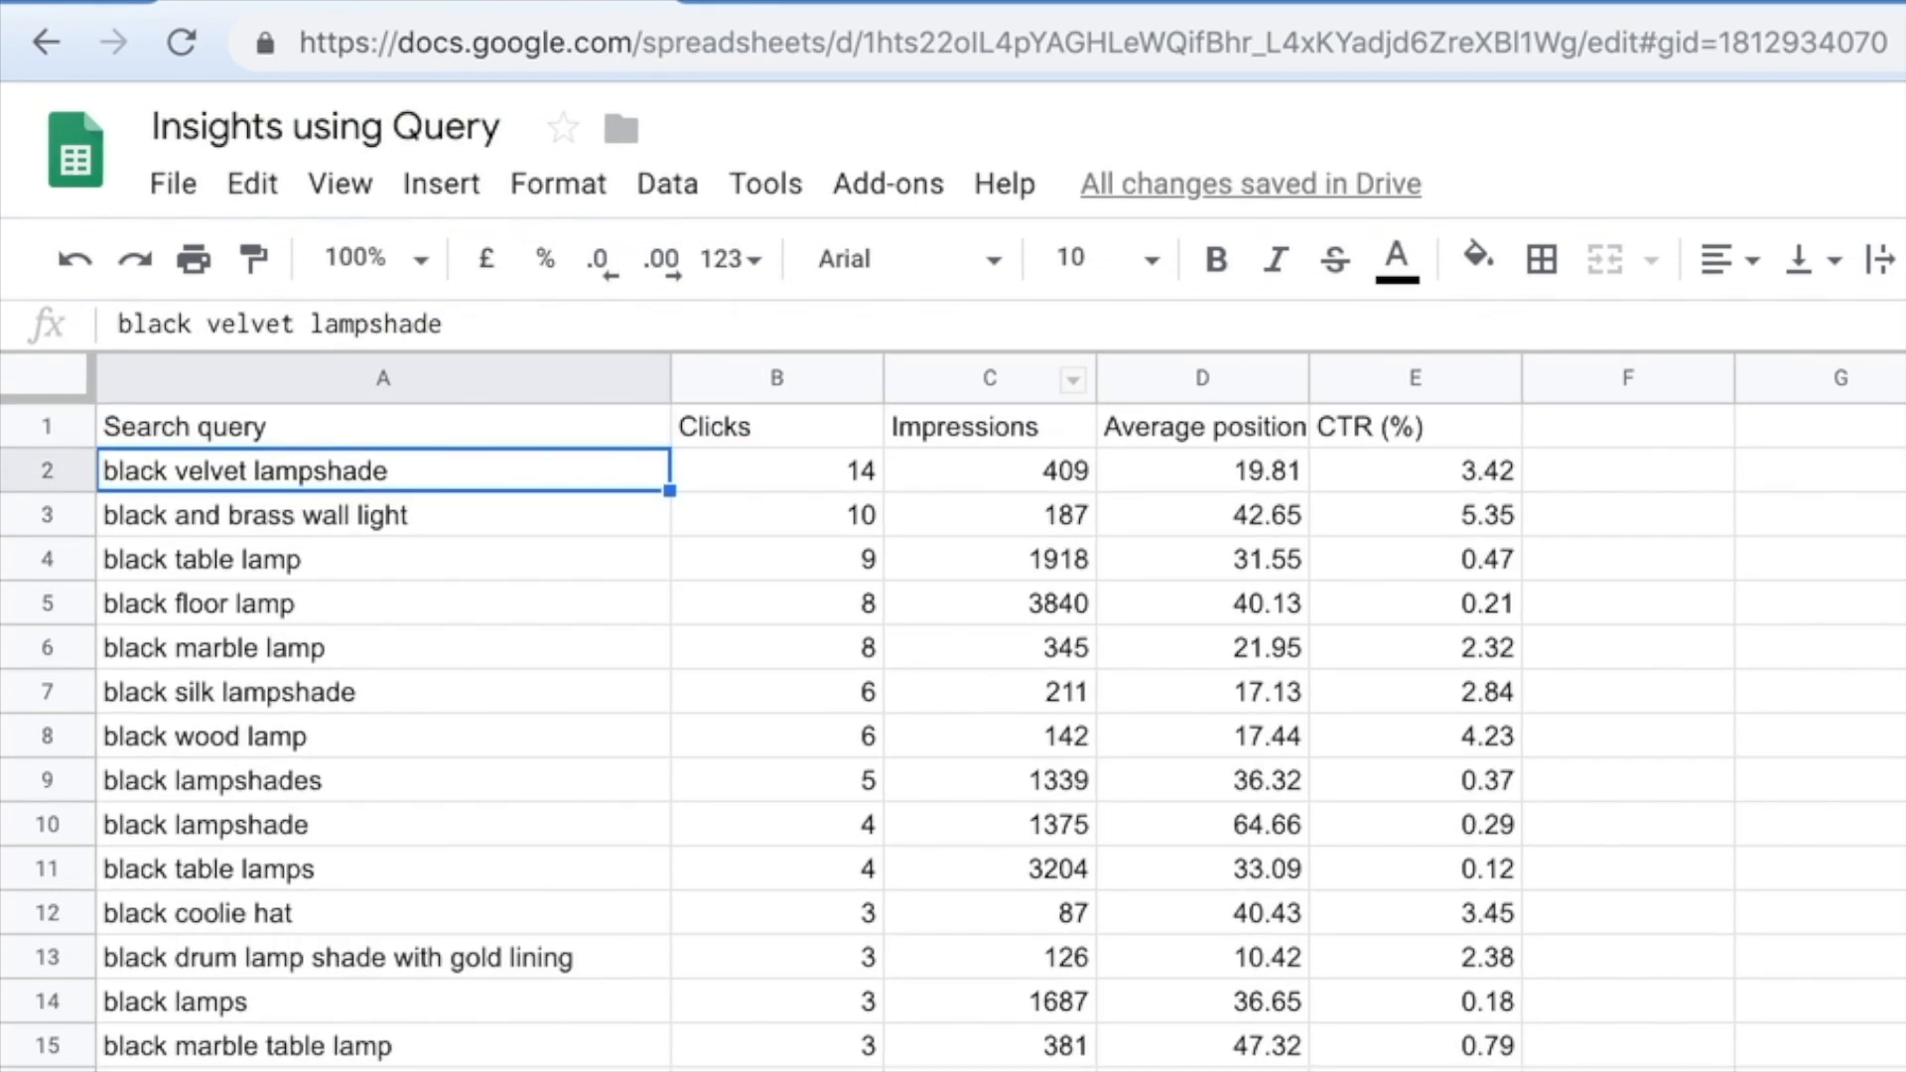
Add a CTR condition, and E>10, to the A1 query after reviewing the results.
{"action": "scroll", "scroll_direction": "down", "scroll_amount": 3}
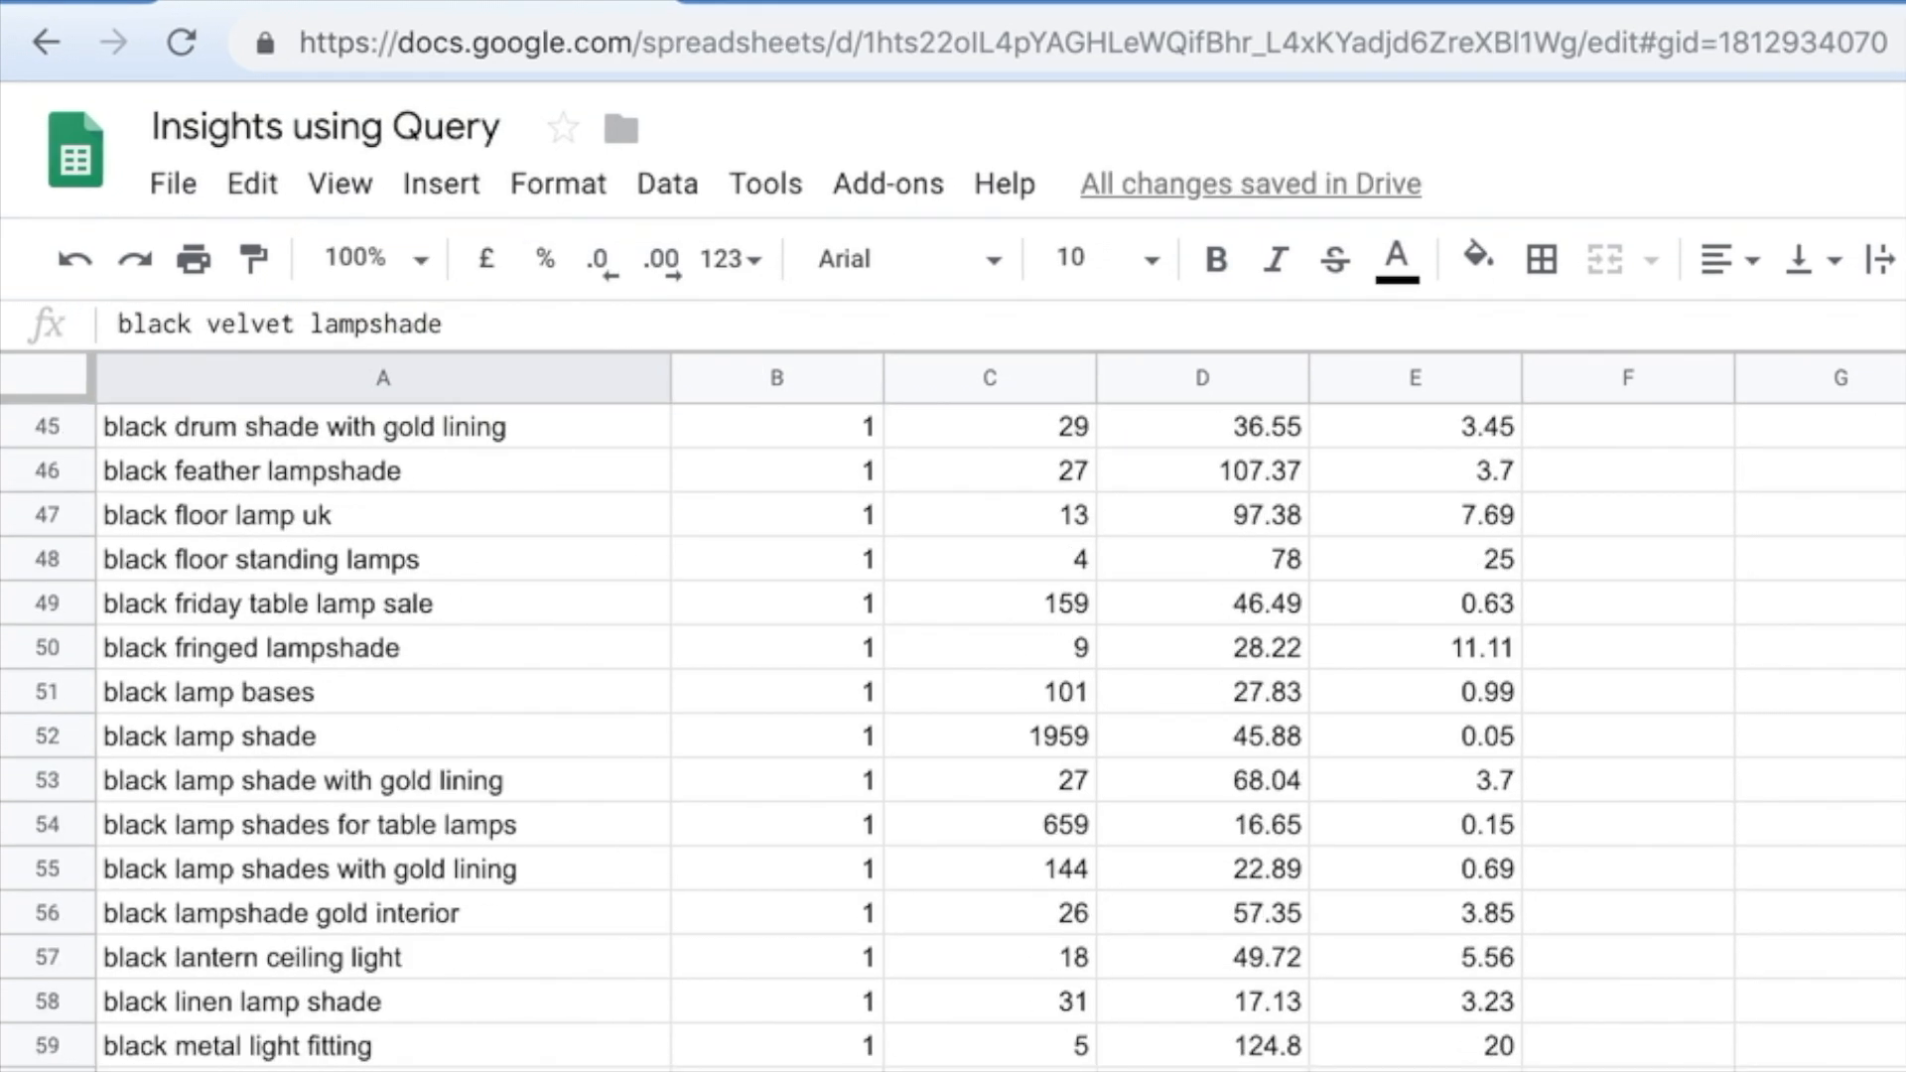
{"action": "scroll", "scroll_direction": "up", "scroll_amount": 3}
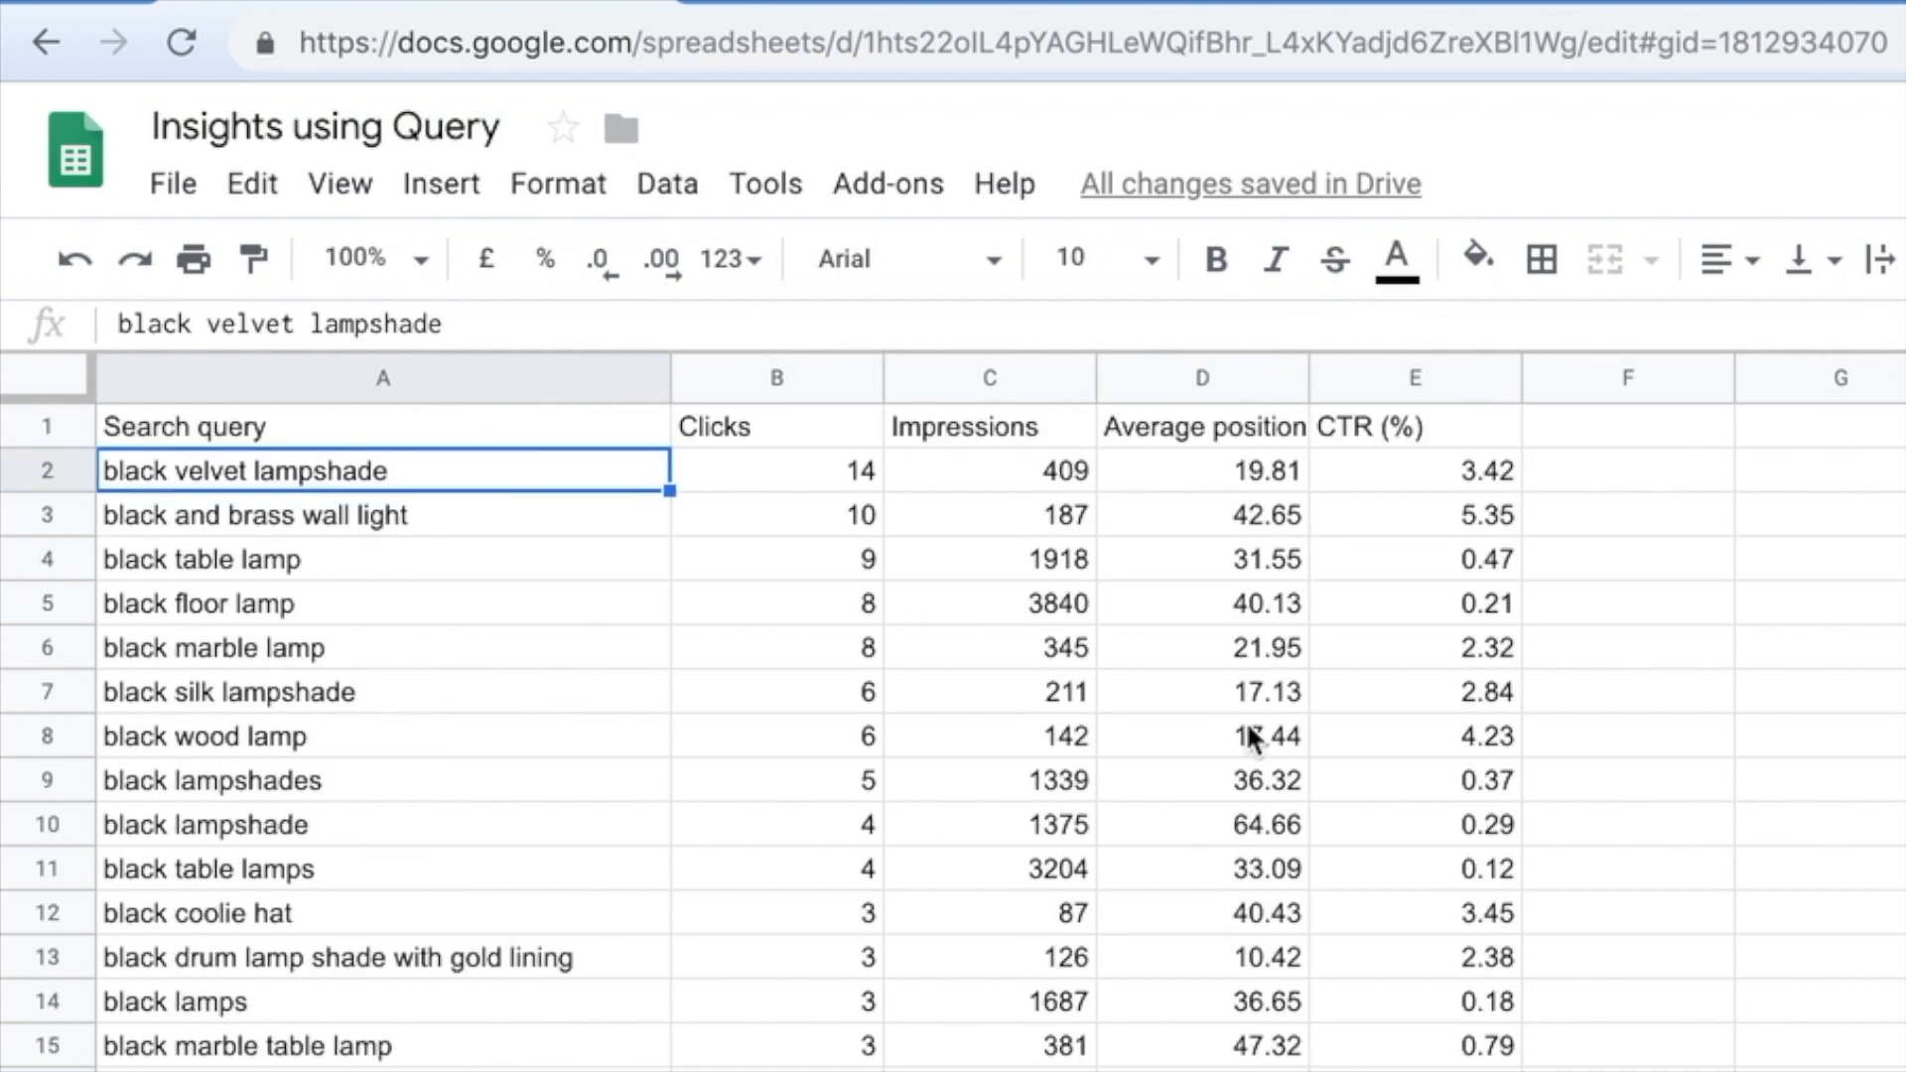
{"action": "mouse_move", "coordinate": [1255, 519]}
{"action": "type", "text": "=query(gsc!A:E, \"select * where A contains 'black' "}
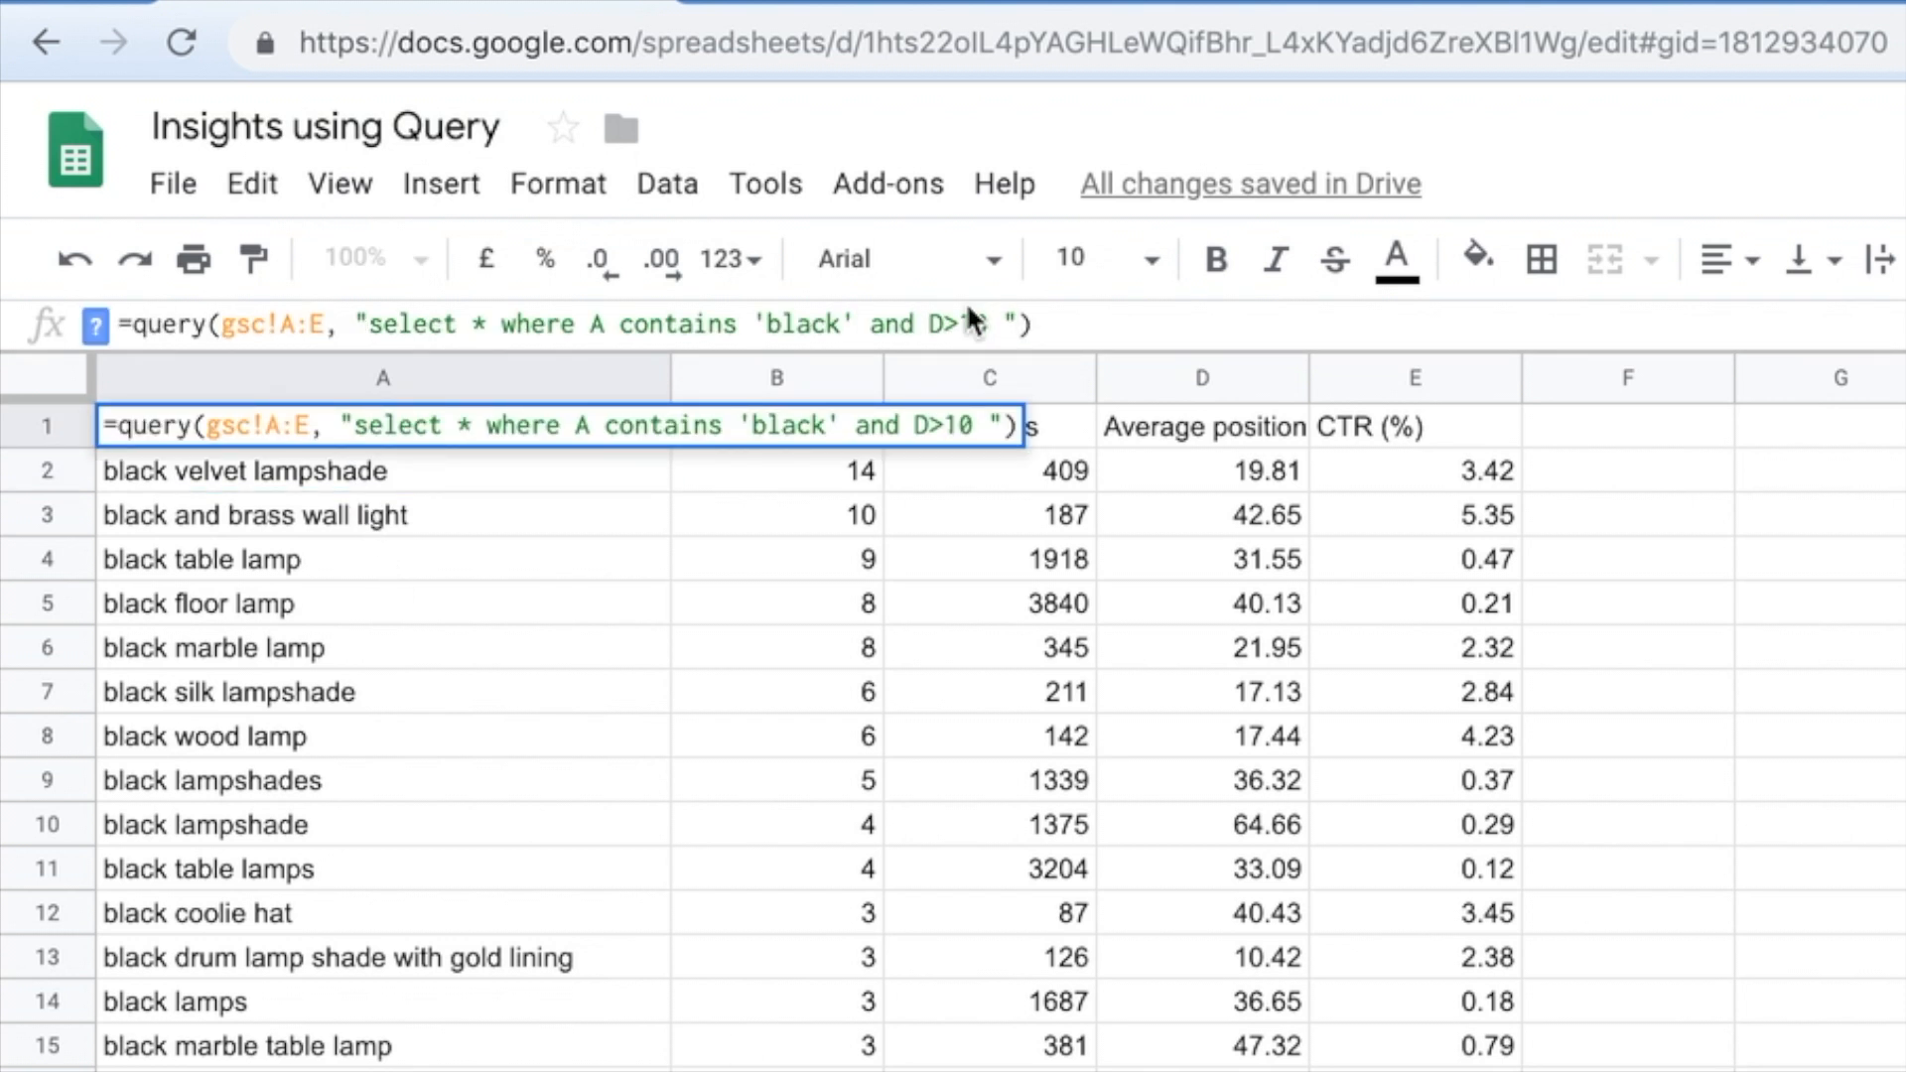
{"action": "type", "text": "and"}
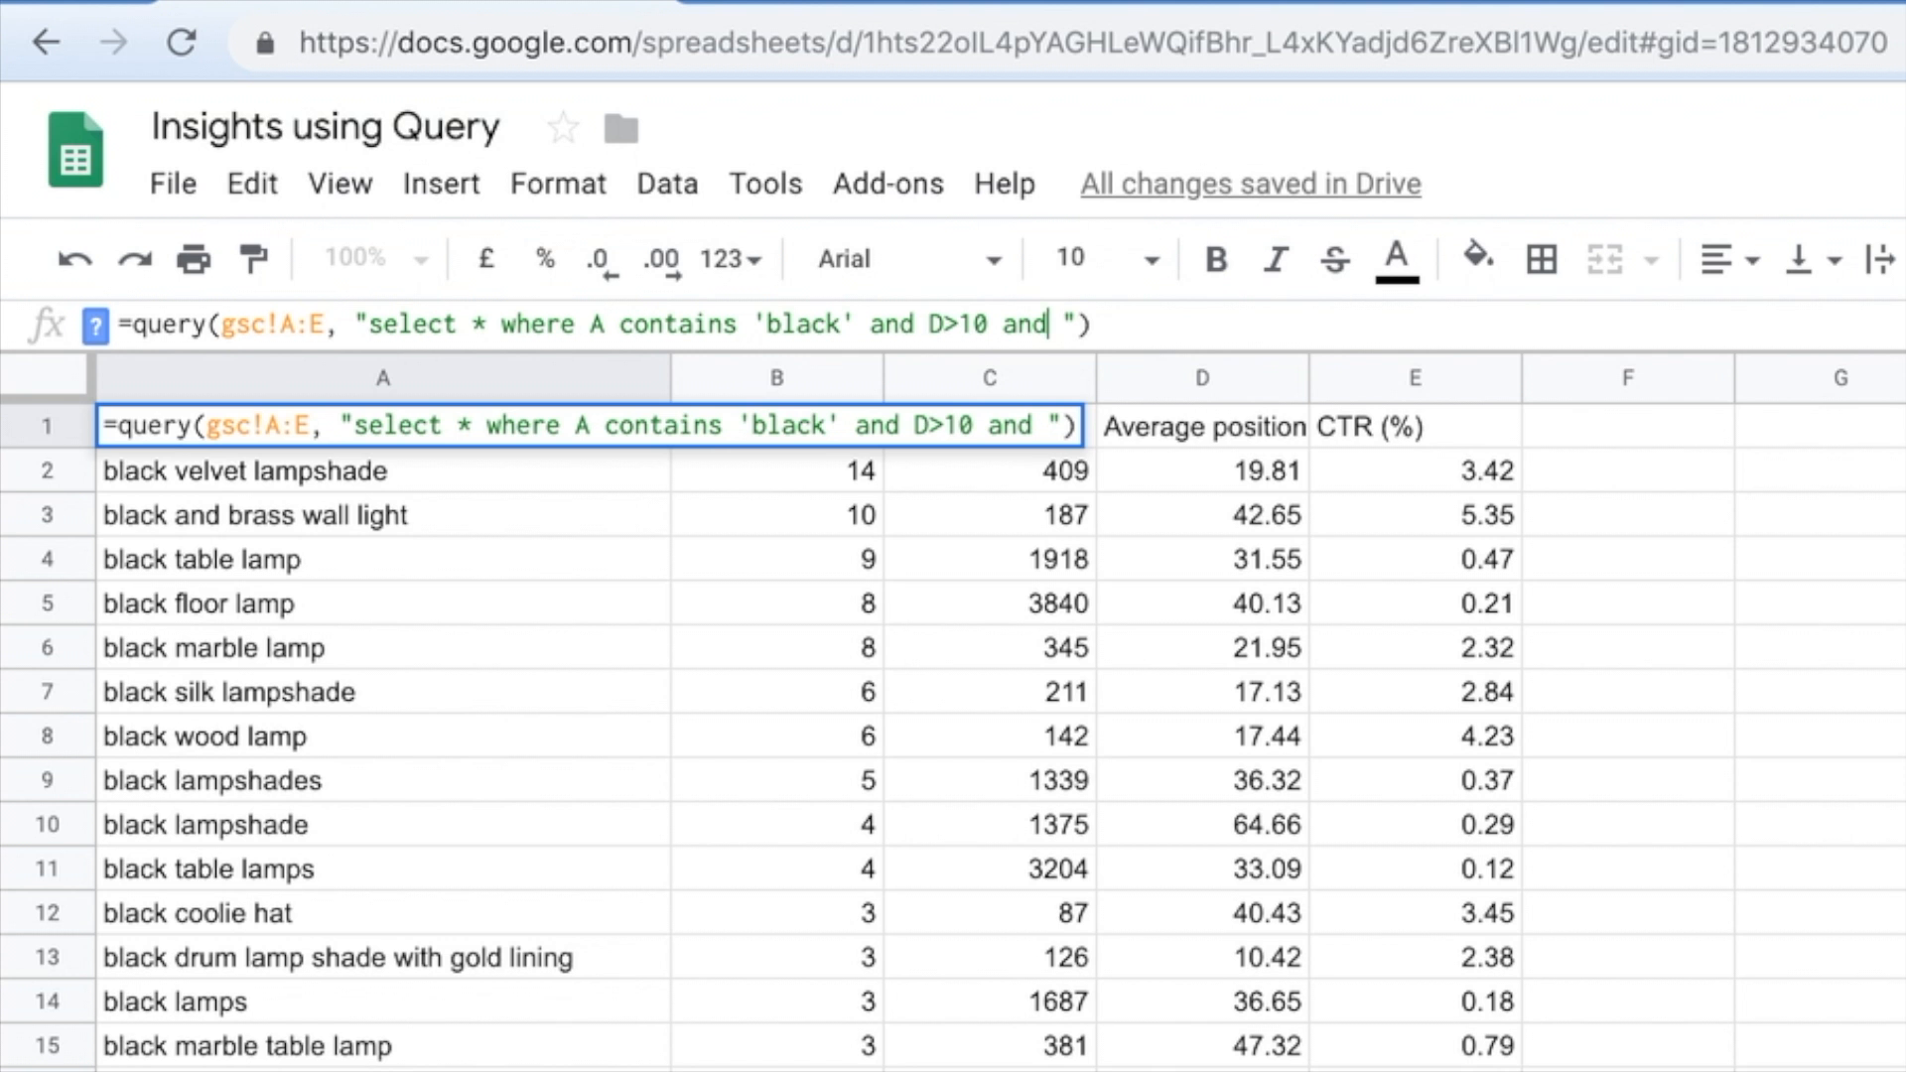
{"action": "type", "text": "E"}
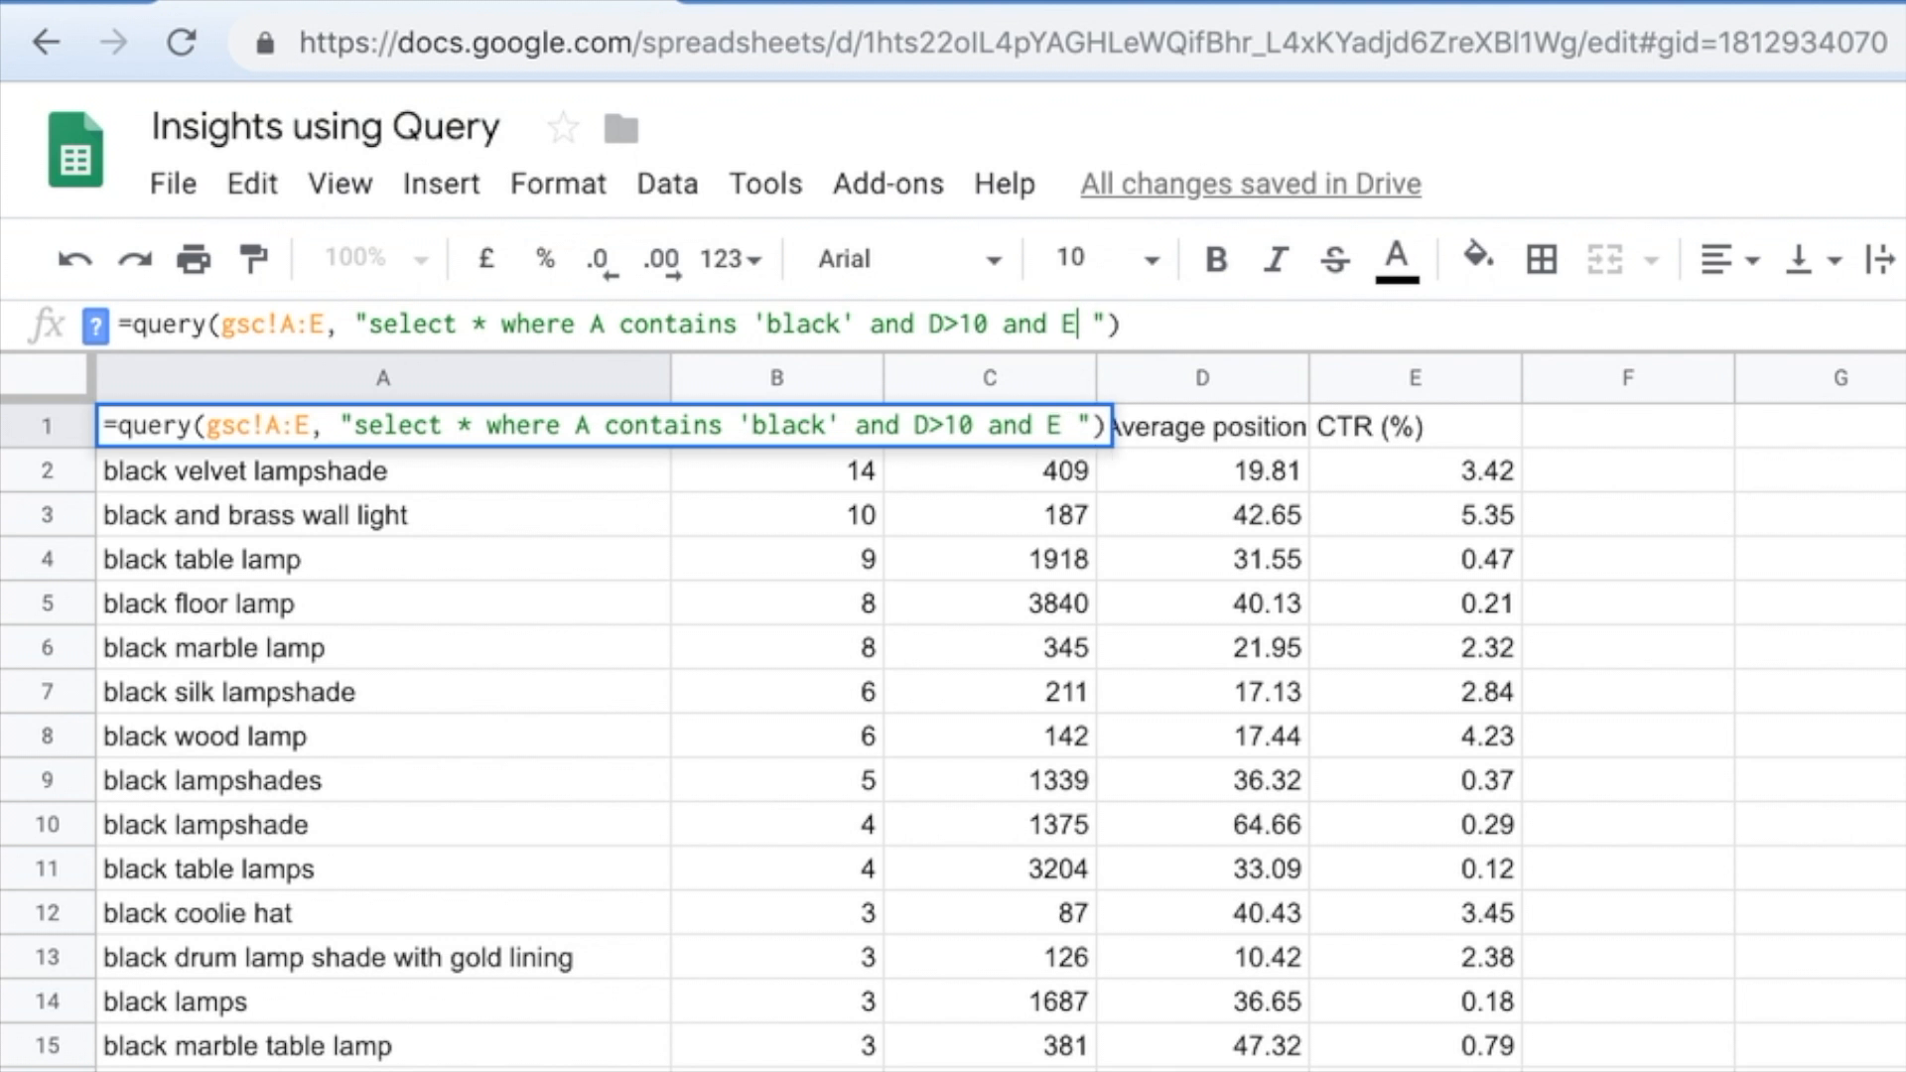
{"action": "type", "text": "<"}
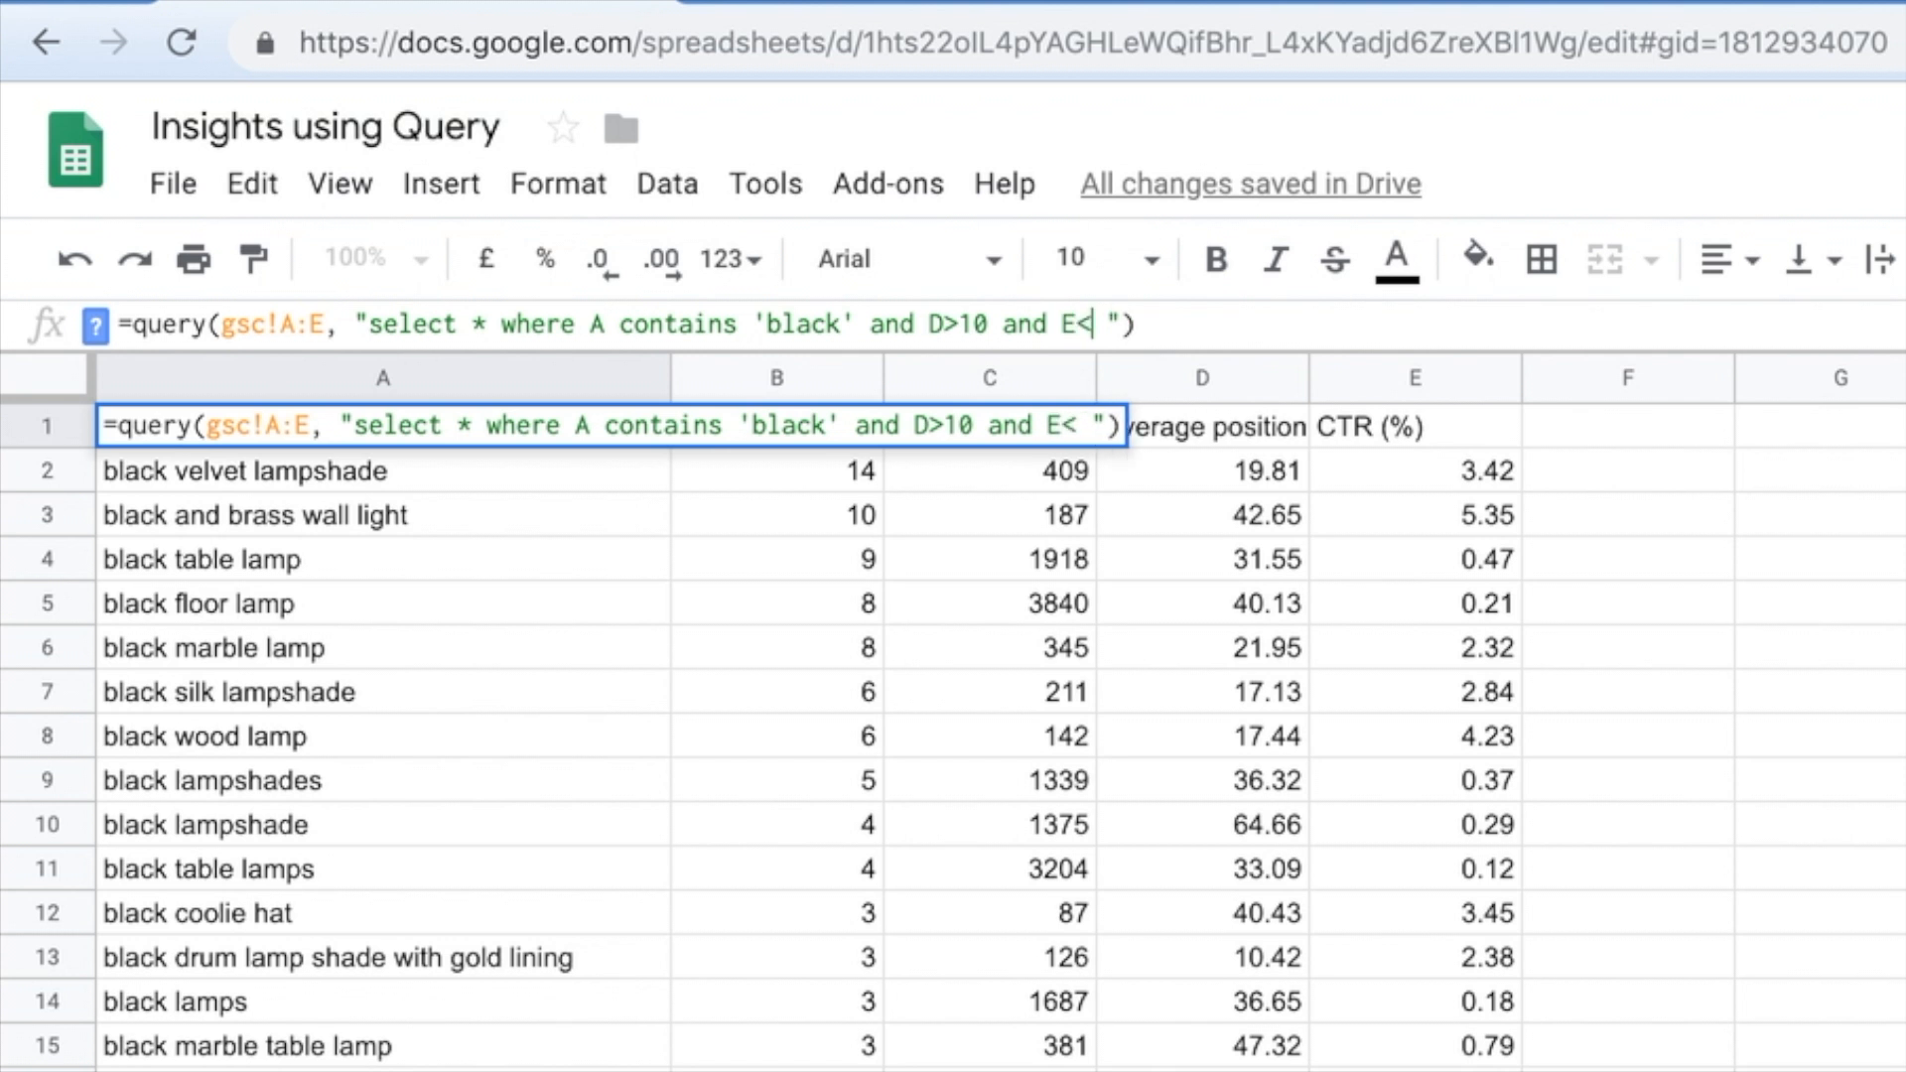
{"action": "type", "text": ">10"}
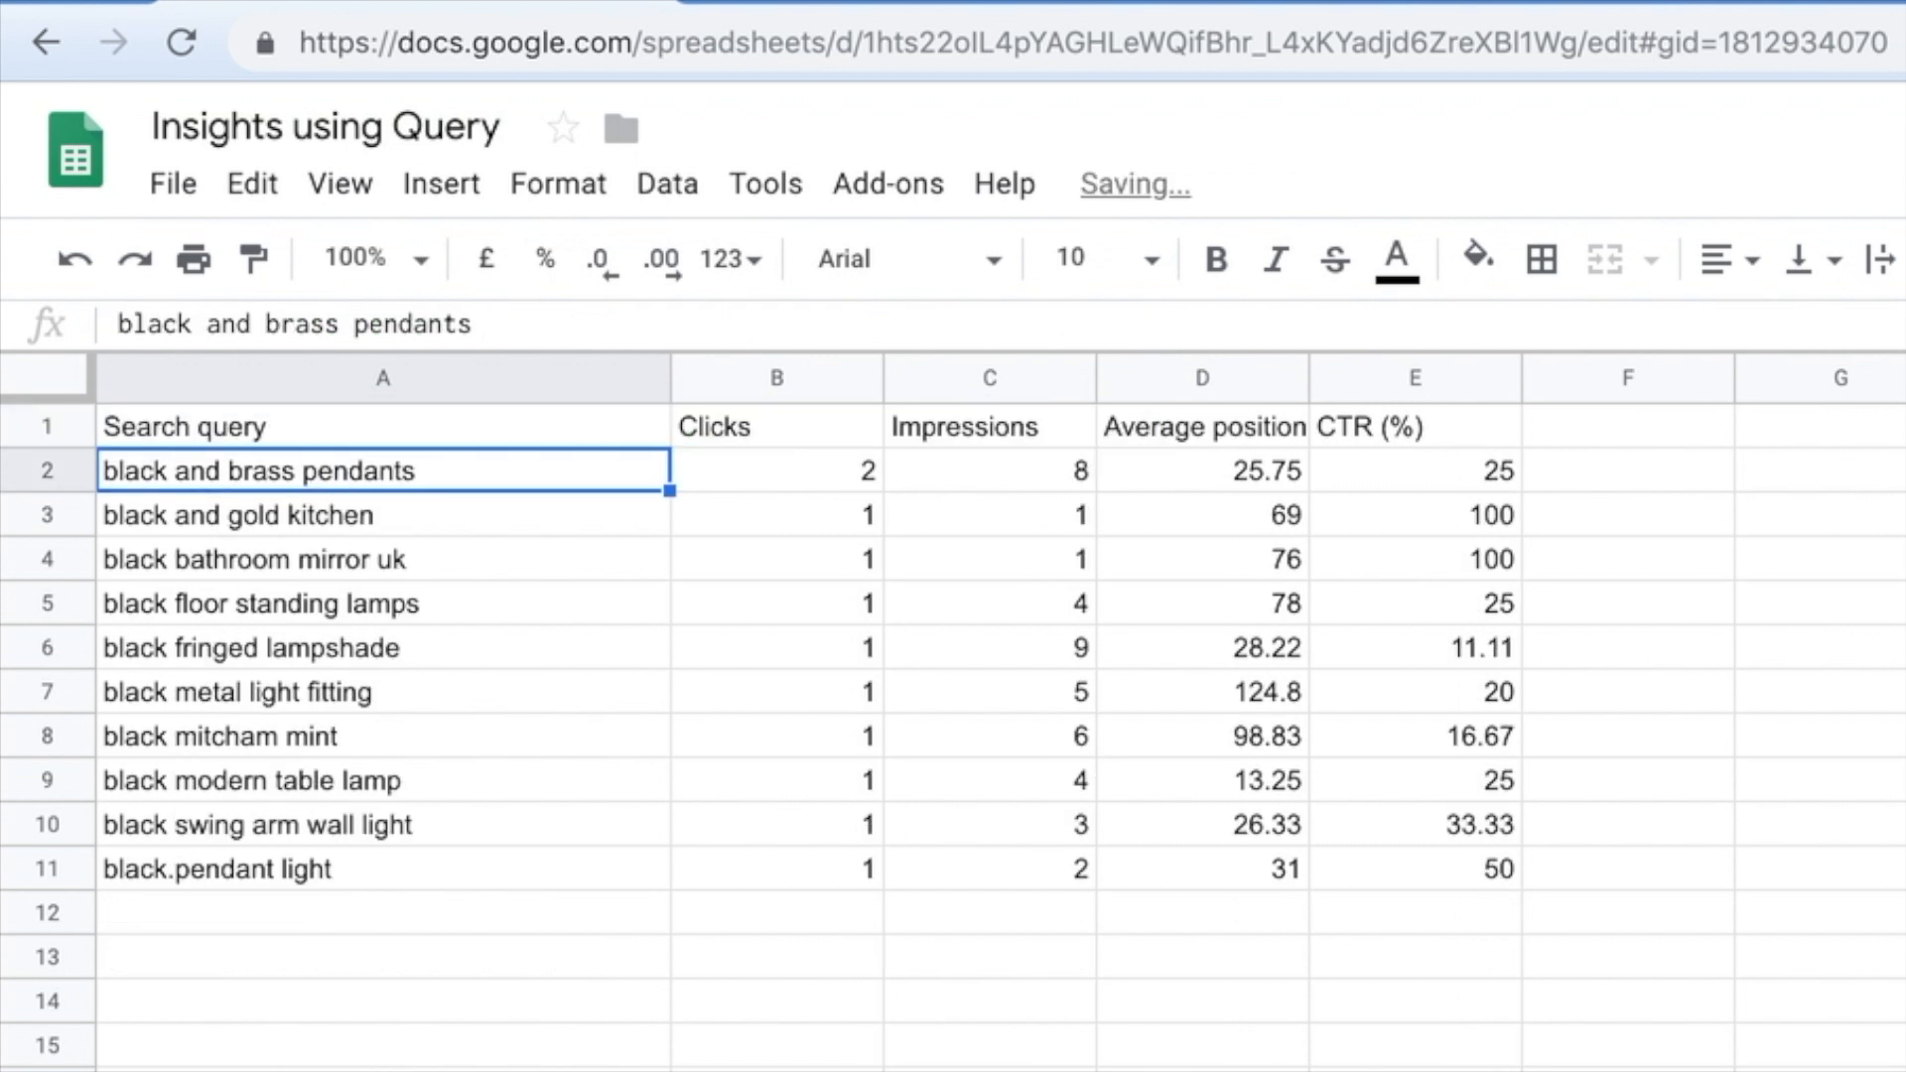
Check the last result row's CTR and reselect the A1 query formula.
{"action": "left_click", "coordinate": [1414, 868]}
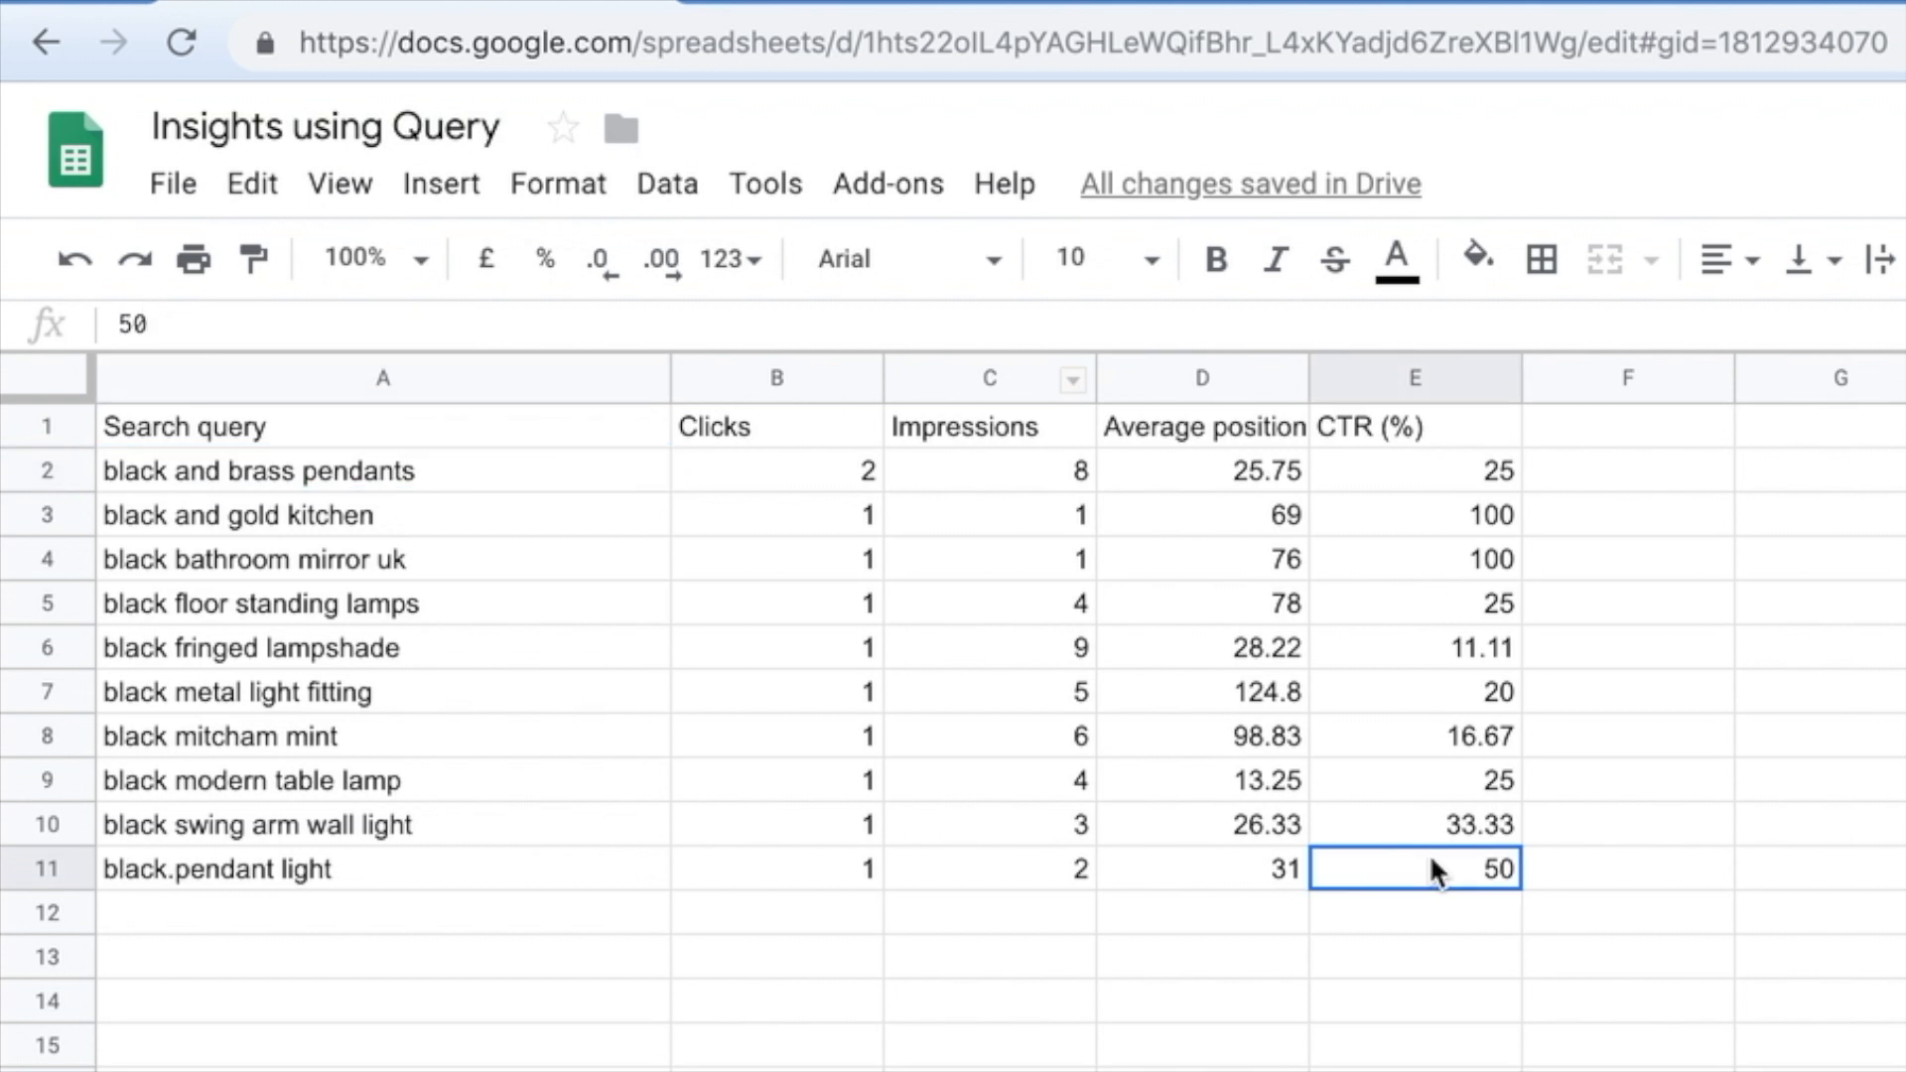
{"action": "left_click", "coordinate": [381, 425]}
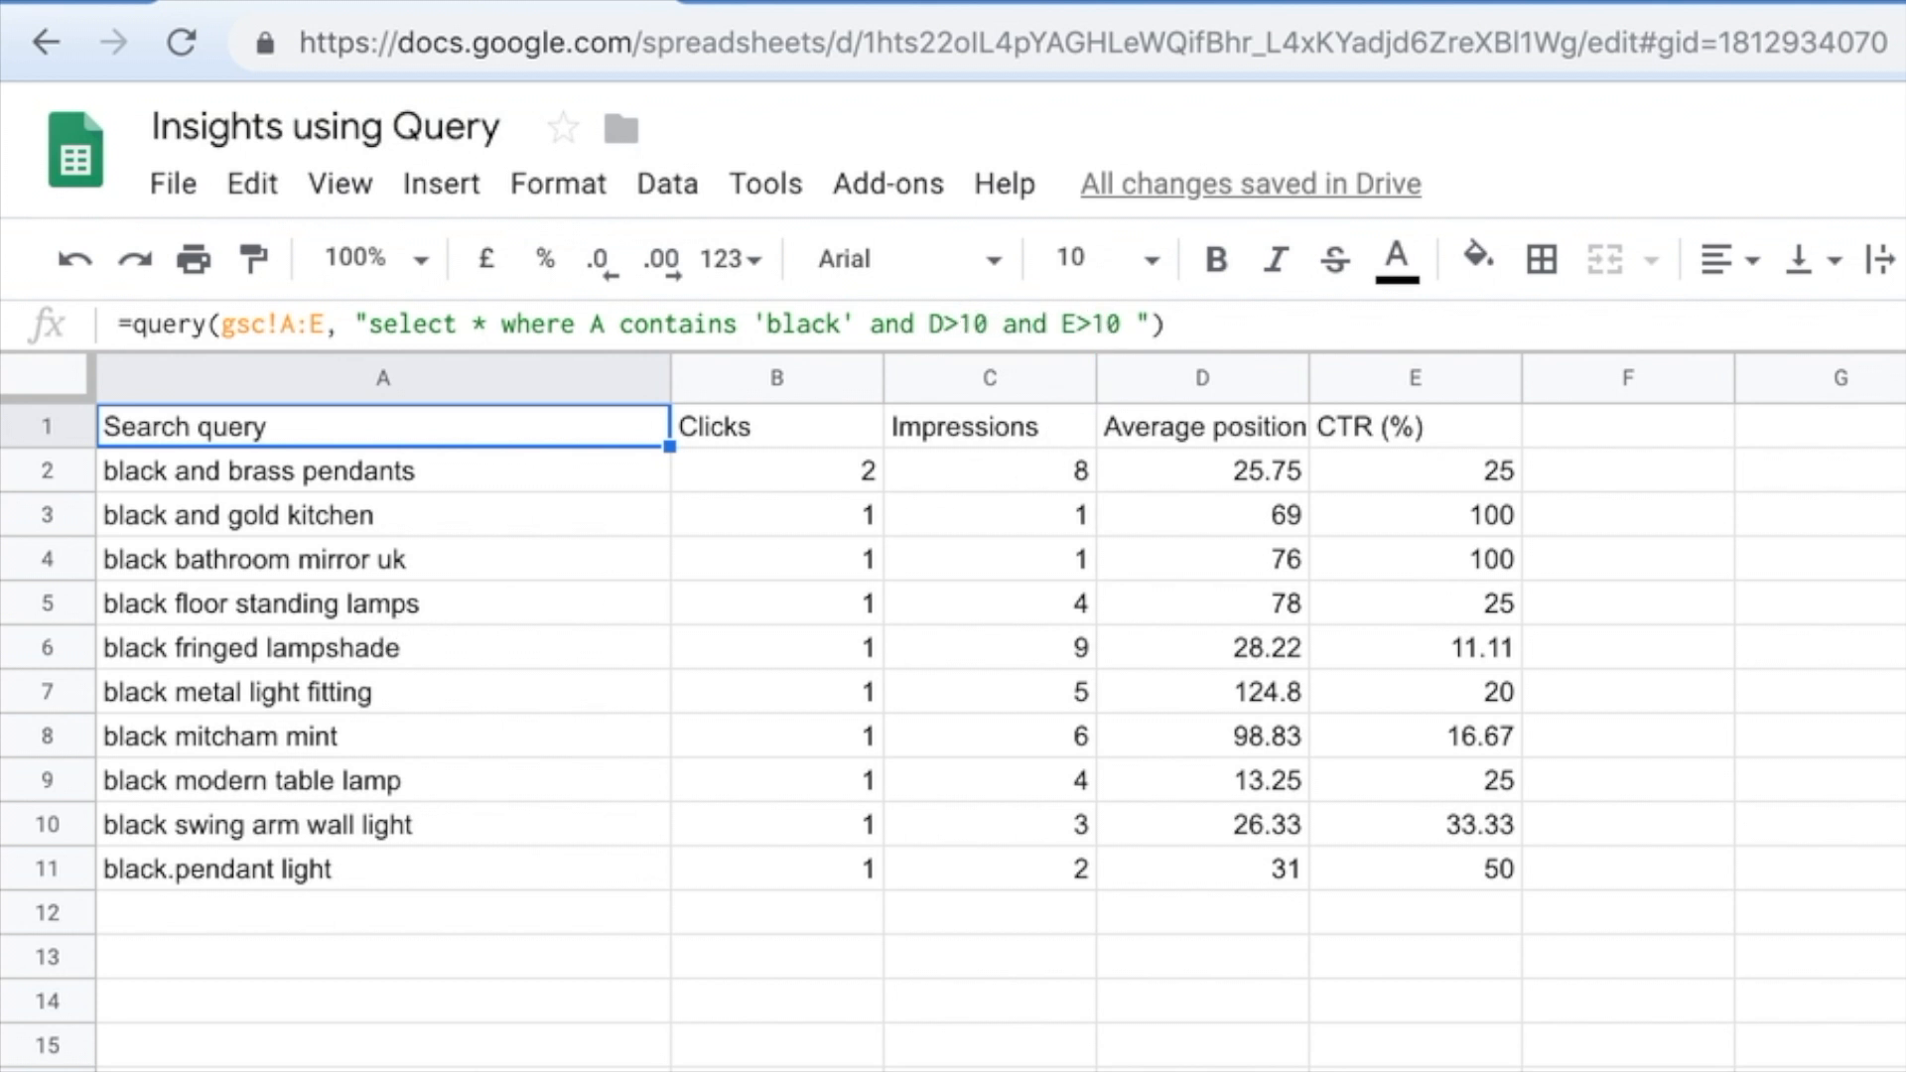
{"action": "mouse_move", "coordinate": [929, 361]}
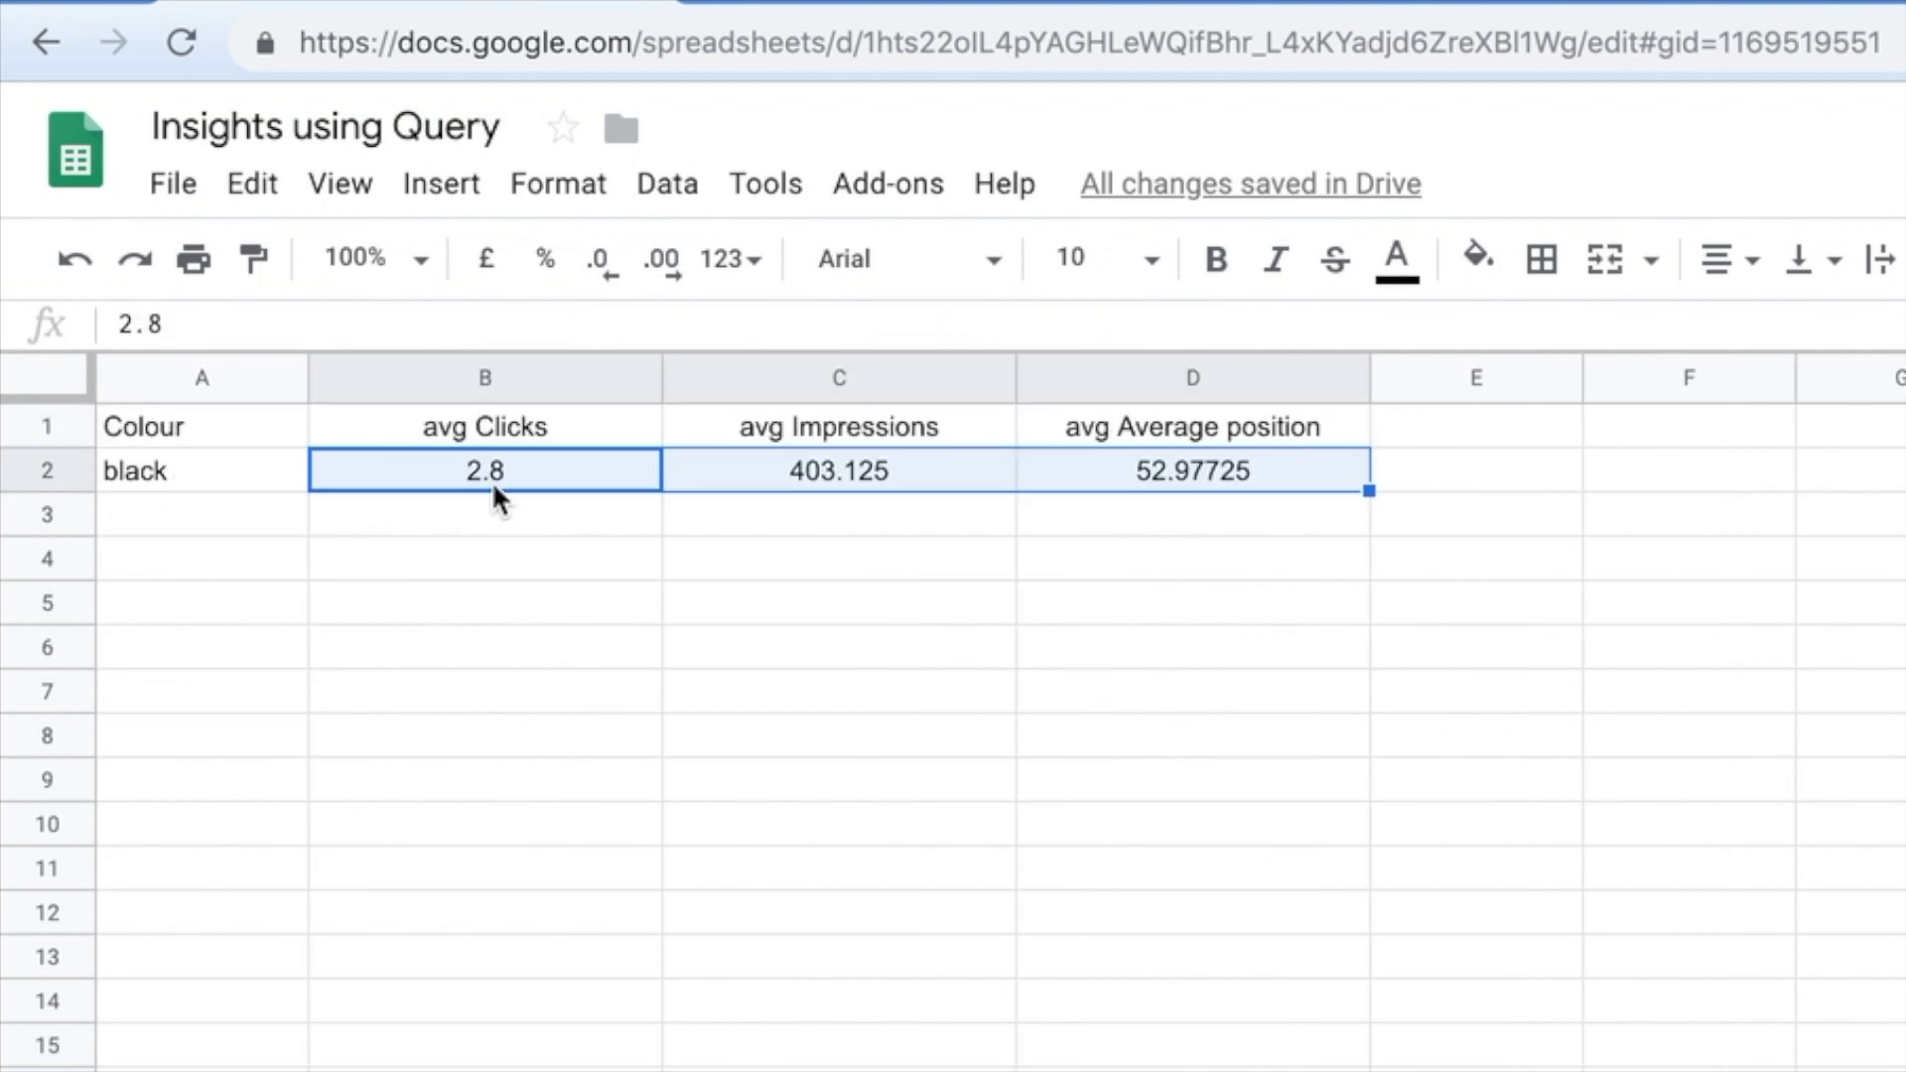
{"action": "left_click", "coordinate": [485, 470]}
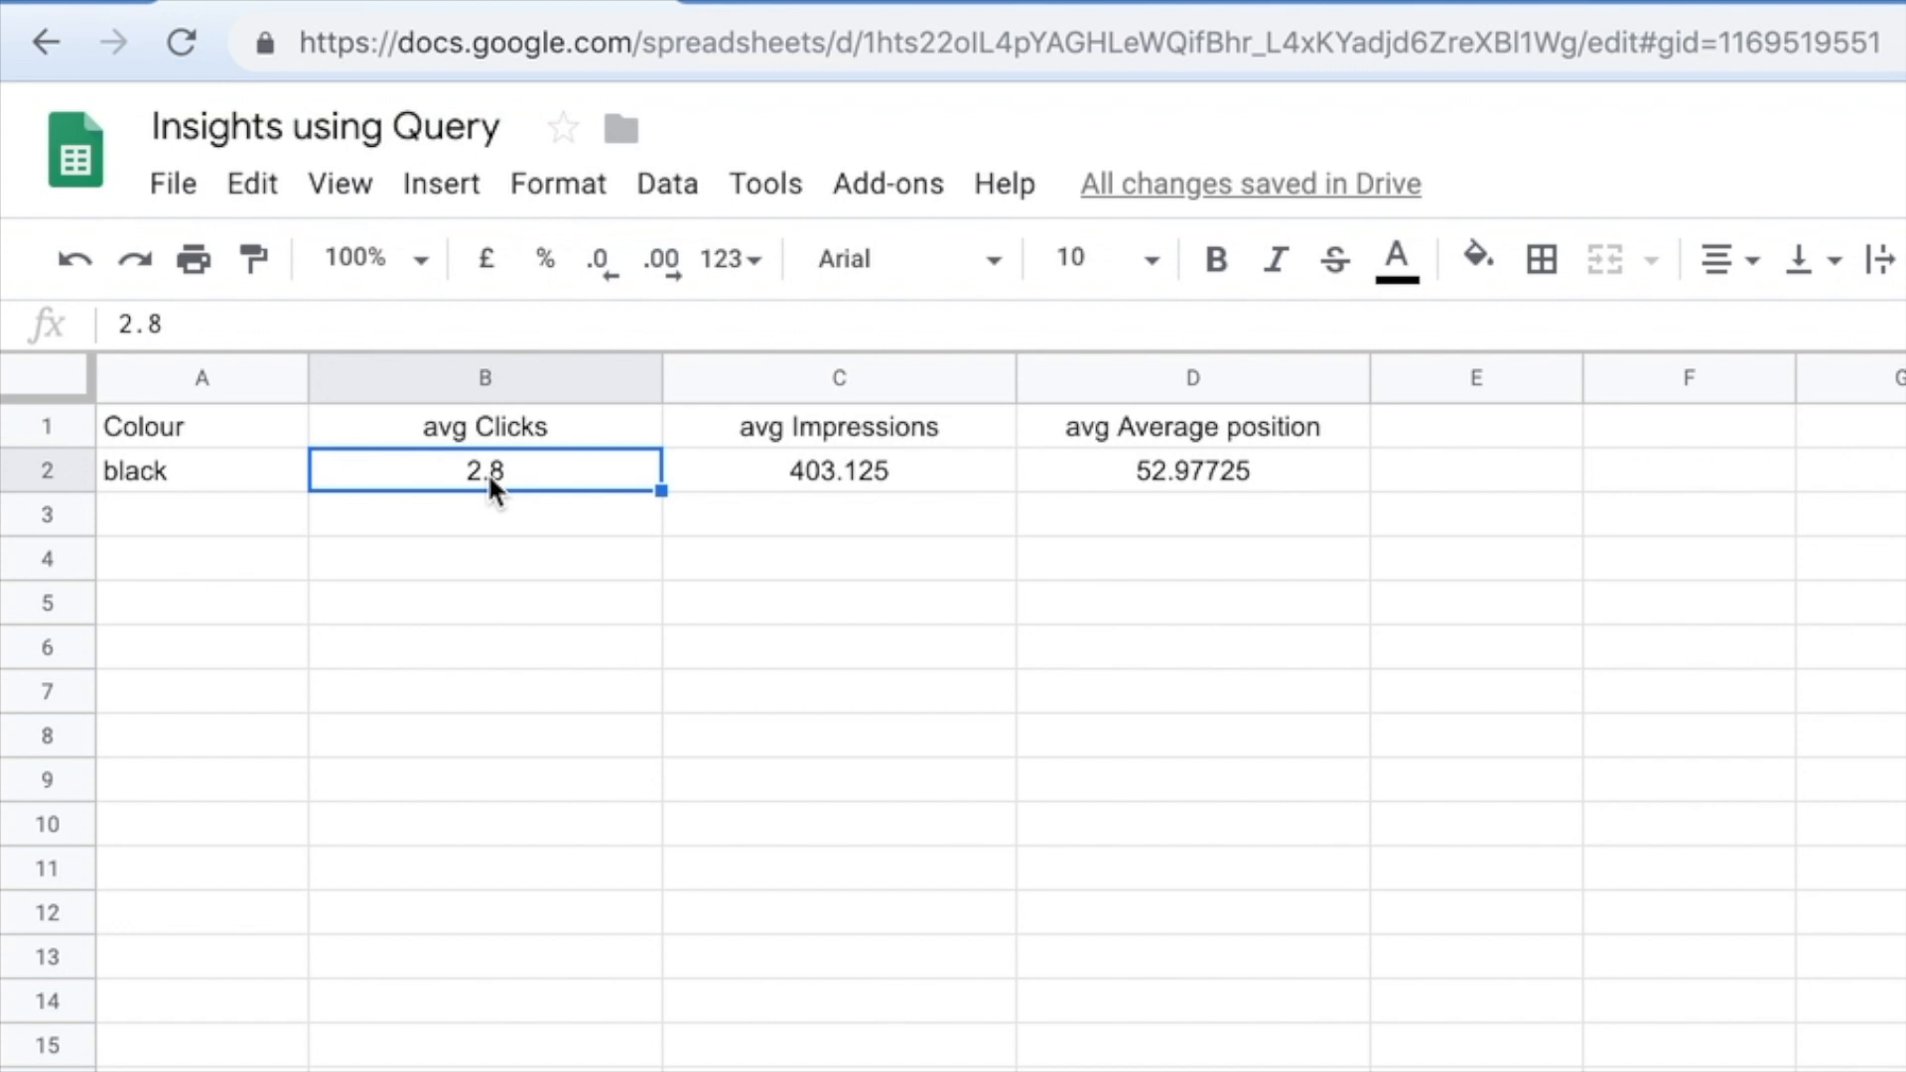
{"action": "mouse_move", "coordinate": [949, 667]}
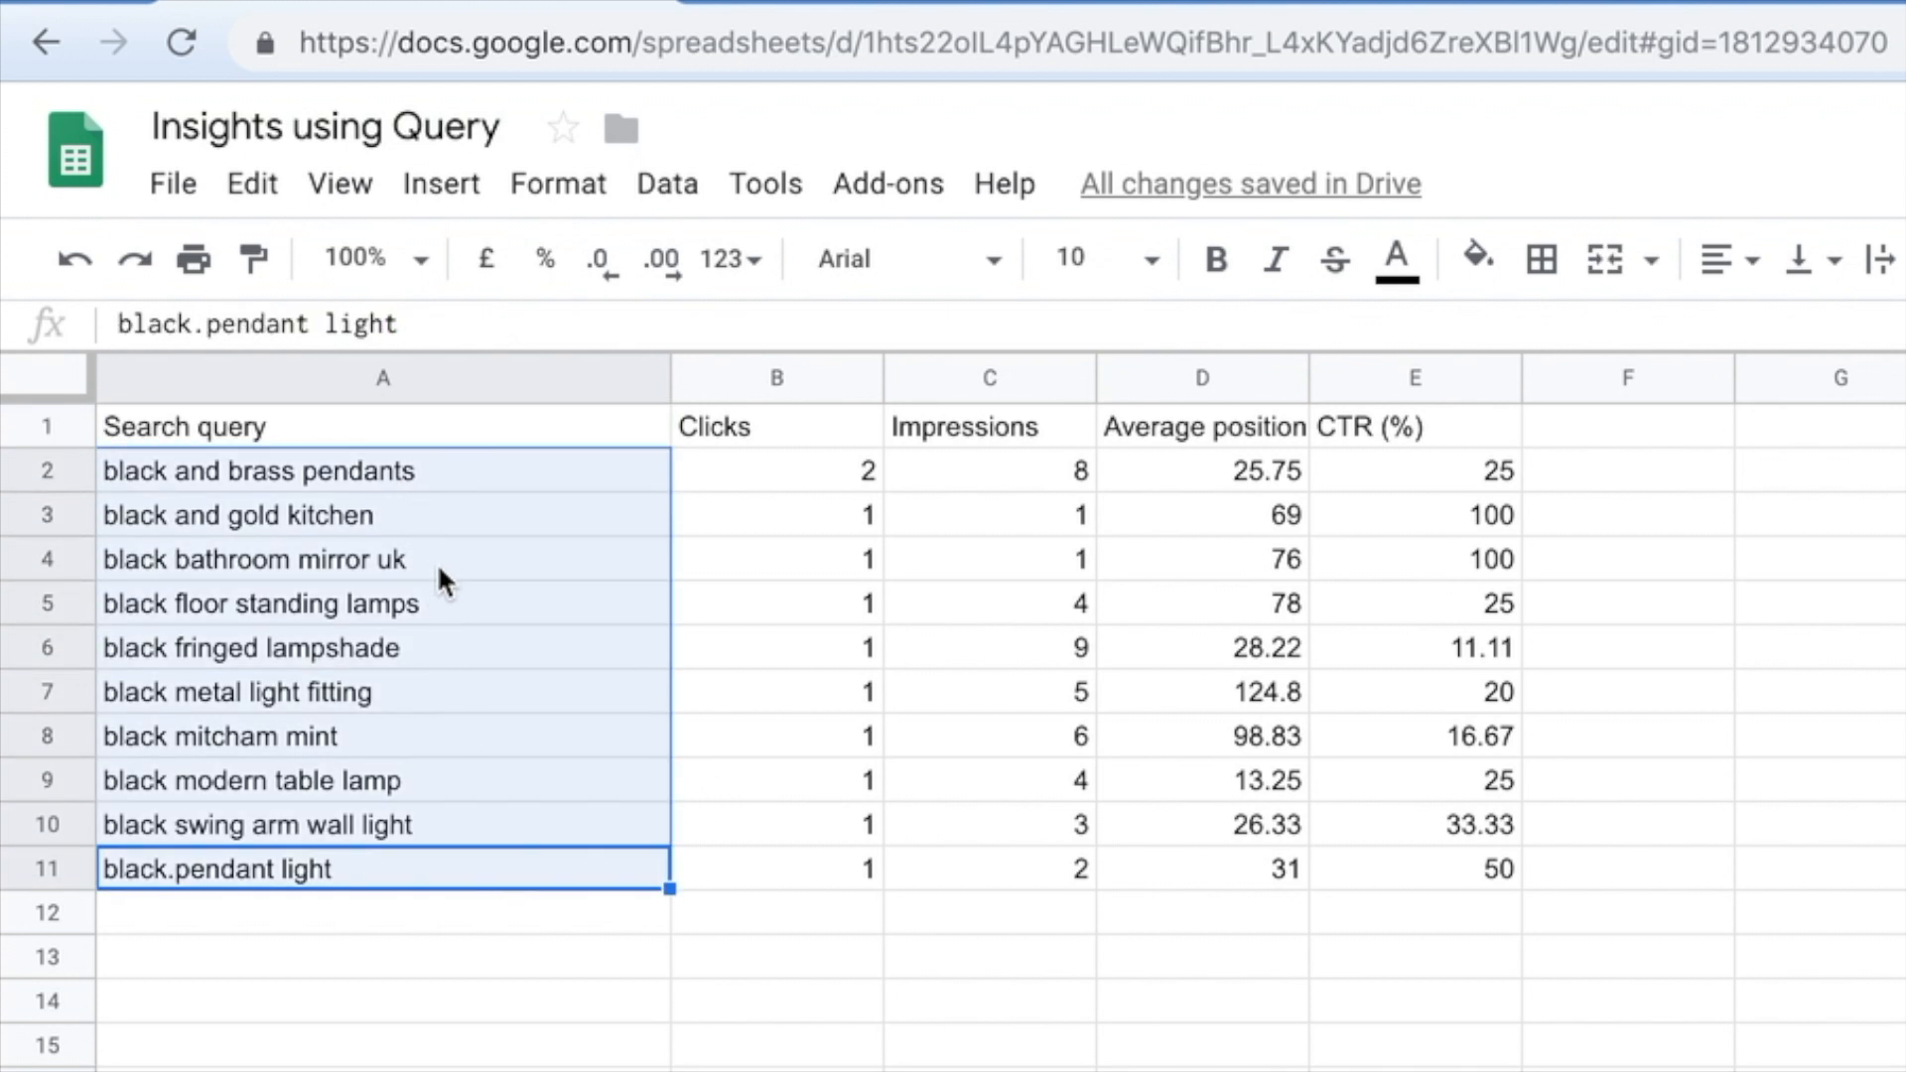
{"action": "mouse_move", "coordinate": [459, 606]}
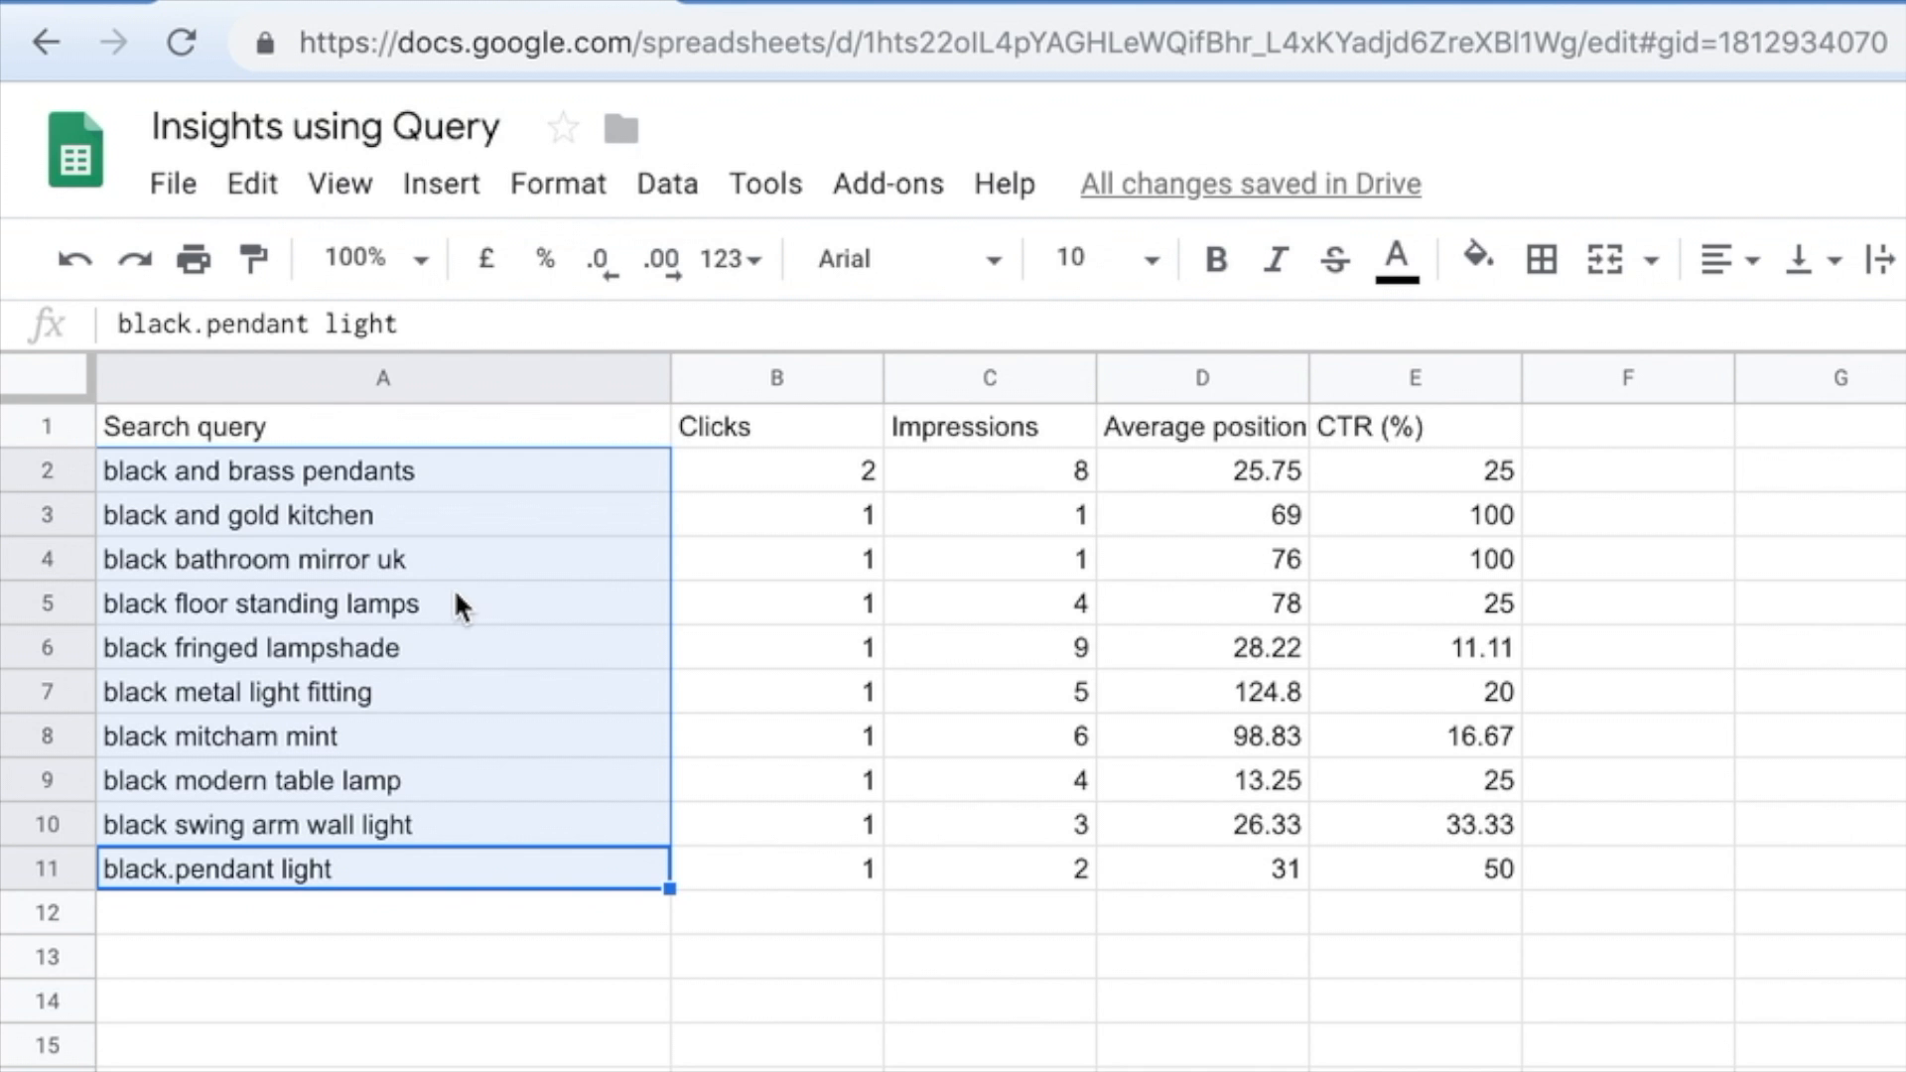
{"action": "mouse_move", "coordinate": [524, 751]}
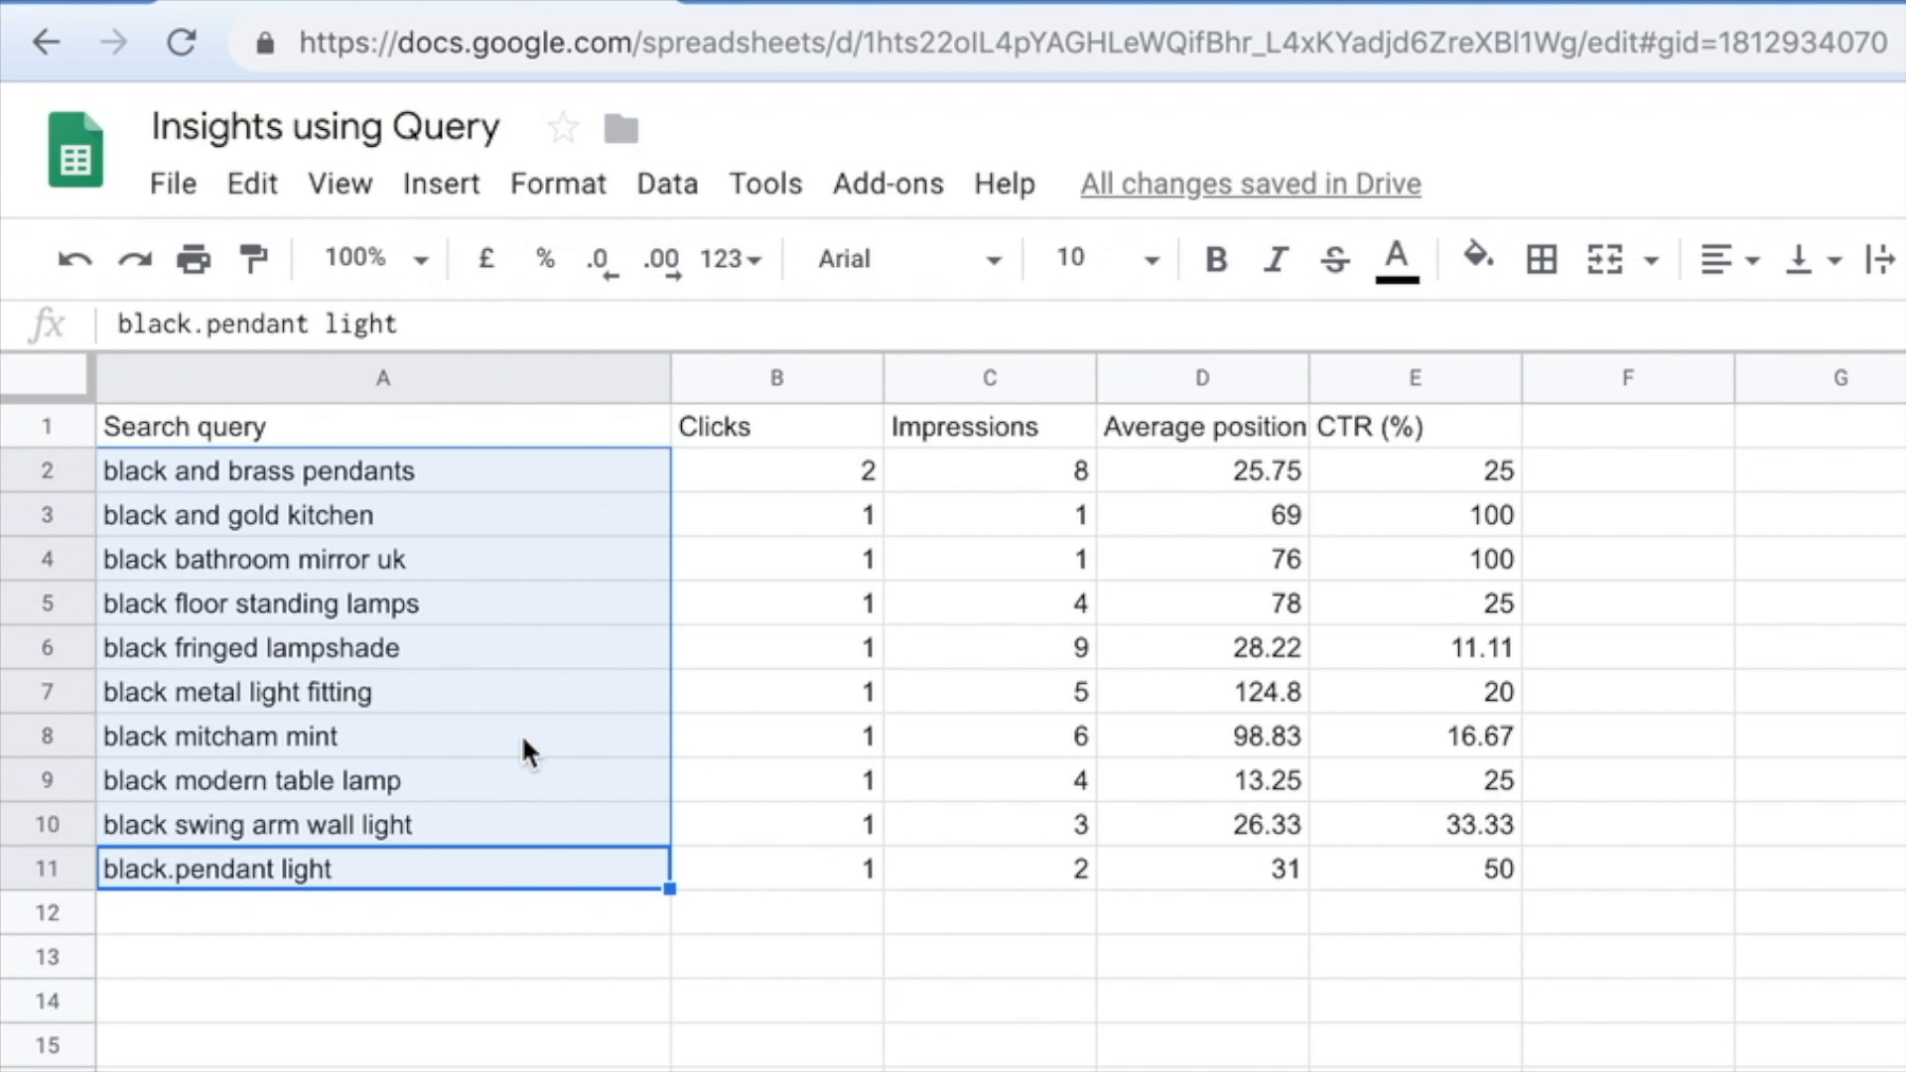
{"action": "mouse_move", "coordinate": [1220, 916]}
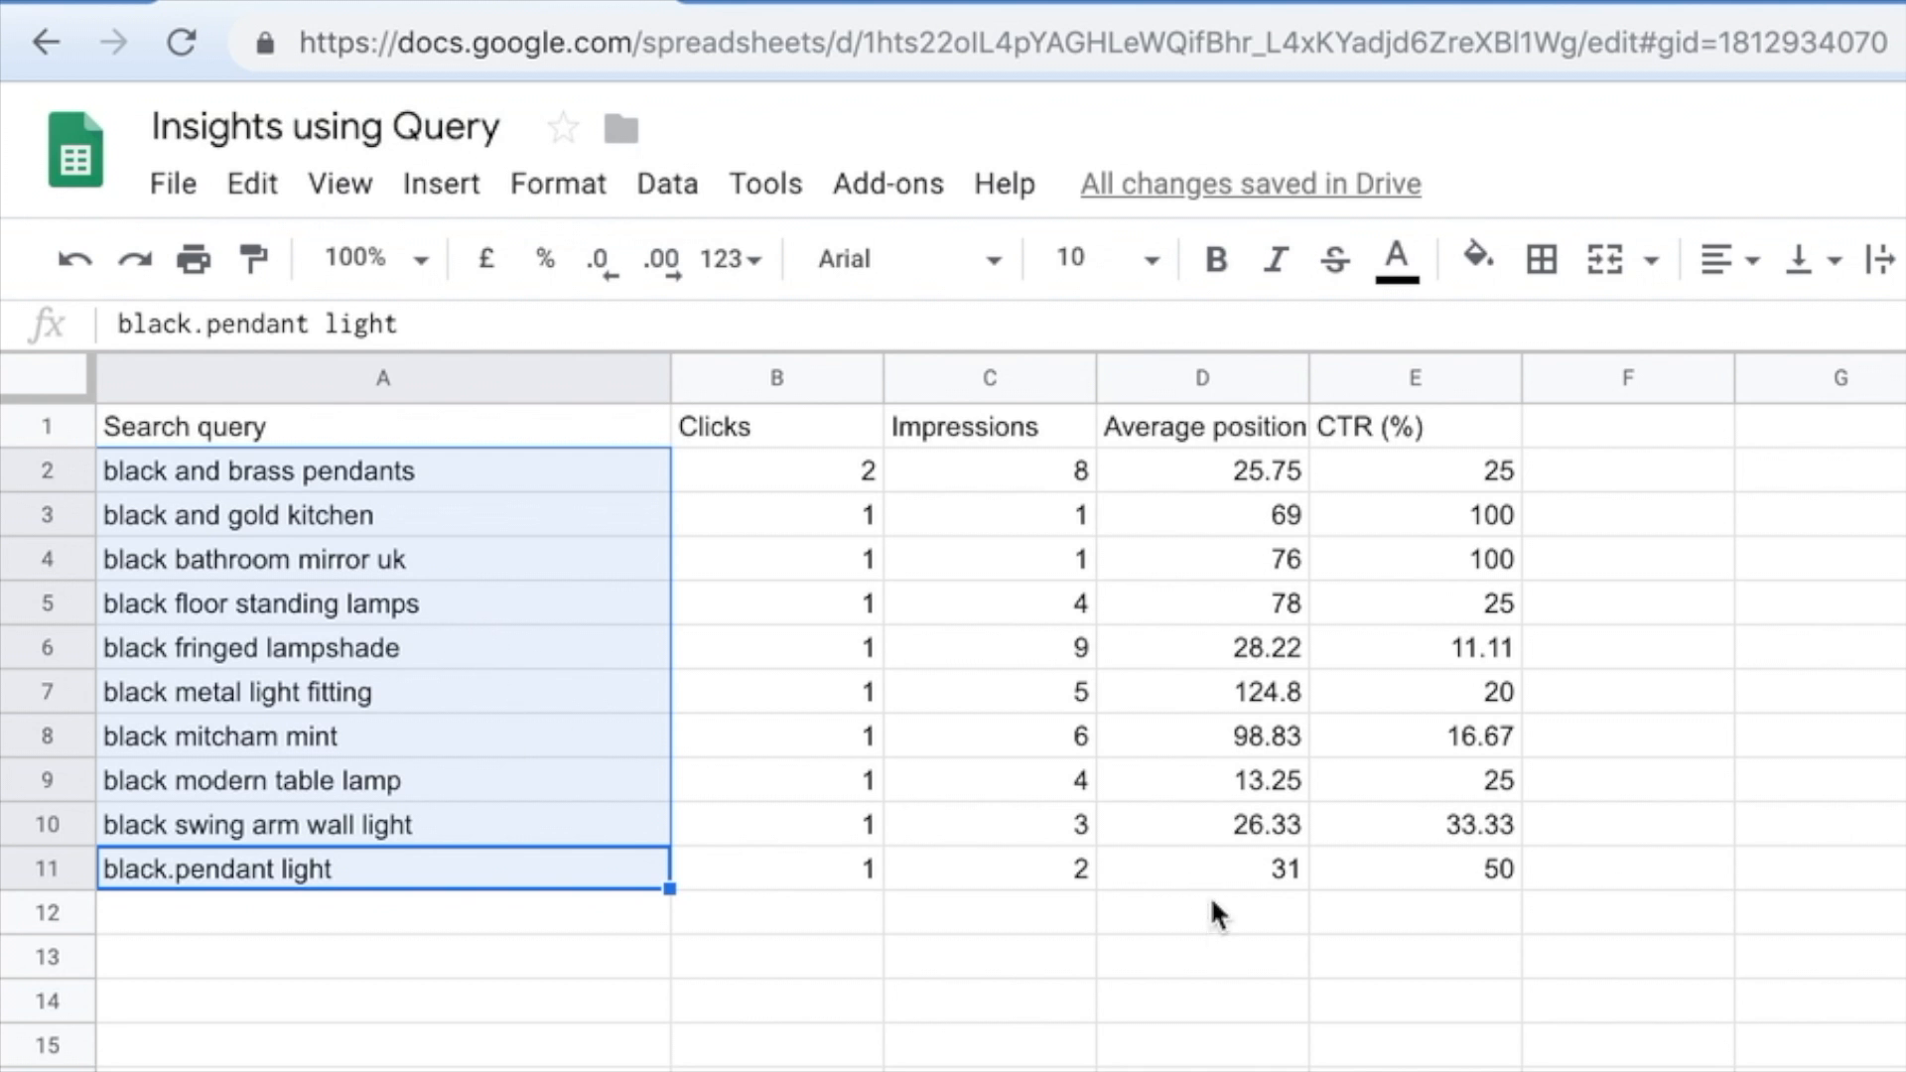